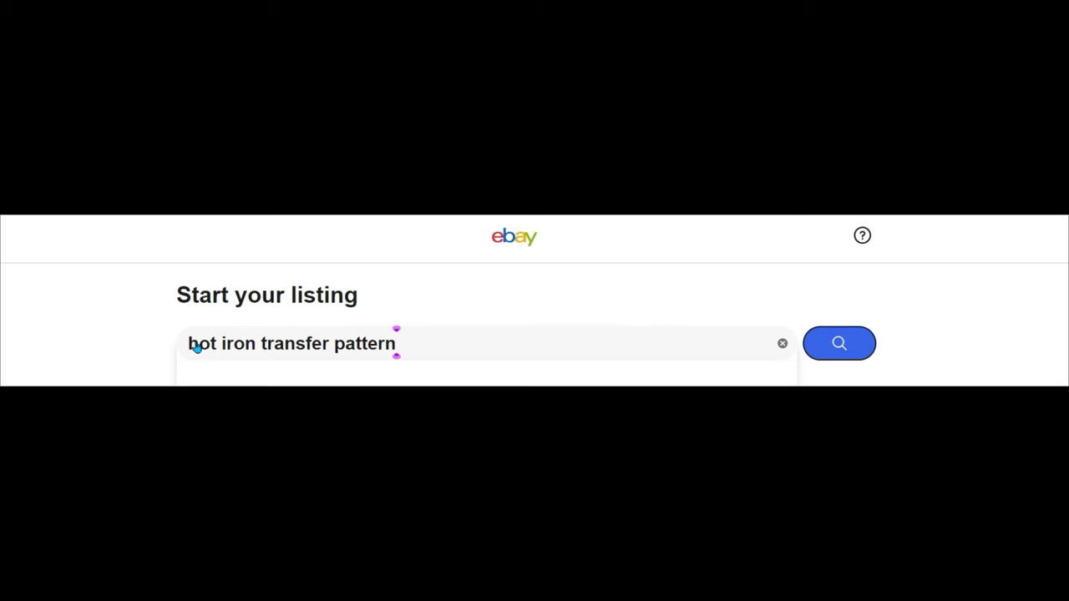
- Start a draft for 'hot iron transfer pattern' without a product match, condition New, and review the form
{"action": "left_click", "coordinate": [838, 344]}
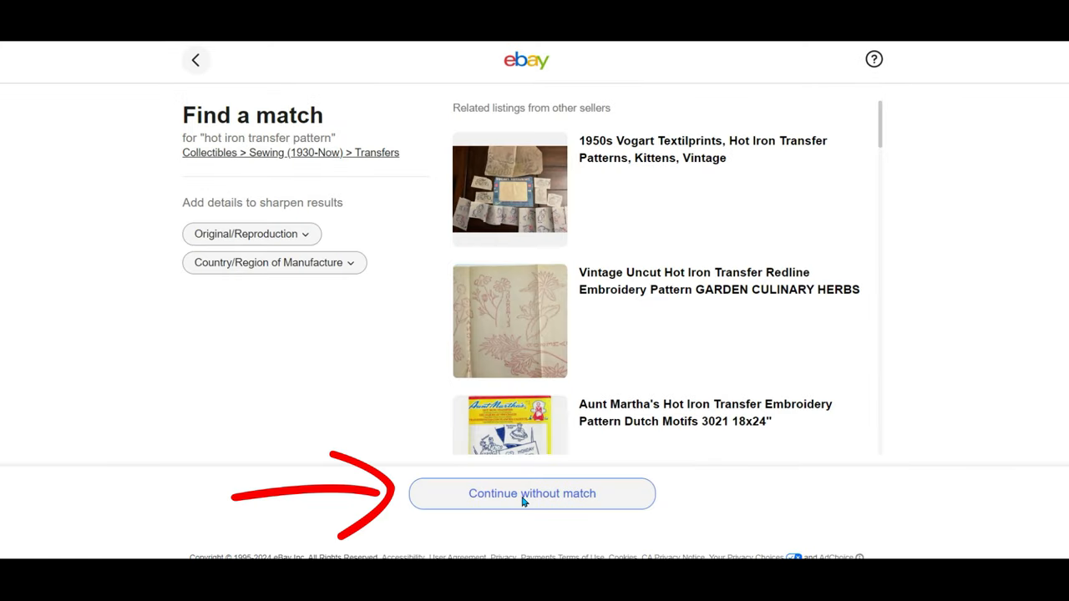
{"action": "left_click", "coordinate": [531, 493]}
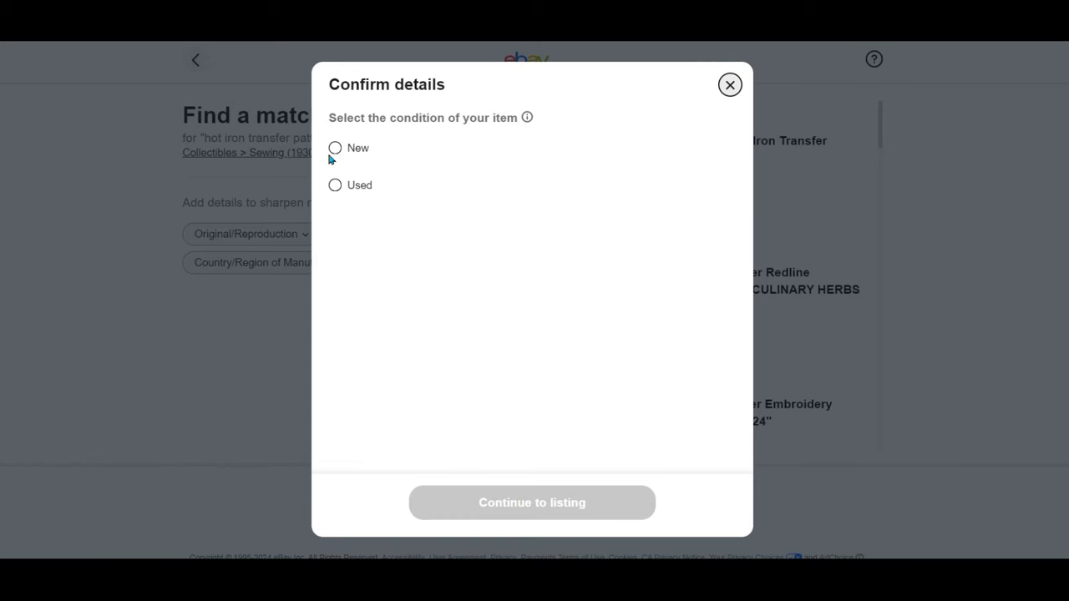
{"action": "left_click", "coordinate": [334, 147]}
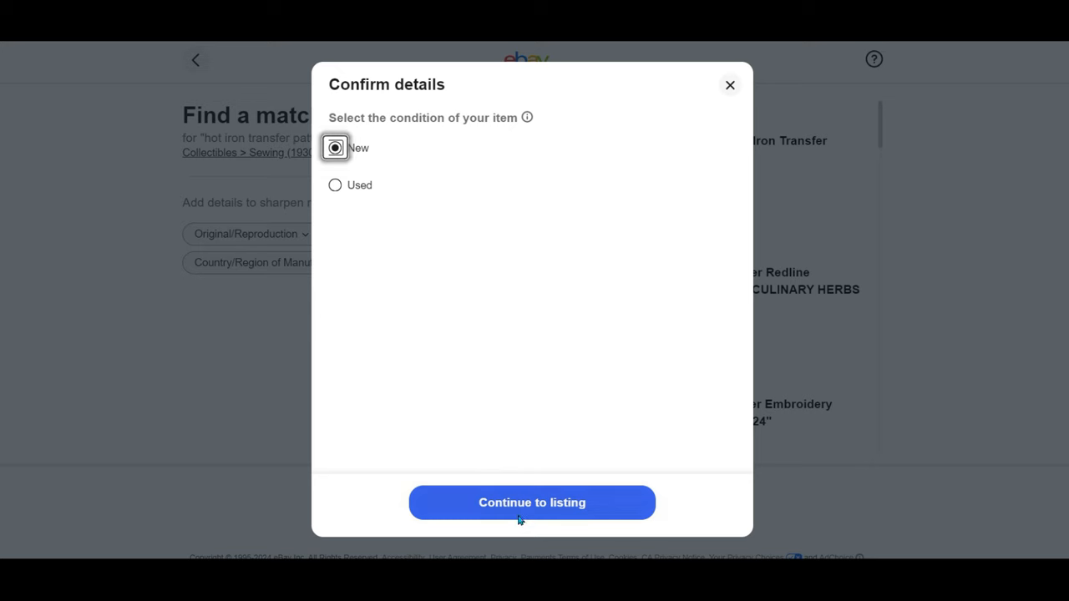
{"action": "left_click", "coordinate": [531, 501]}
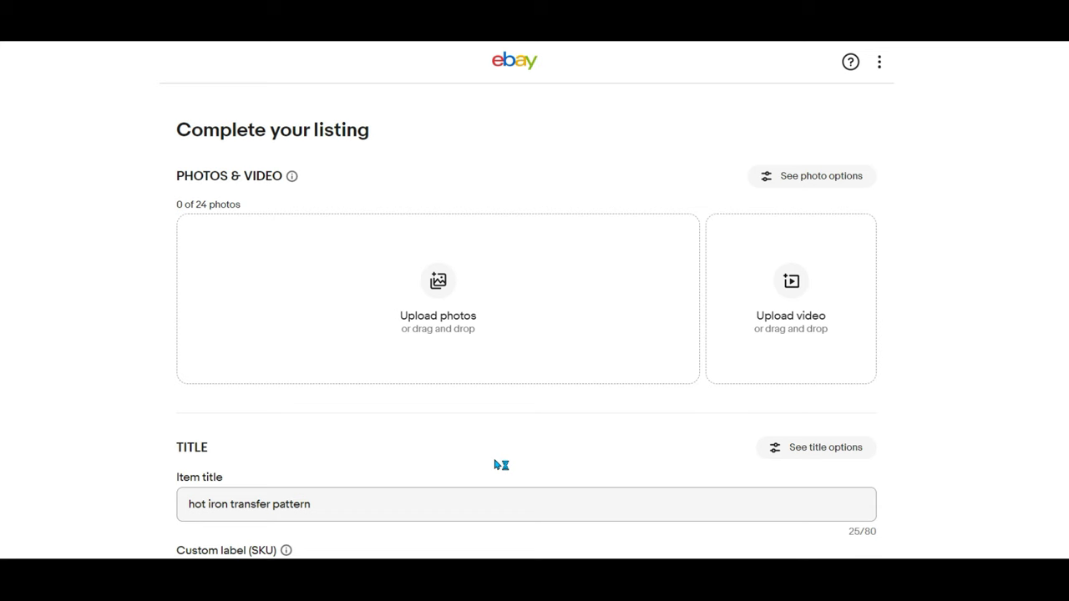
{"action": "scroll", "scroll_direction": "down", "scroll_amount": 3}
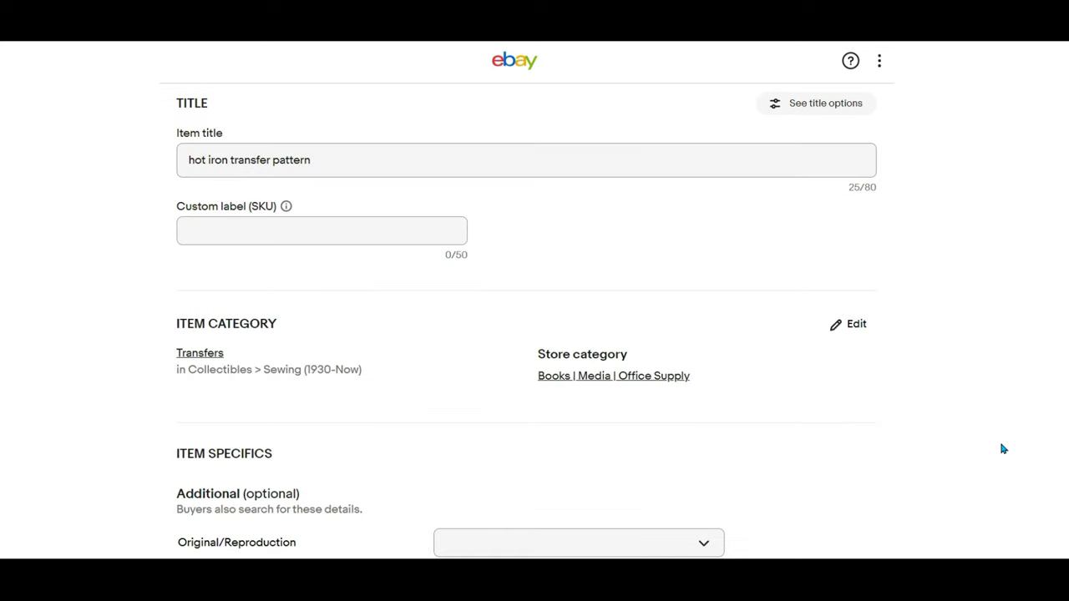
{"action": "scroll", "scroll_direction": "down", "scroll_amount": 3}
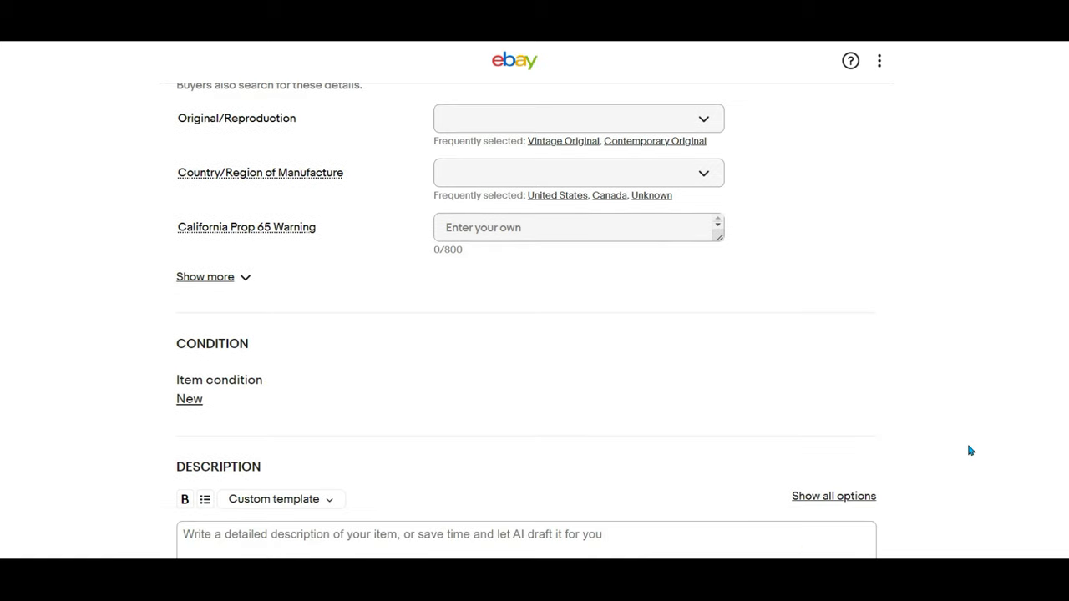
{"action": "scroll", "scroll_direction": "down", "scroll_amount": 3}
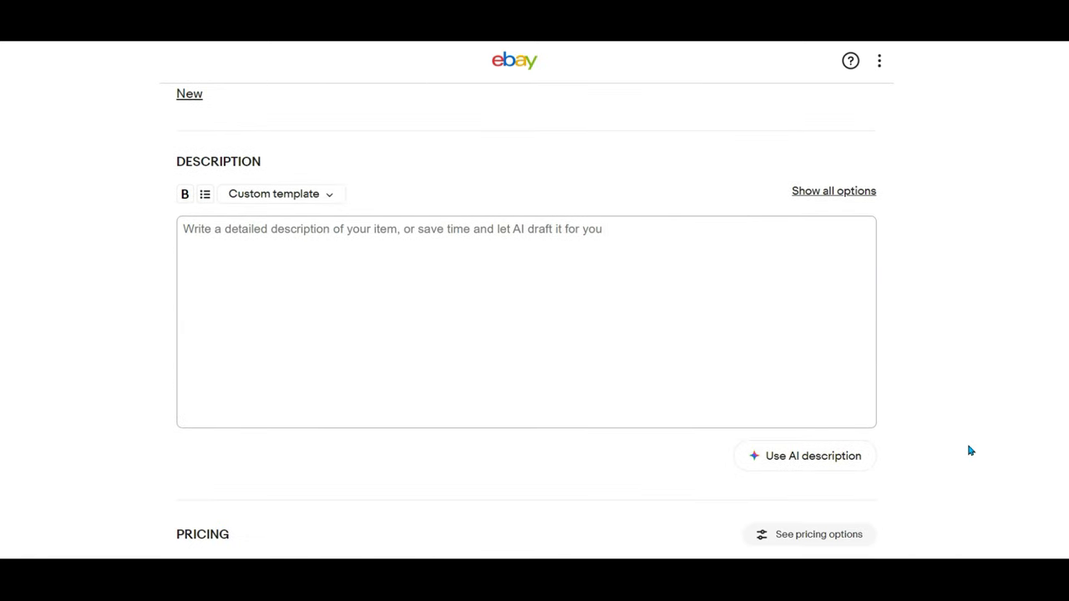
{"action": "scroll", "scroll_direction": "down", "scroll_amount": 3}
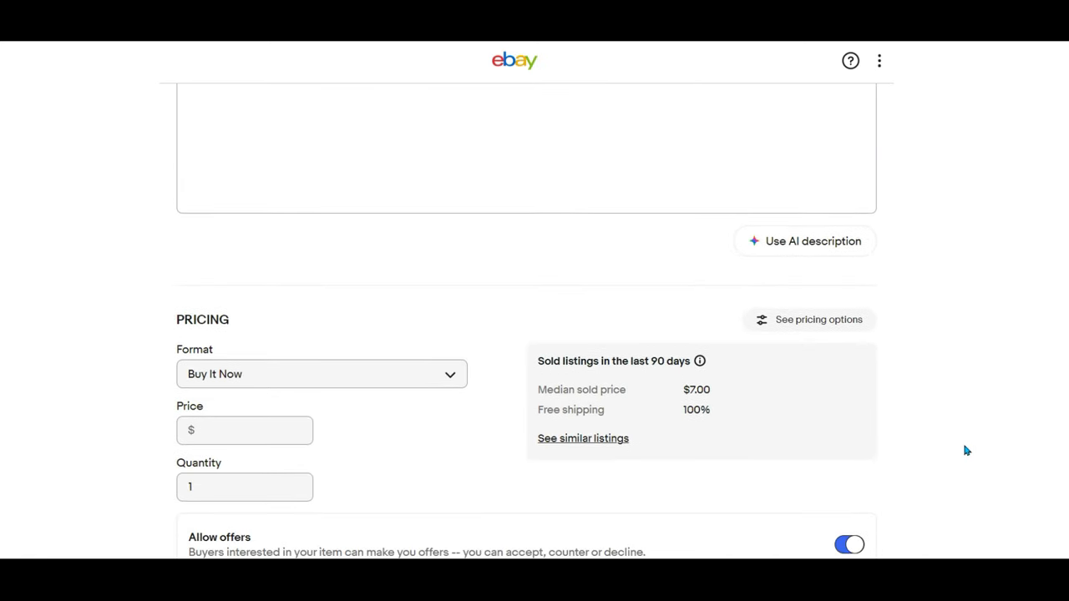
{"action": "scroll", "scroll_direction": "down", "scroll_amount": 3}
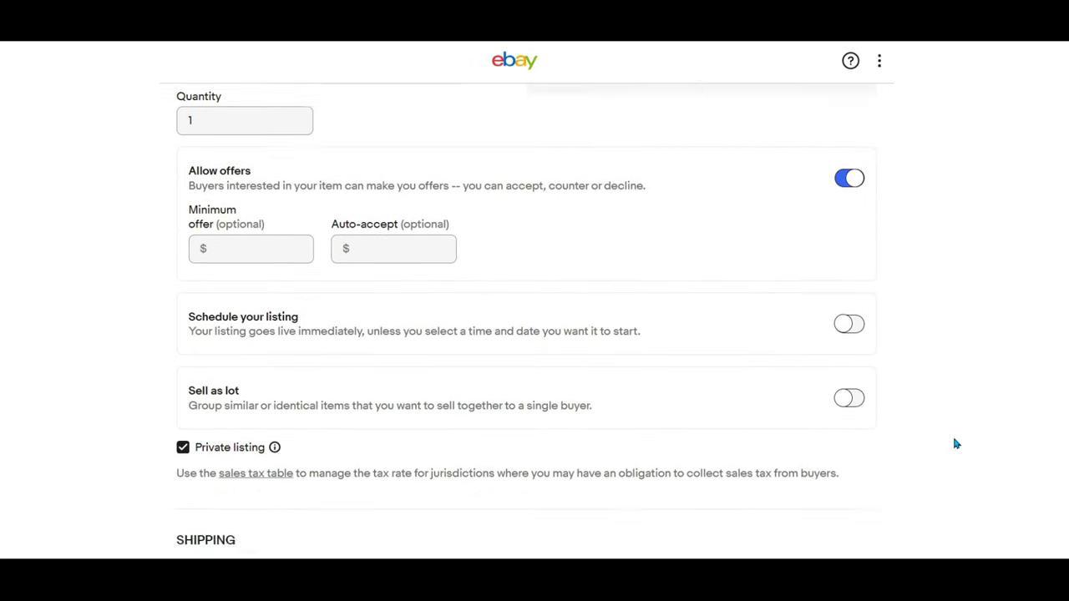
{"action": "scroll", "scroll_direction": "down", "scroll_amount": 3}
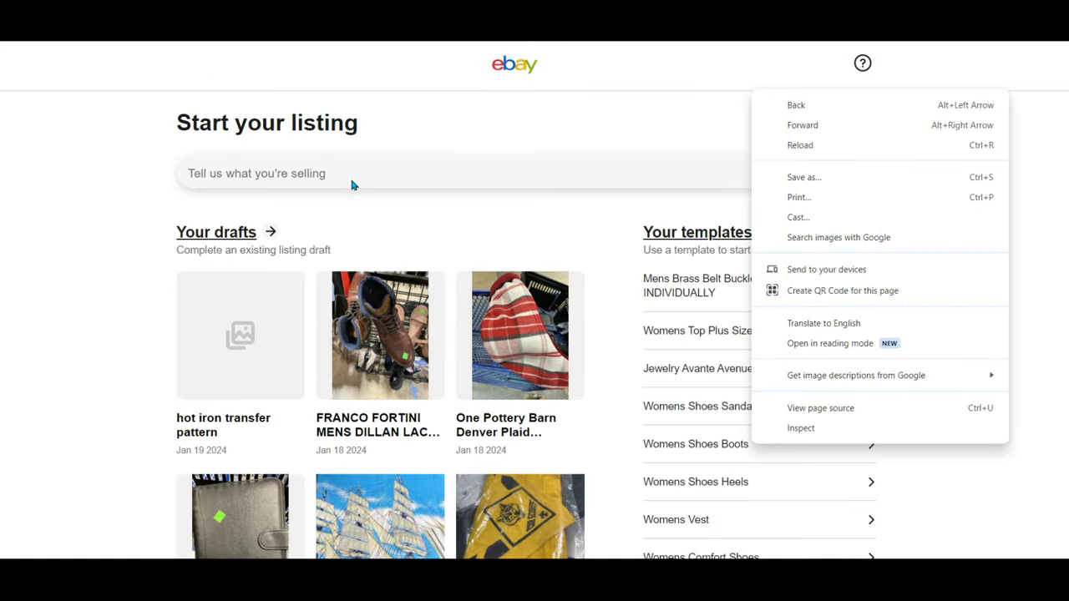
- Start a draft for 'embroidery pattern transfer' without a product match, condition New, and review the form
{"action": "type", "text": "embroidery pattern transfer"}
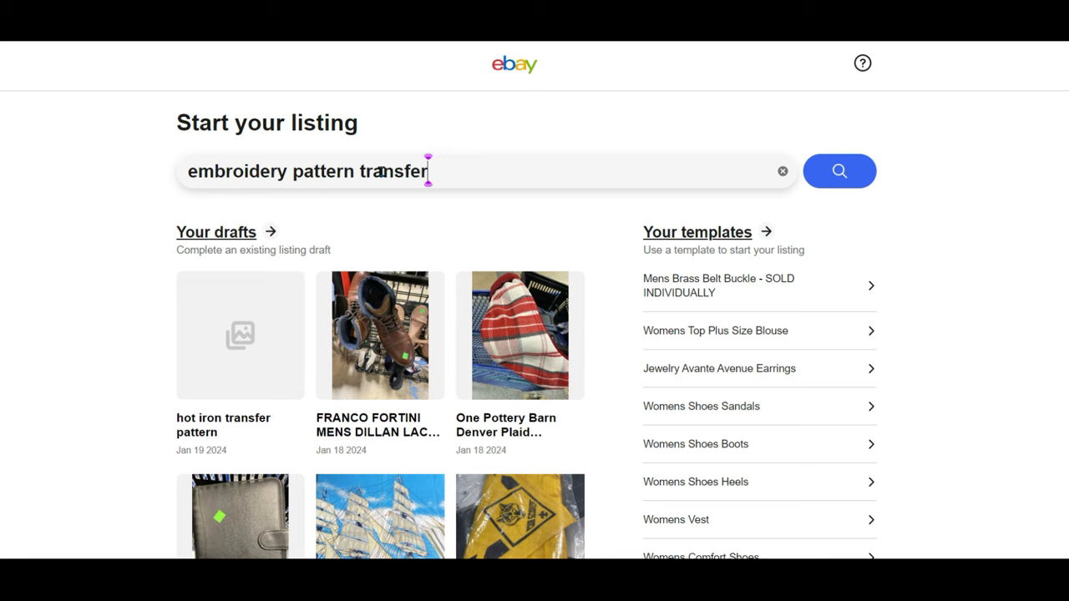
{"action": "left_click", "coordinate": [839, 171]}
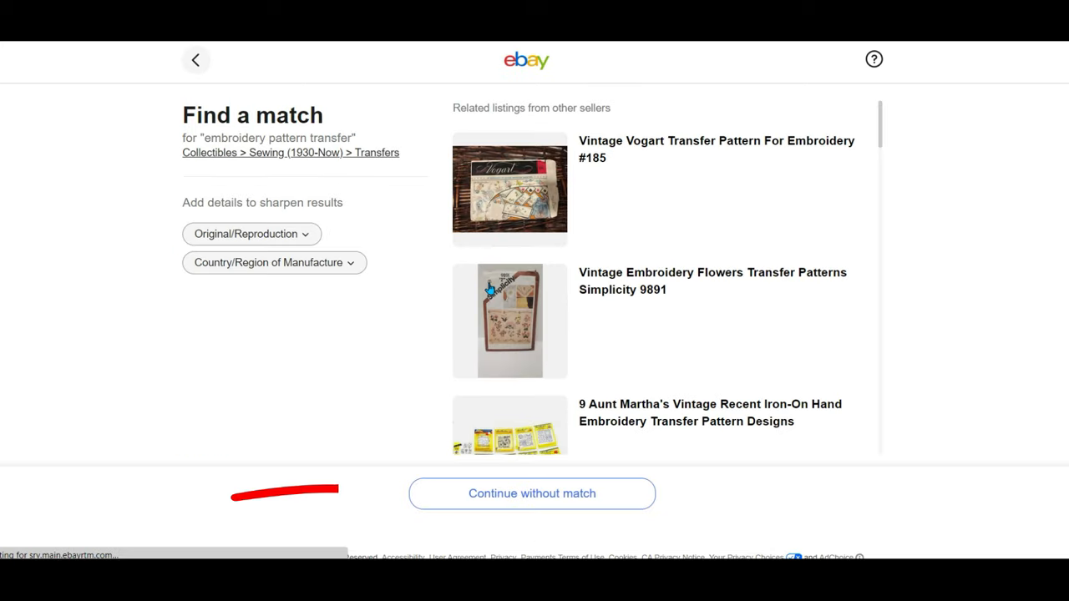
{"action": "left_click", "coordinate": [531, 492]}
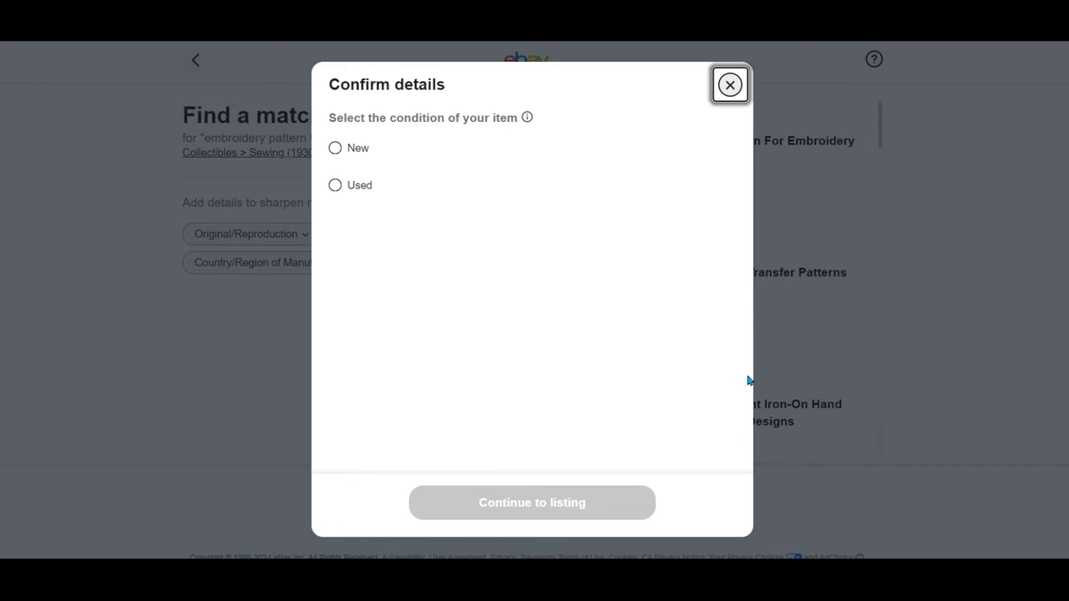
{"action": "left_click", "coordinate": [334, 147]}
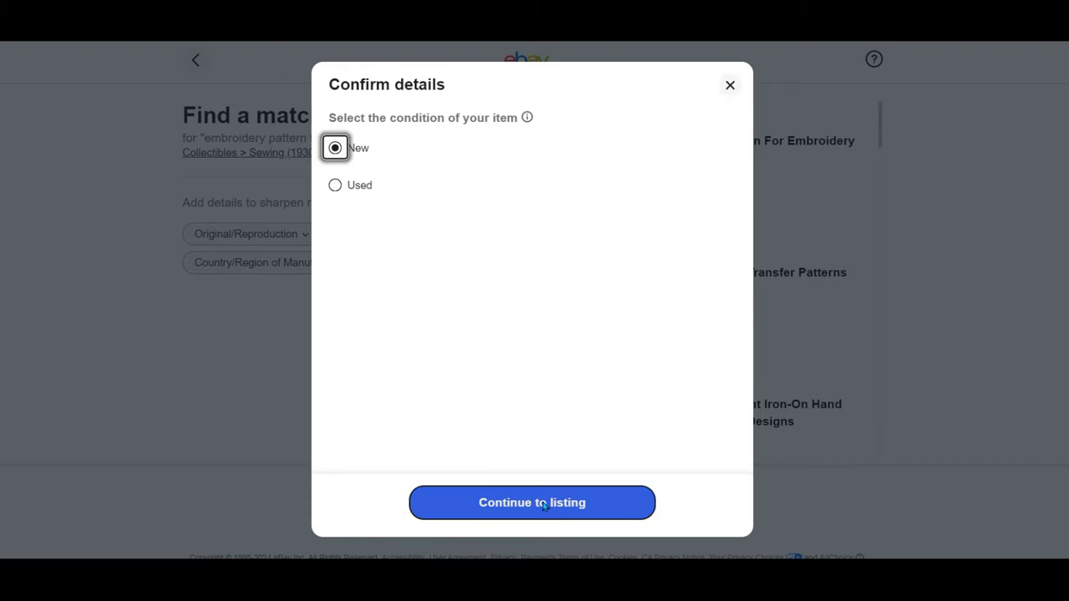
{"action": "left_click", "coordinate": [531, 501]}
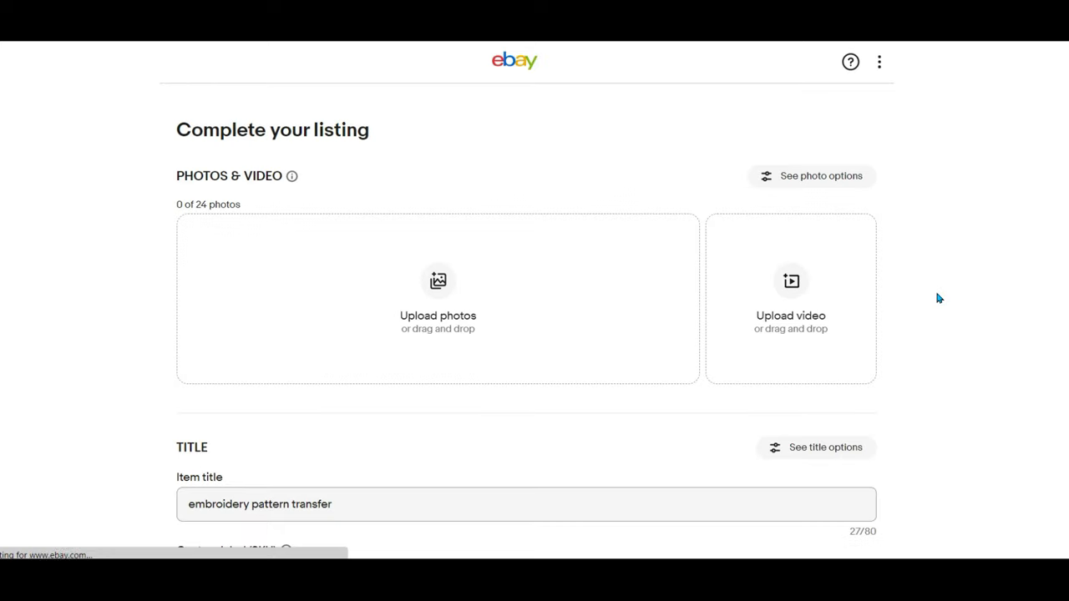
{"action": "scroll", "scroll_direction": "down", "scroll_amount": 3}
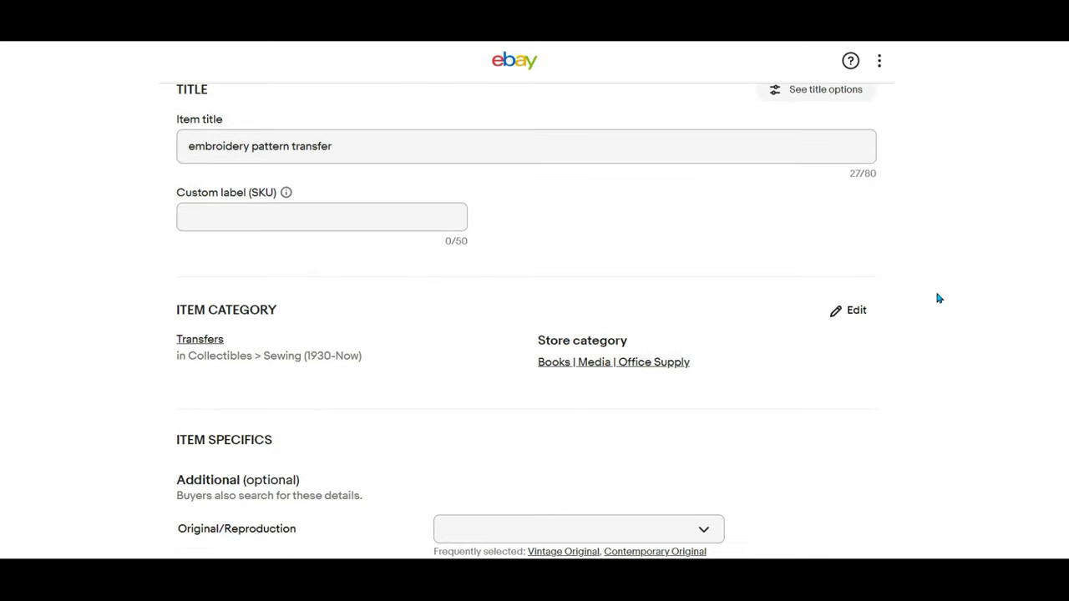
{"action": "scroll", "scroll_direction": "down", "scroll_amount": 3}
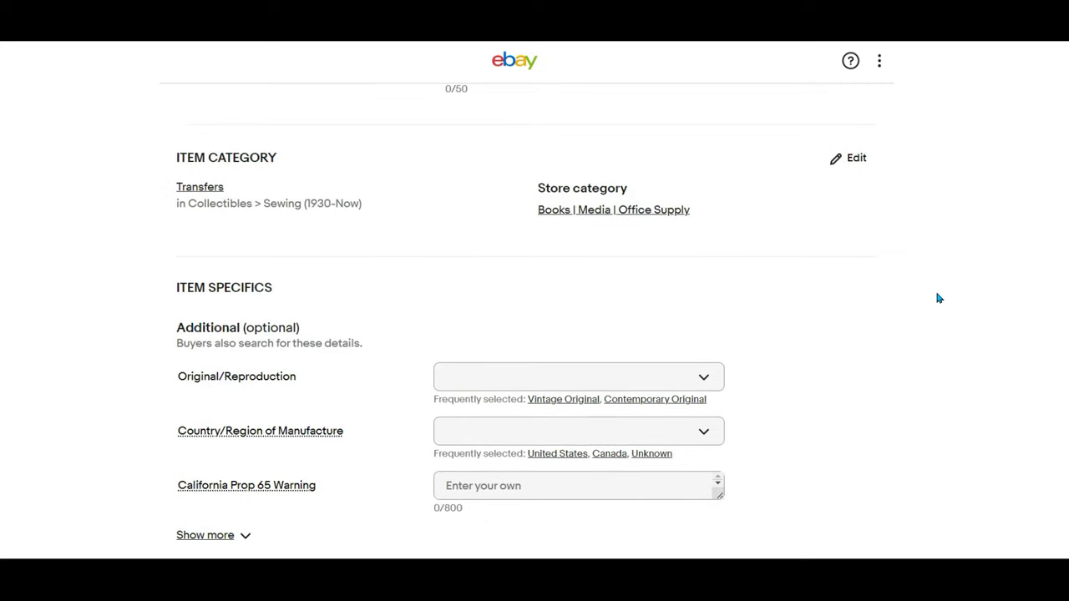
{"action": "scroll", "scroll_direction": "down", "scroll_amount": 3}
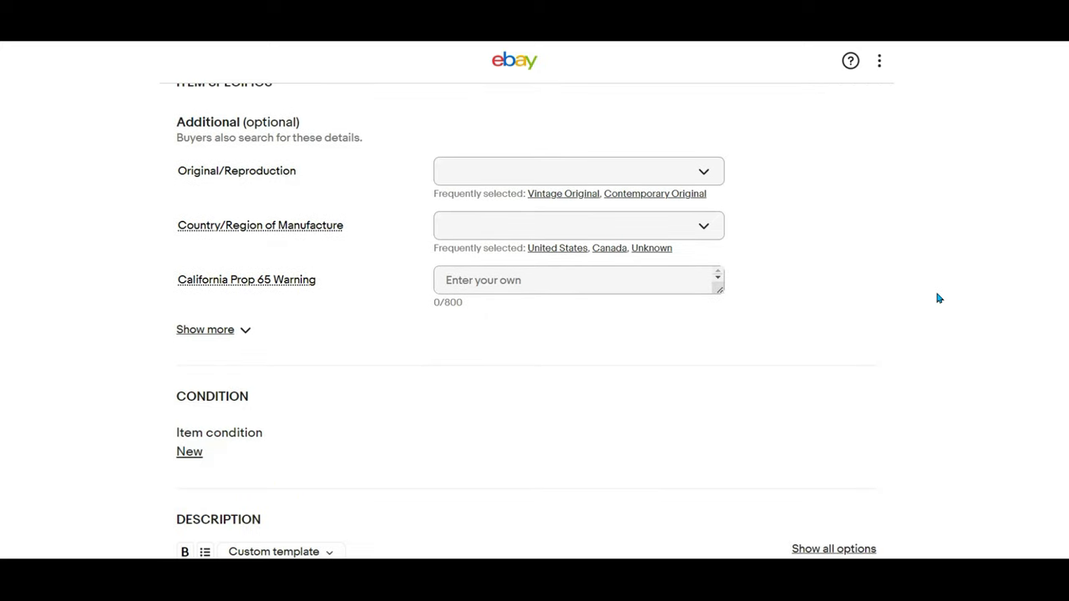
{"action": "scroll", "scroll_direction": "down", "scroll_amount": 3}
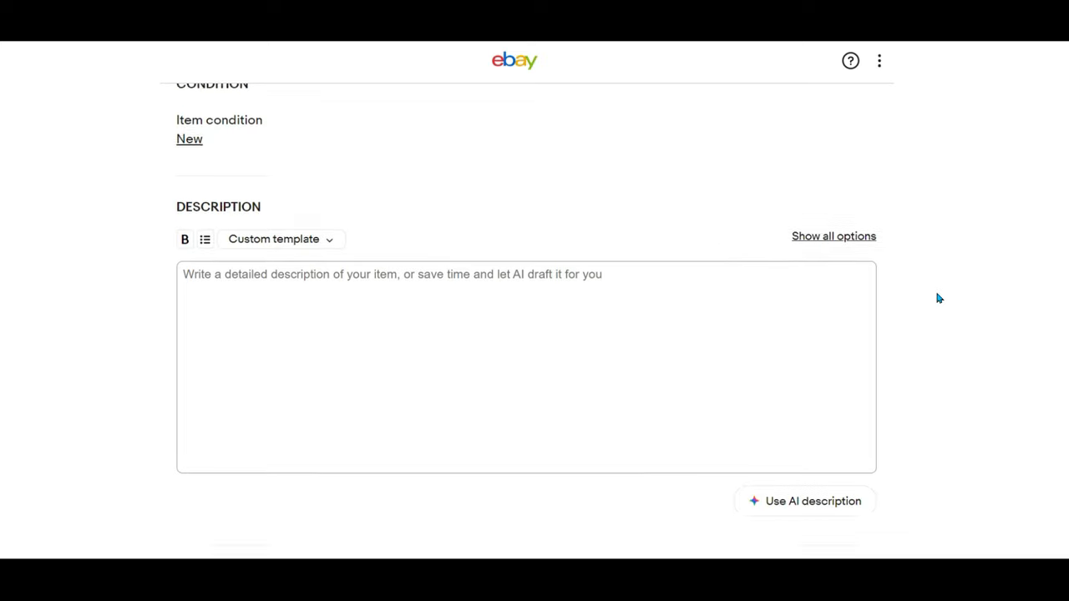
{"action": "scroll", "scroll_direction": "down", "scroll_amount": 3}
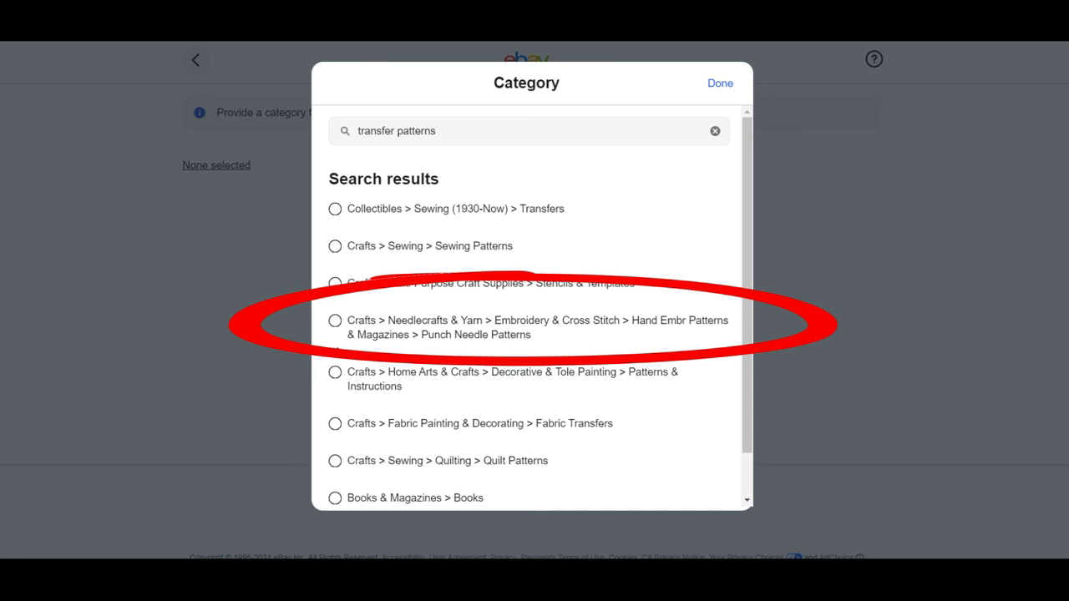
{"action": "mouse_move", "coordinate": [334, 325]}
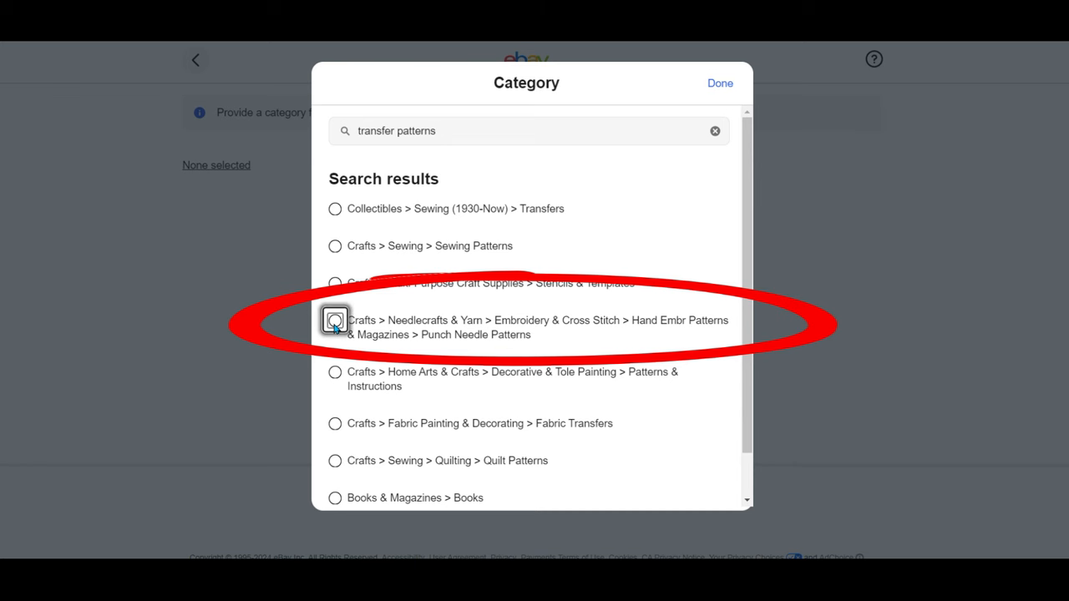
- File the 'embroidery pattern' draft under Punch Needle Patterns without a product match and continue to the form
{"action": "left_click", "coordinate": [334, 321]}
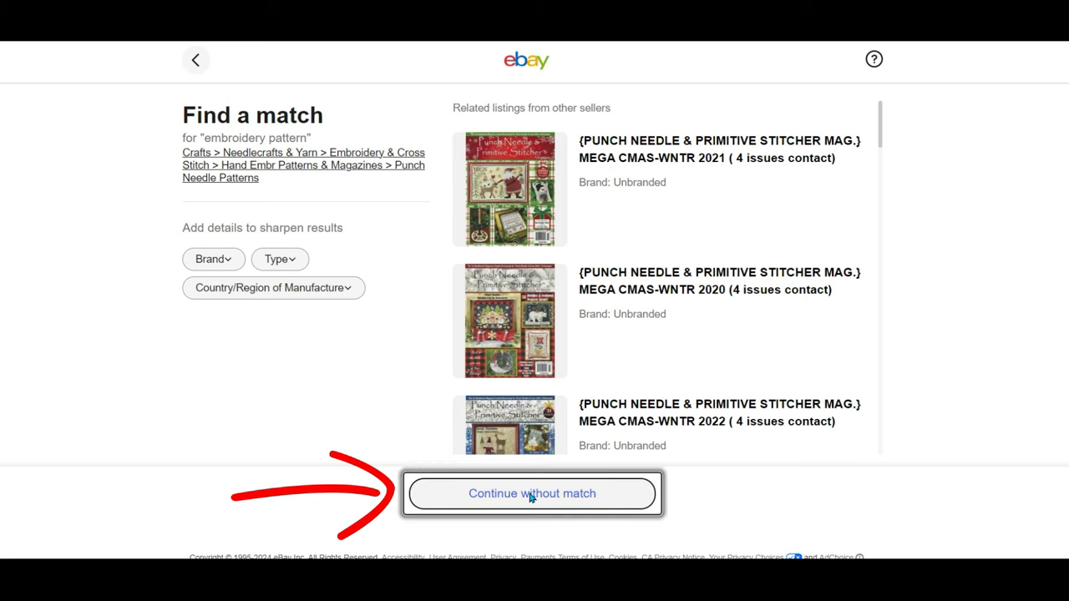
{"action": "left_click", "coordinate": [531, 493]}
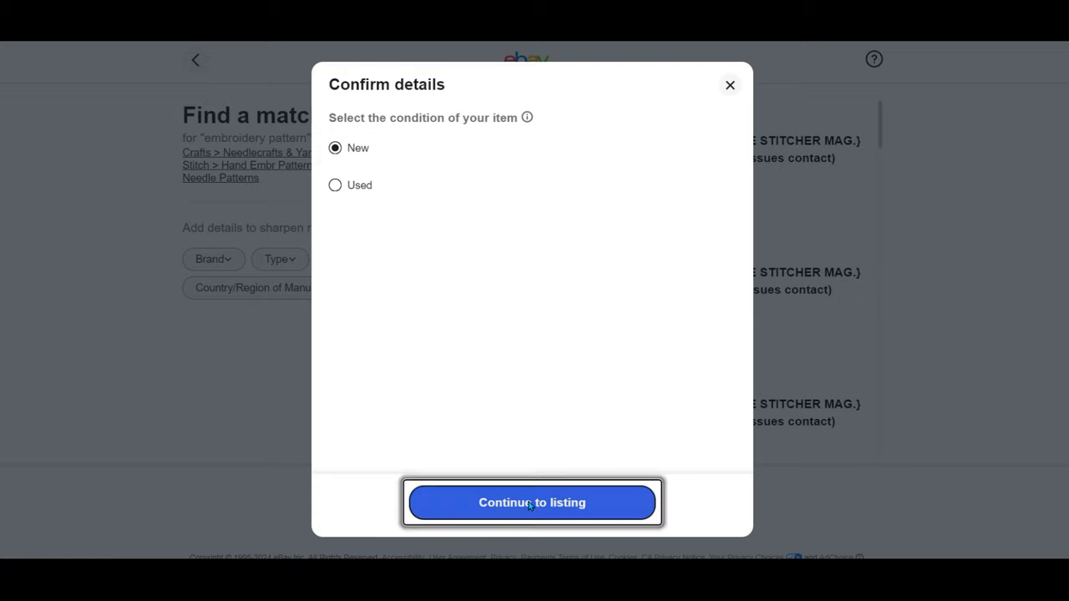
{"action": "left_click", "coordinate": [532, 501]}
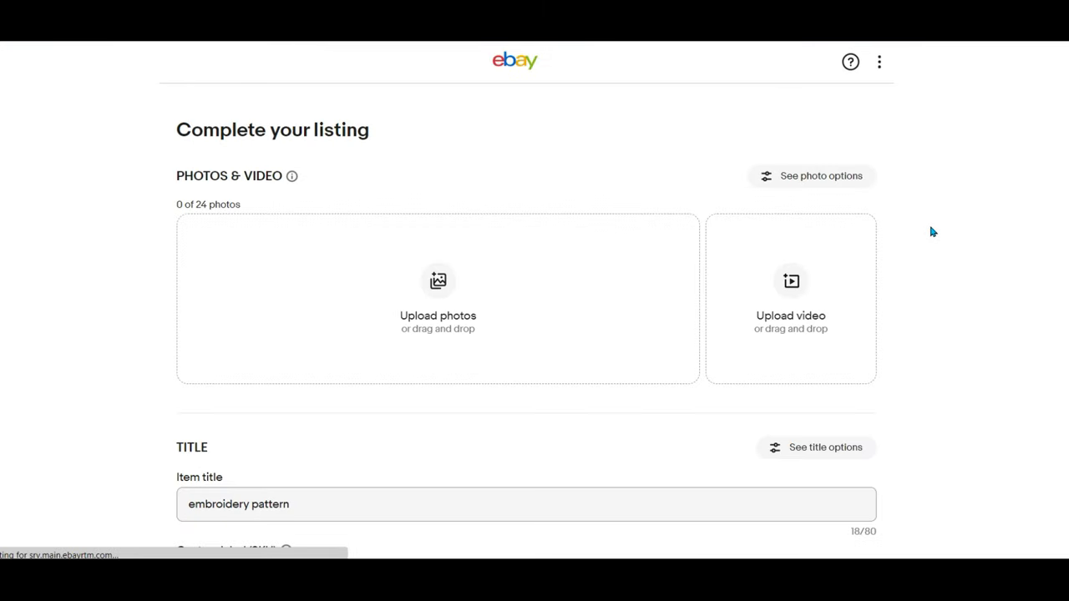
{"action": "scroll", "scroll_direction": "down", "scroll_amount": 3}
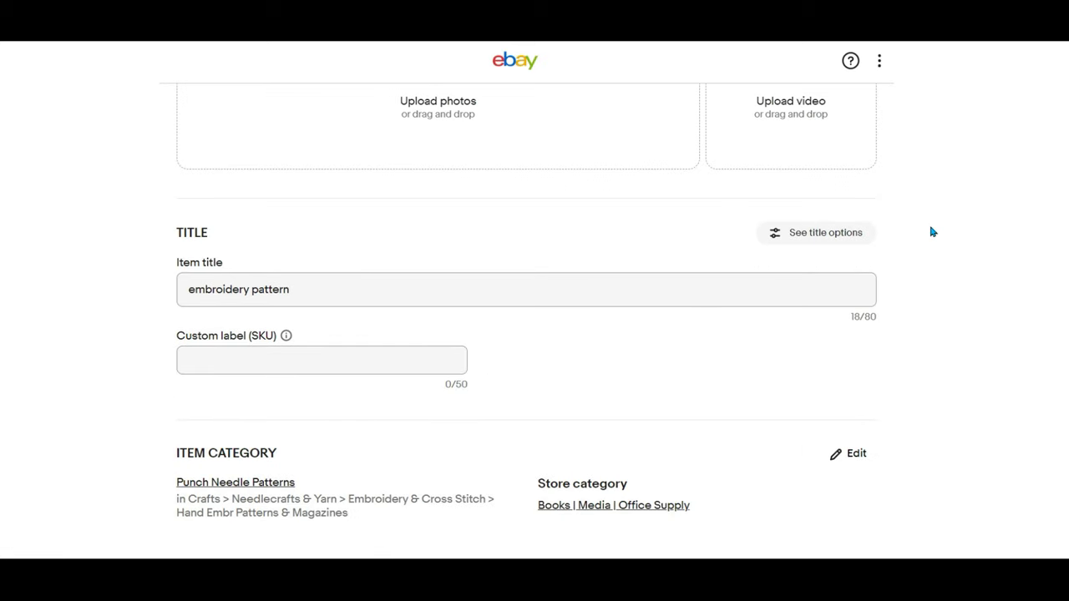
{"action": "scroll", "scroll_direction": "down", "scroll_amount": 3}
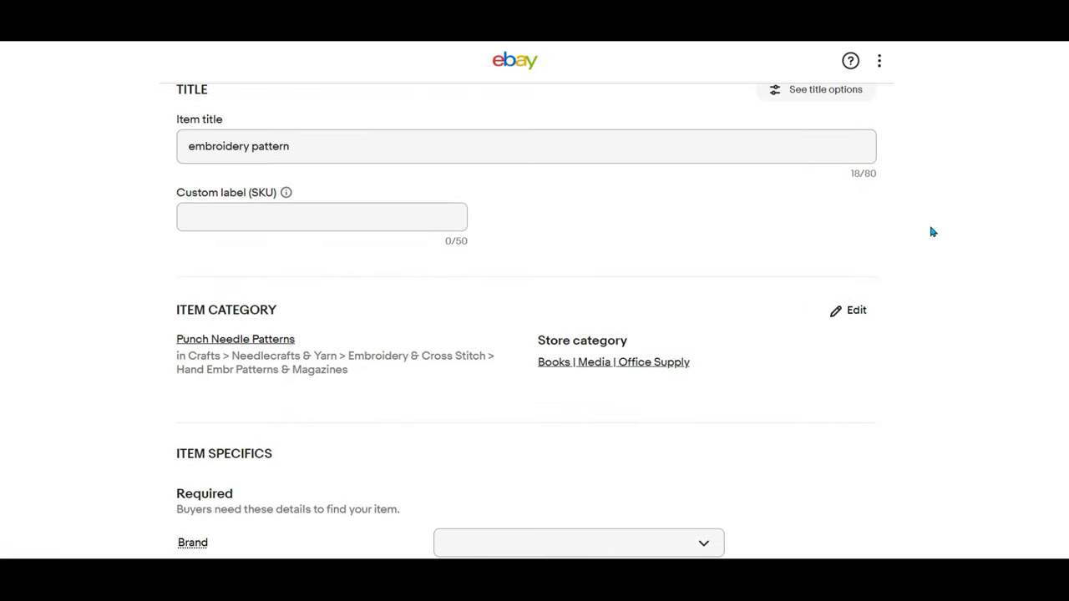
{"action": "scroll", "scroll_direction": "down", "scroll_amount": 3}
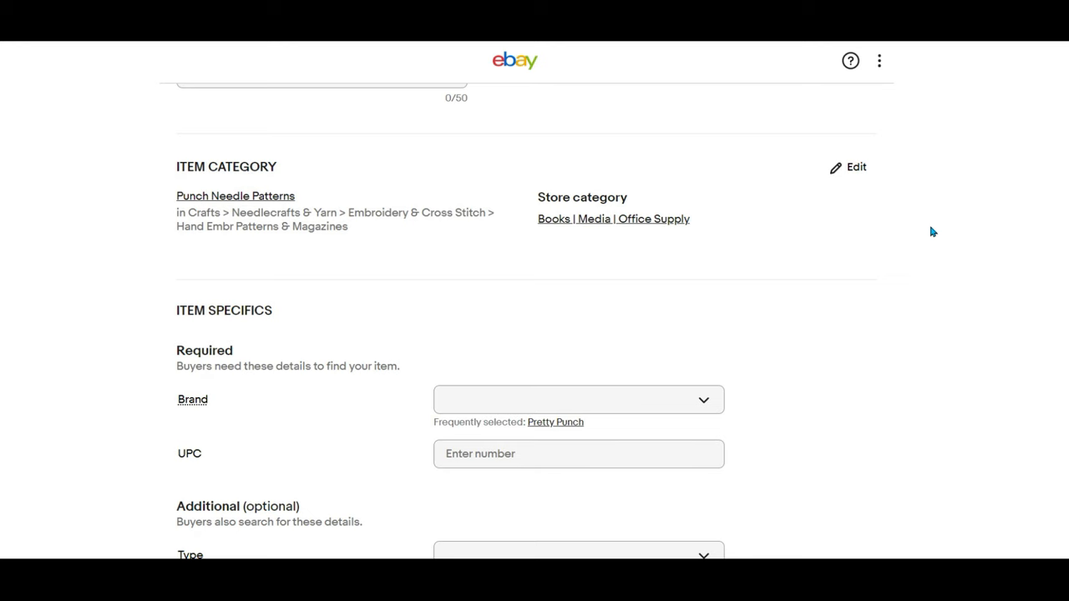
{"action": "scroll", "scroll_direction": "down", "scroll_amount": 3}
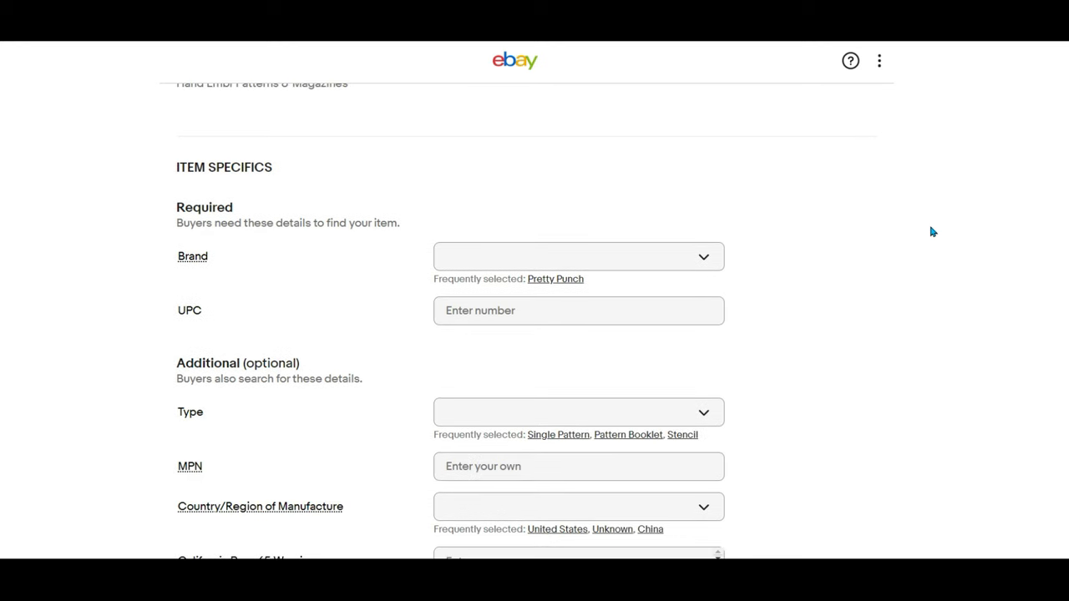
{"action": "scroll", "scroll_direction": "down", "scroll_amount": 3}
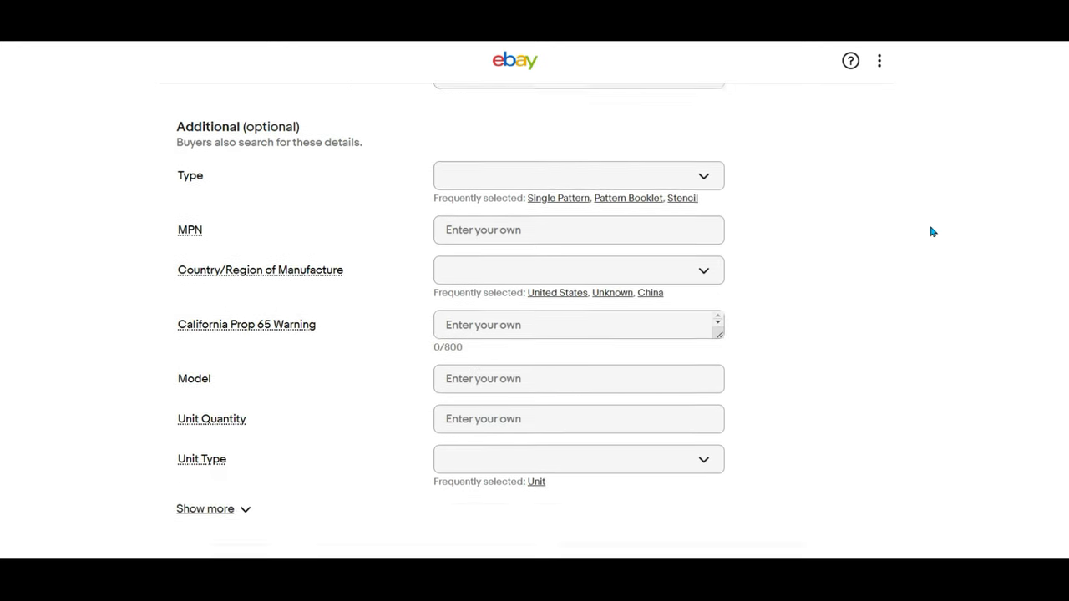
{"action": "scroll", "scroll_direction": "down", "scroll_amount": 3}
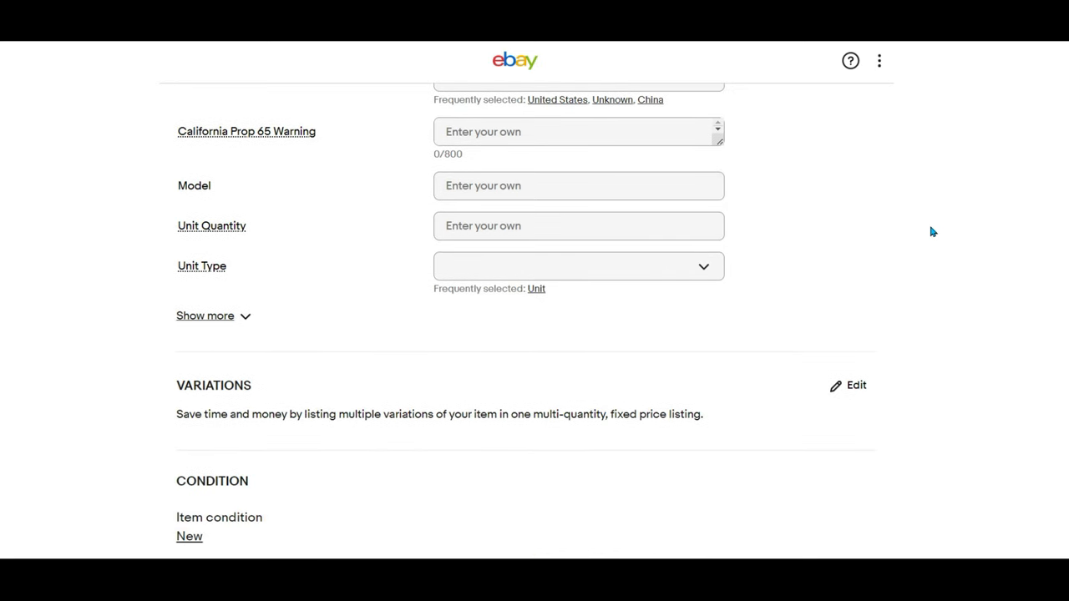
{"action": "scroll", "scroll_direction": "down", "scroll_amount": 3}
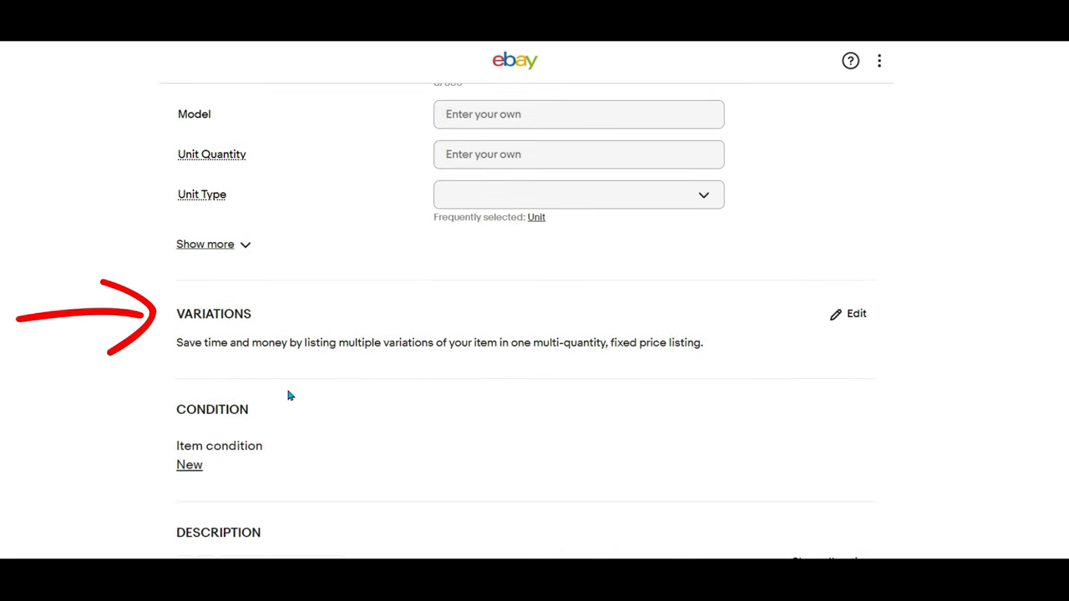
{"action": "scroll", "scroll_direction": "up", "scroll_amount": 3}
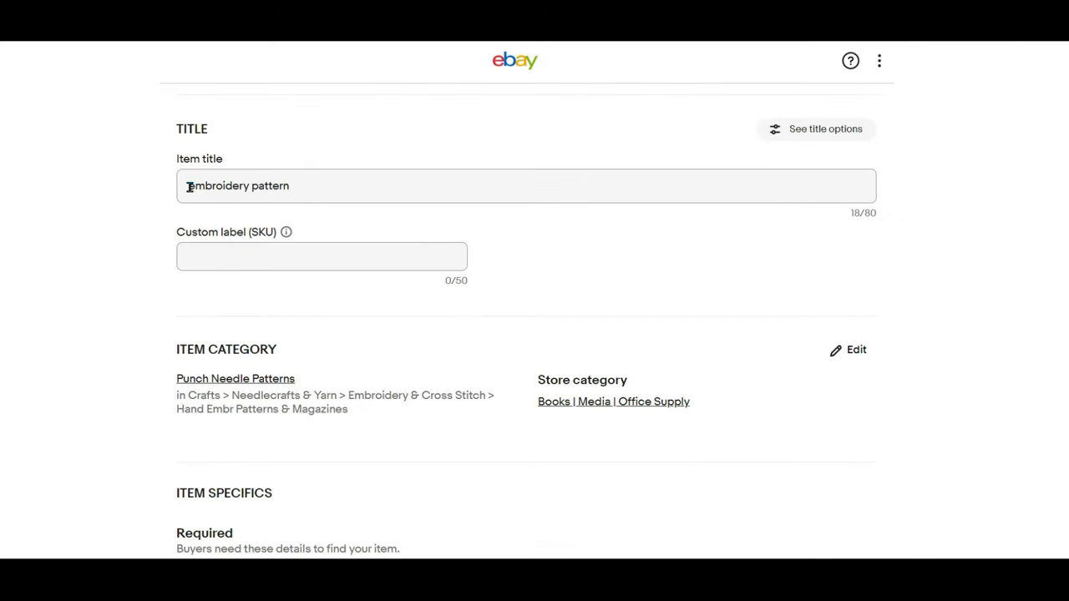
- Enter the title 'Pretty Punch Hot Iron Transfer PATTERN for Punch Embroidery CHRISTMAS HOLIDAY', removing Needlepoint
{"action": "type", "text": "Pretty Punch Hot Iron Transfer PATTERN for Punch"}
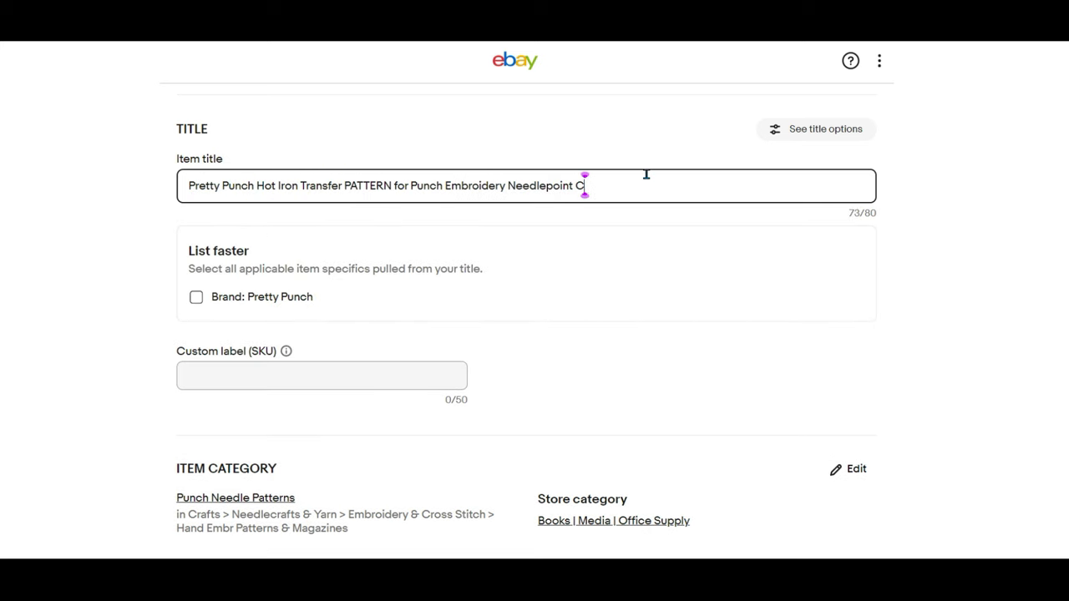
{"action": "type", "text": "anvas"}
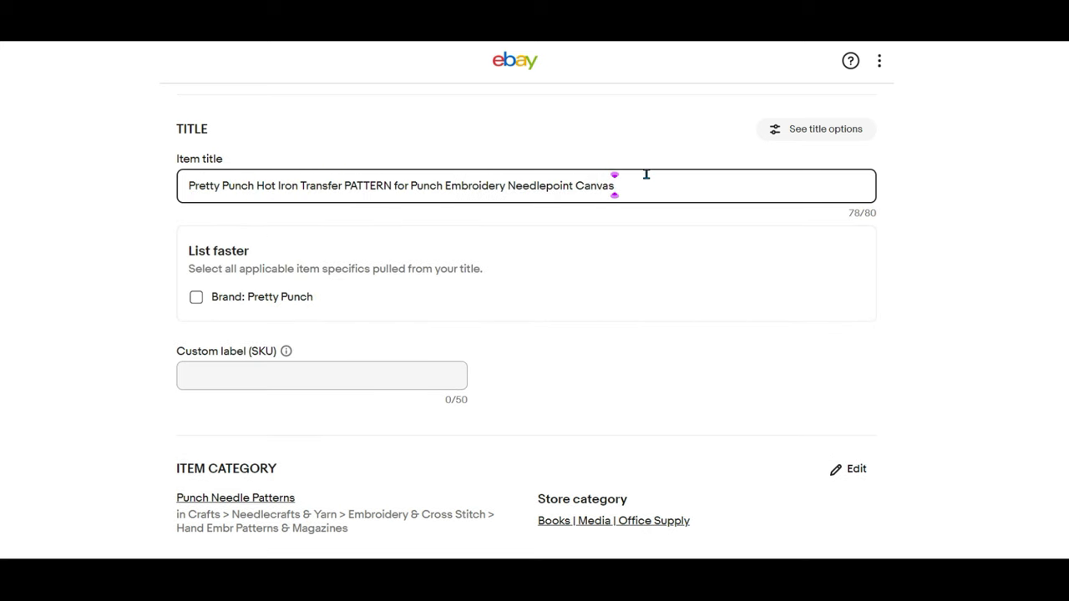
{"action": "type", "text": "CHRISTMA"}
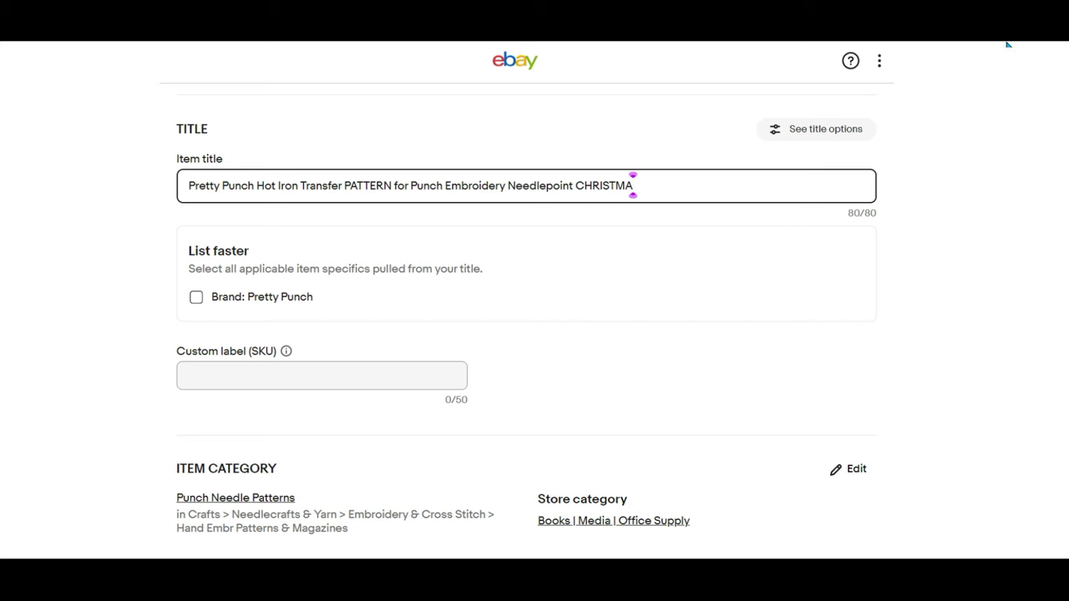
{"action": "double_click", "coordinate": [518, 186]}
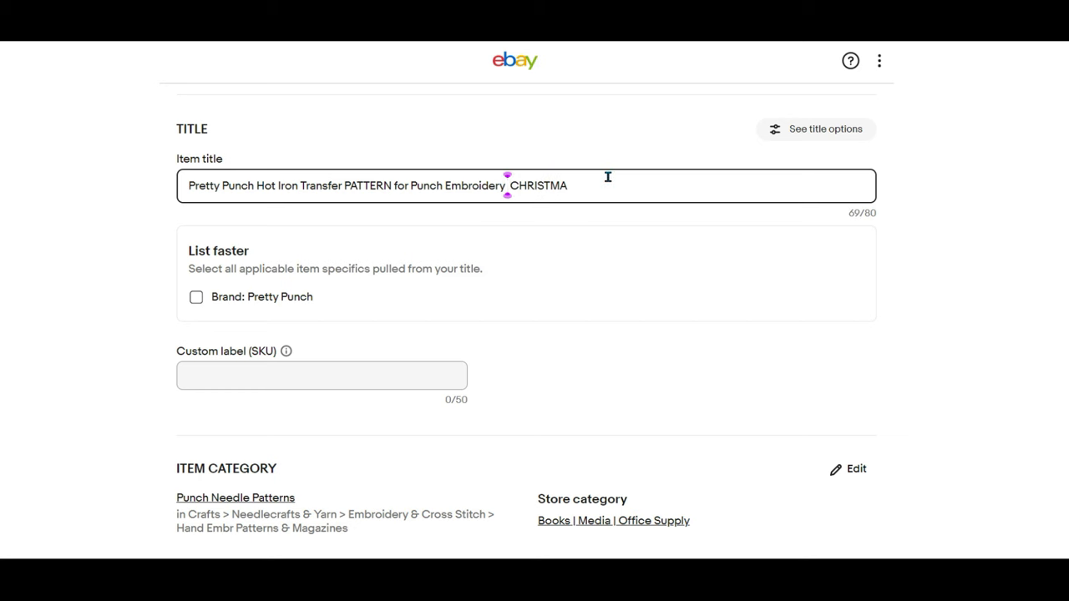
{"action": "type", "text": "S"}
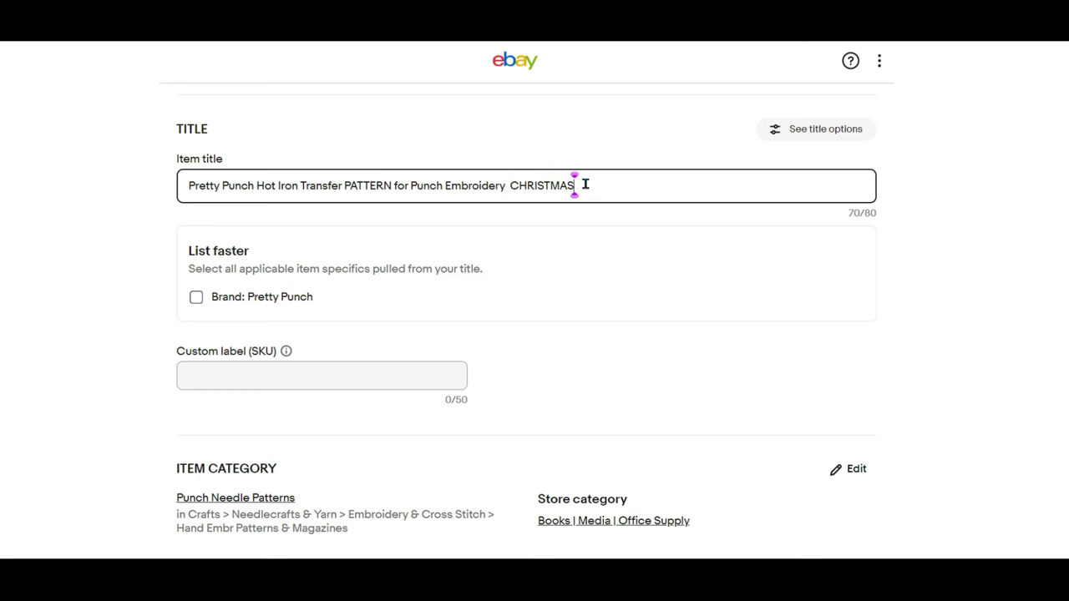
{"action": "type", "text": "HOLIDAY"}
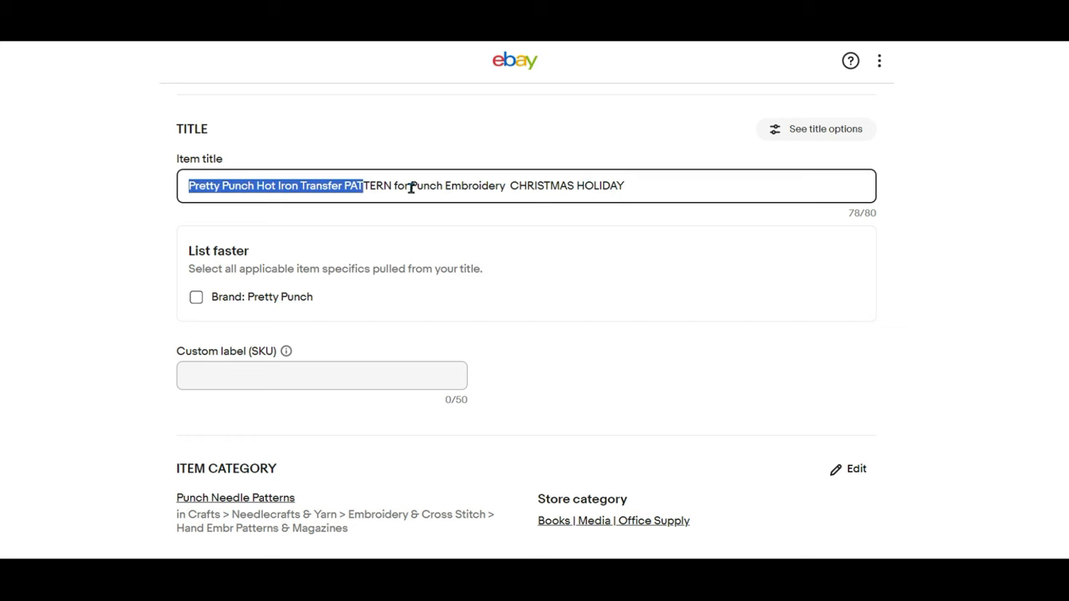
{"action": "right_click", "coordinate": [410, 185]}
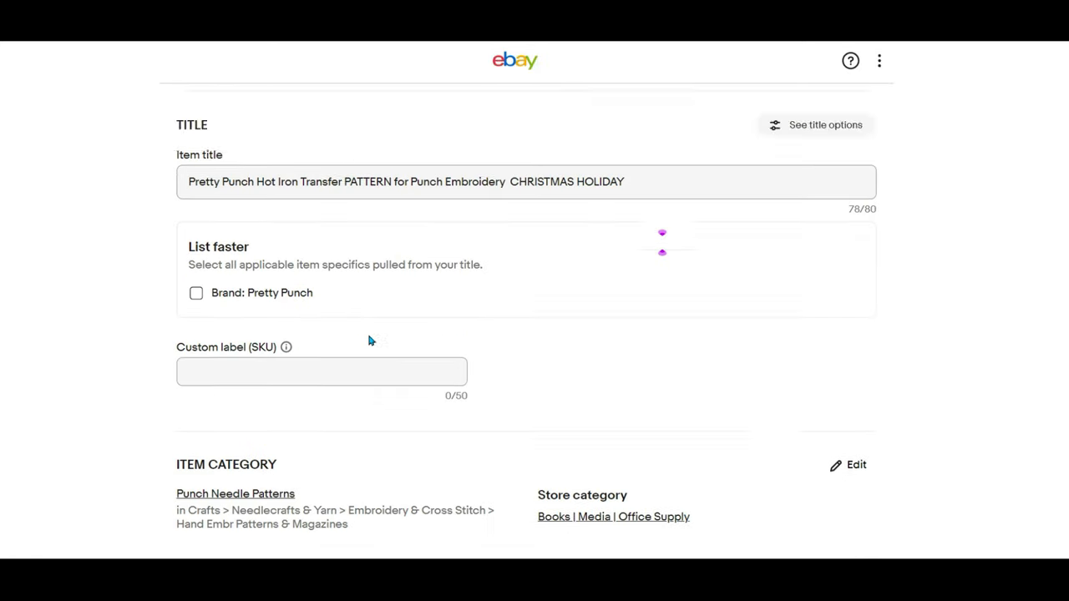
- Apply brand Pretty Punch from the title and enter the custom SKU ending 'EA AmVet'
{"action": "left_click", "coordinate": [195, 292]}
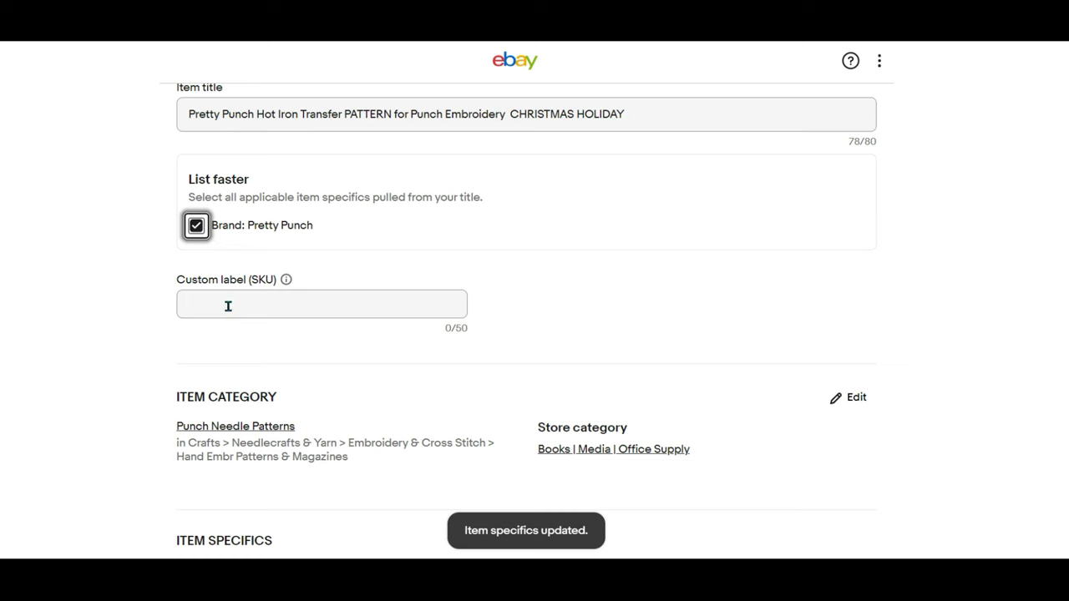
{"action": "type", "text": "011"}
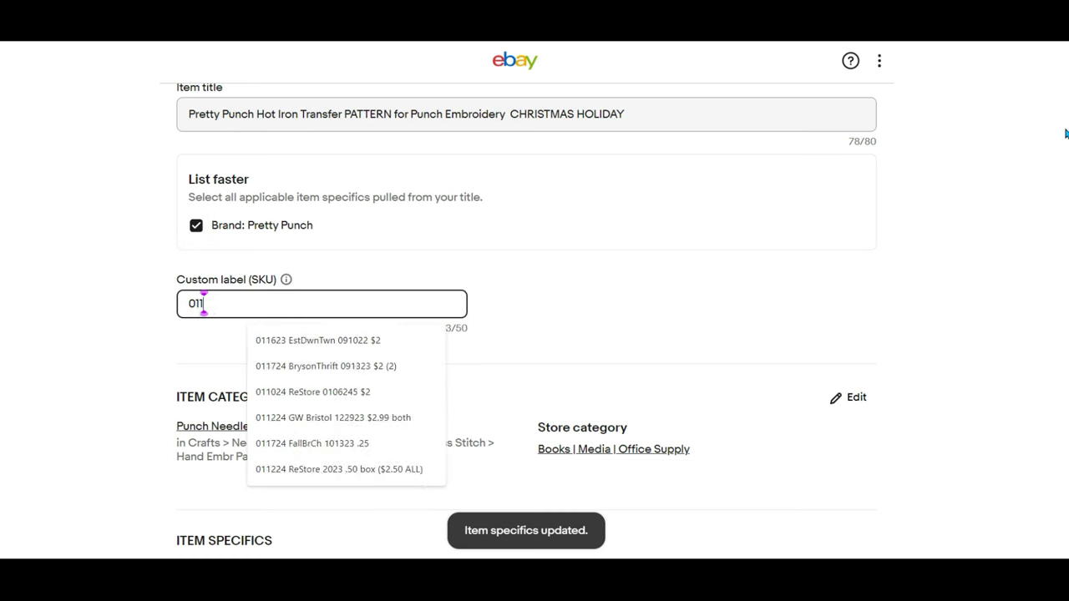
{"action": "type", "text": "924 .0"}
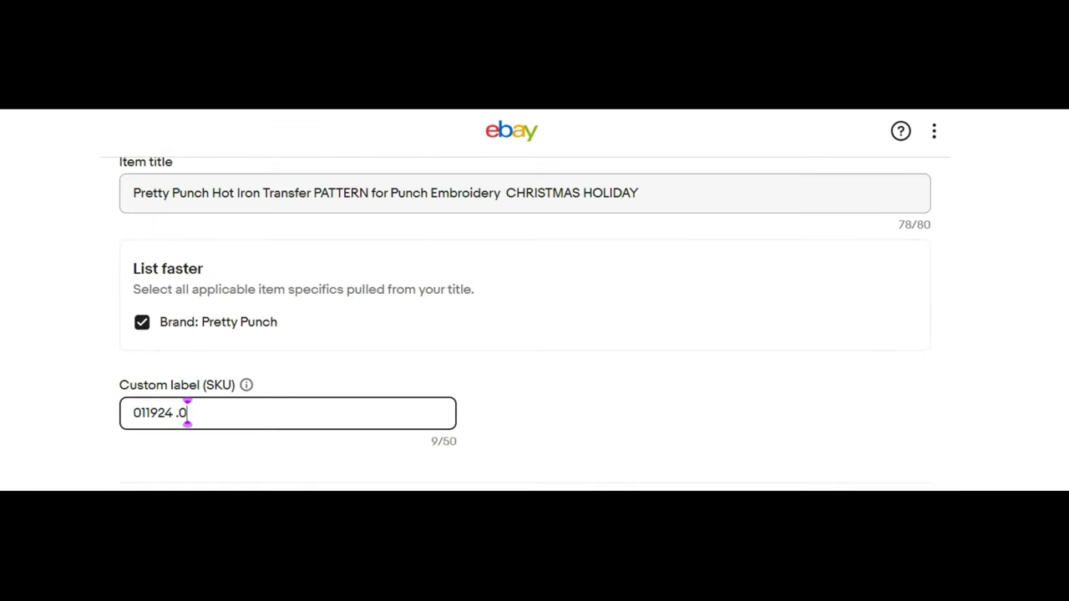
{"action": "type", "text": "44 EA AmVets"}
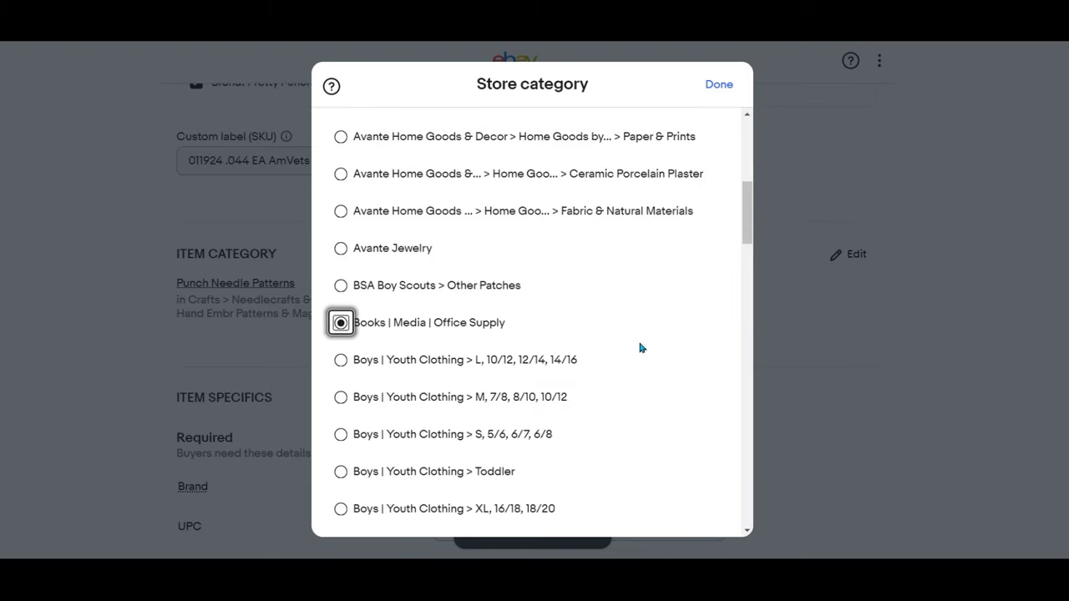
- Set store category Craft Corner and custom Type 'Hot Iron Transfer', then reveal more item specifics
{"action": "left_click", "coordinate": [718, 83]}
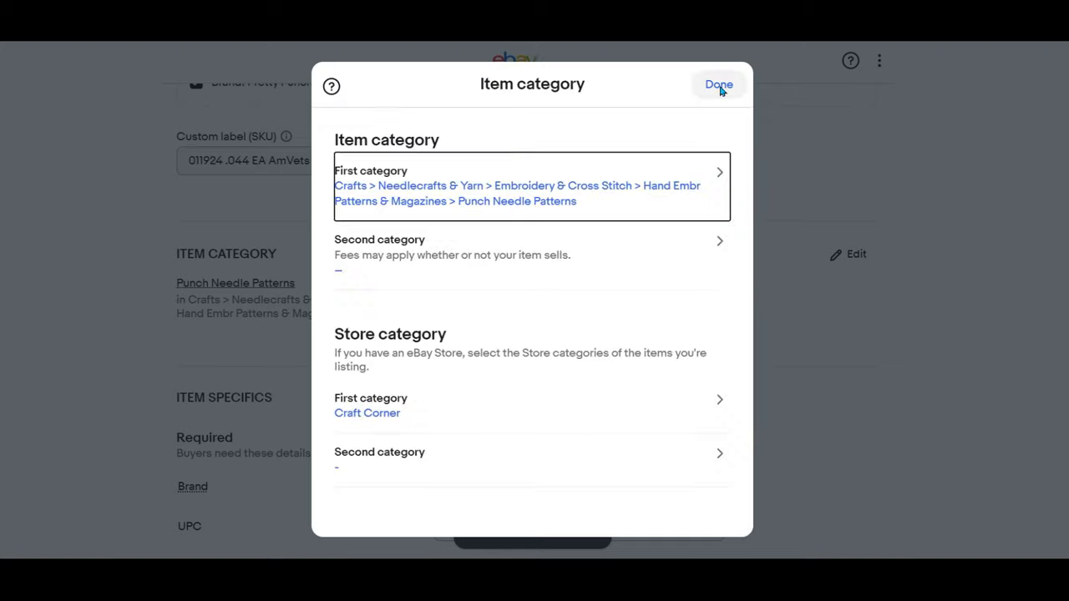
{"action": "left_click", "coordinate": [719, 84]}
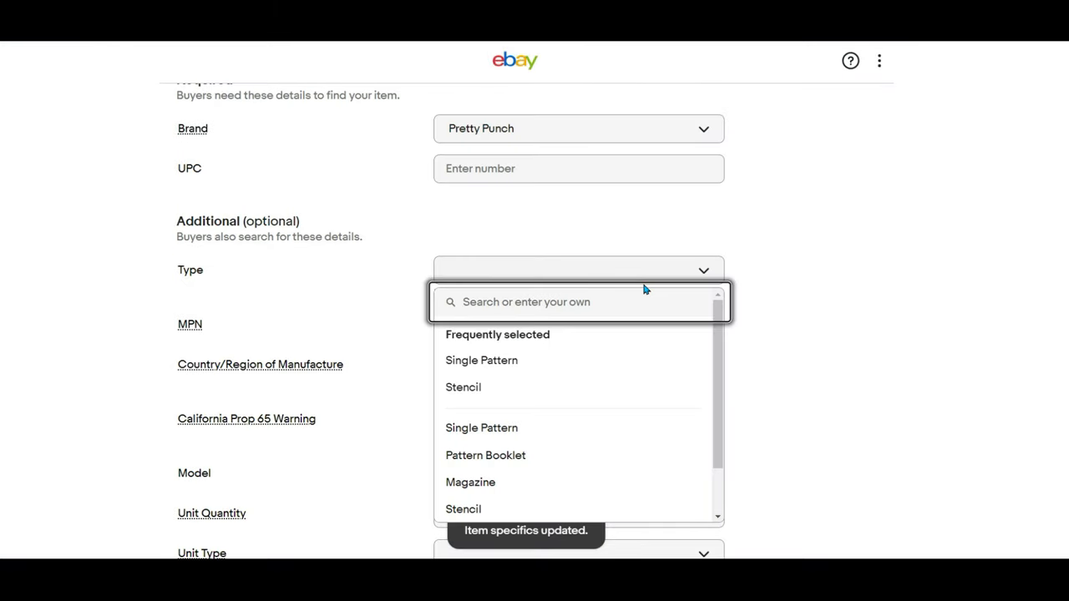
{"action": "type", "text": "Hot Iron Transfer"}
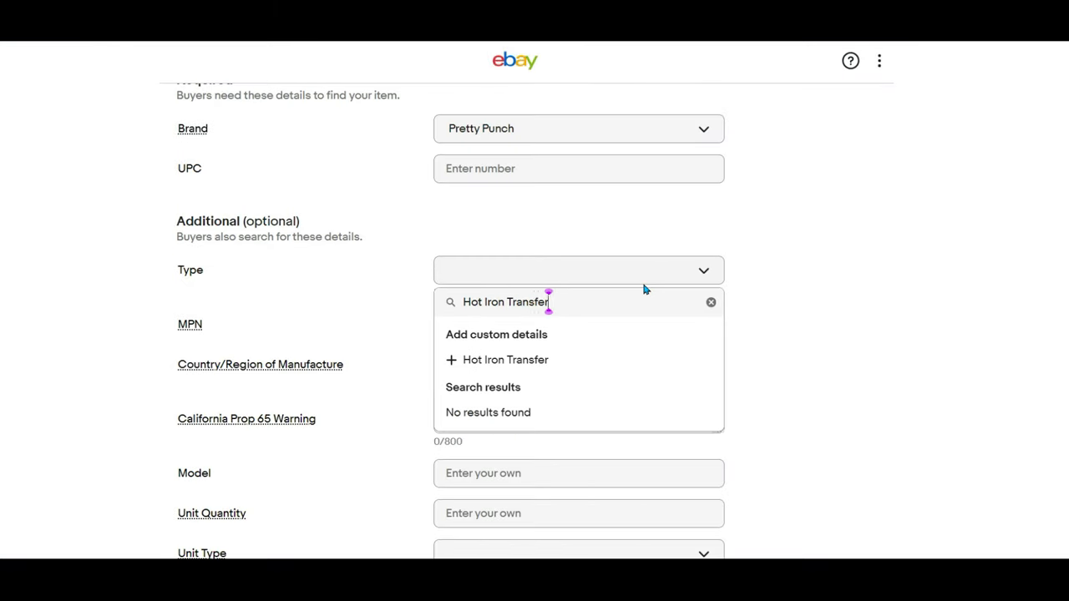
{"action": "left_click", "coordinate": [504, 359]}
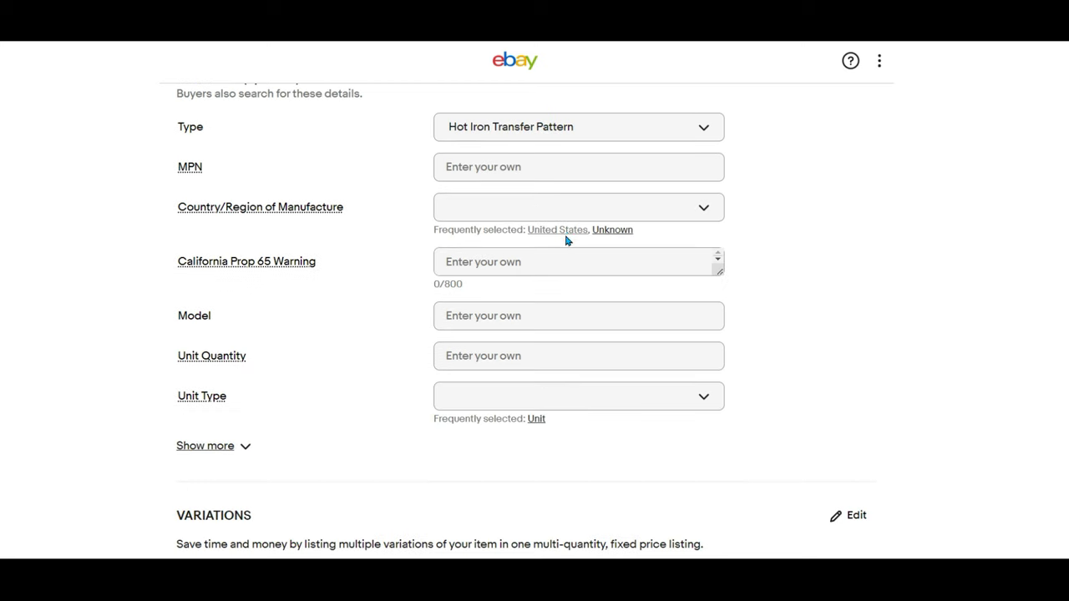
{"action": "scroll", "scroll_direction": "down", "scroll_amount": 3}
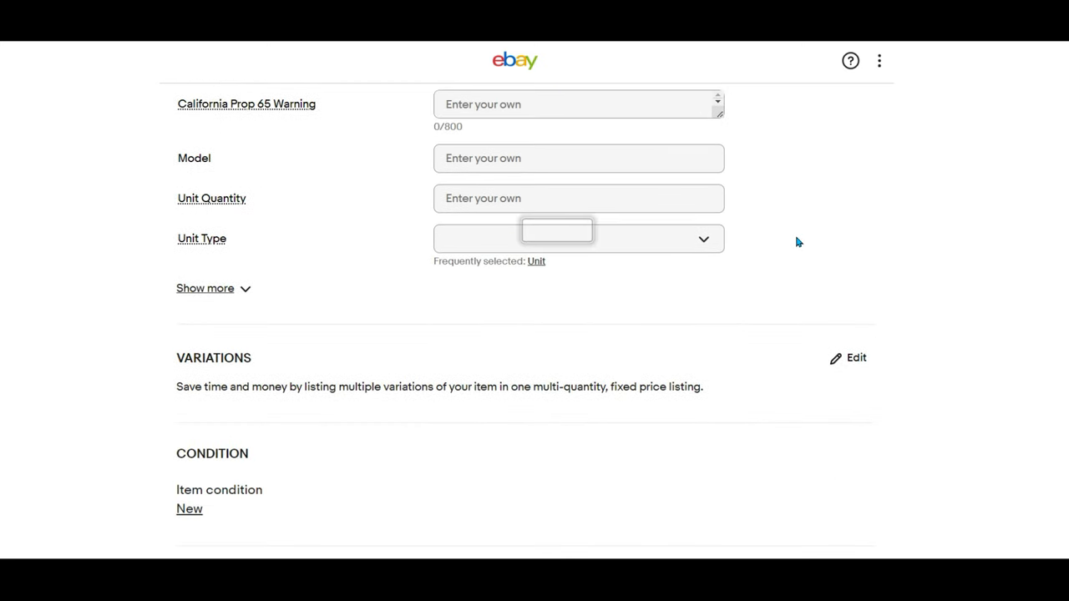
{"action": "left_click", "coordinate": [206, 288]}
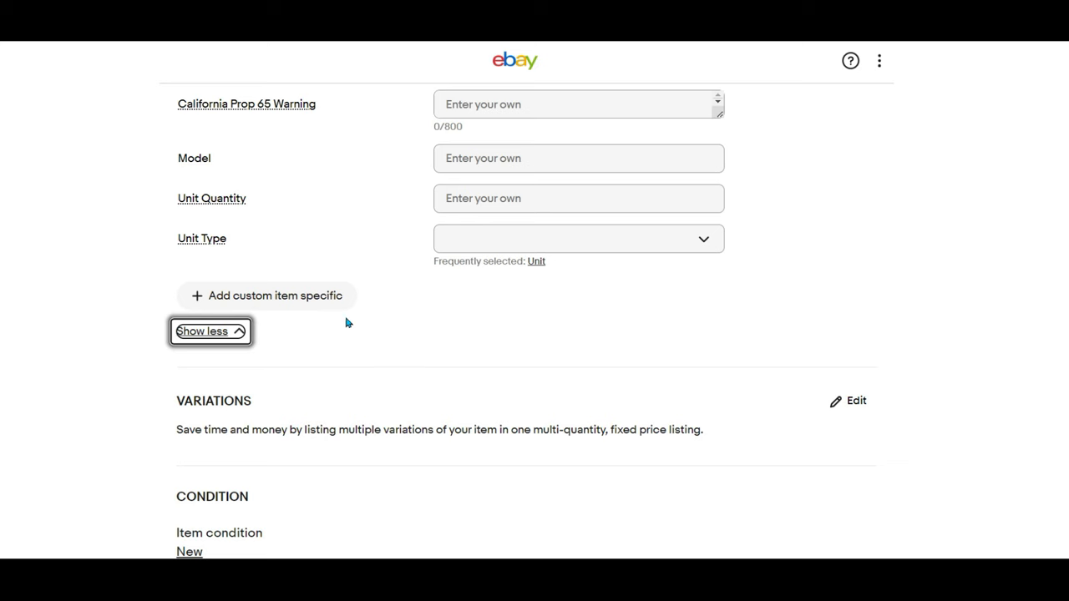
- Add the custom specific 'Pattern ONLY for' with Punch, Needlepoint Canvas, Textile Painting values and save it
{"action": "left_click", "coordinate": [268, 295]}
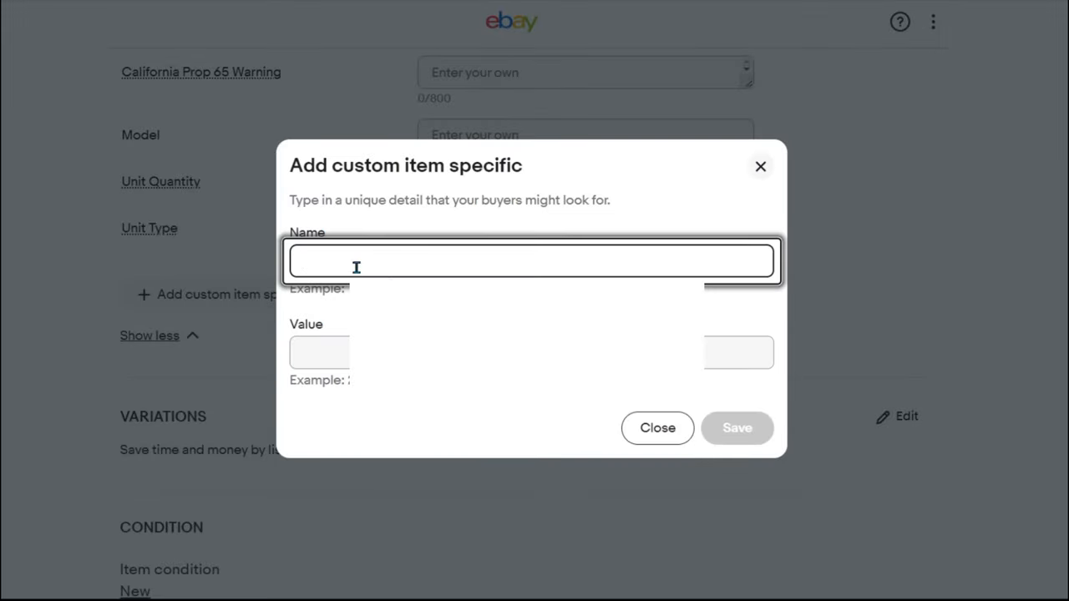
{"action": "type", "text": "Pattern ONLY for"}
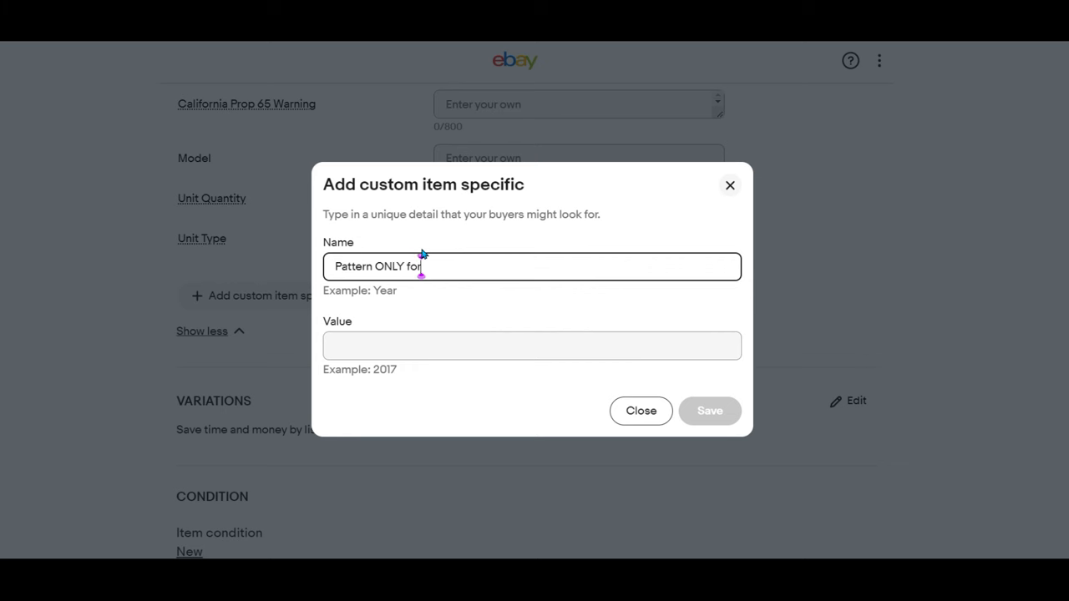
{"action": "type", "text": "Punch Embroidery, N"}
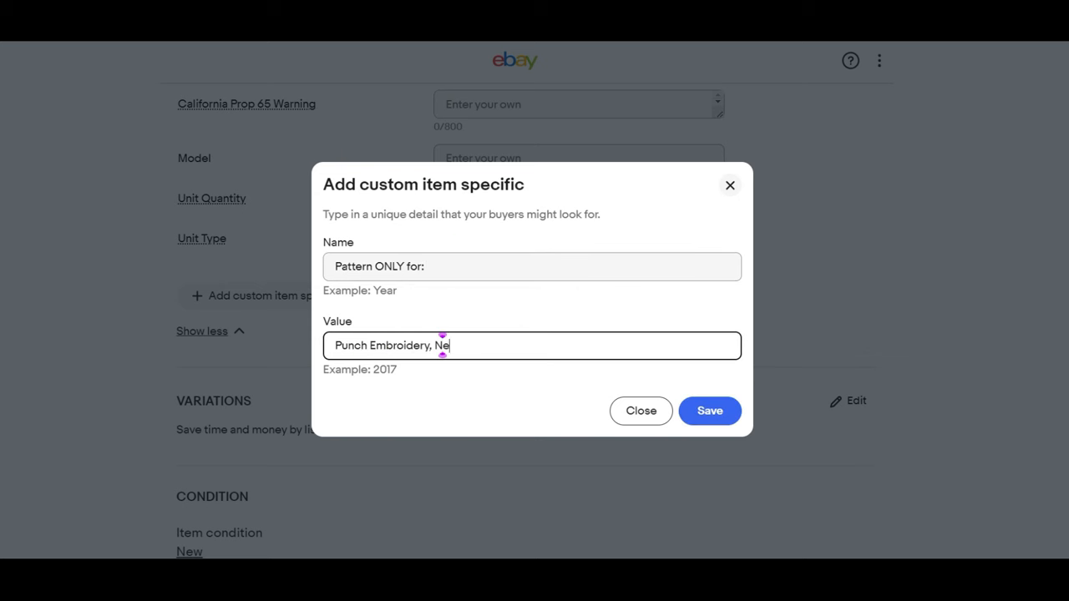
{"action": "type", "text": "edlepoint Canvas, Textile Painting,"}
{"action": "left_click", "coordinate": [533, 267]}
{"action": "type", "text": "THEME"}
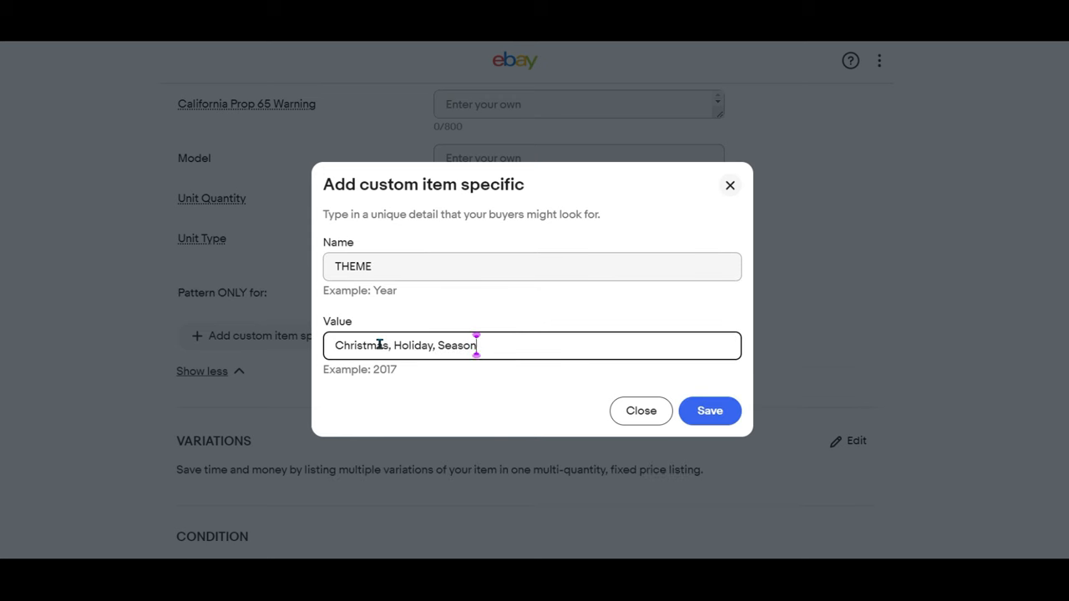
{"action": "type", "text": "al"}
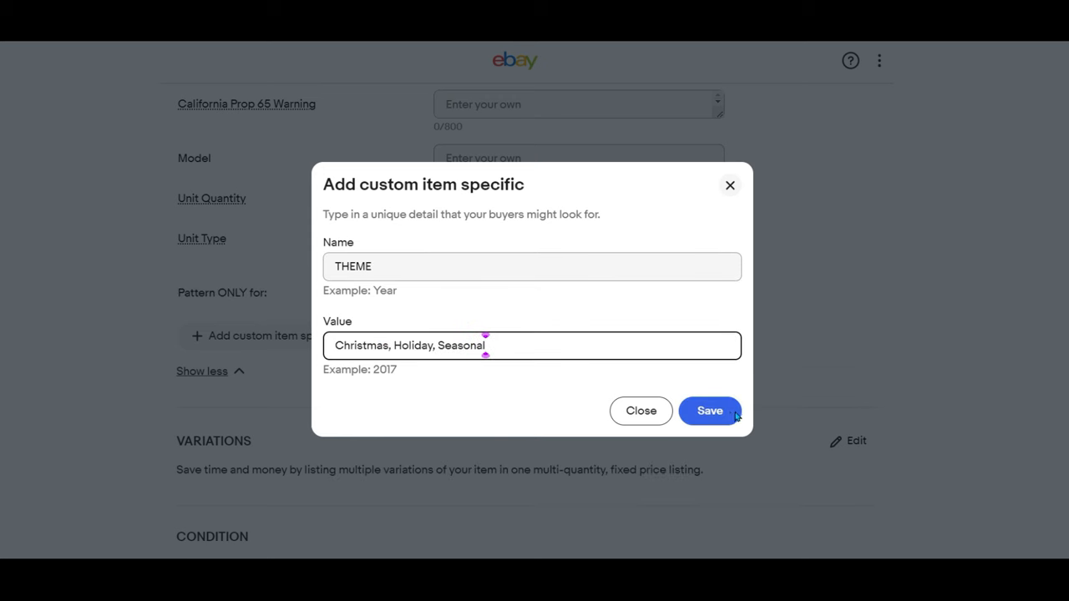
{"action": "left_click", "coordinate": [708, 411]}
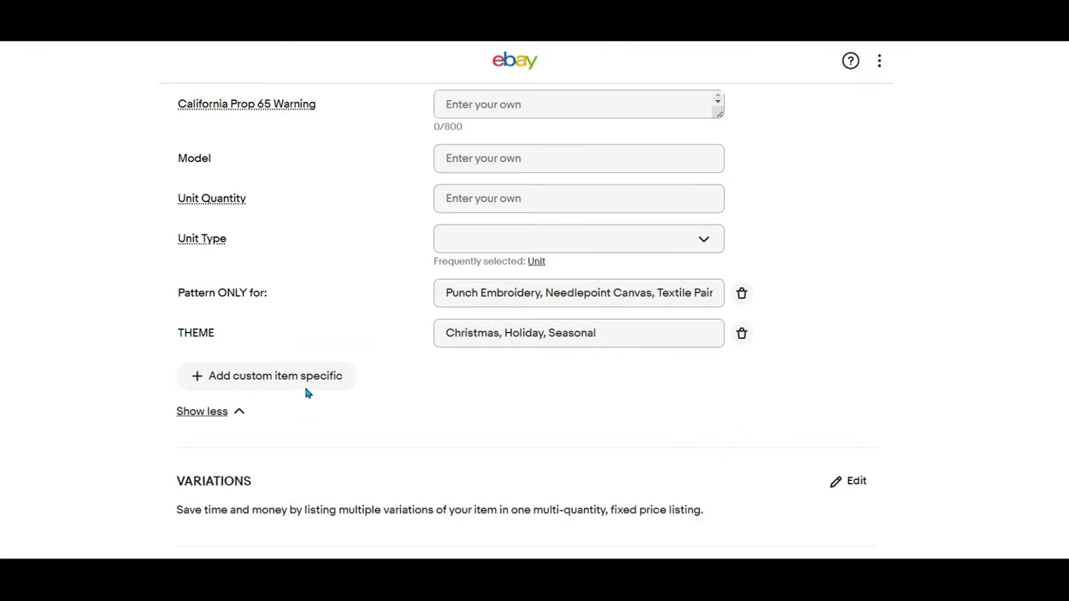
- Add the custom specific 'Iron on Transfer Pattern ONLY' with value 'Supplies NOT included' and save it
{"action": "left_click", "coordinate": [267, 376]}
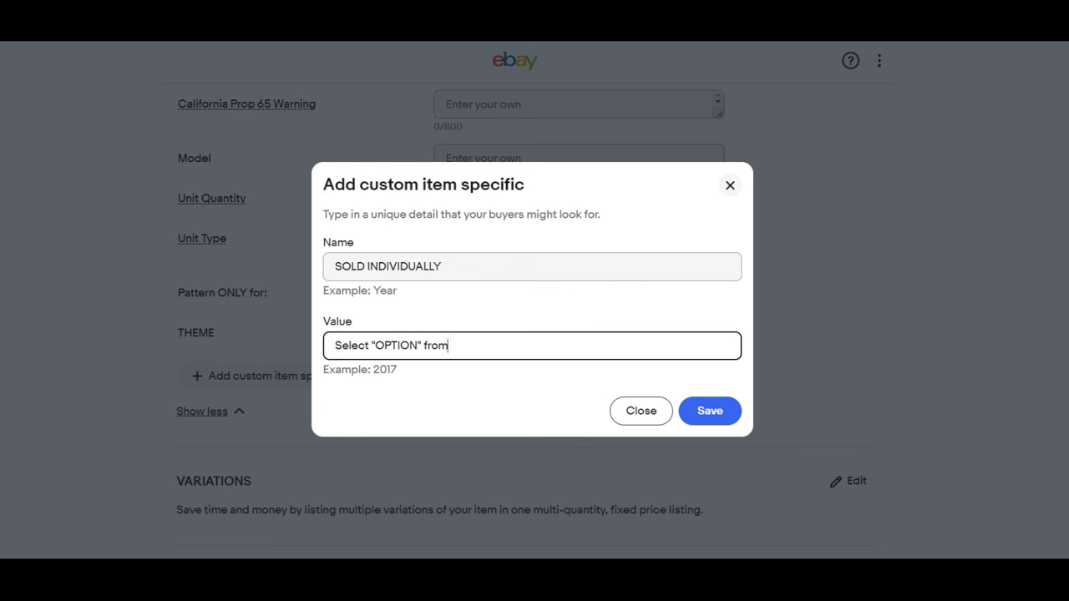
{"action": "type", "text": "dro"}
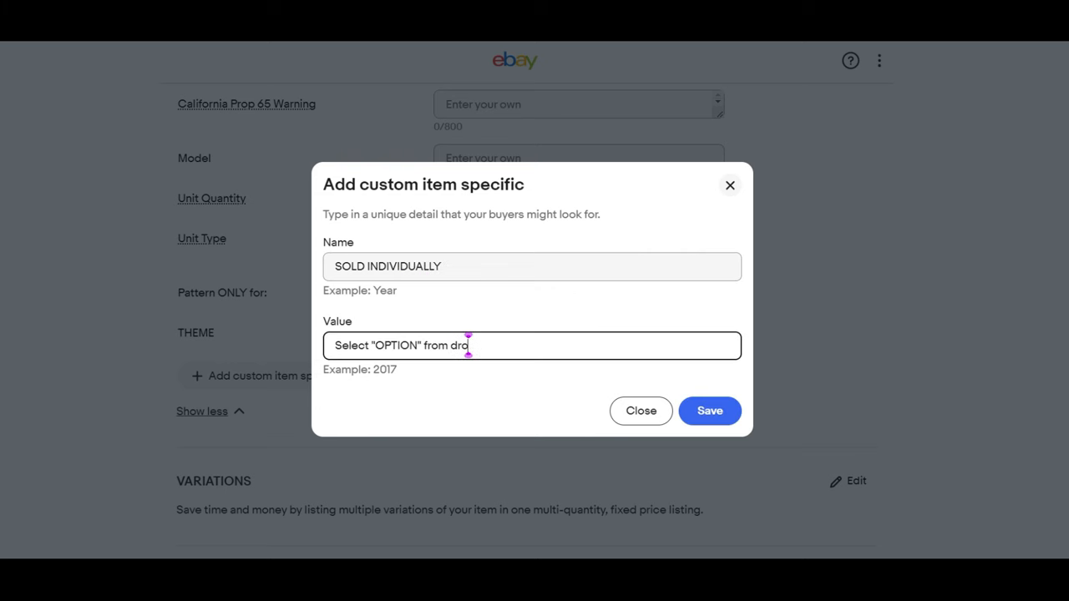
{"action": "type", "text": "p="}
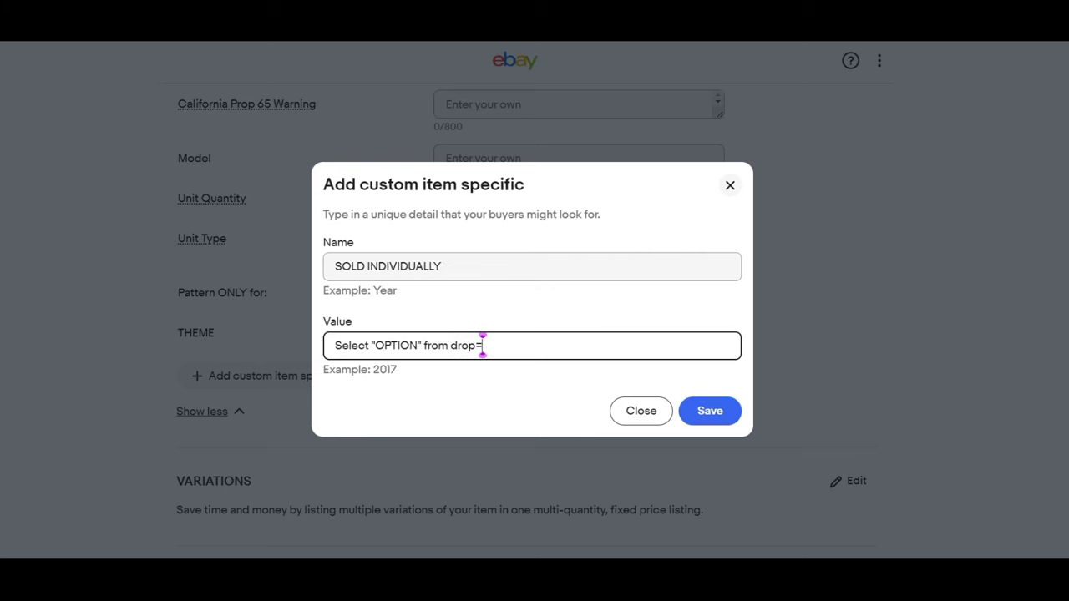
{"action": "type", "text": "do"}
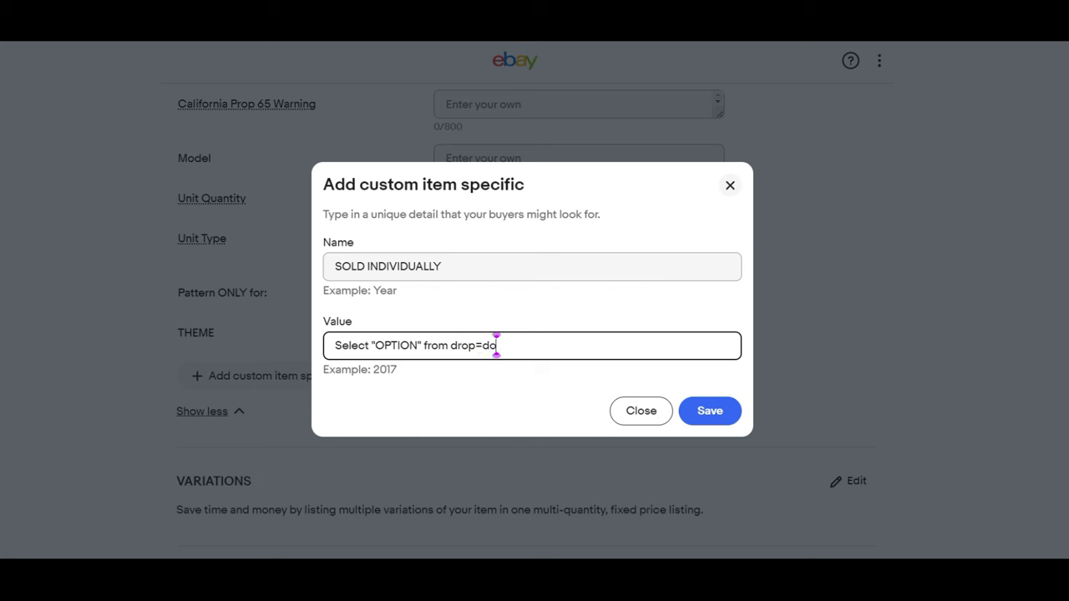
{"action": "key", "text": "Backspace"}
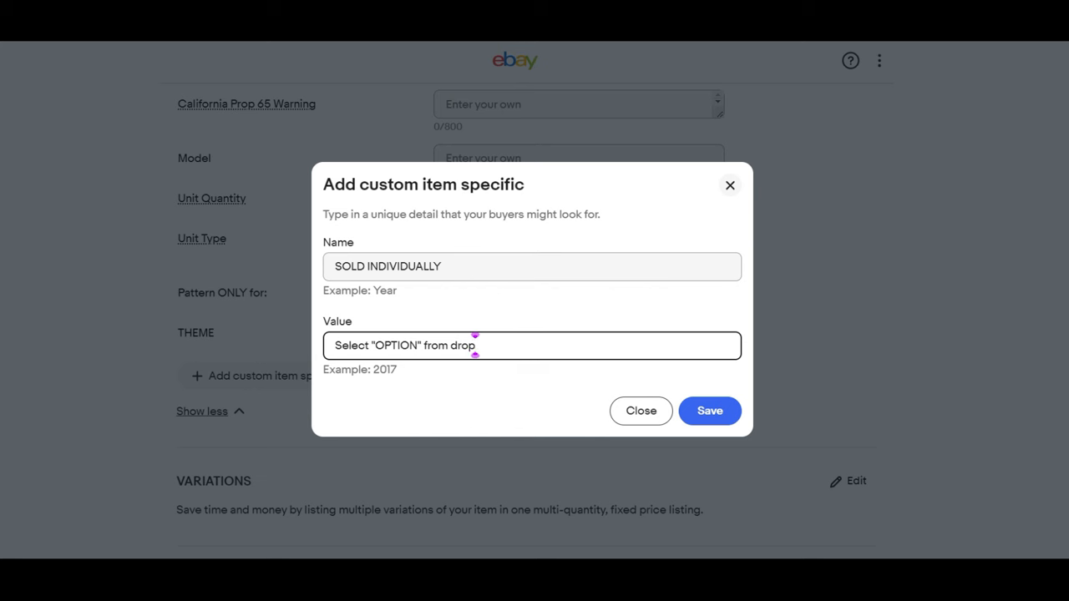
{"action": "type", "text": "-do"}
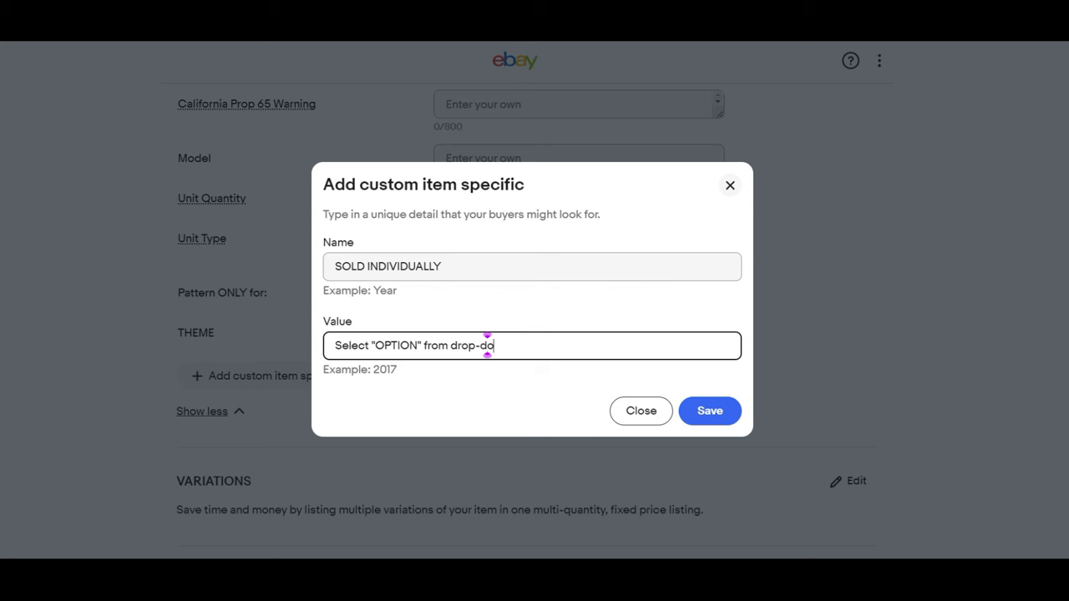
{"action": "type", "text": "wn"}
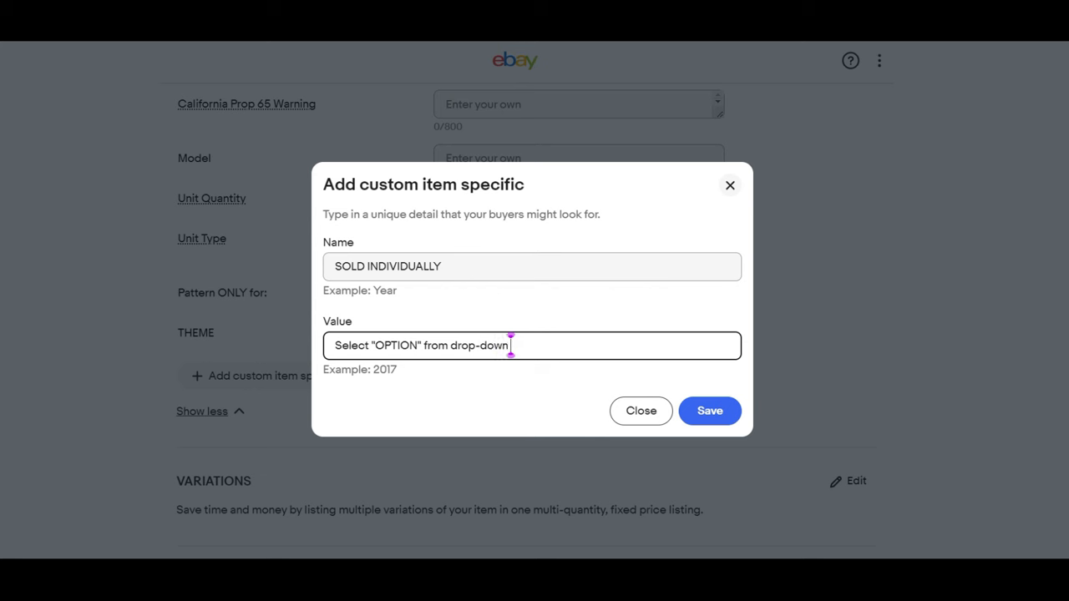
{"action": "type", "text": "menu"}
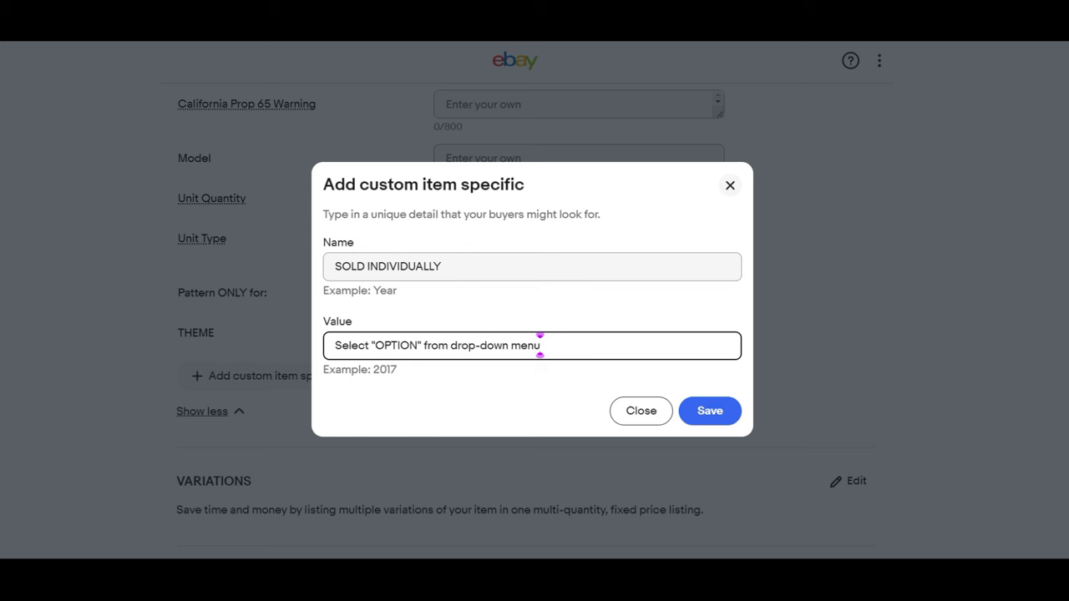
{"action": "type", "text": "Iron on Transfer Patter ONLY"}
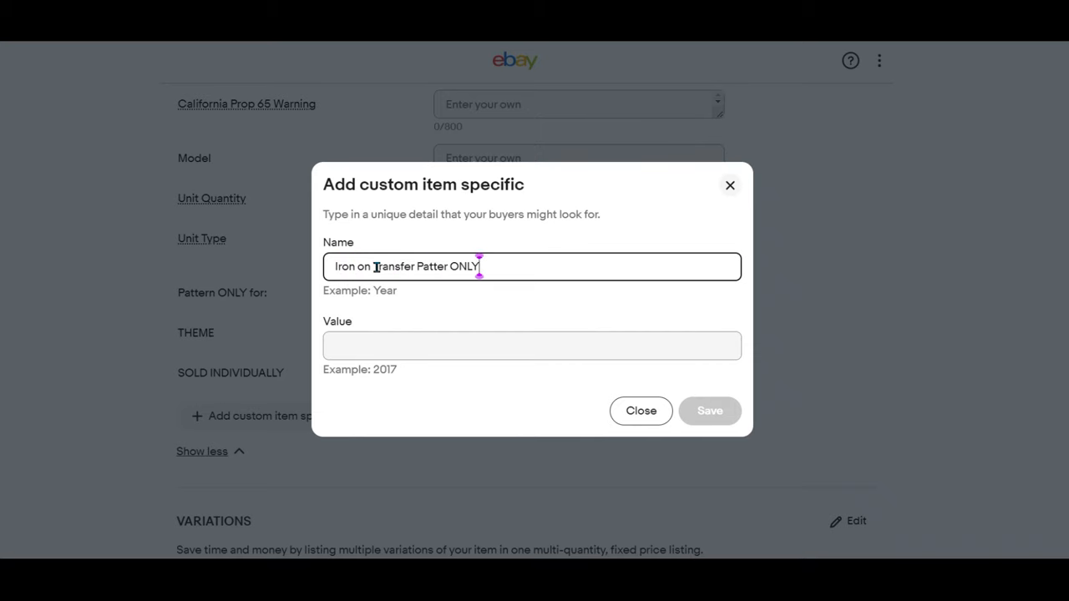
{"action": "type", "text": "Supplies NOT included"}
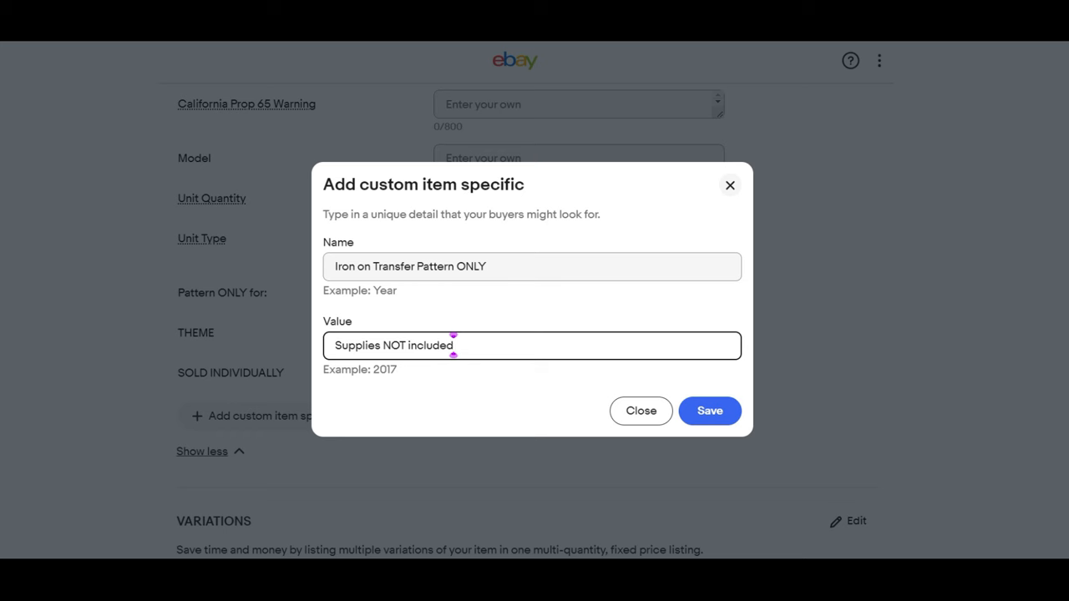
{"action": "left_click", "coordinate": [708, 411]}
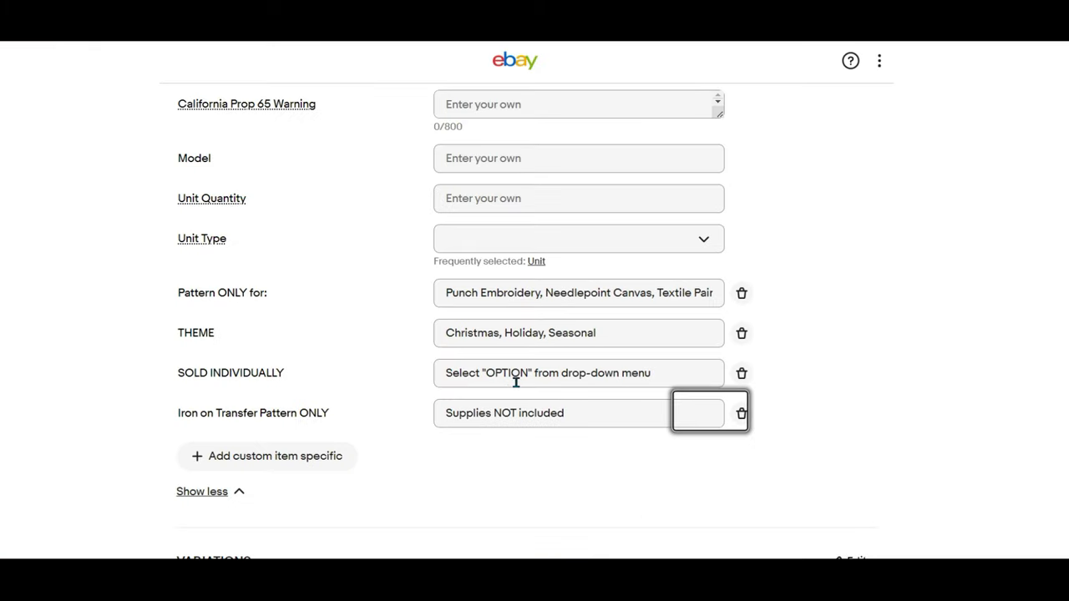
- Scroll to the Variations section and begin setting up variations for the listing
{"action": "scroll", "scroll_direction": "down", "scroll_amount": 3}
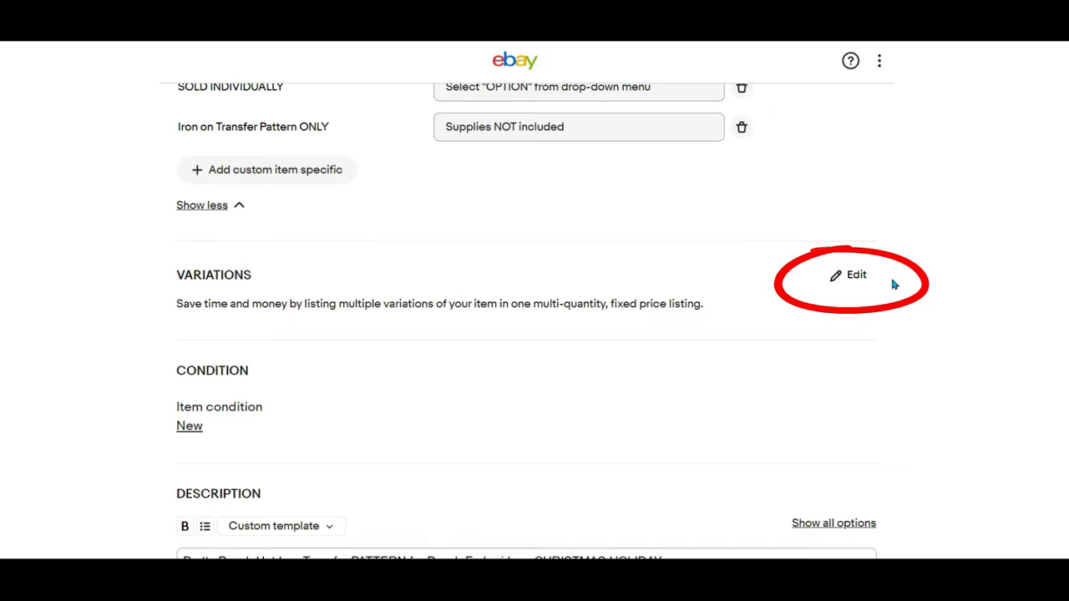
{"action": "mouse_move", "coordinate": [925, 360]}
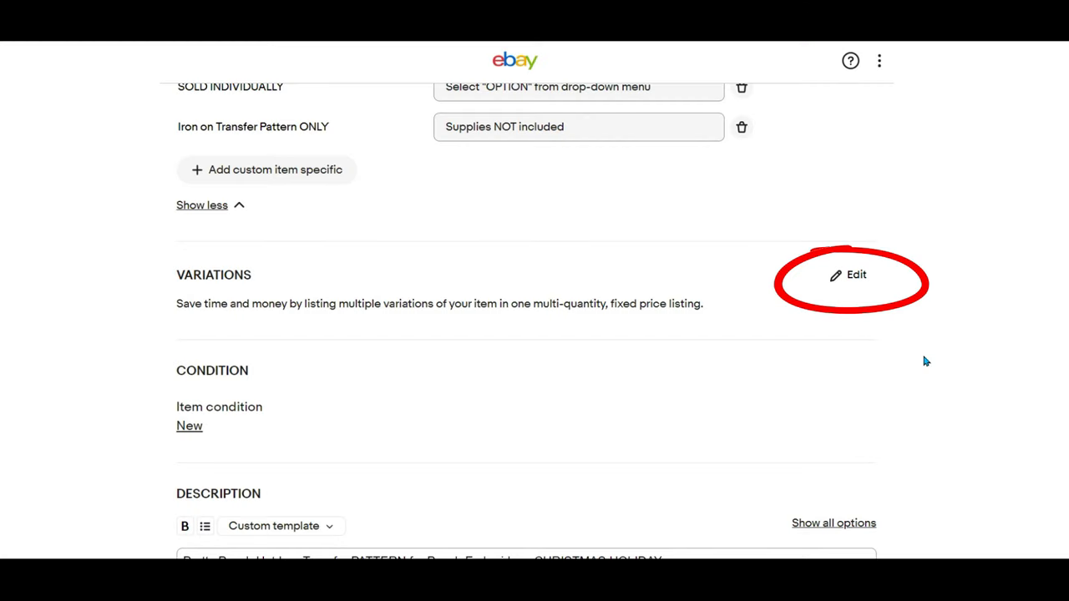
{"action": "left_click", "coordinate": [855, 274]}
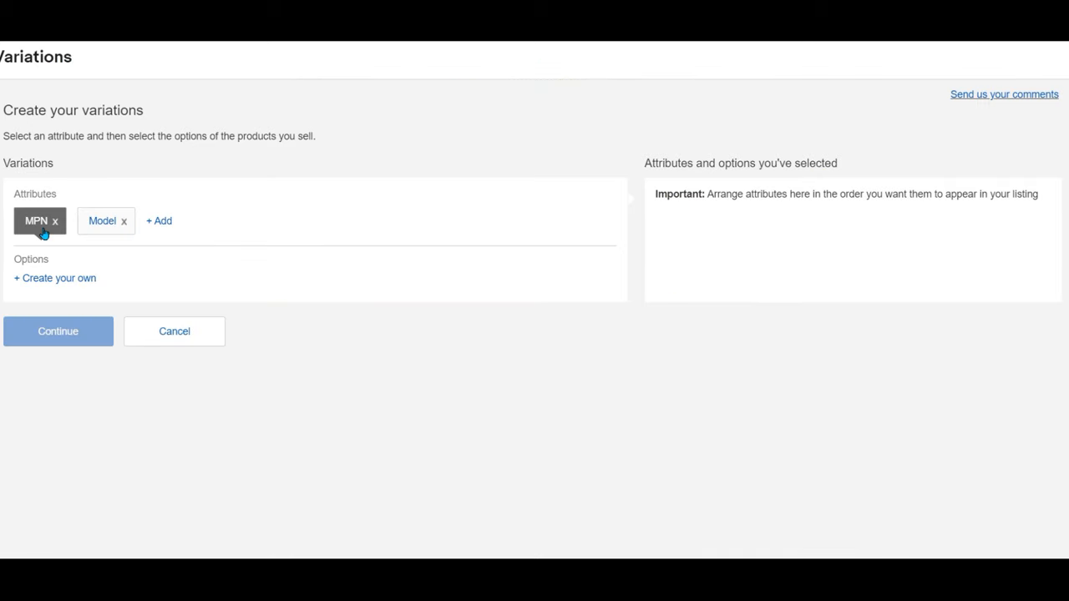
- Add a custom variation attribute named 'Transfer Pattern No.' and save it
{"action": "left_click", "coordinate": [159, 221]}
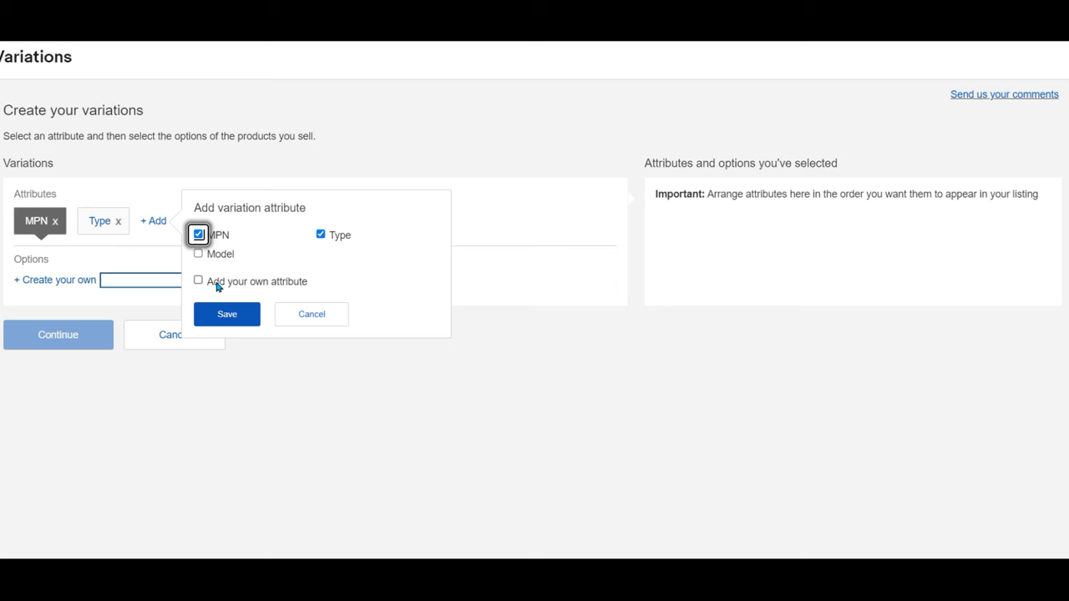
{"action": "left_click", "coordinate": [197, 280]}
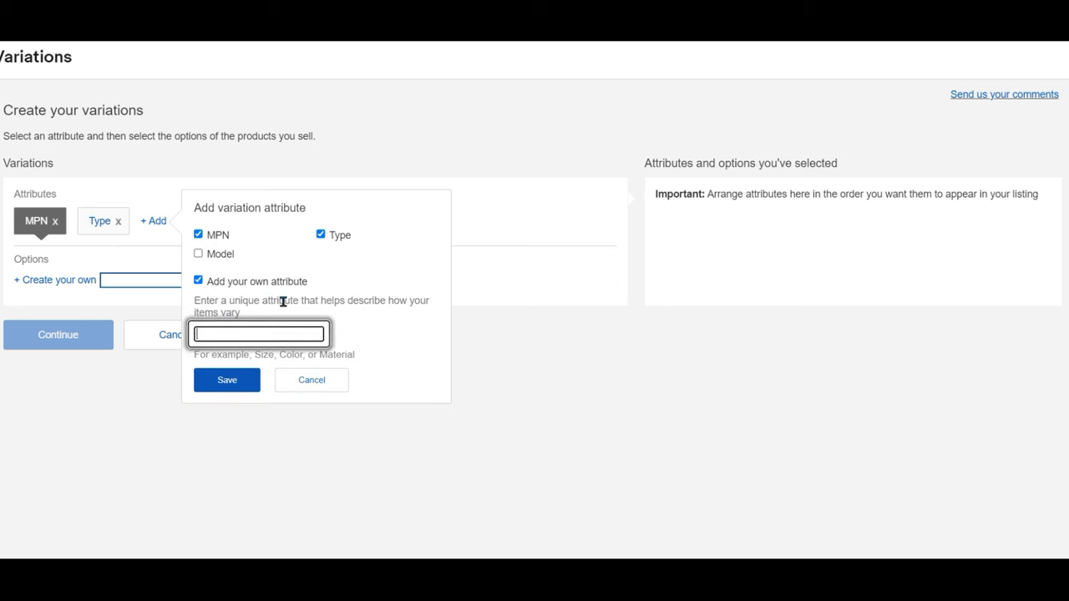
{"action": "type", "text": "Transfer Pattern"}
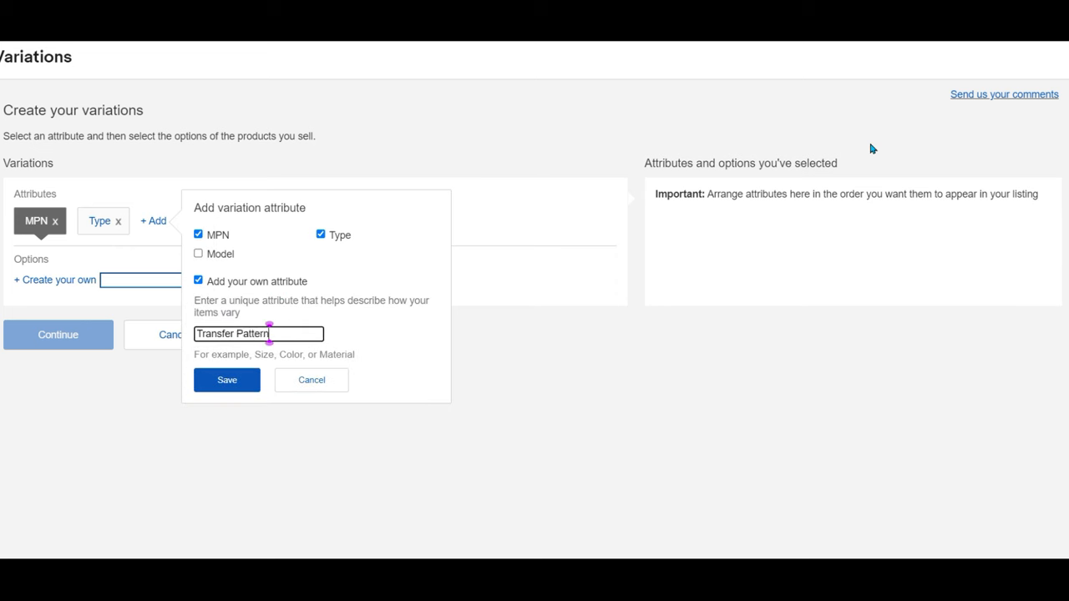
{"action": "type", "text": "No."}
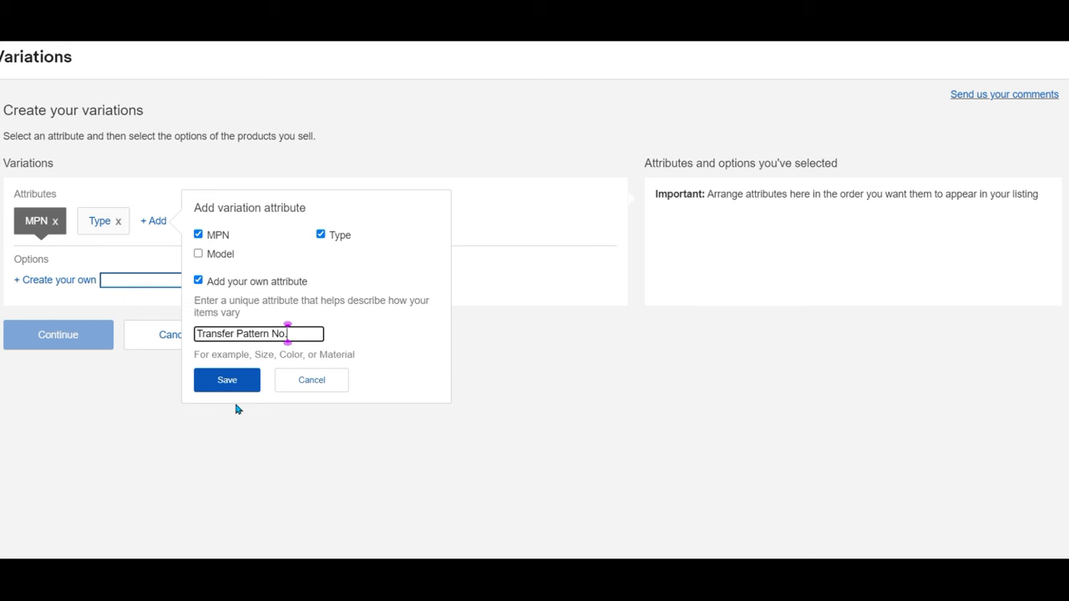
{"action": "left_click", "coordinate": [227, 381]}
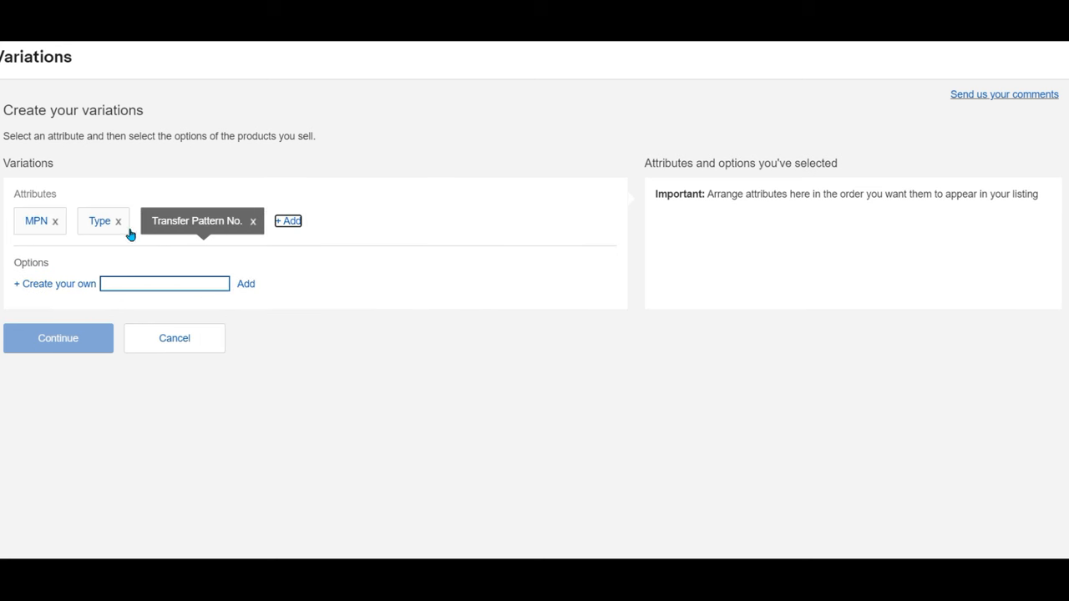
- Add pattern options 512 Deer / Reindeer and 850 Scarecrow Balloons
{"action": "left_click", "coordinate": [164, 284]}
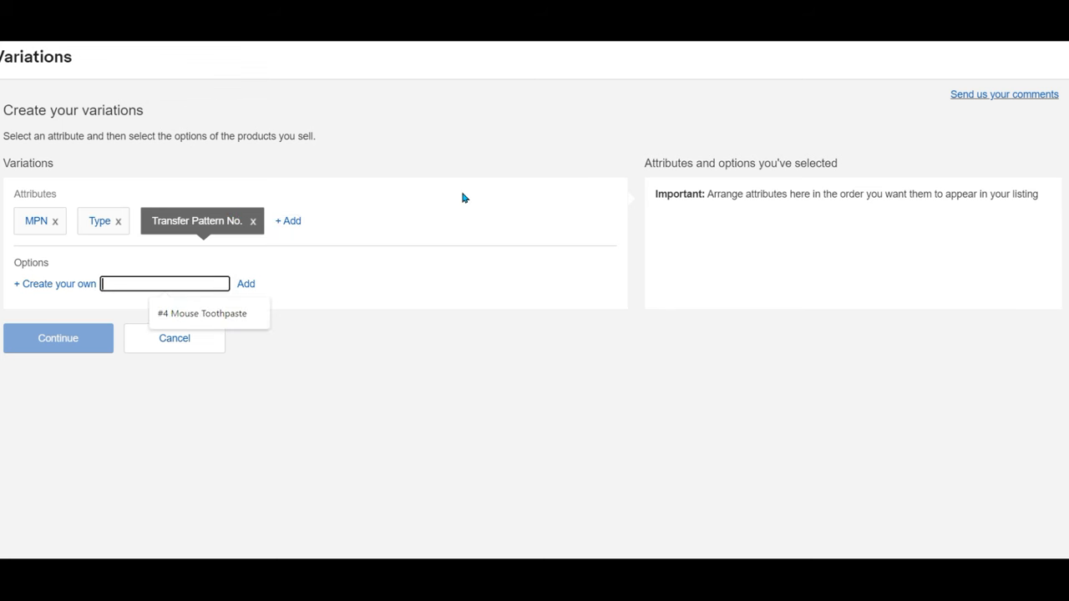
{"action": "type", "text": "512"}
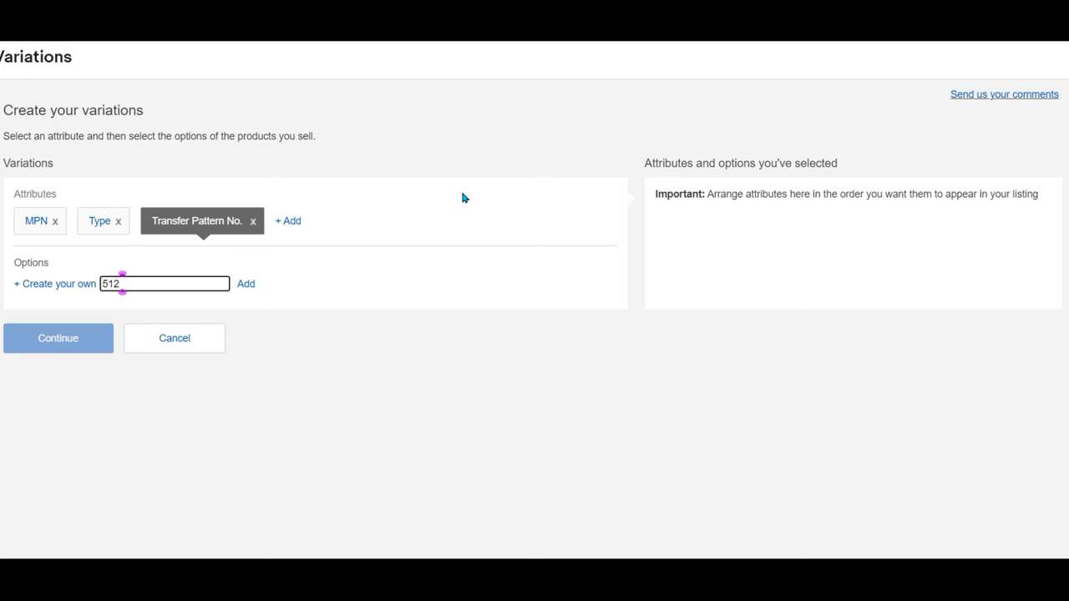
{"action": "type", "text": "D"}
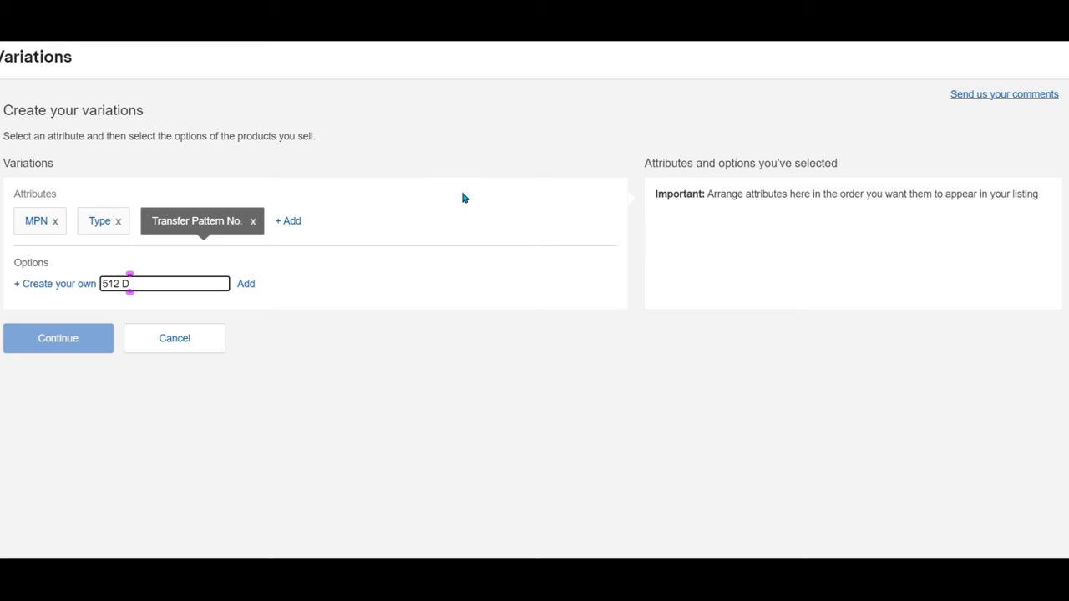
{"action": "left_click", "coordinate": [246, 284]}
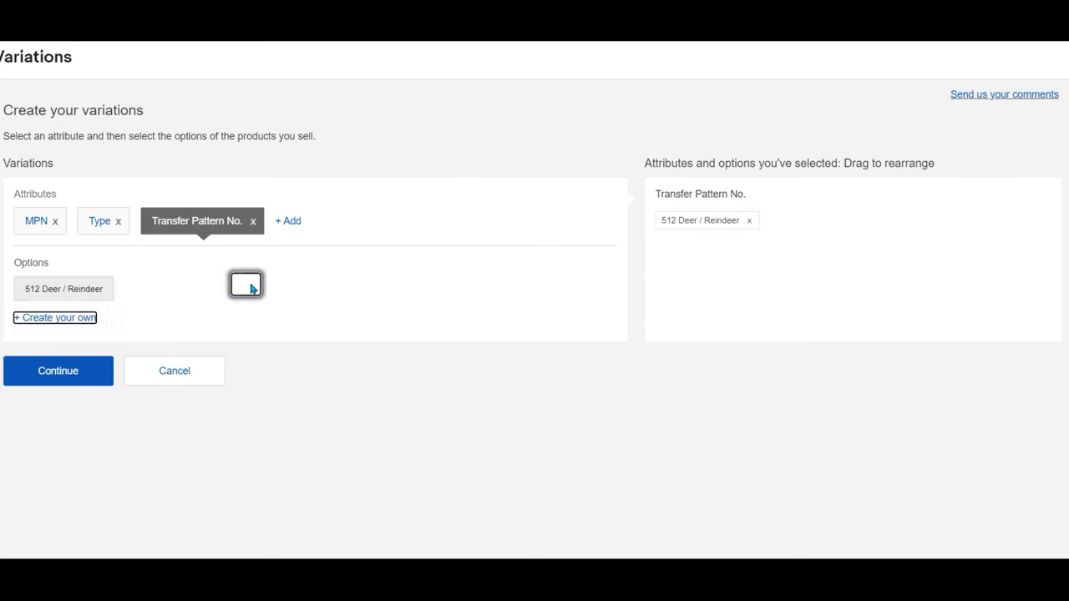
{"action": "mouse_move", "coordinate": [725, 192]}
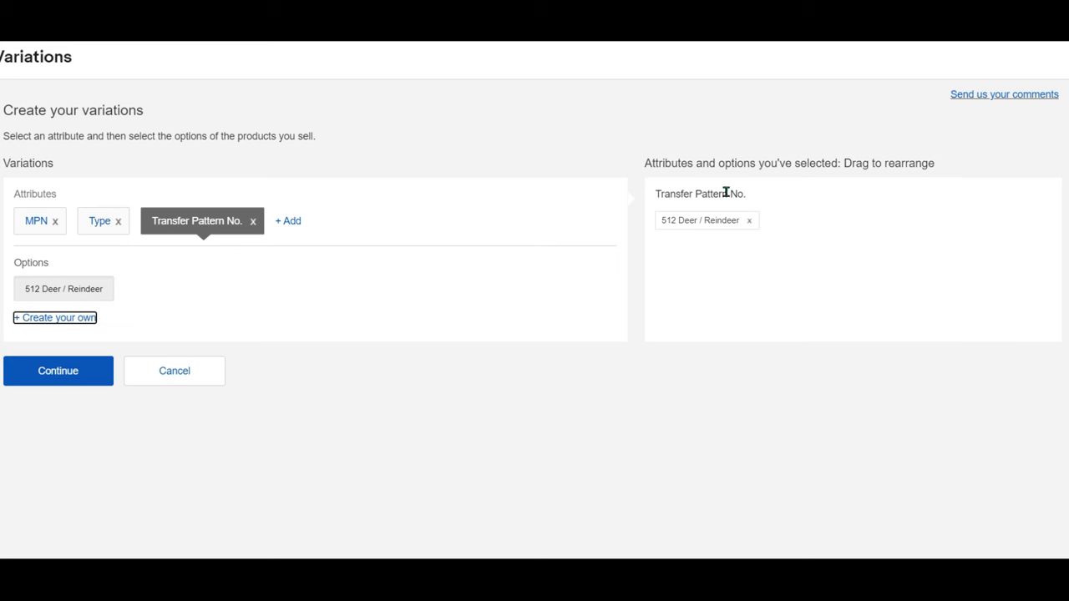
{"action": "mouse_move", "coordinate": [55, 317]}
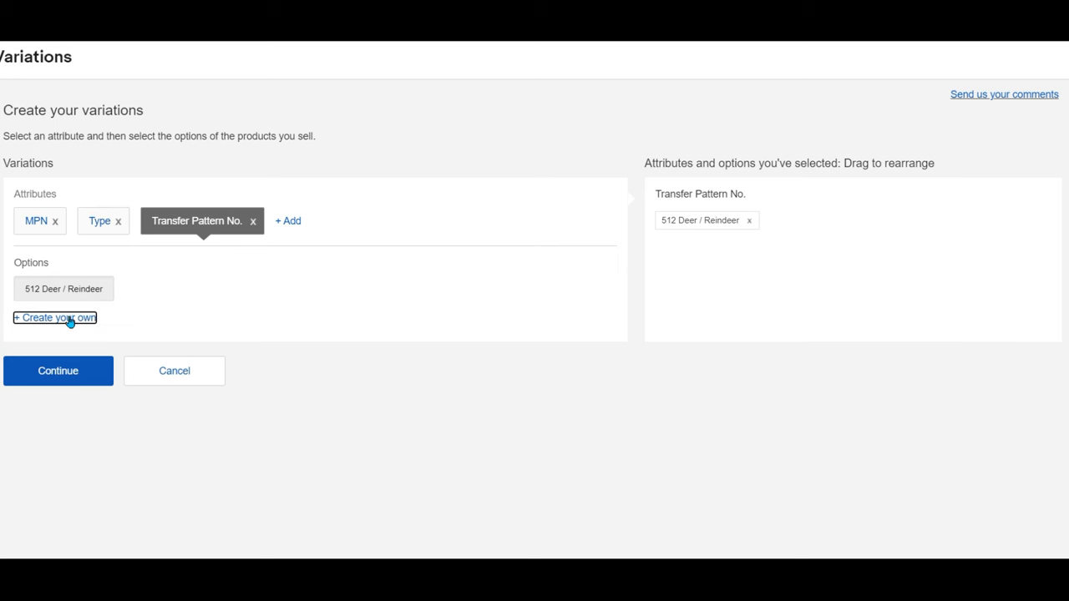
{"action": "left_click", "coordinate": [54, 317]}
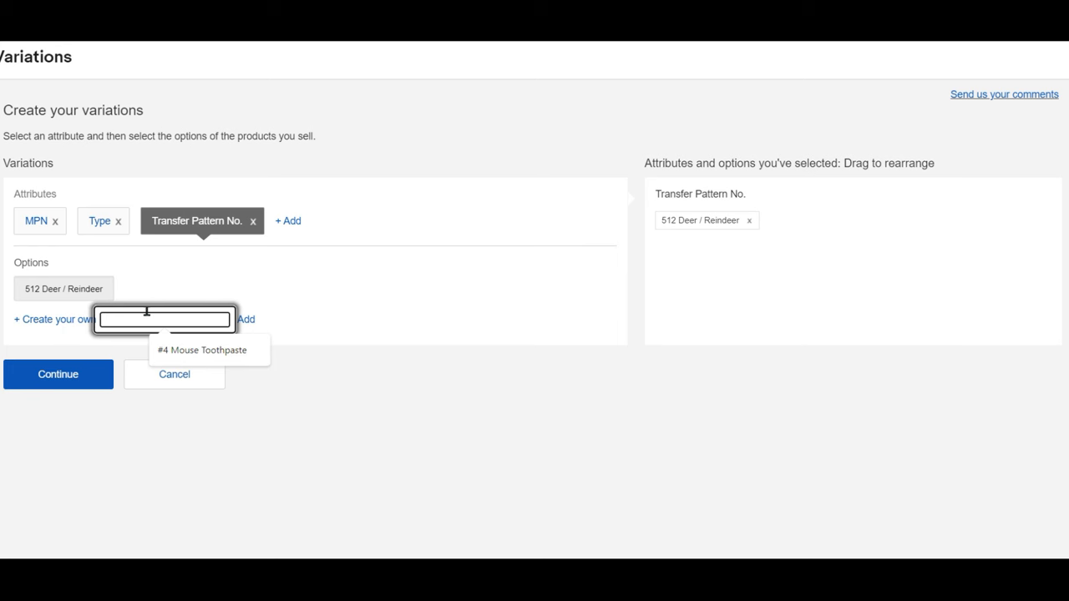
{"action": "mouse_move", "coordinate": [518, 216]}
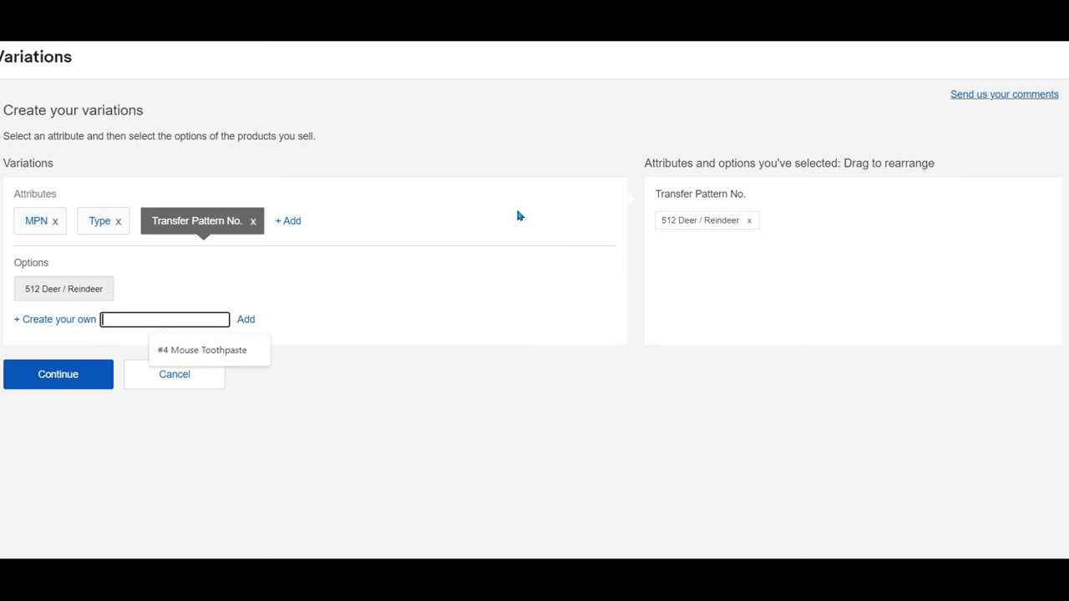
{"action": "type", "text": "850"}
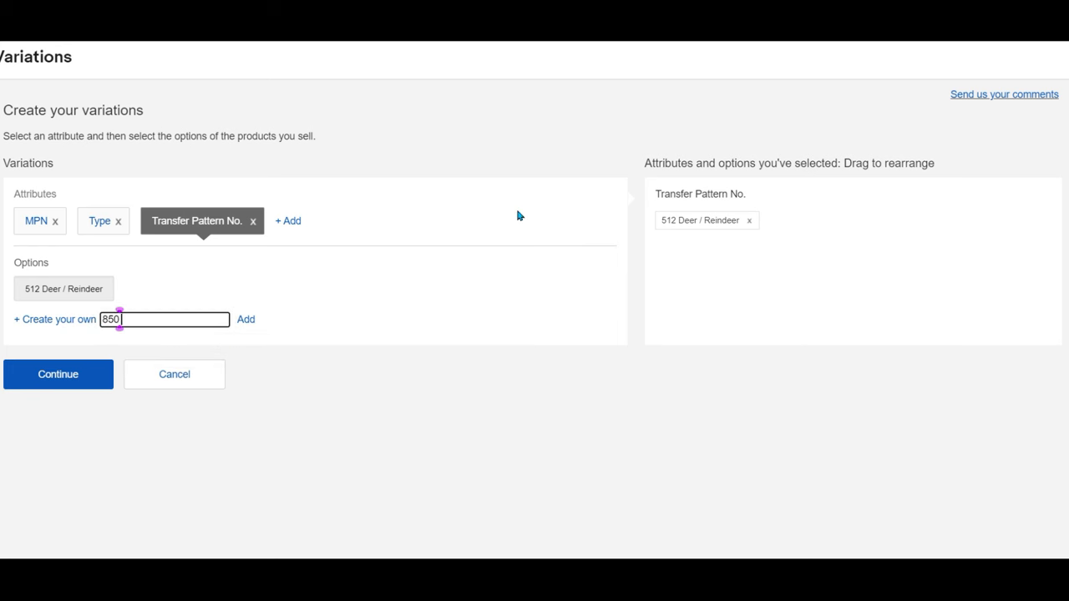
{"action": "type", "text": "Scare"}
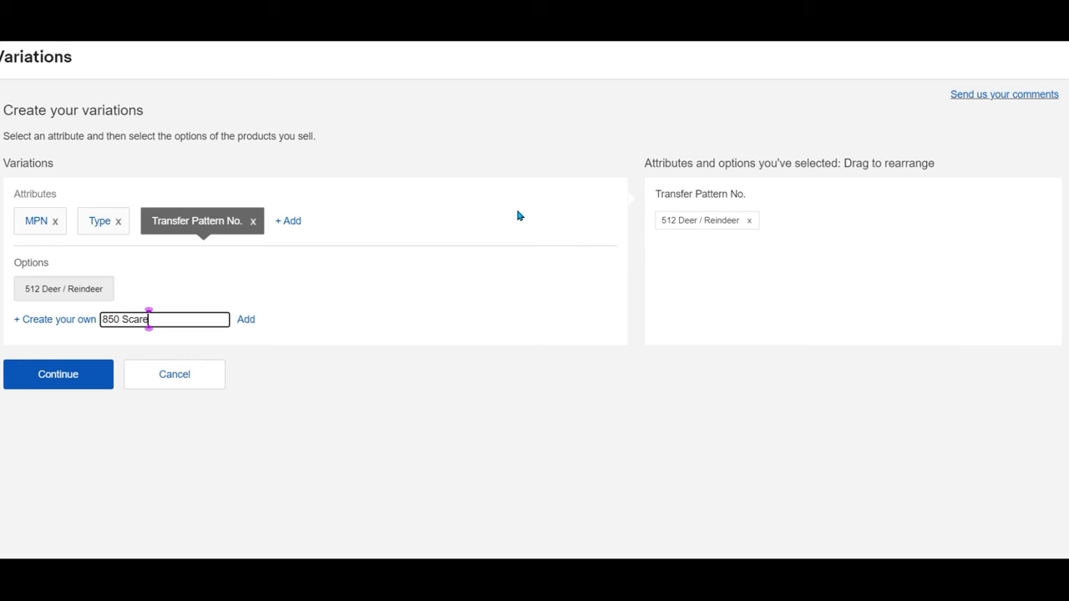
{"action": "type", "text": "crow"}
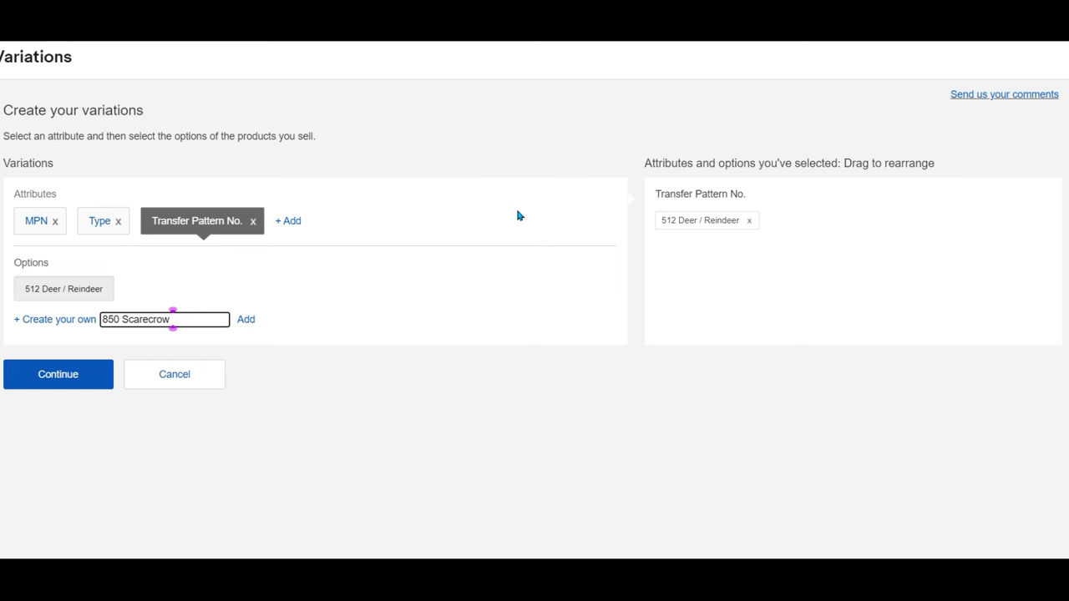
{"action": "type", "text": "Balloons"}
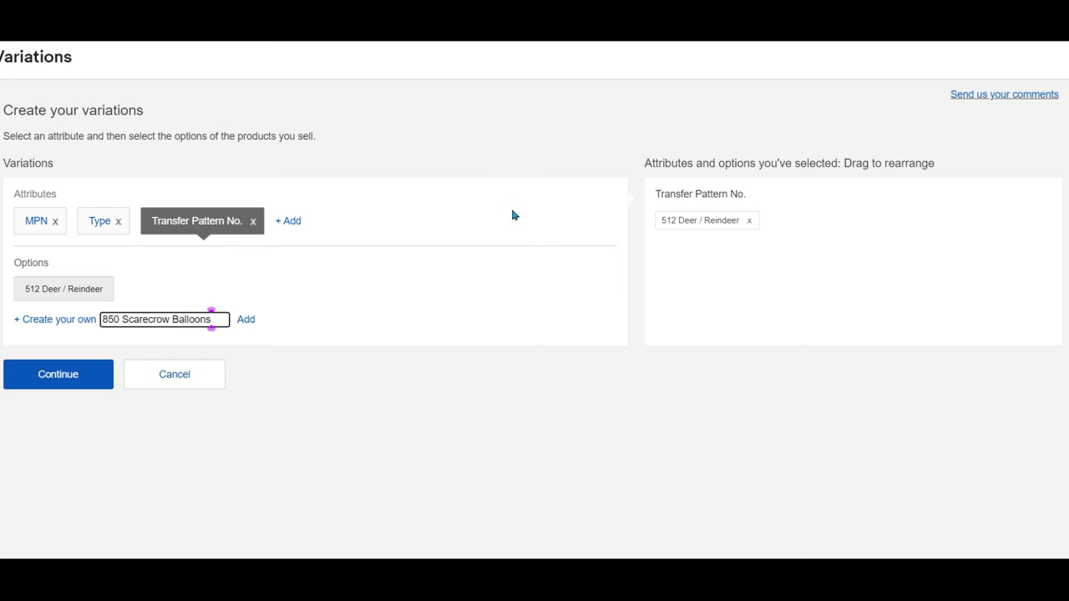
{"action": "left_click", "coordinate": [245, 319]}
{"action": "type", "text": "865"}
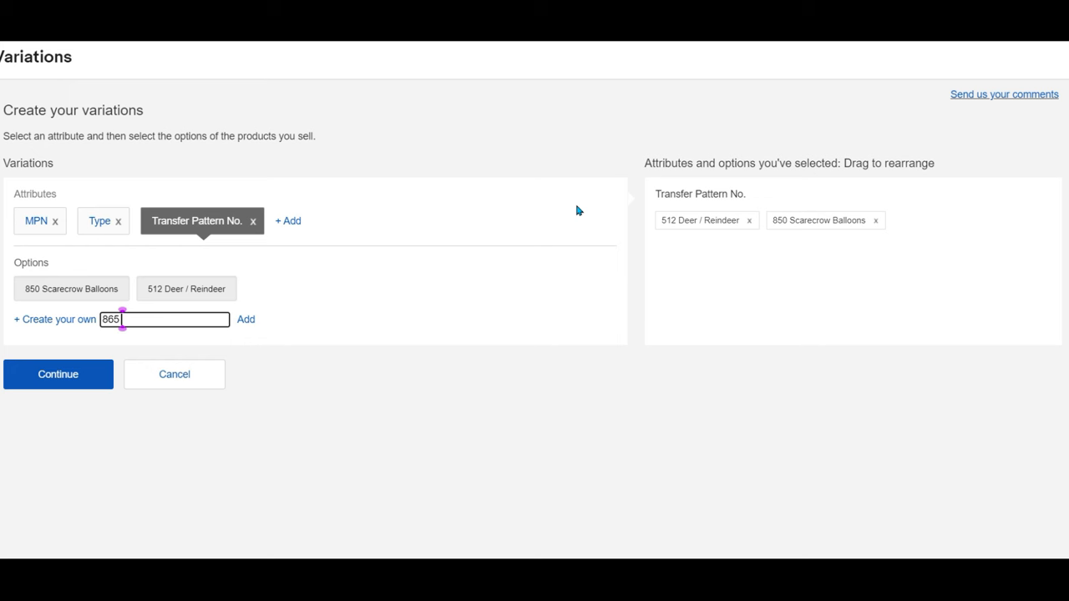
- Add pattern options 865 Bells Christmas and 869 Santa w/Packages
{"action": "type", "text": "Christmas"}
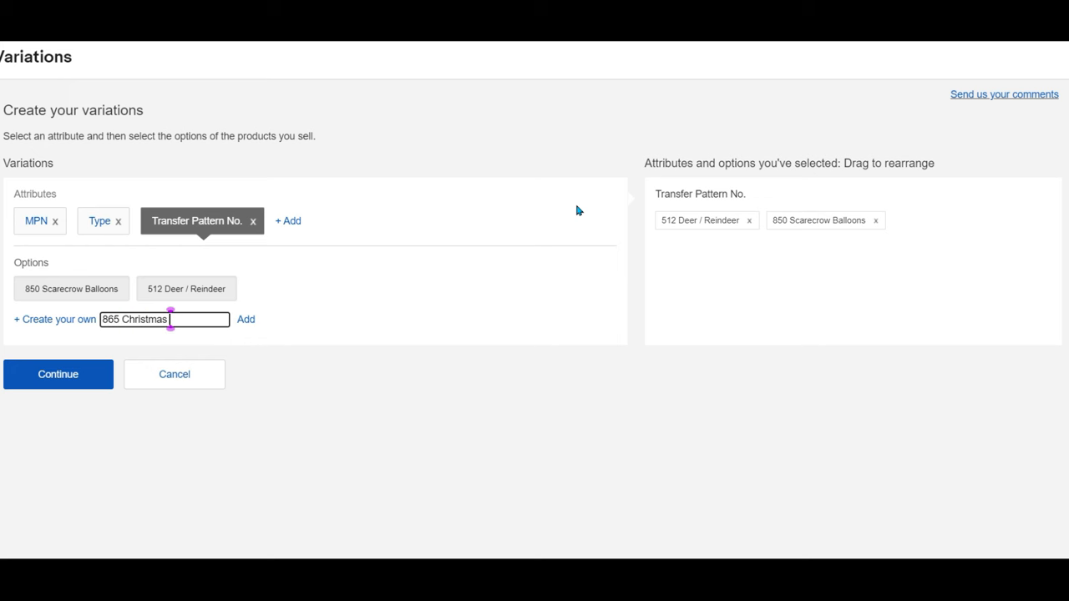
{"action": "key", "text": "Backspace"}
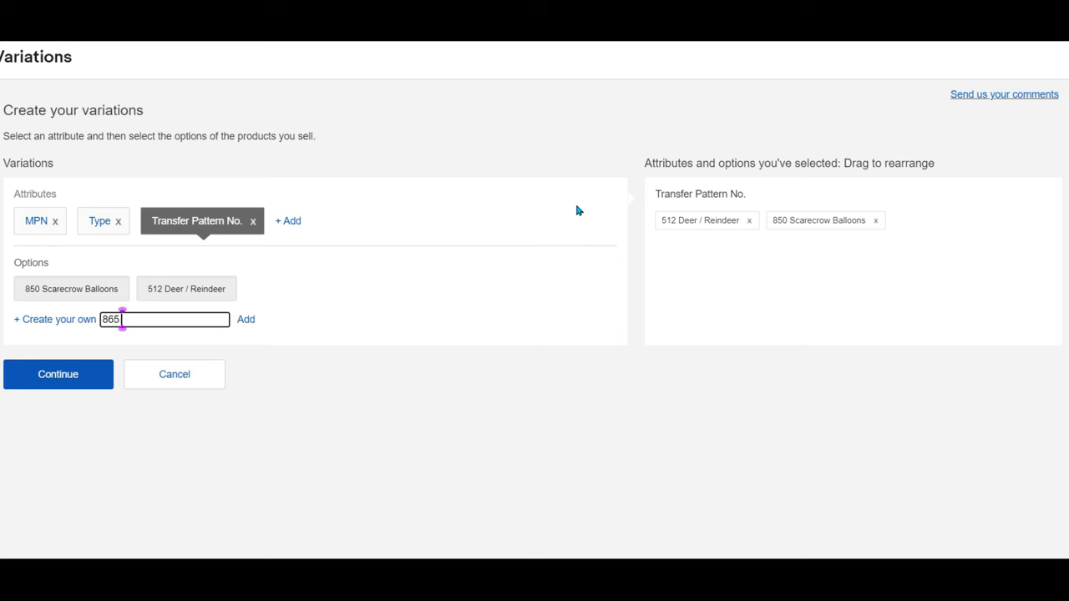
{"action": "type", "text": "Bells O"}
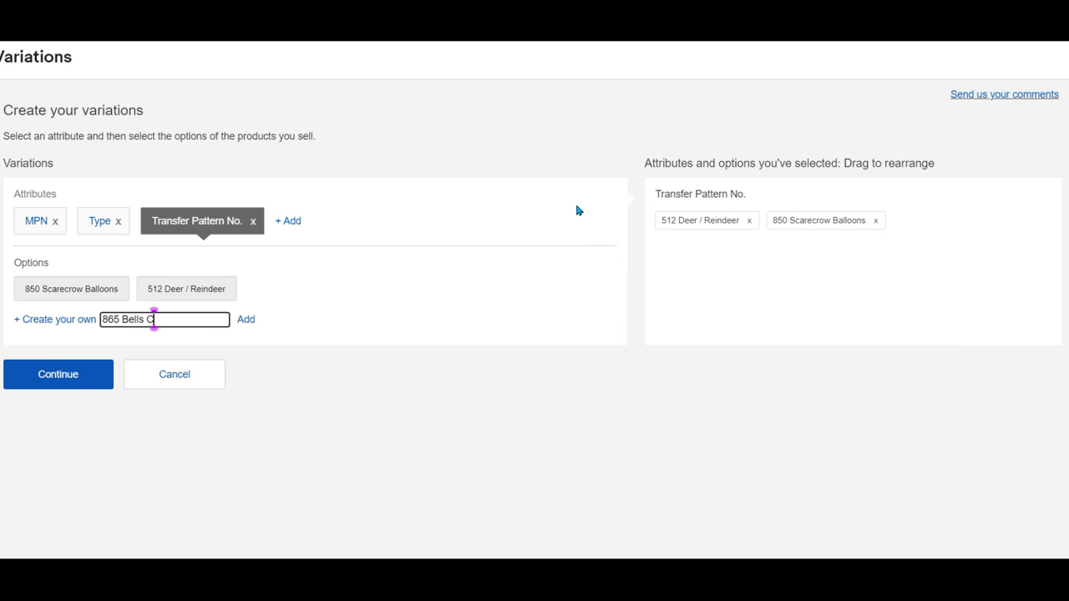
{"action": "type", "text": "Christ"}
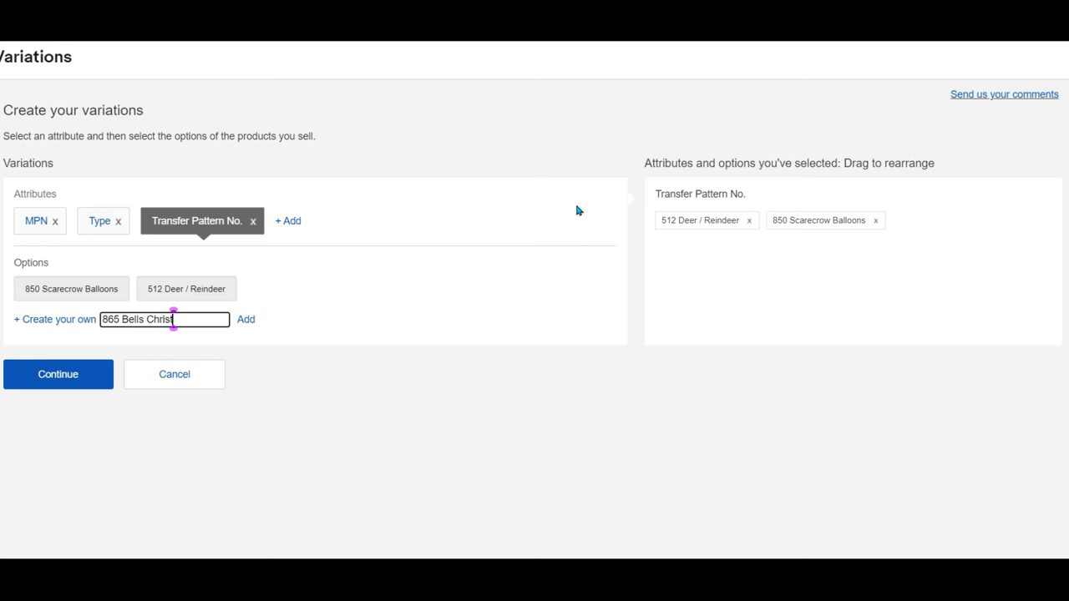
{"action": "left_click", "coordinate": [246, 319]}
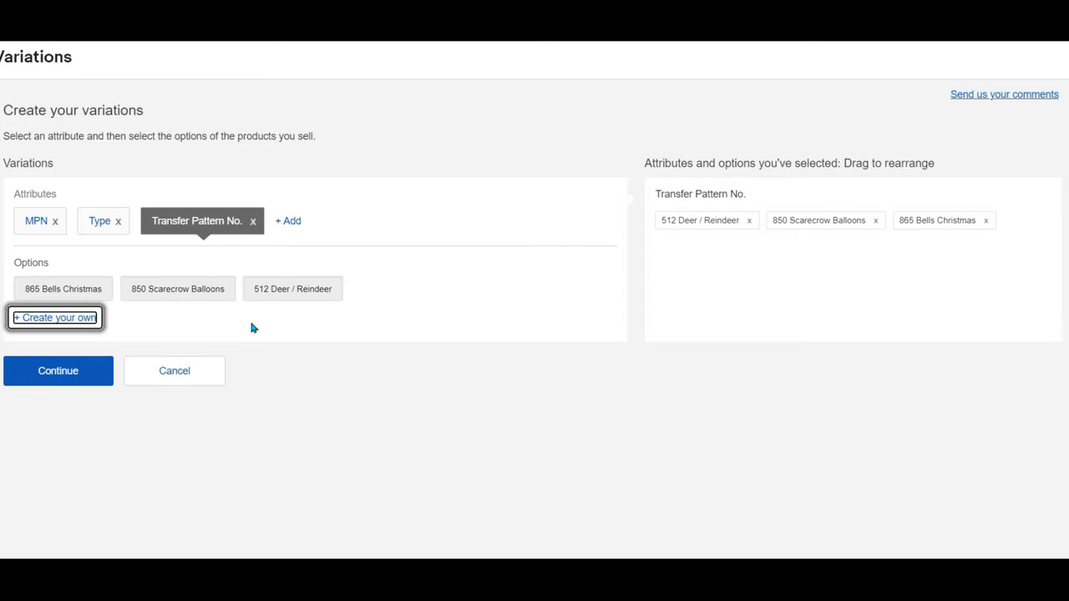
{"action": "type", "text": "869"}
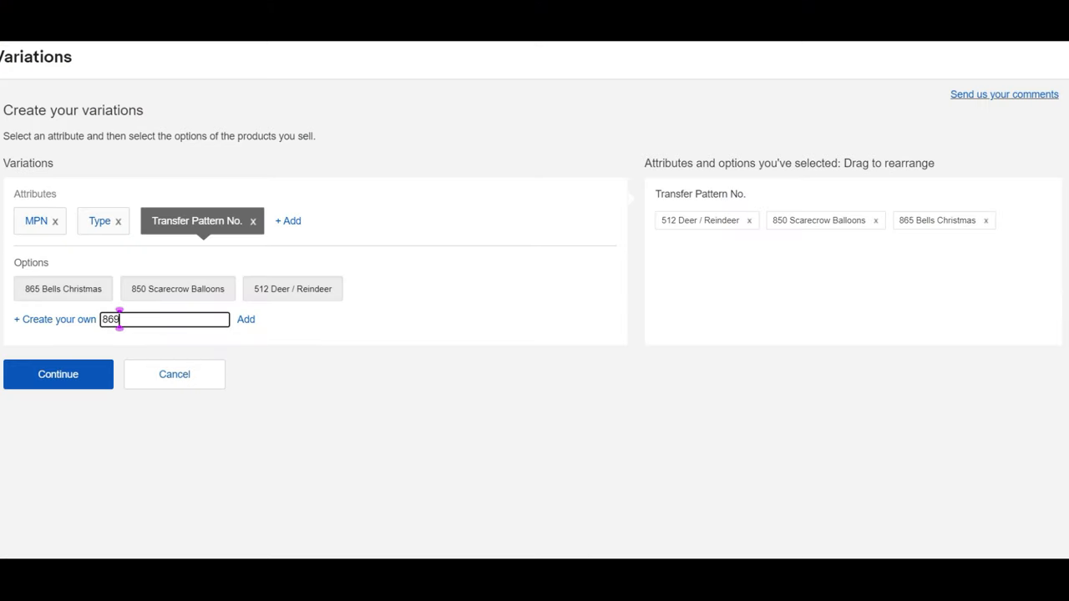
{"action": "type", "text": "Santa"}
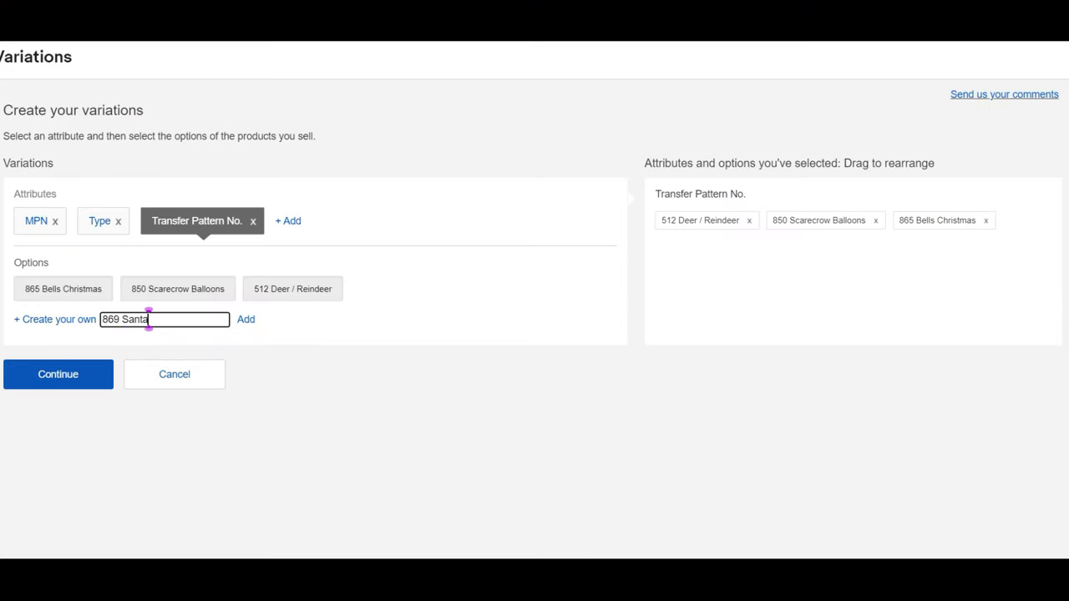
{"action": "type", "text": "w/Package"}
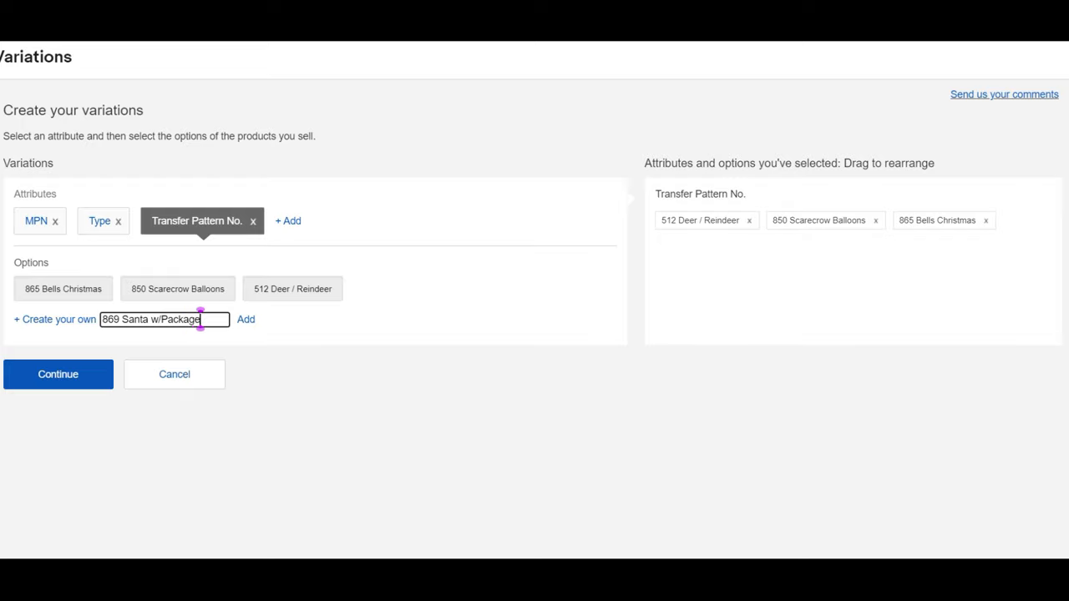
{"action": "left_click", "coordinate": [246, 319]}
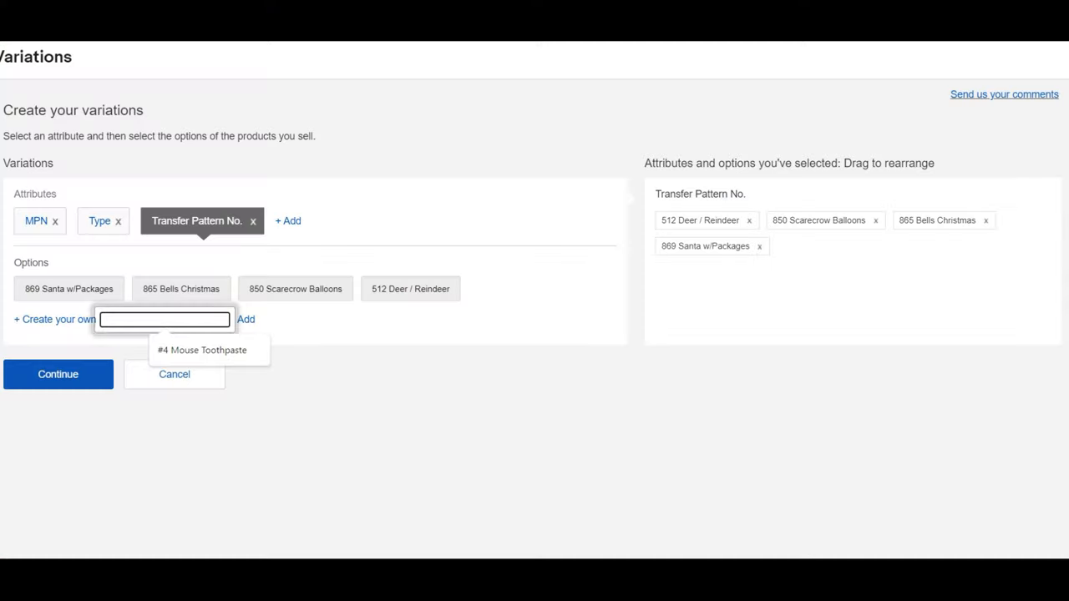
- Add 946 Santa Candy Cane and begin entering 950/950A Stocking Child Teddy Bear
{"action": "type", "text": "9"}
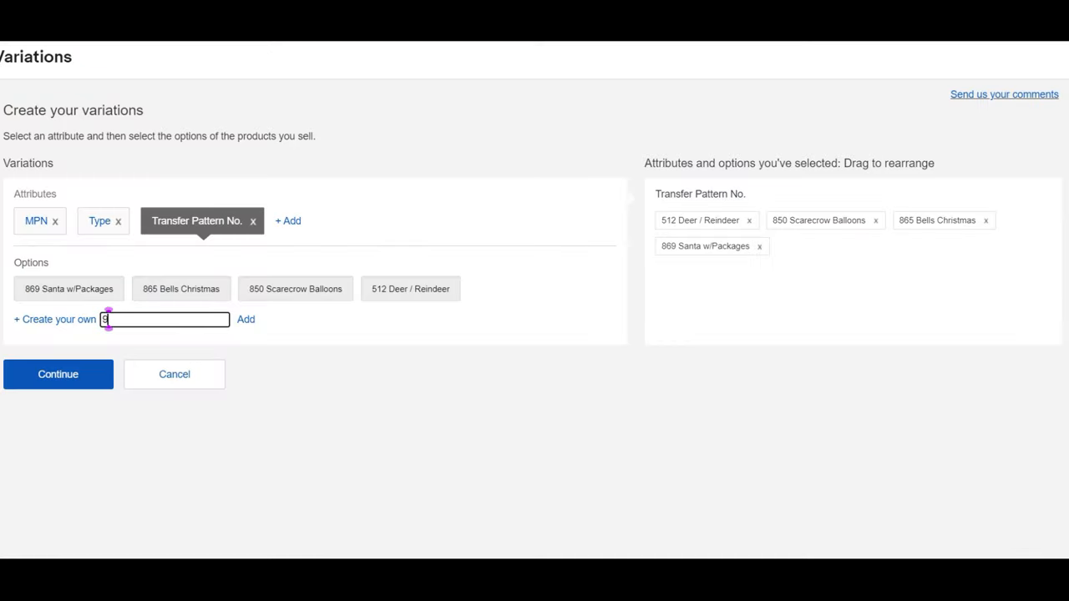
{"action": "type", "text": "946 Santa"}
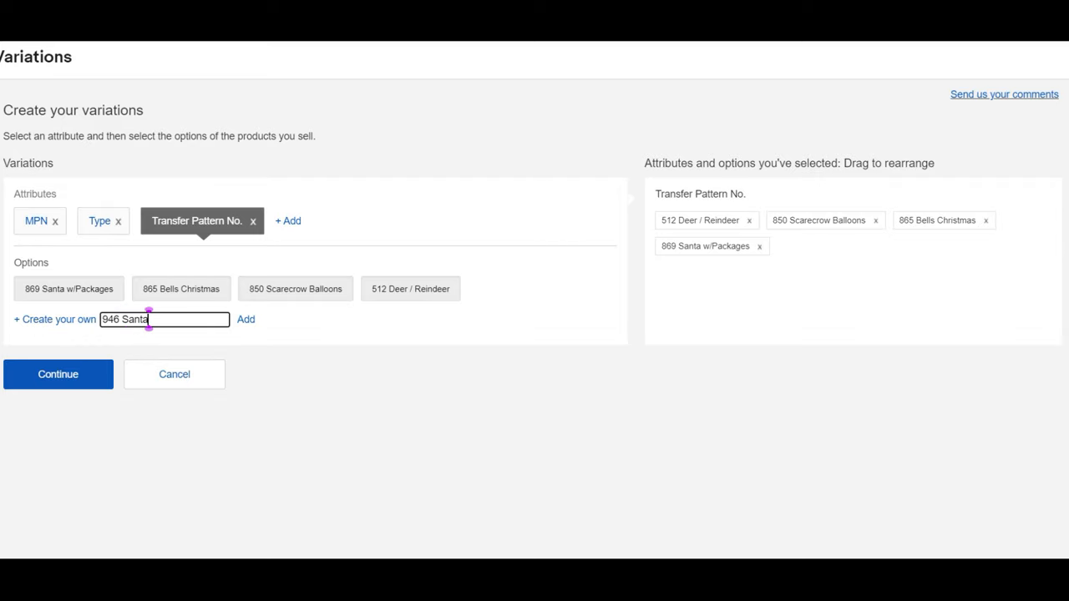
{"action": "left_click", "coordinate": [245, 320]}
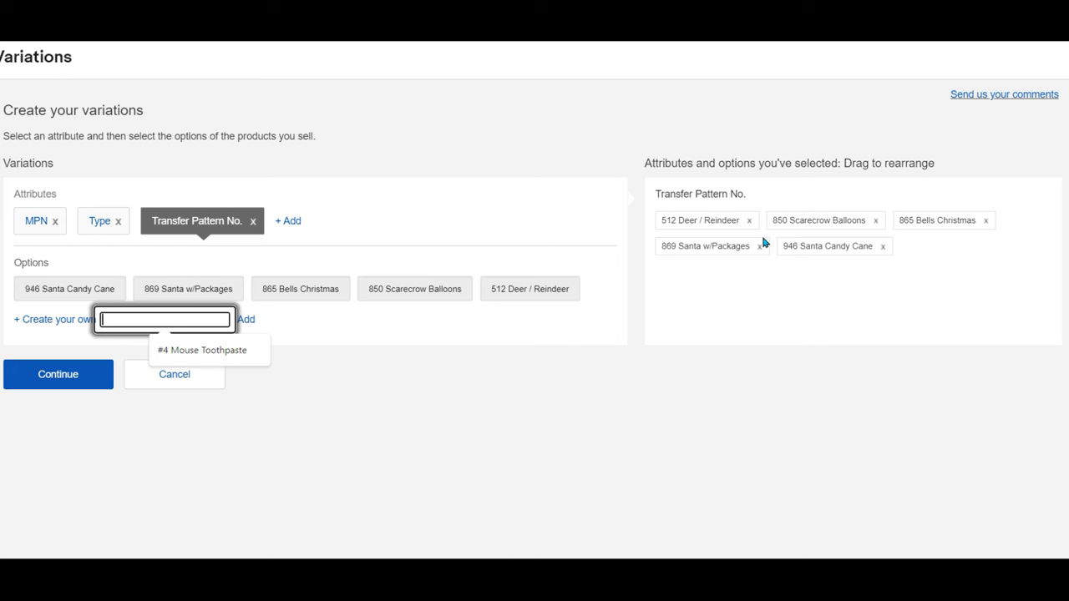
{"action": "type", "text": "9"}
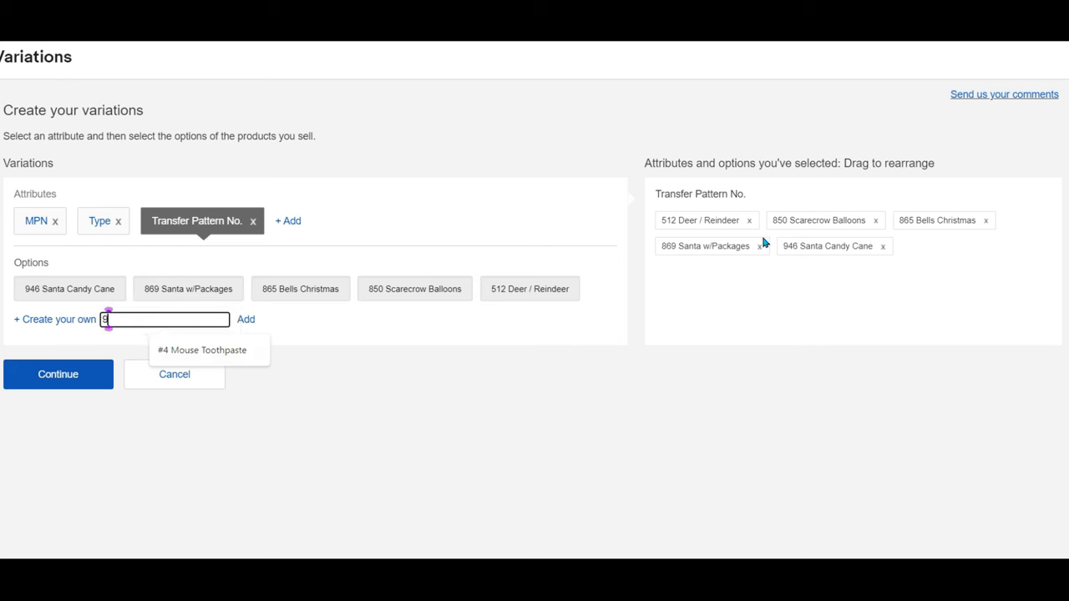
{"action": "type", "text": "50/"}
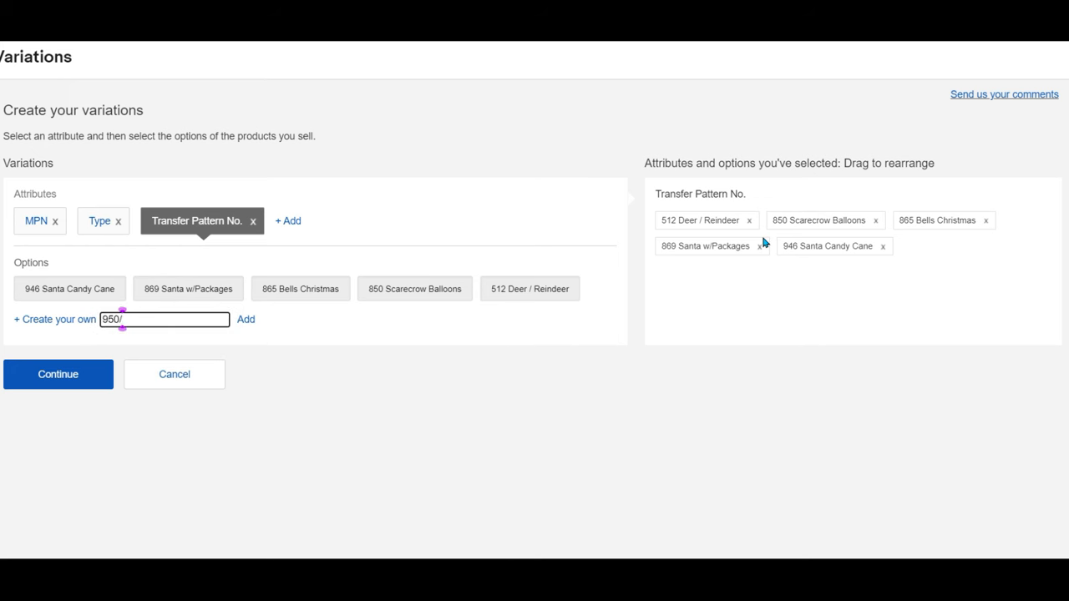
{"action": "type", "text": "950A"}
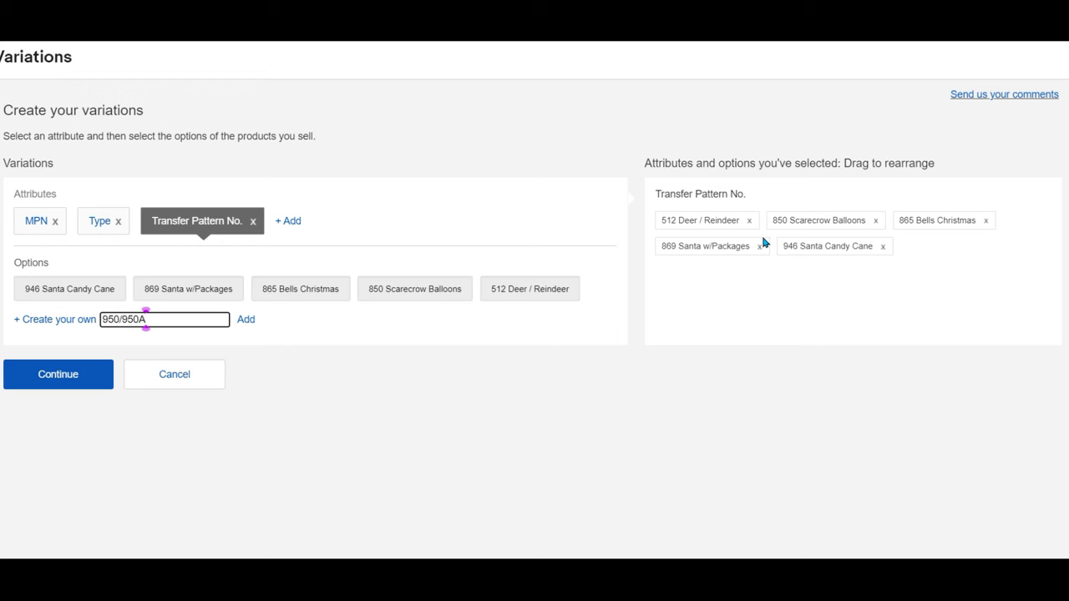
{"action": "type", "text": "S"}
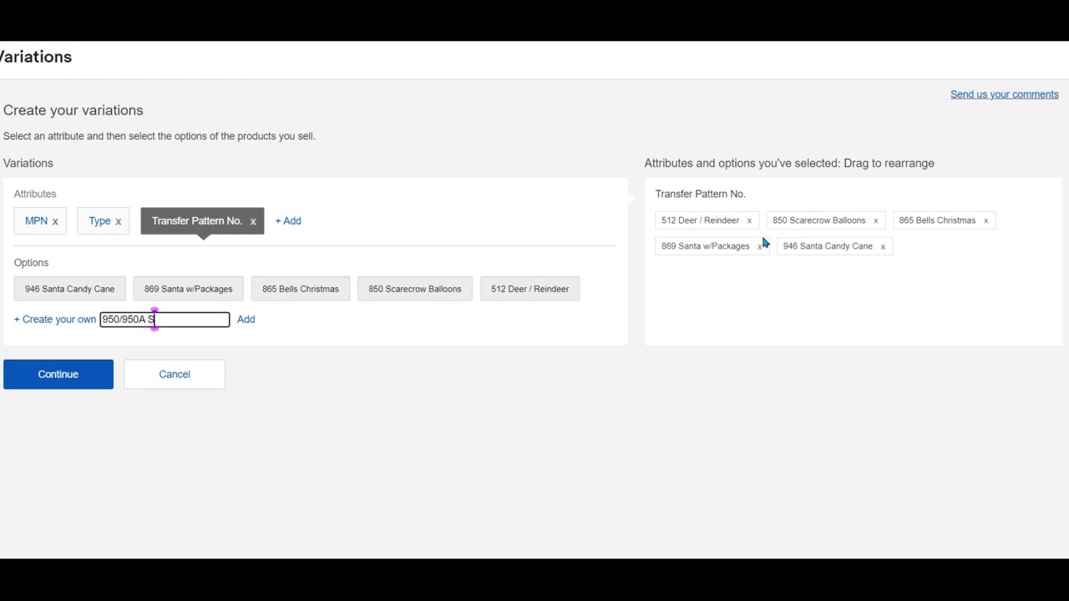
{"action": "type", "text": "tocking"}
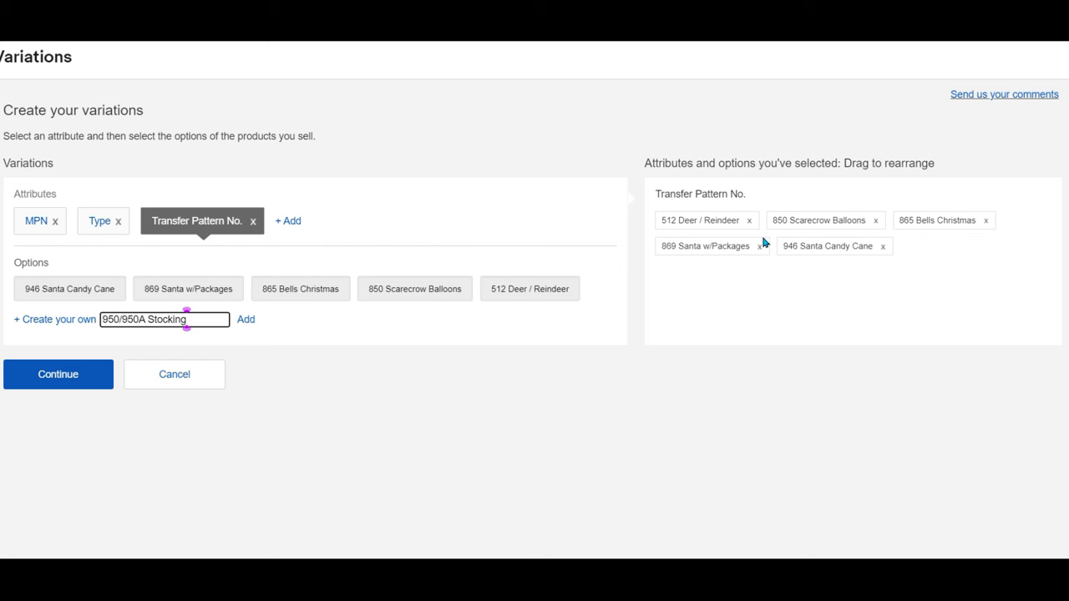
{"action": "type", "text": "Child T"}
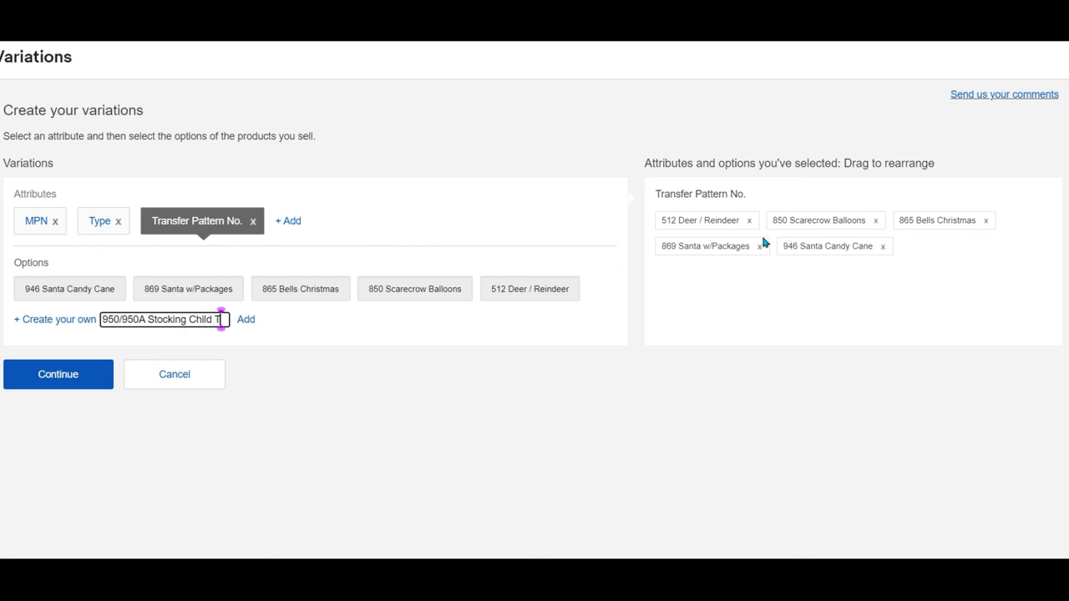
- Add pattern options 950/950A Stocking Child Teddy Bear and 951/950A Stocking Girl Doll
{"action": "left_click", "coordinate": [246, 319]}
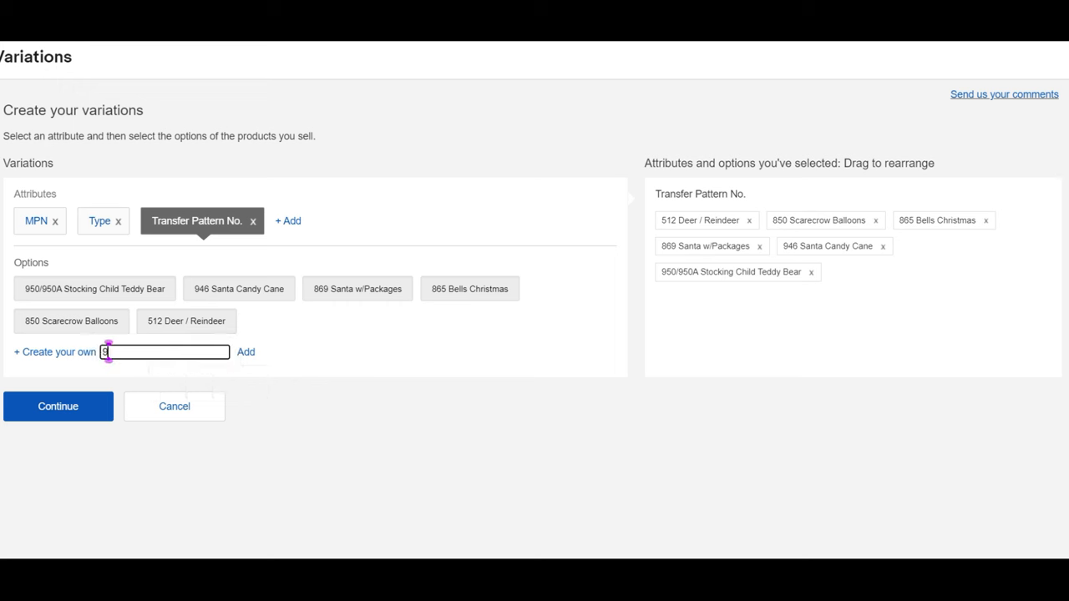
{"action": "type", "text": "951/950A"}
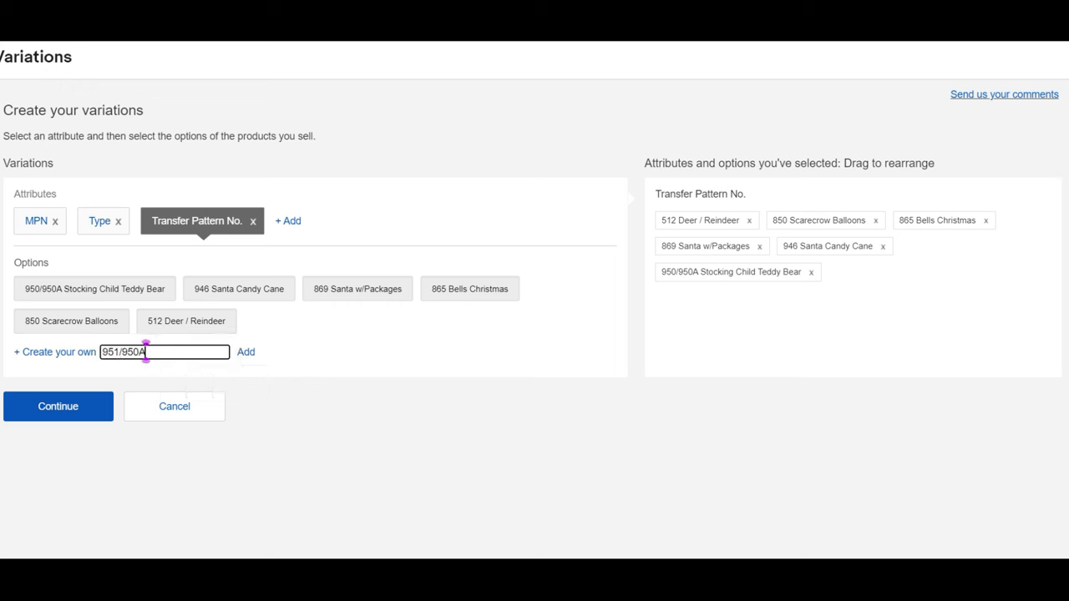
{"action": "type", "text": "Stocking"}
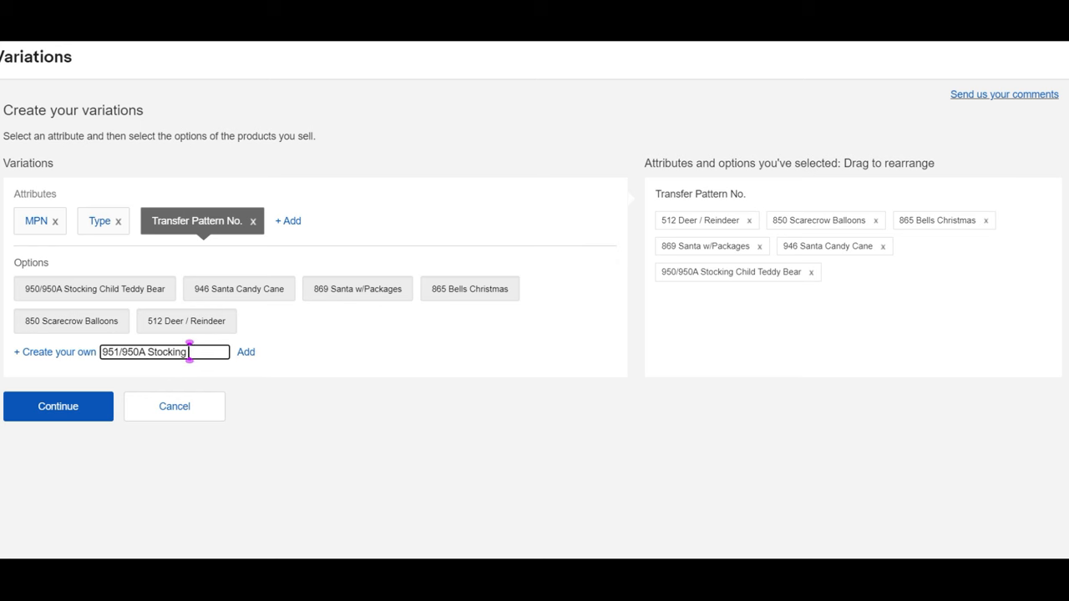
{"action": "type", "text": "Girl Doll"}
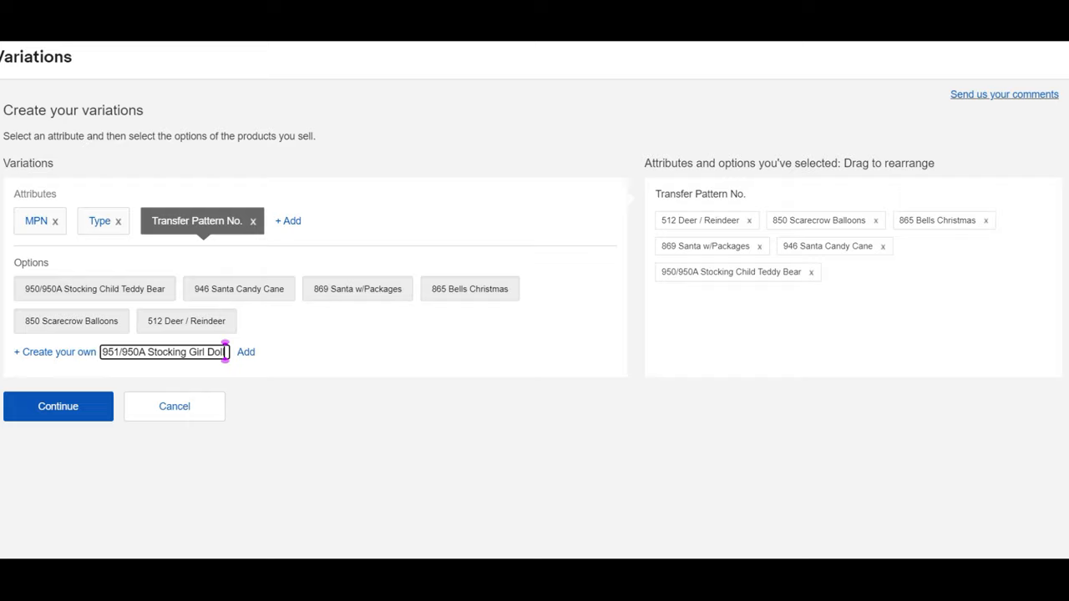
{"action": "left_click", "coordinate": [245, 350]}
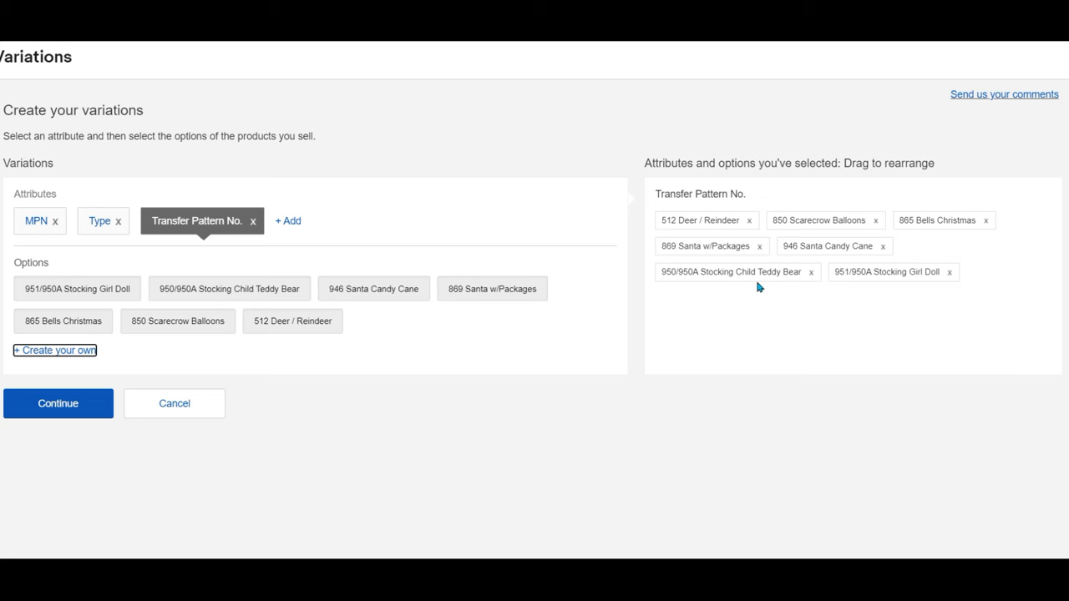
{"action": "mouse_move", "coordinate": [770, 283]}
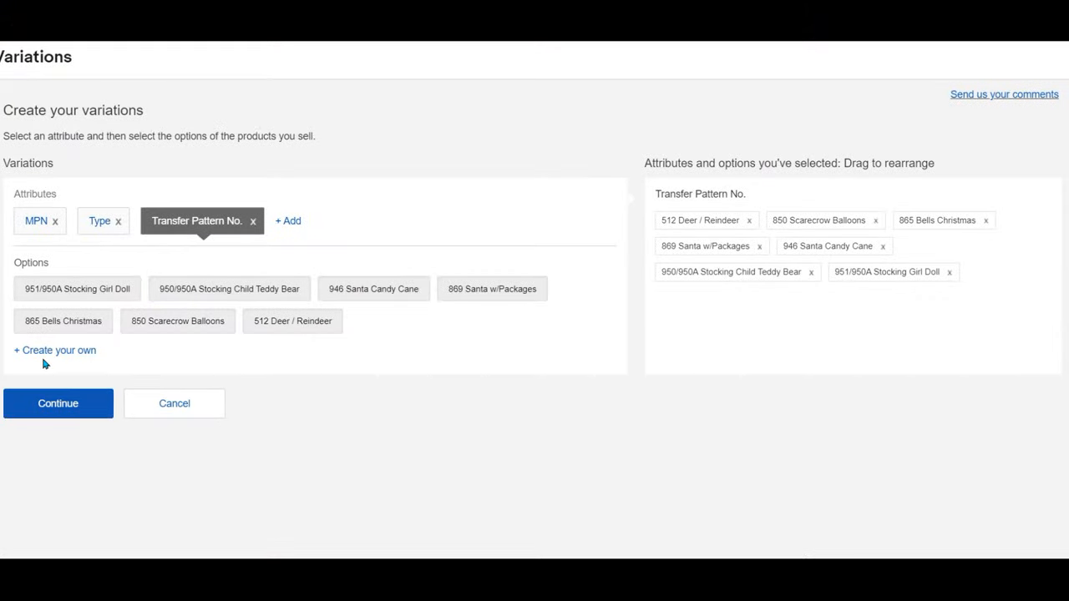
- Add 960 American Flag as a pattern option
{"action": "left_click", "coordinate": [55, 350]}
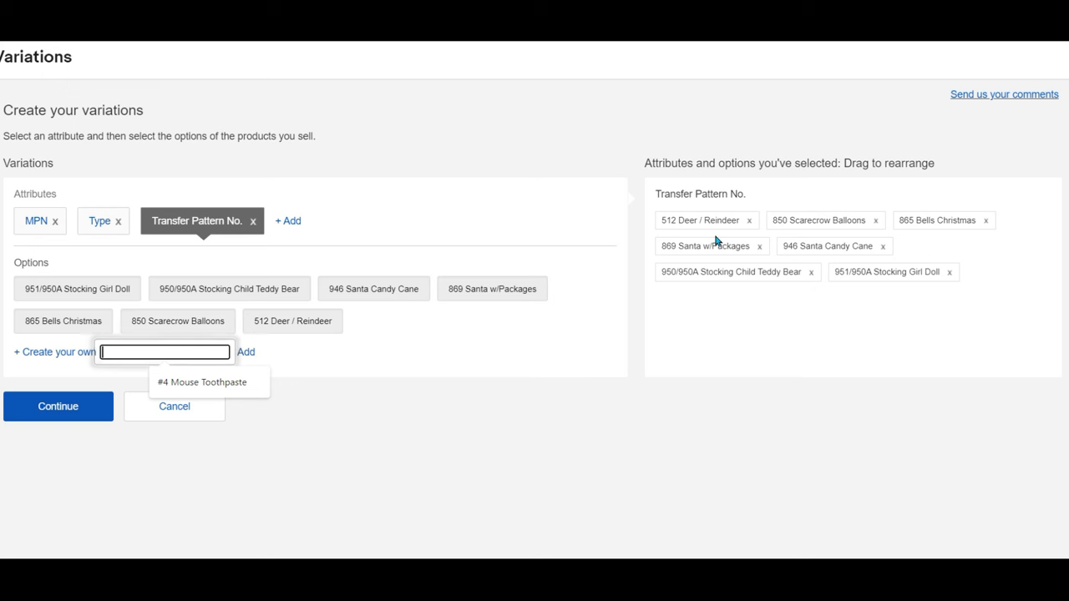
{"action": "type", "text": "960"}
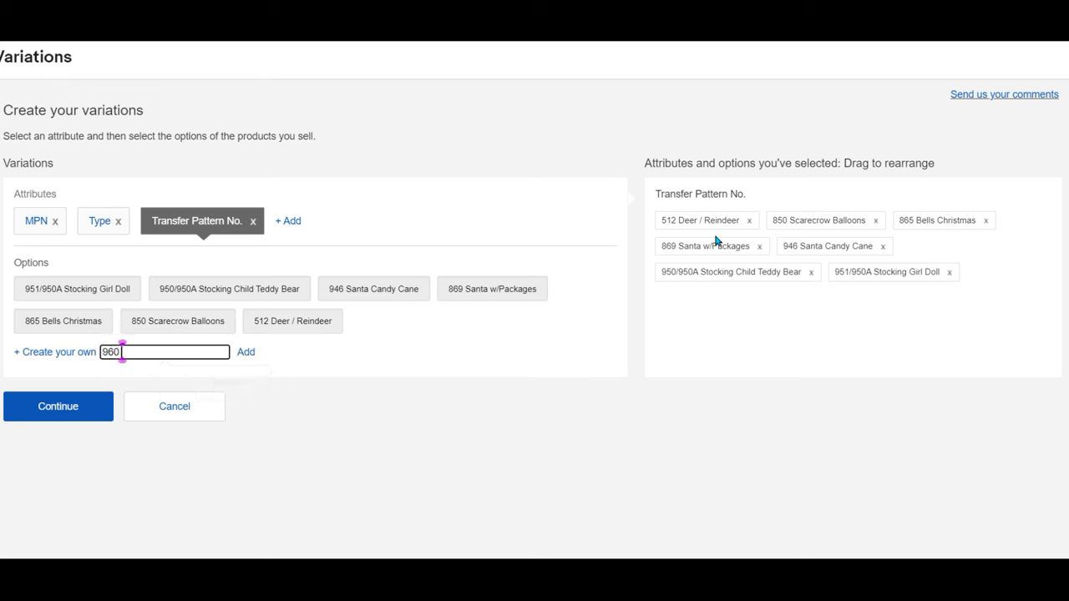
{"action": "type", "text": "American Flag"}
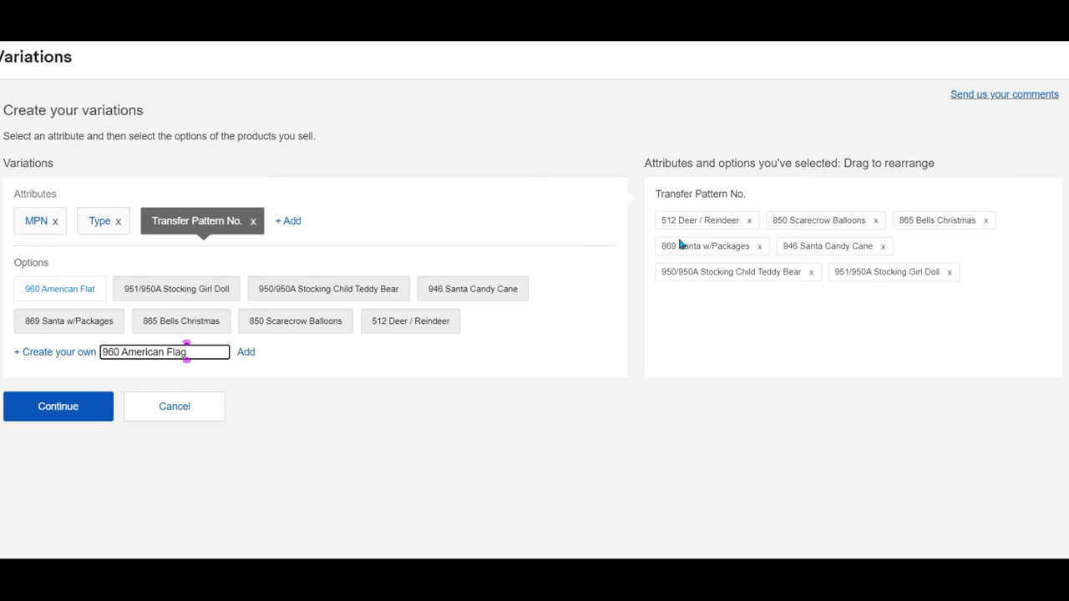
{"action": "left_click", "coordinate": [245, 351]}
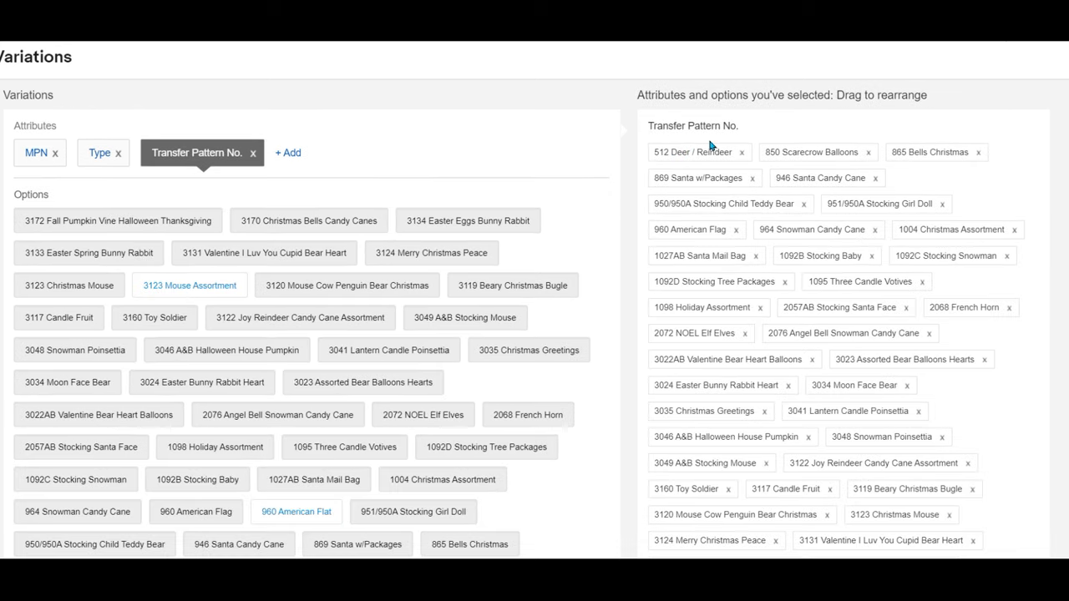
{"action": "mouse_move", "coordinate": [1064, 237]}
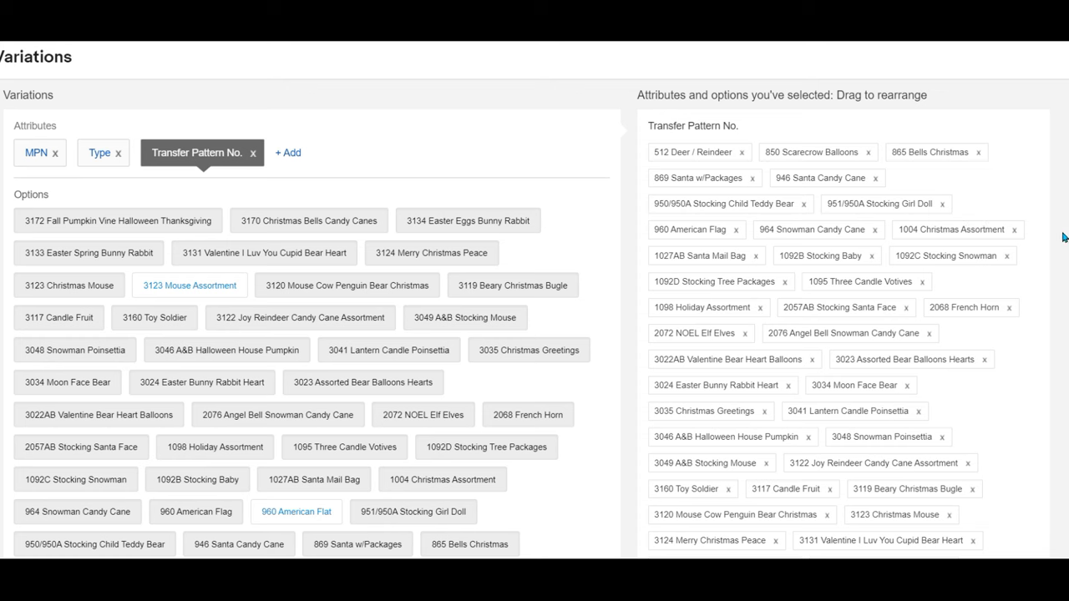
- Review the selected Transfer Pattern No. options through 3170 Christmas Bells and 3172 Fall Pumpkin Vine
{"action": "scroll", "scroll_direction": "down", "scroll_amount": 3}
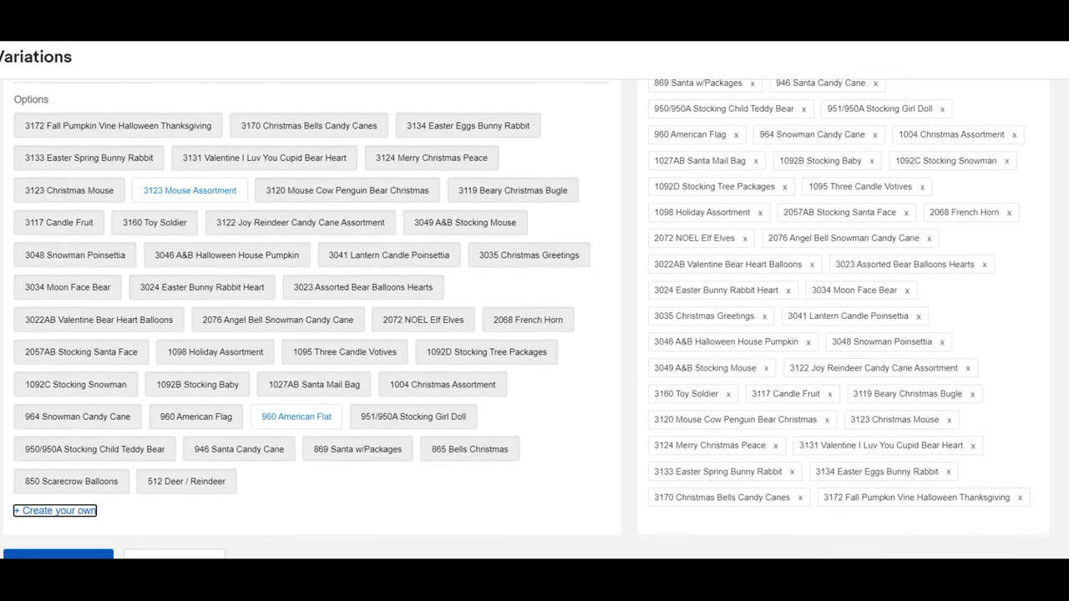
{"action": "scroll", "scroll_direction": "up", "scroll_amount": 3}
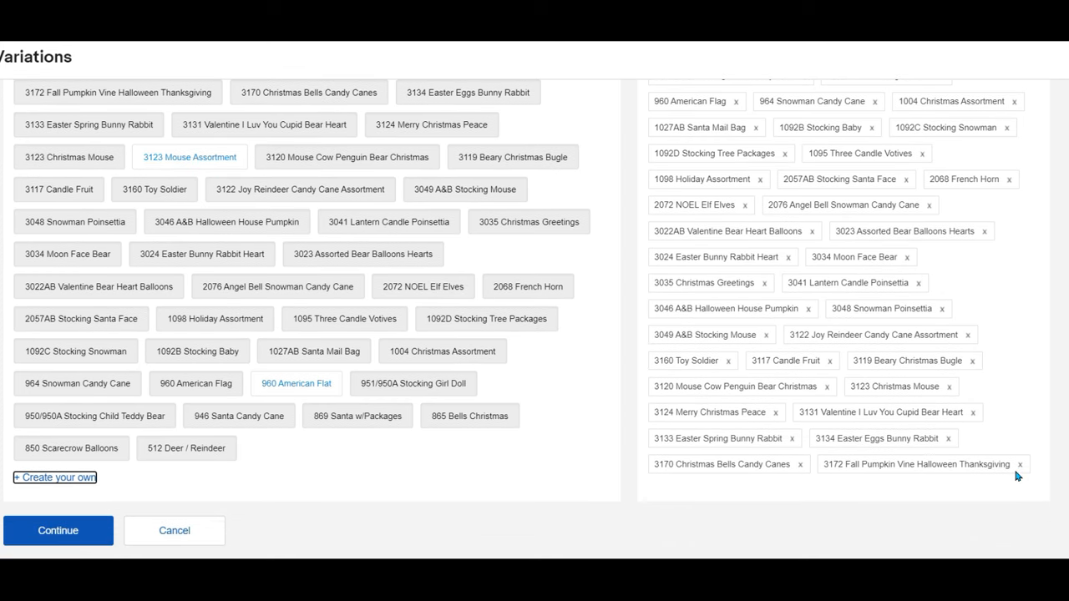
{"action": "mouse_move", "coordinate": [912, 481]}
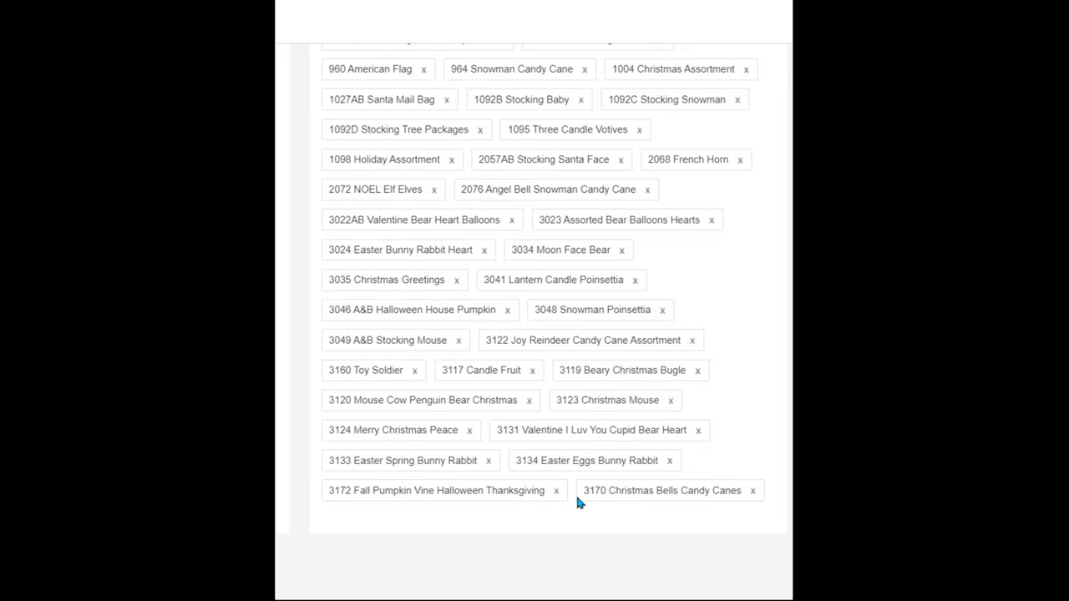
{"action": "mouse_move", "coordinate": [604, 508]}
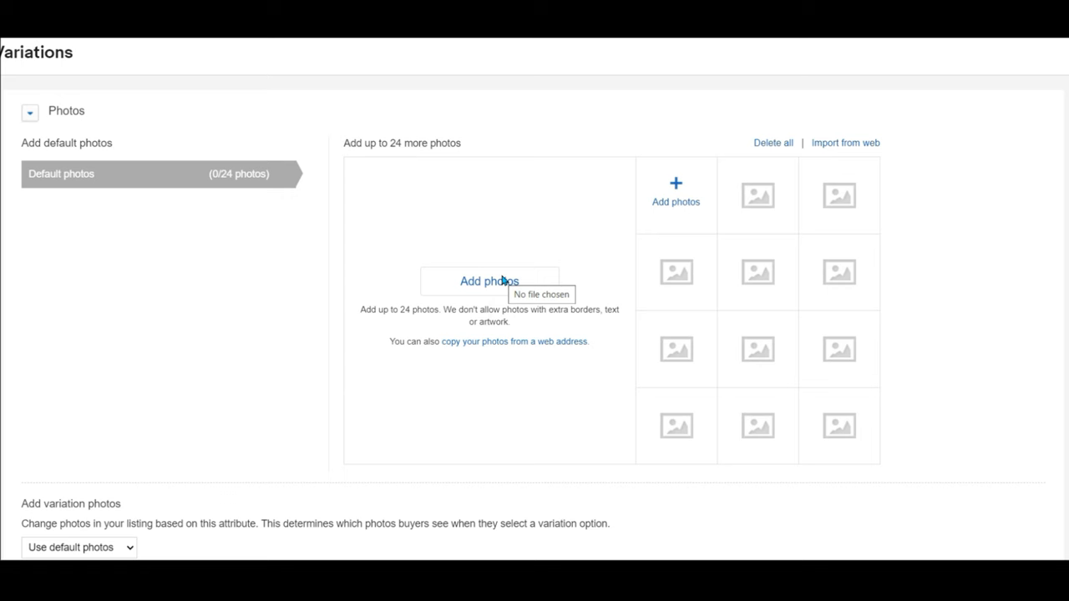
{"action": "mouse_move", "coordinate": [201, 321]}
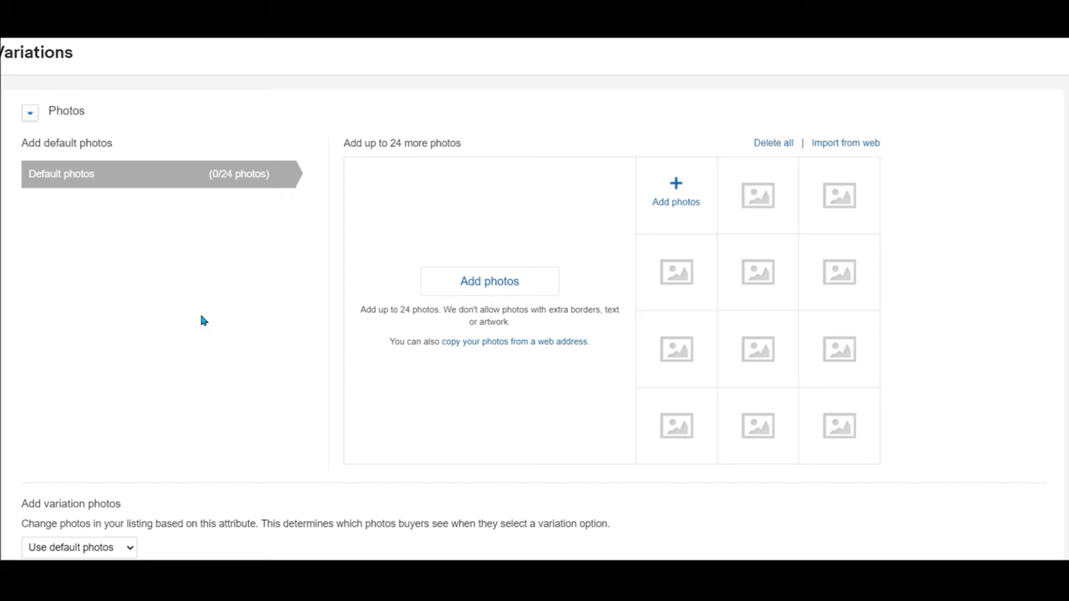
- Reach Add variation photos and choose which attribute the photos vary by, above the 41 combinations
{"action": "scroll", "scroll_direction": "down", "scroll_amount": 3}
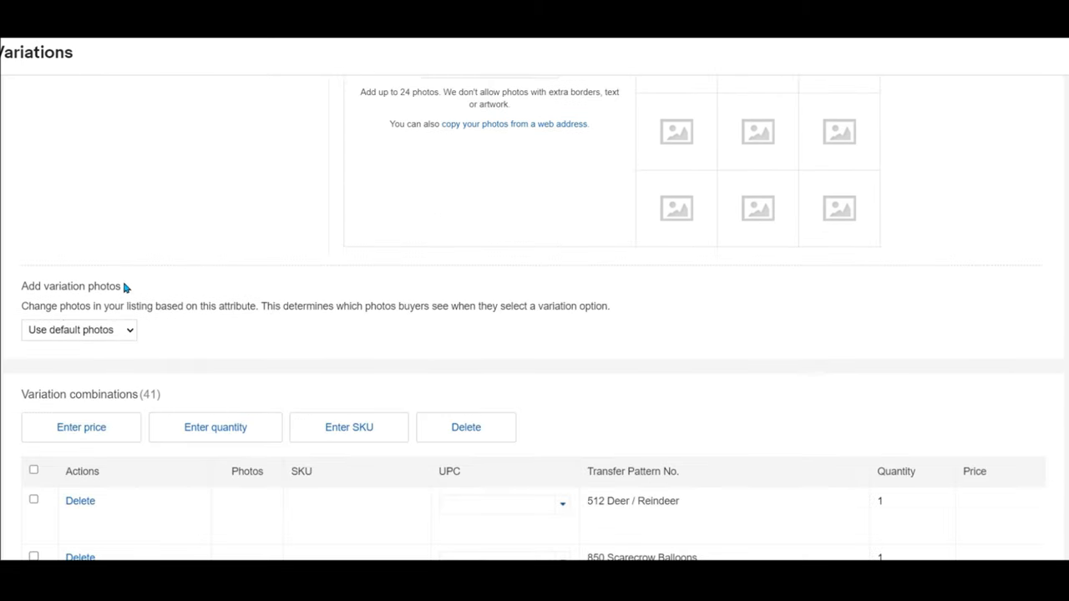
{"action": "mouse_move", "coordinate": [131, 334]}
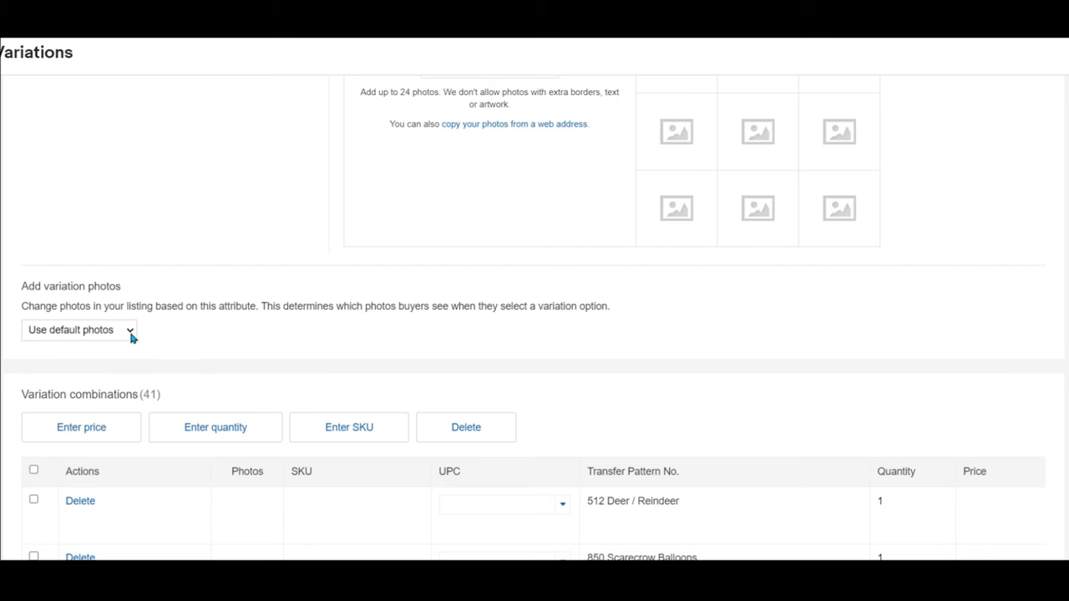
{"action": "left_click", "coordinate": [78, 329]}
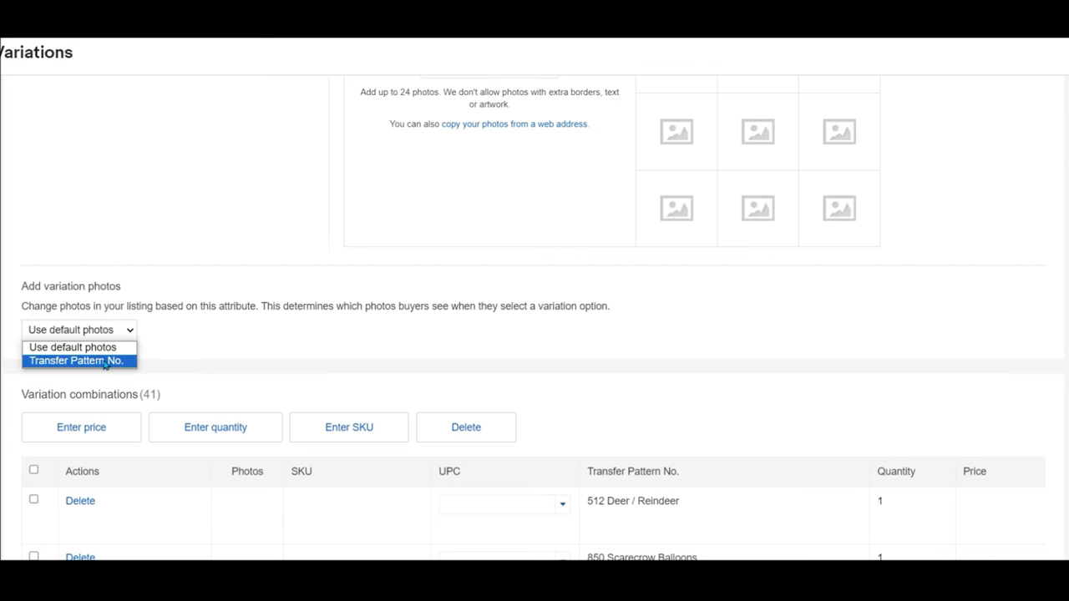
- Vary photos by Transfer Pattern No. and browse pattern entries like 865 Bells Christmas, each at 0/12 photos
{"action": "left_click", "coordinate": [76, 361]}
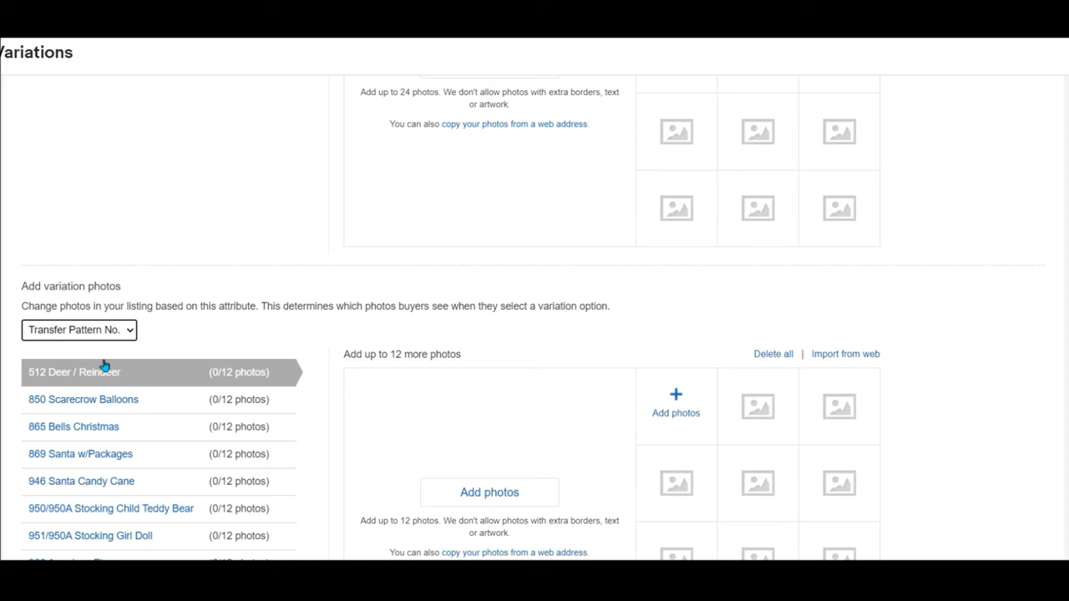
{"action": "mouse_move", "coordinate": [117, 341]}
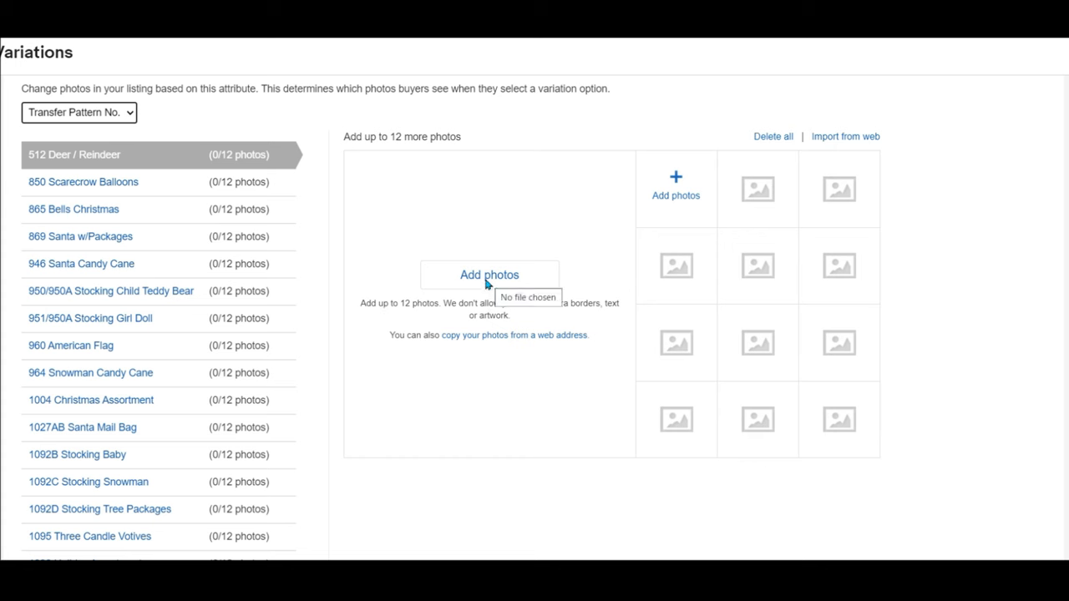
{"action": "mouse_move", "coordinate": [120, 187]}
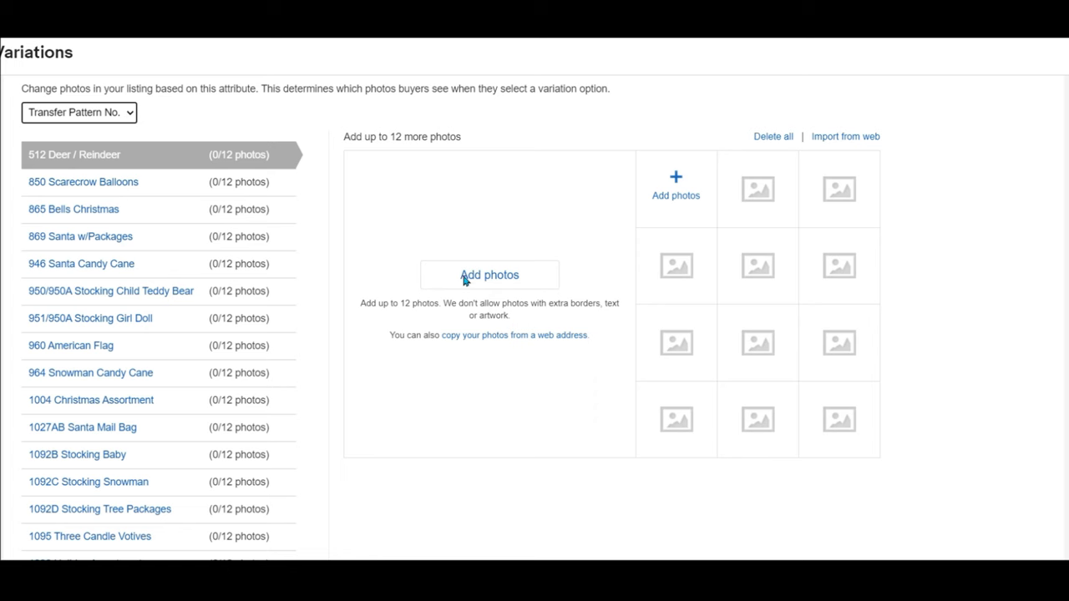
{"action": "mouse_move", "coordinate": [115, 186]}
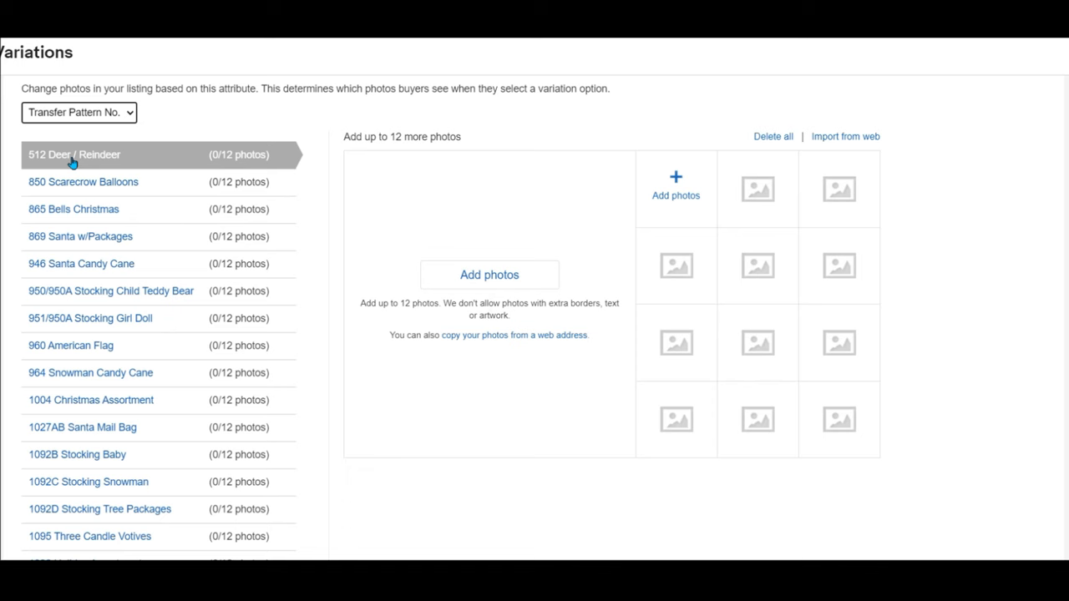
{"action": "mouse_move", "coordinate": [471, 280]}
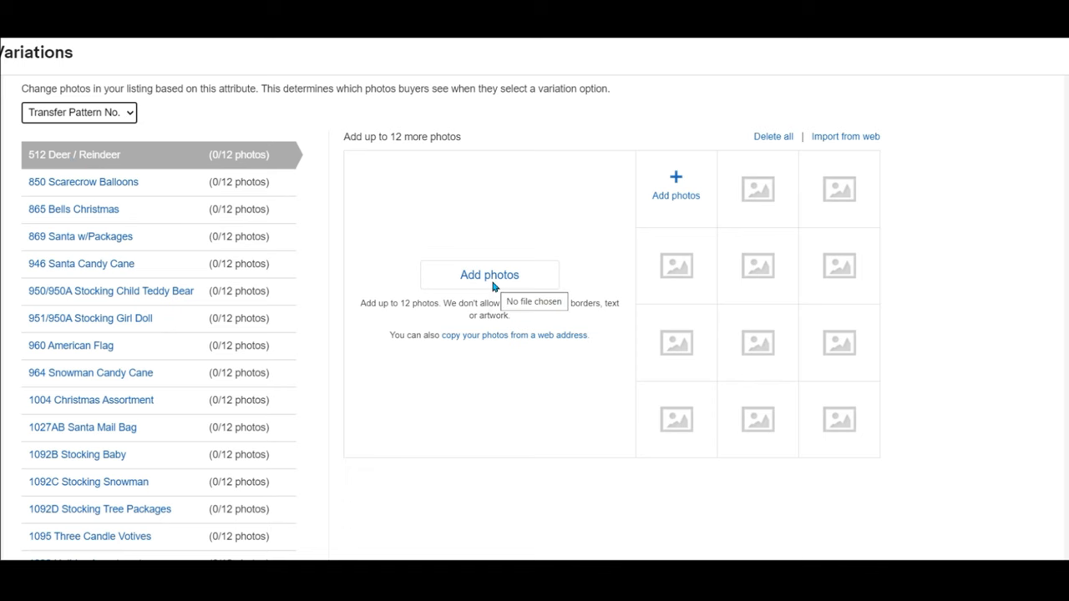
{"action": "mouse_move", "coordinate": [532, 278]}
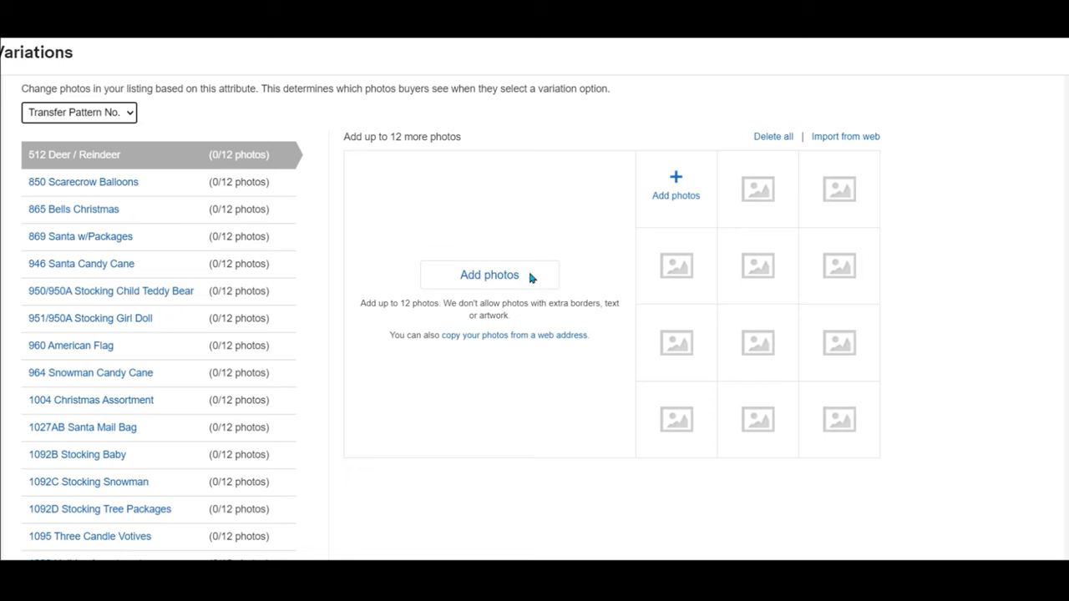
{"action": "mouse_move", "coordinate": [134, 191]}
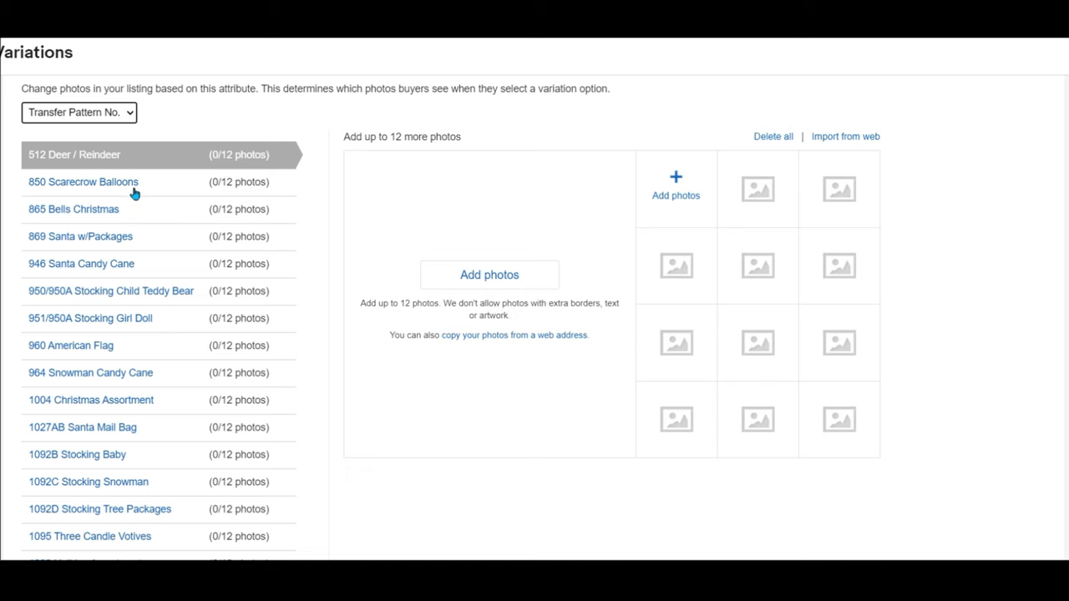
{"action": "left_click", "coordinate": [73, 209]}
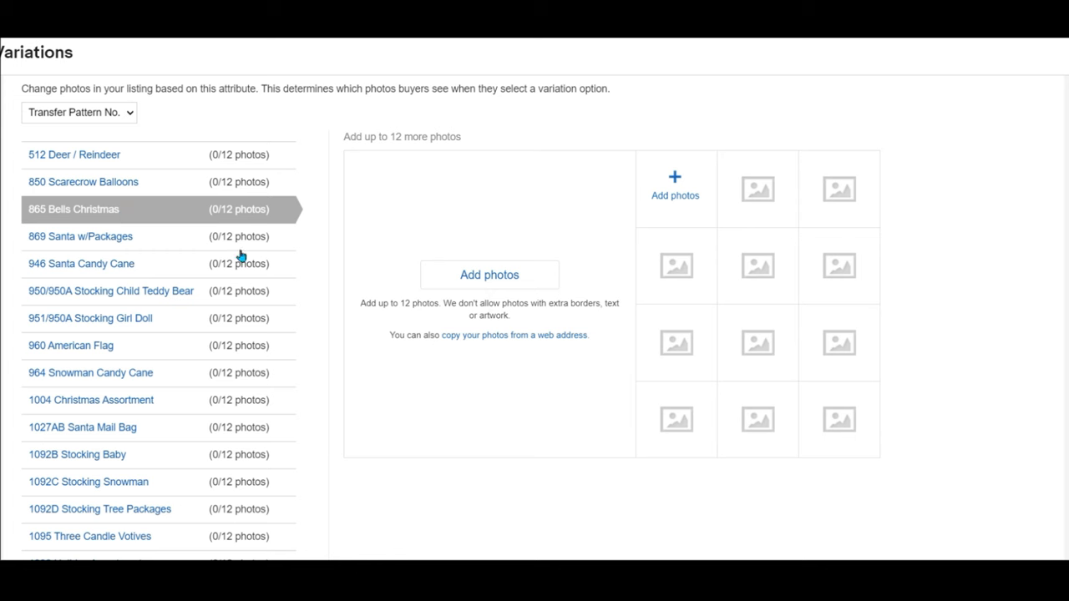
{"action": "mouse_move", "coordinate": [485, 252]}
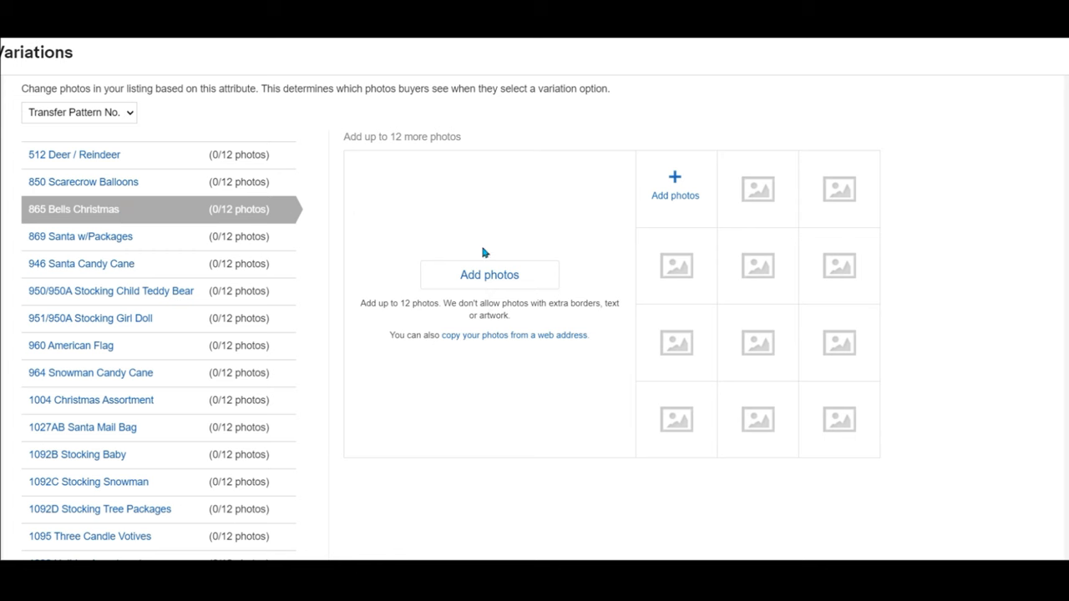
{"action": "scroll", "scroll_direction": "up", "scroll_amount": 3}
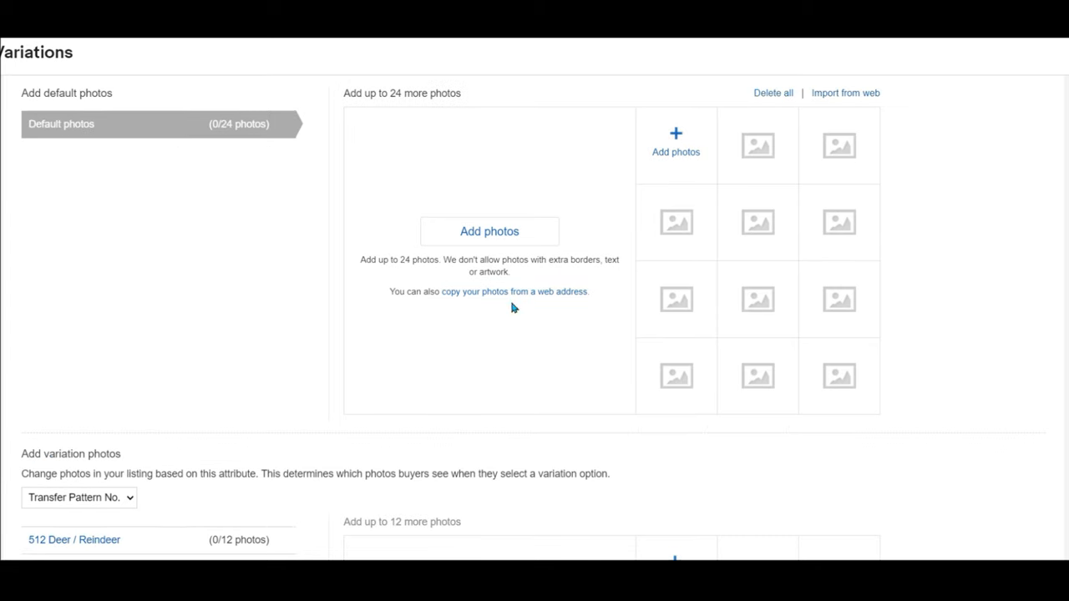
{"action": "mouse_move", "coordinate": [521, 264]}
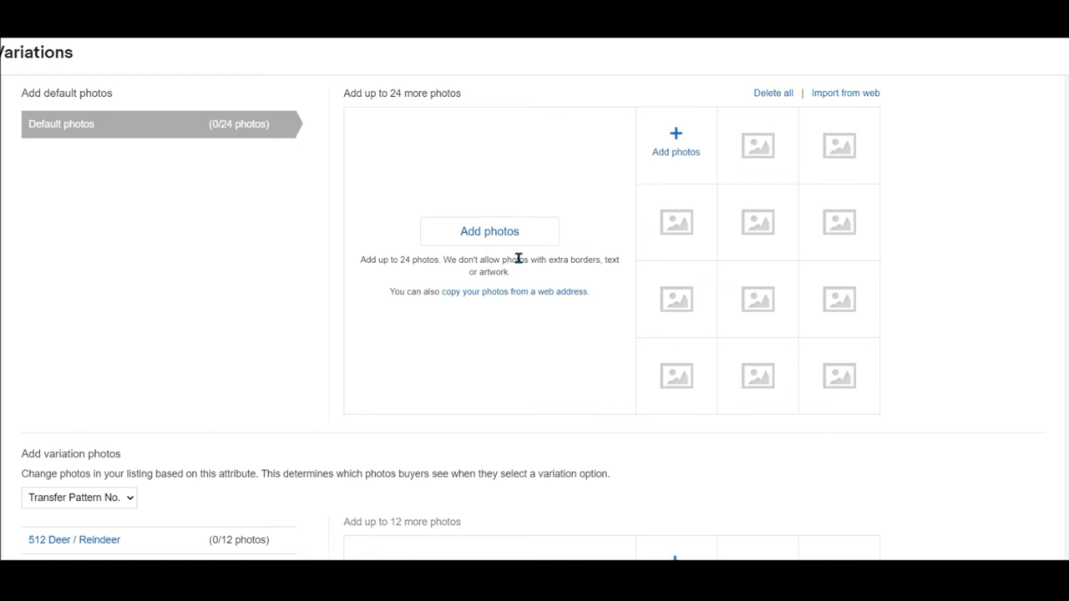
{"action": "mouse_move", "coordinate": [371, 250]}
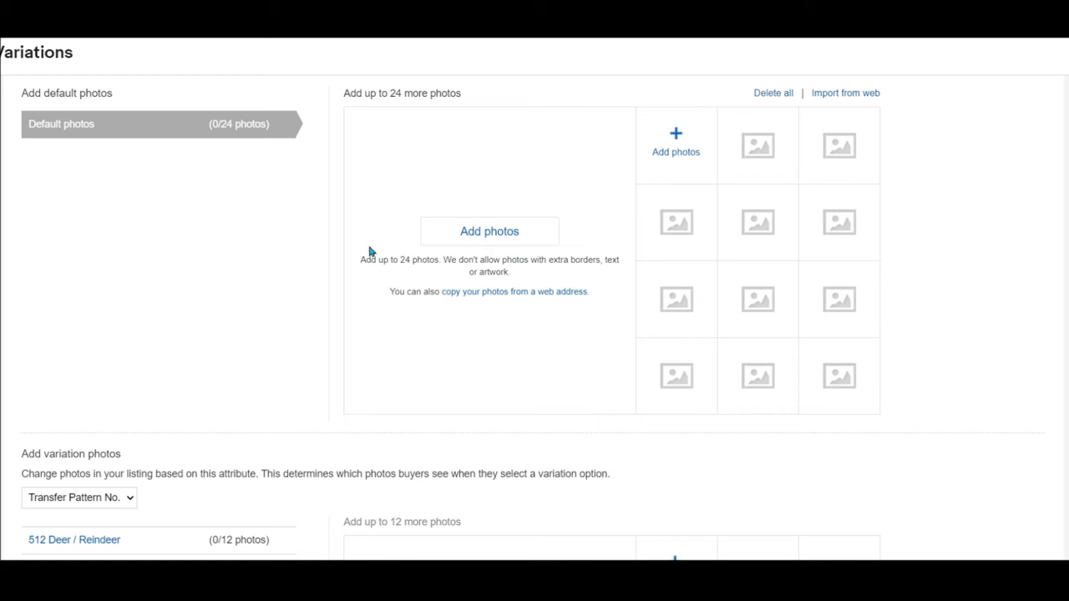
{"action": "mouse_move", "coordinate": [526, 341]}
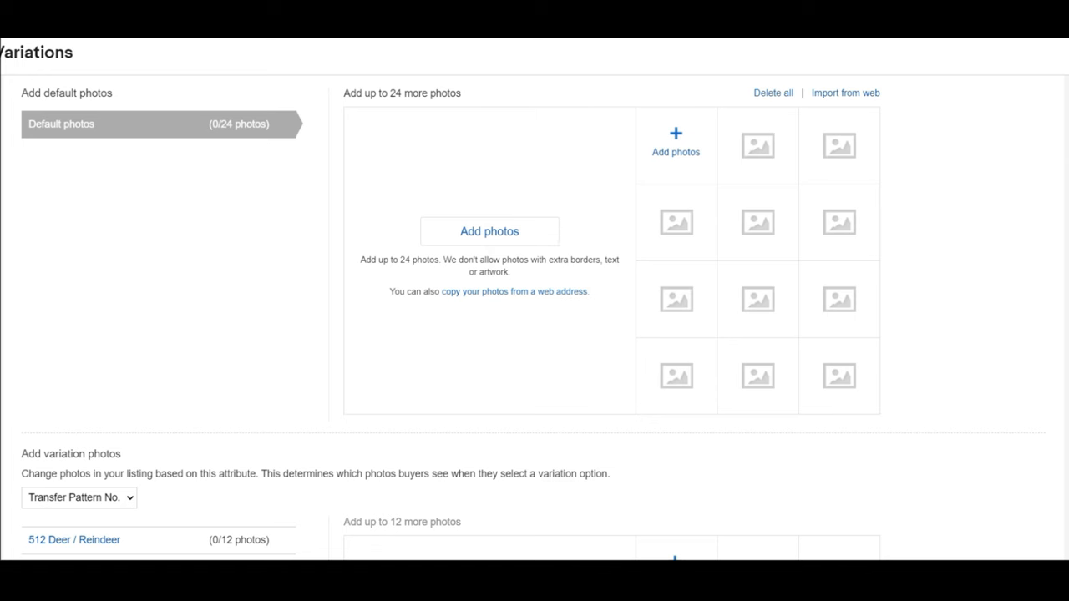
{"action": "scroll", "scroll_direction": "down", "scroll_amount": 3}
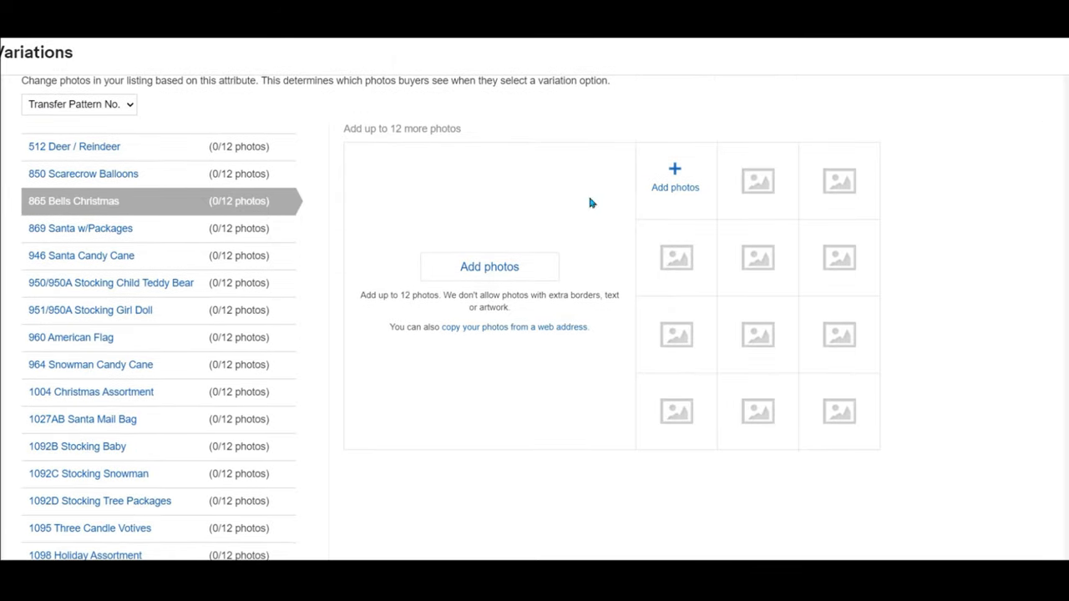
{"action": "mouse_move", "coordinate": [53, 124]}
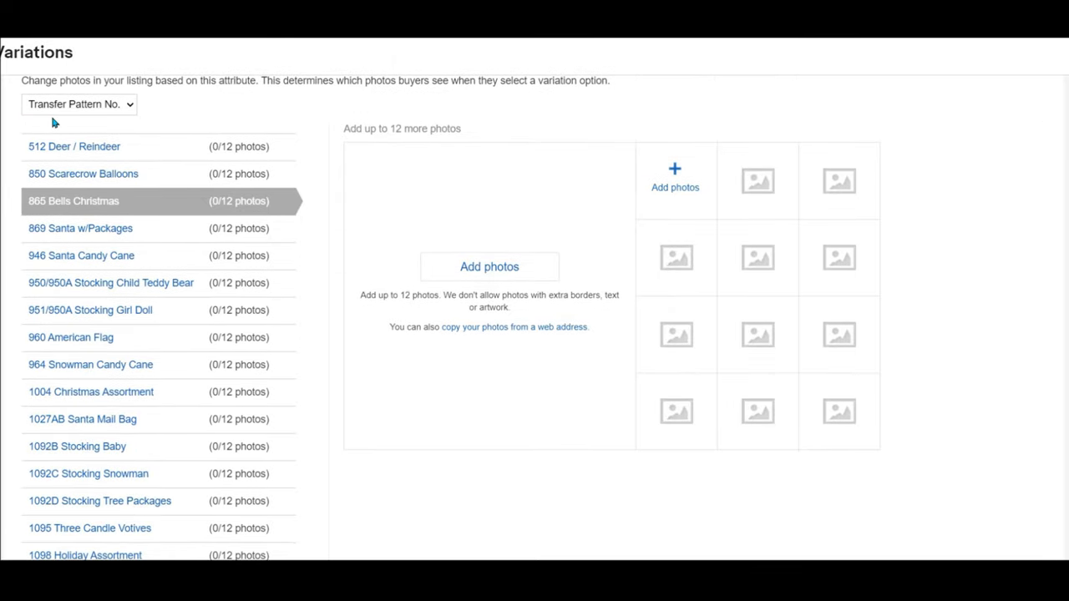
{"action": "mouse_move", "coordinate": [117, 117]}
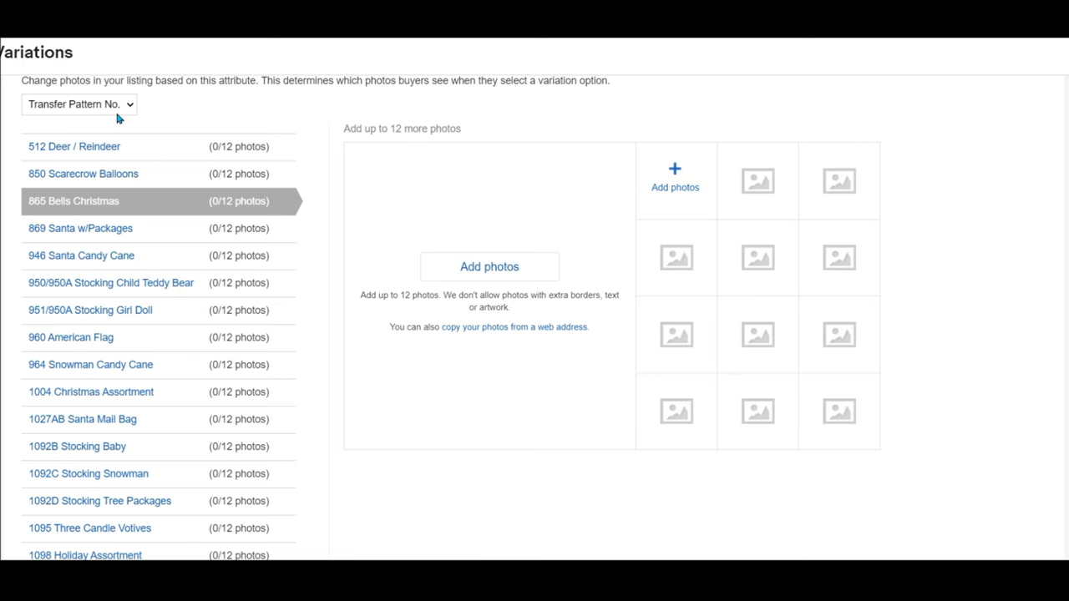
{"action": "left_click", "coordinate": [73, 147]}
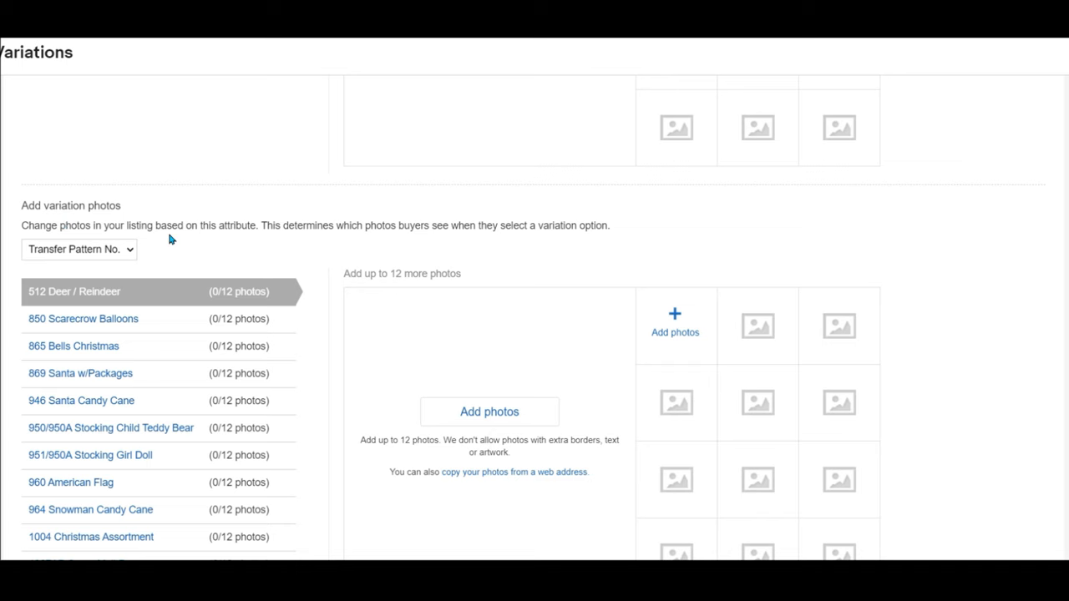
{"action": "scroll", "scroll_direction": "down", "scroll_amount": 3}
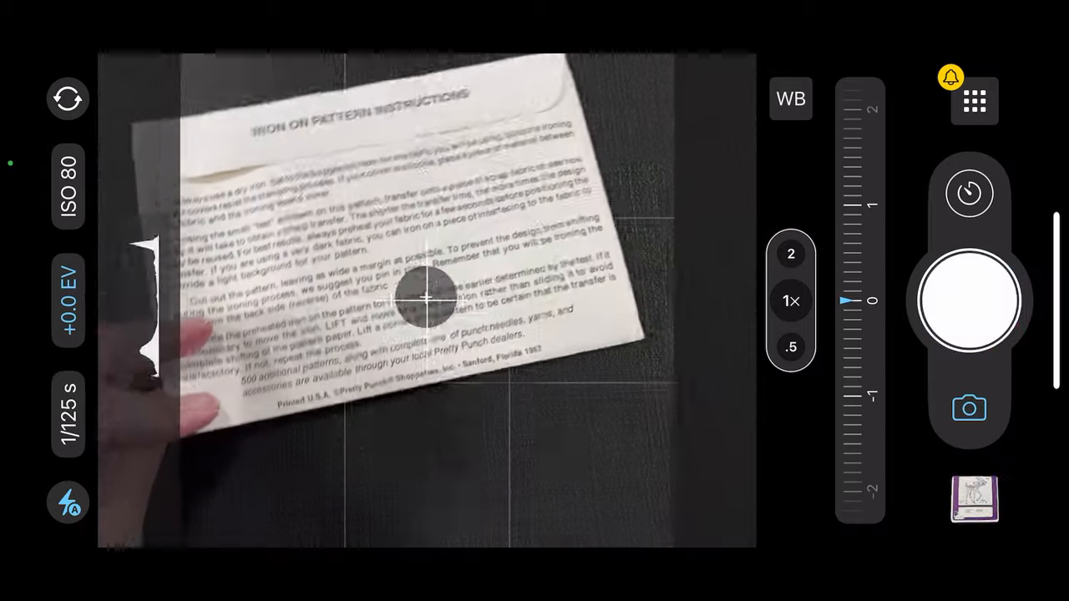
- Photograph the iron-on pattern instructions sheet with the phone camera
{"action": "left_click", "coordinate": [969, 300]}
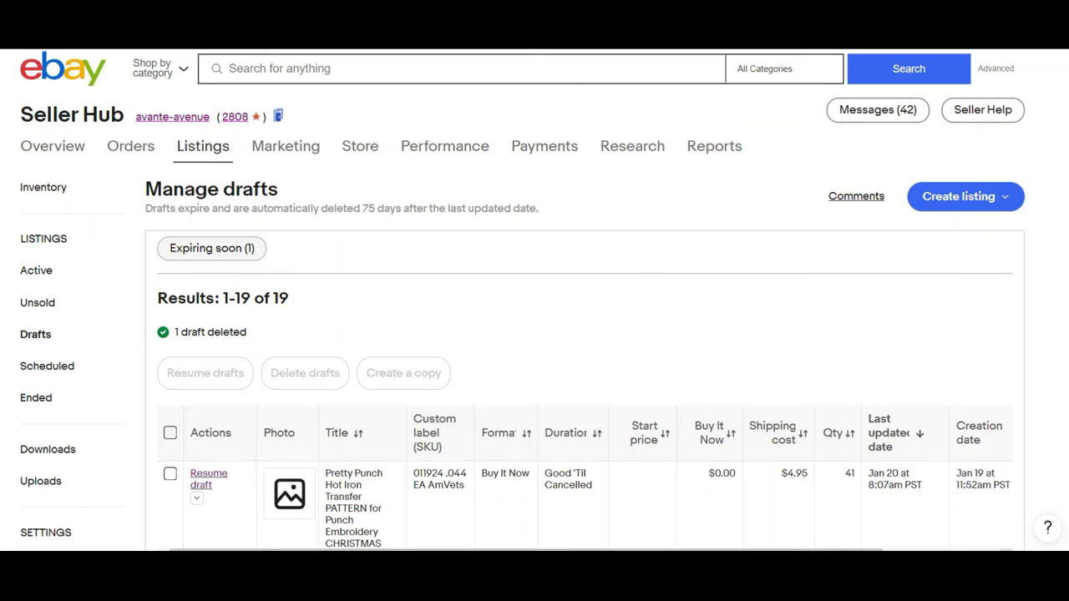
- Create one copy of the Pretty Punch transfer pattern draft, bringing drafts to 20, and resume it
{"action": "scroll", "scroll_direction": "down", "scroll_amount": 3}
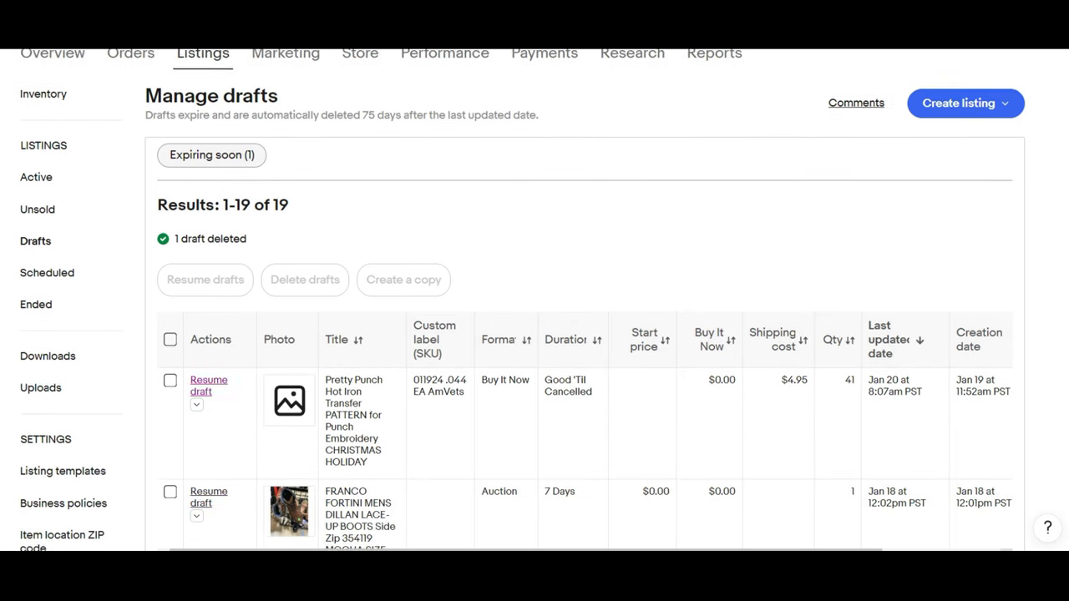
{"action": "scroll", "scroll_direction": "down", "scroll_amount": 3}
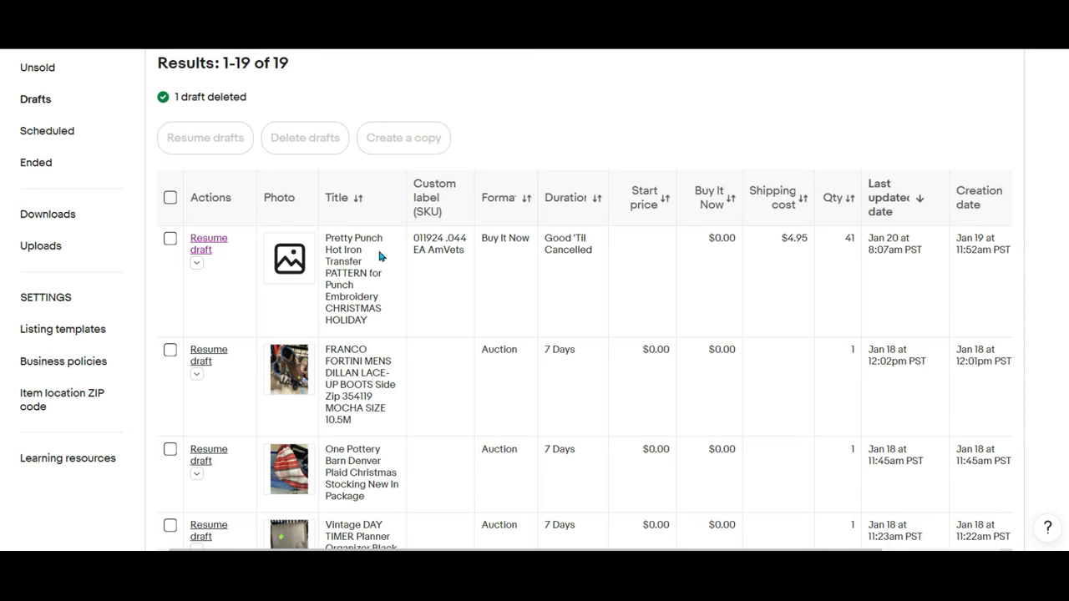
{"action": "mouse_move", "coordinate": [872, 239]}
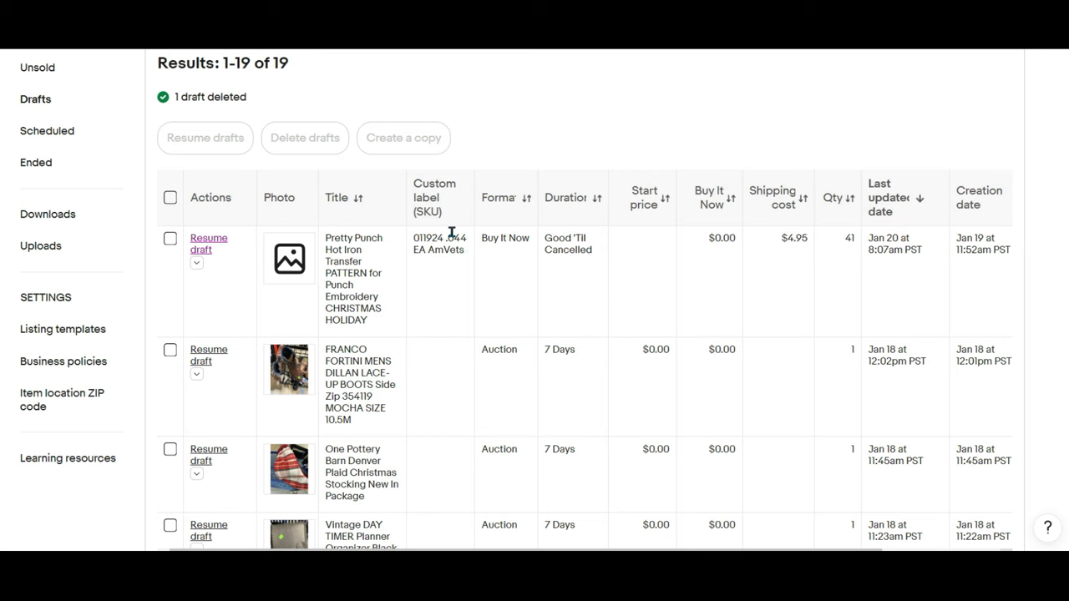
{"action": "mouse_move", "coordinate": [364, 271]}
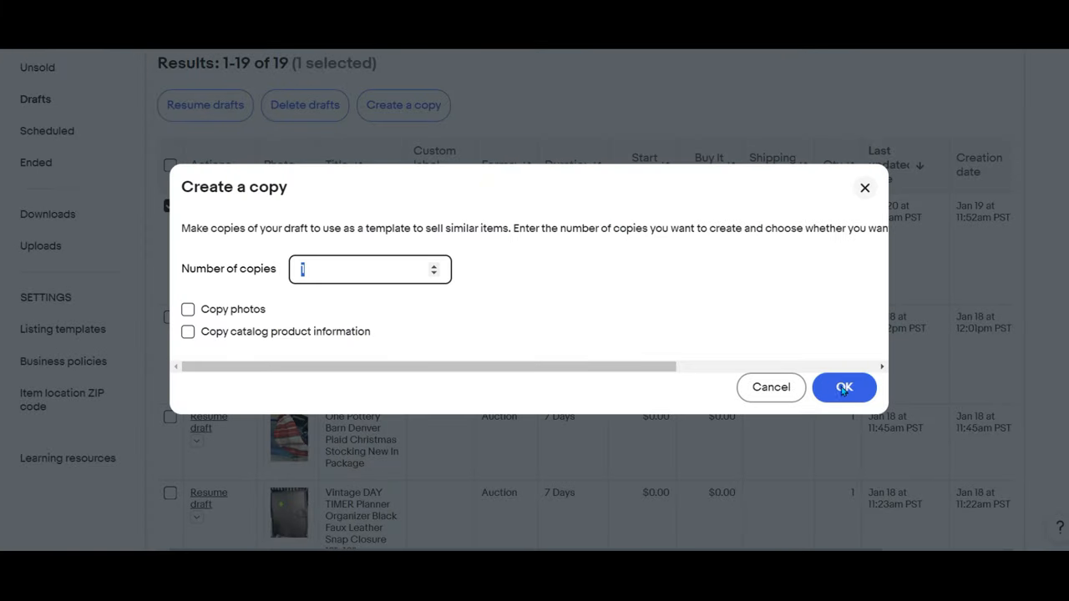
{"action": "left_click", "coordinate": [845, 388]}
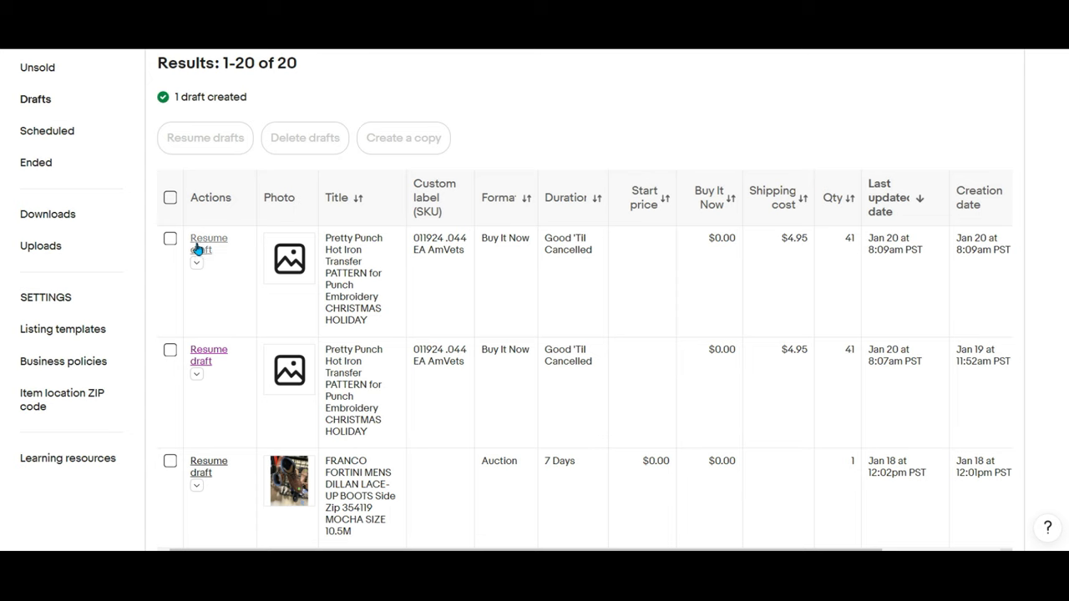
{"action": "left_click", "coordinate": [209, 244]}
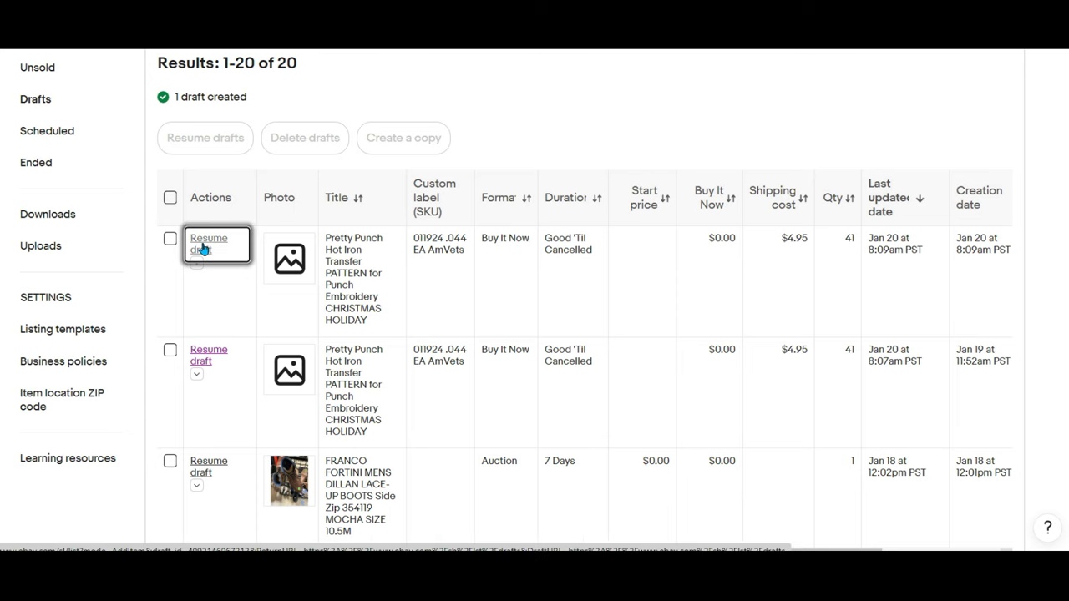
- In the copied draft, delete all 41 existing variations, leaving the variations section empty
{"action": "left_click", "coordinate": [207, 244]}
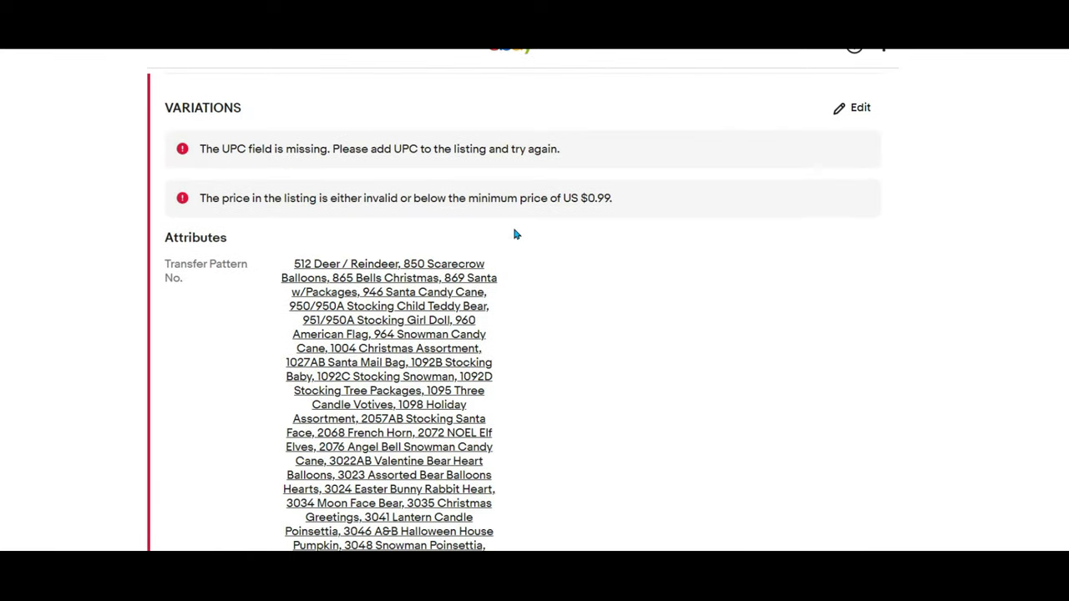
{"action": "mouse_move", "coordinate": [852, 107]}
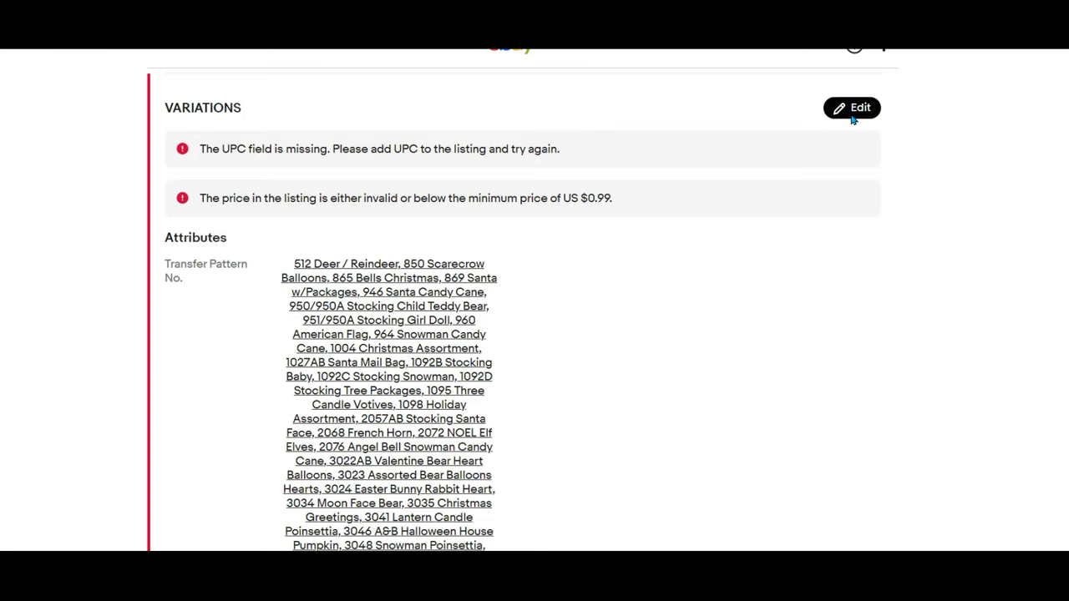
{"action": "left_click", "coordinate": [852, 107]}
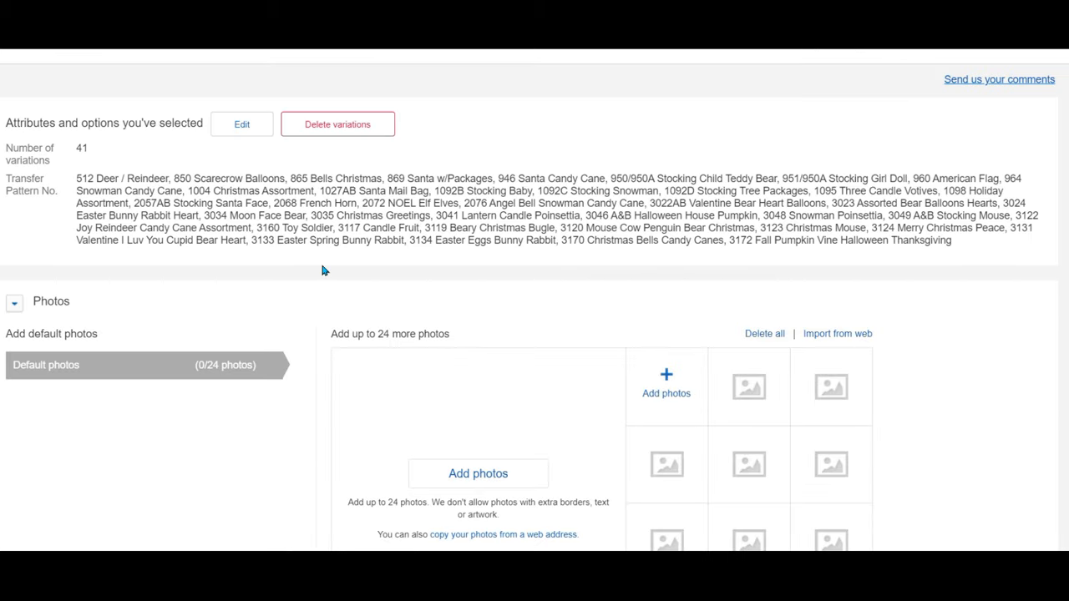
{"action": "mouse_move", "coordinate": [161, 241]}
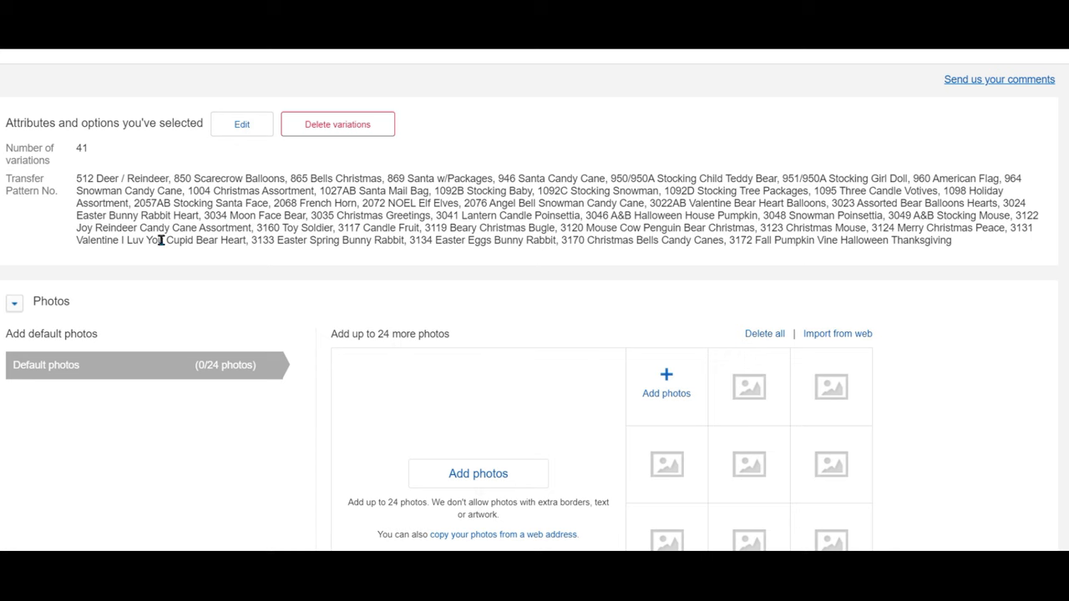
{"action": "mouse_move", "coordinate": [244, 233]}
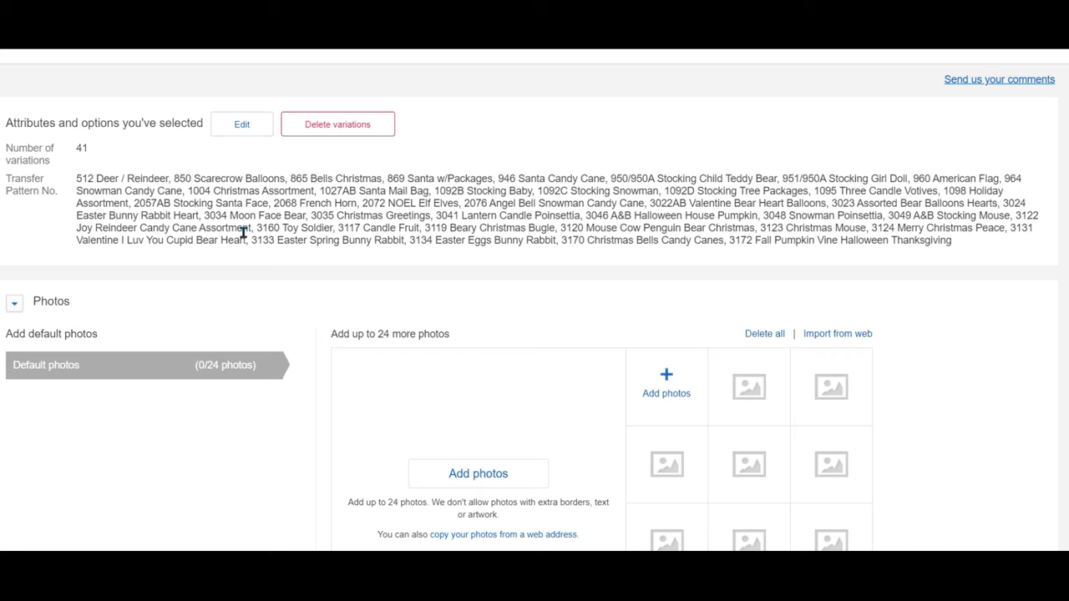
{"action": "mouse_move", "coordinate": [308, 137]}
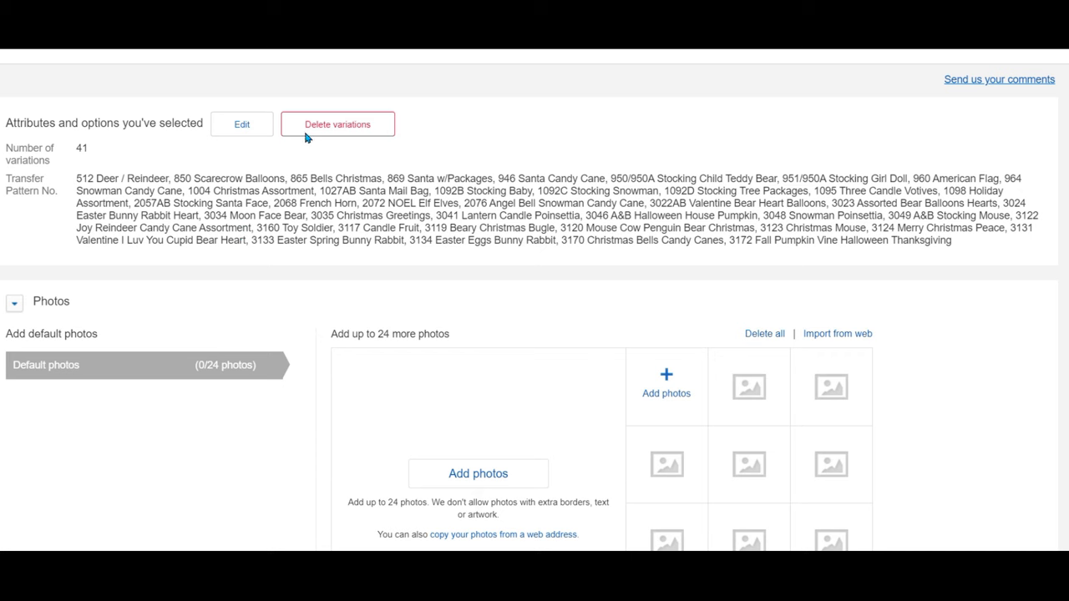
{"action": "left_click", "coordinate": [337, 124]}
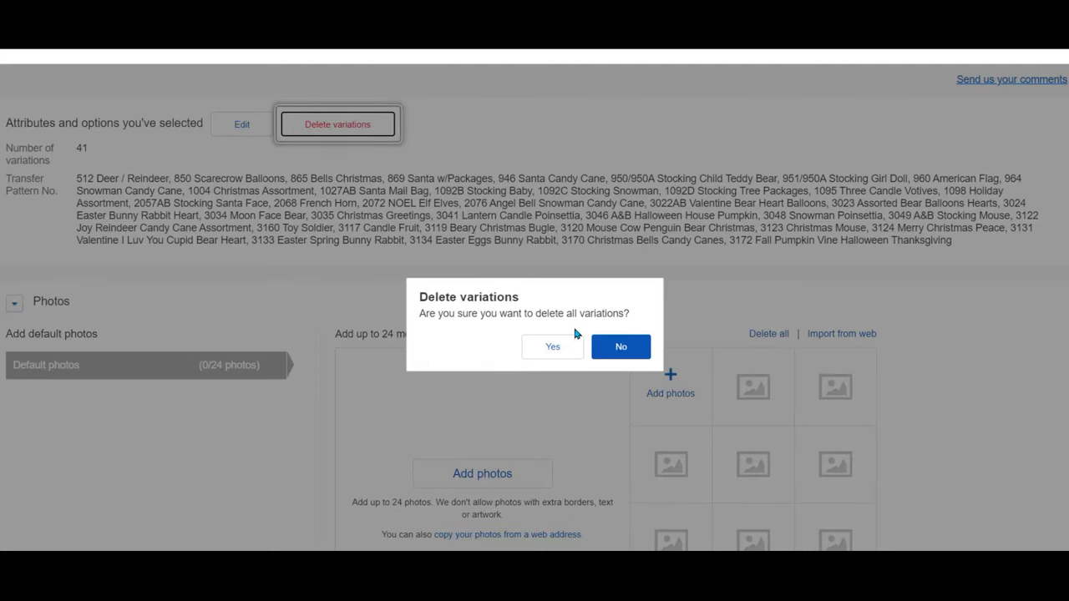
{"action": "mouse_move", "coordinate": [620, 346]}
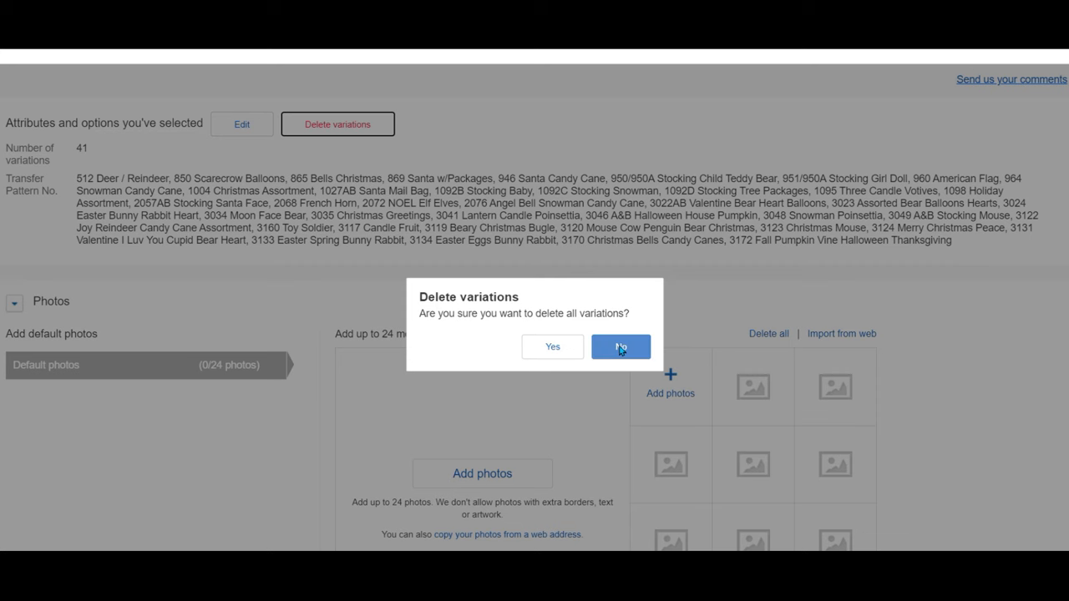
{"action": "mouse_move", "coordinate": [552, 346]}
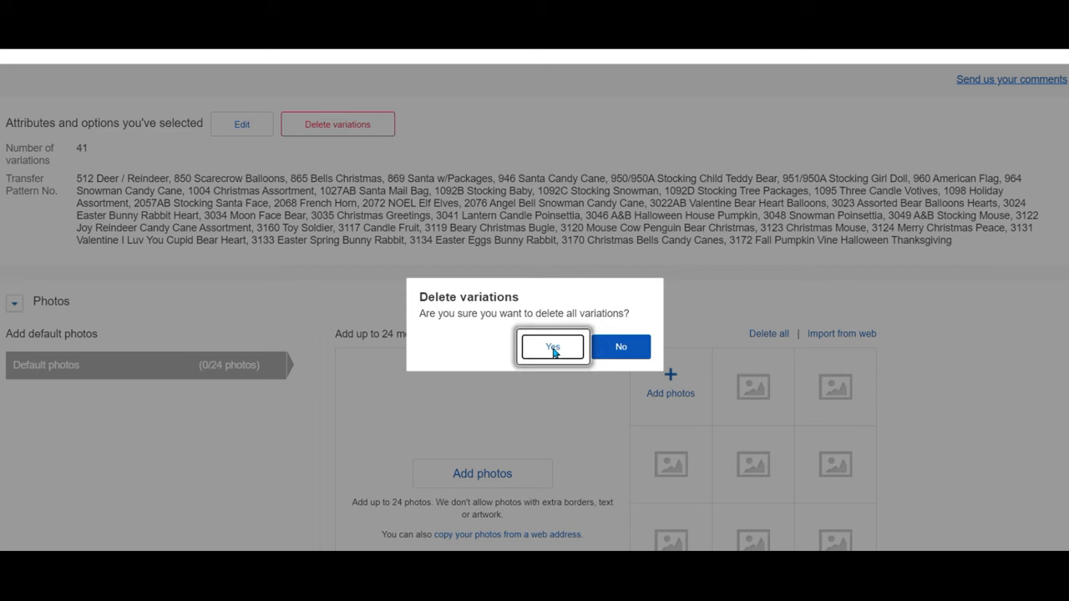
{"action": "left_click", "coordinate": [551, 346]}
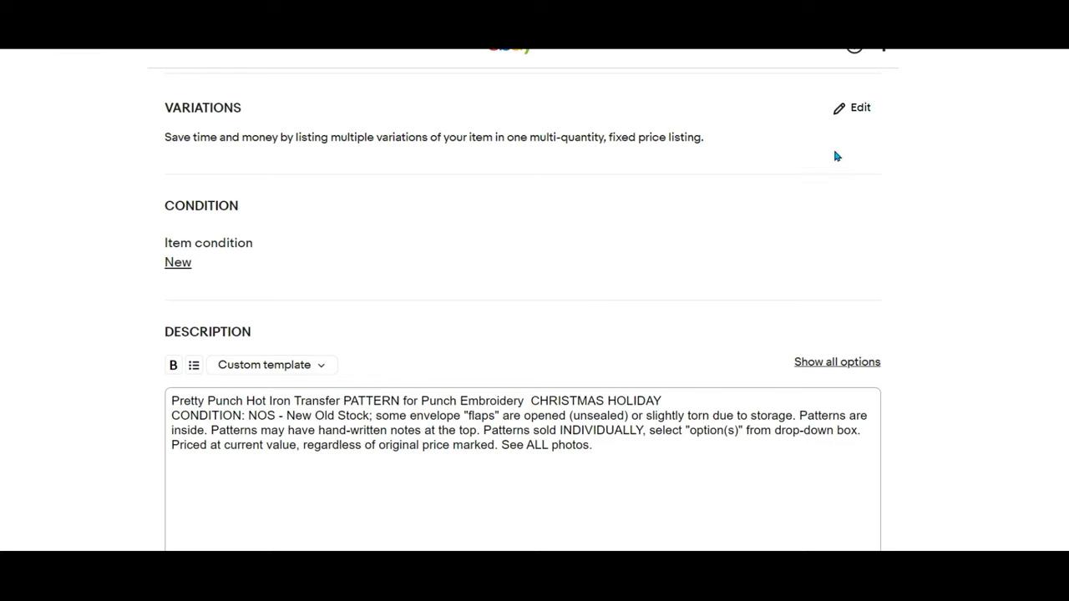
- Add a custom variation attribute named Hot Iron Transfer Pattern No
{"action": "left_click", "coordinate": [858, 107]}
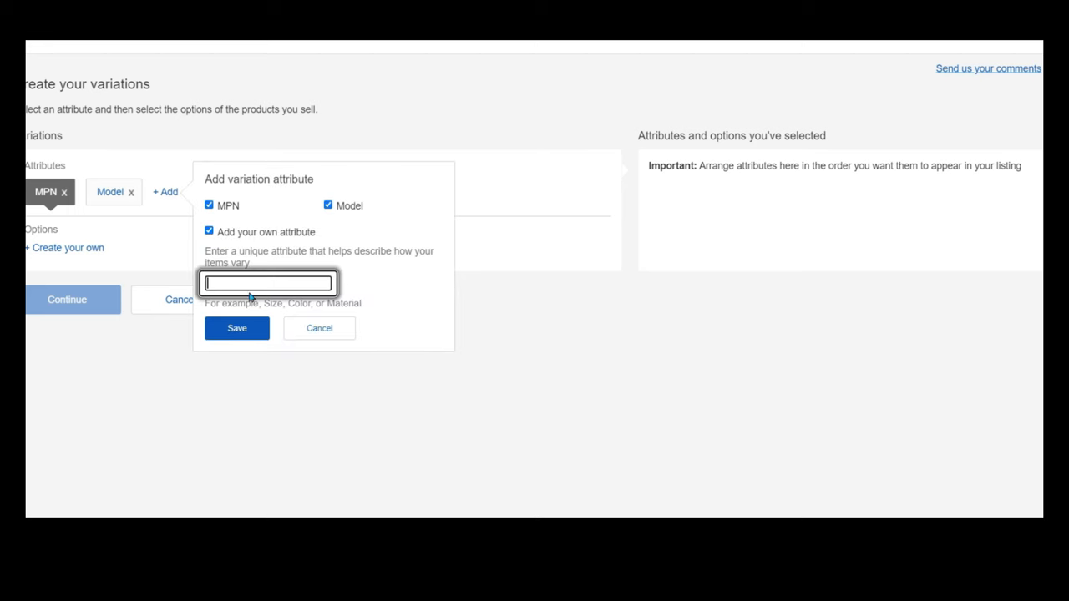
{"action": "type", "text": "Hot"}
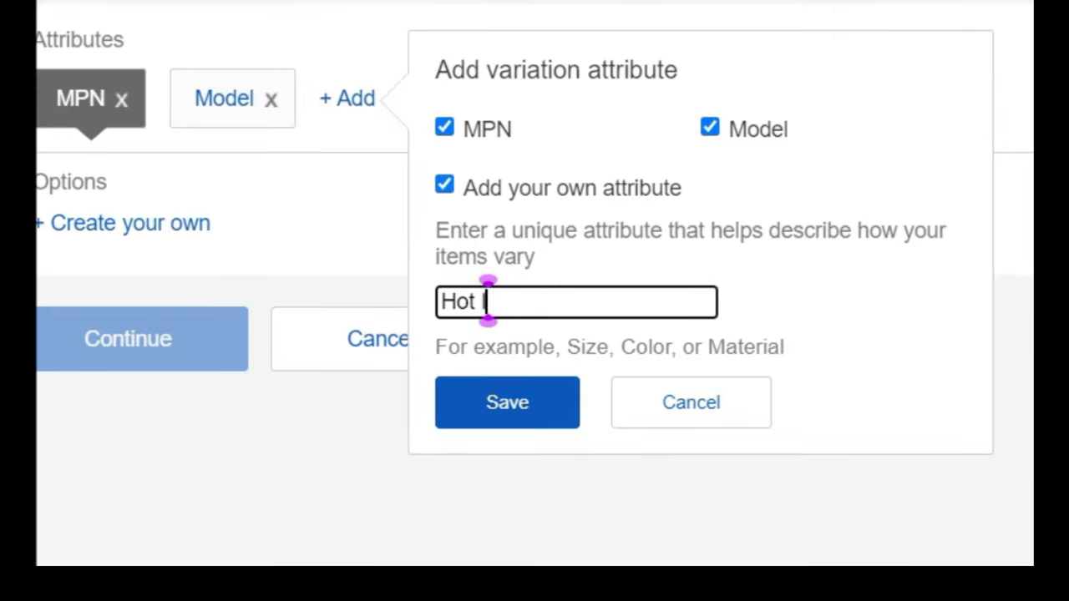
{"action": "type", "text": "Iron Trans"}
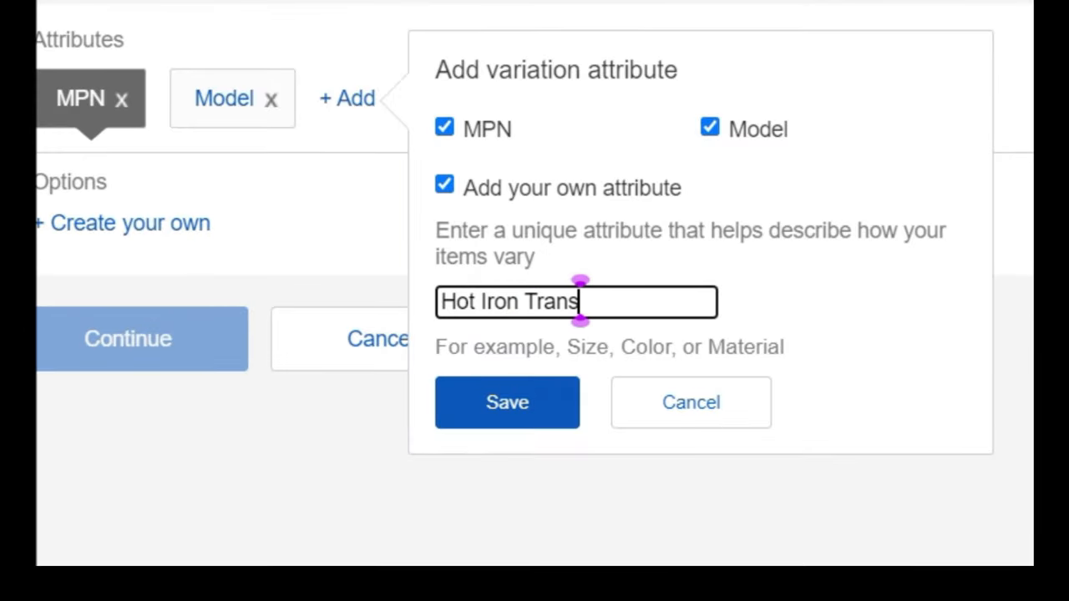
{"action": "type", "text": "fer"}
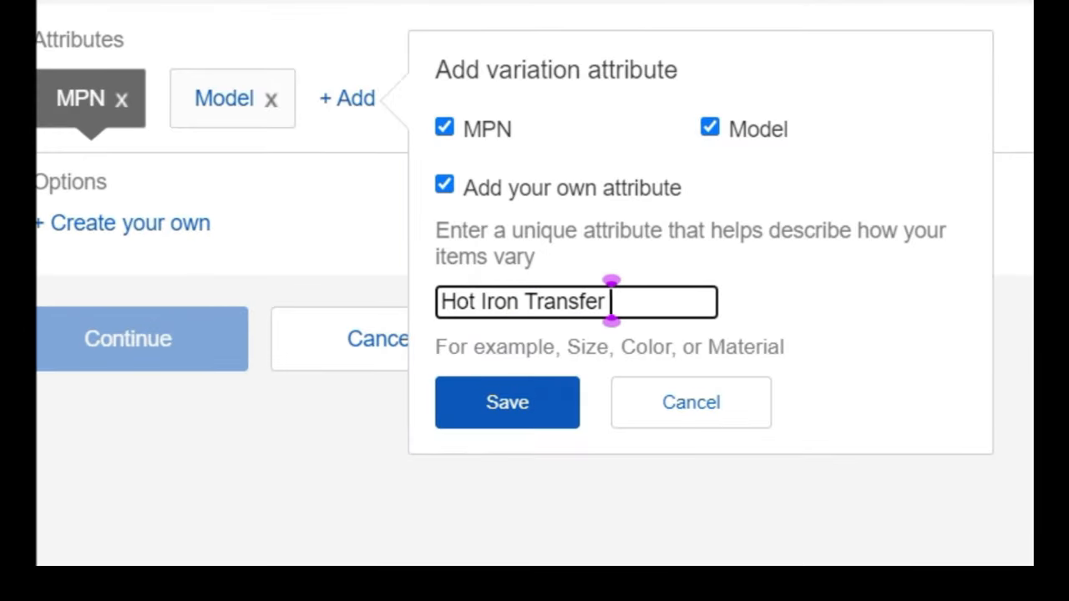
{"action": "left_click", "coordinate": [508, 401]}
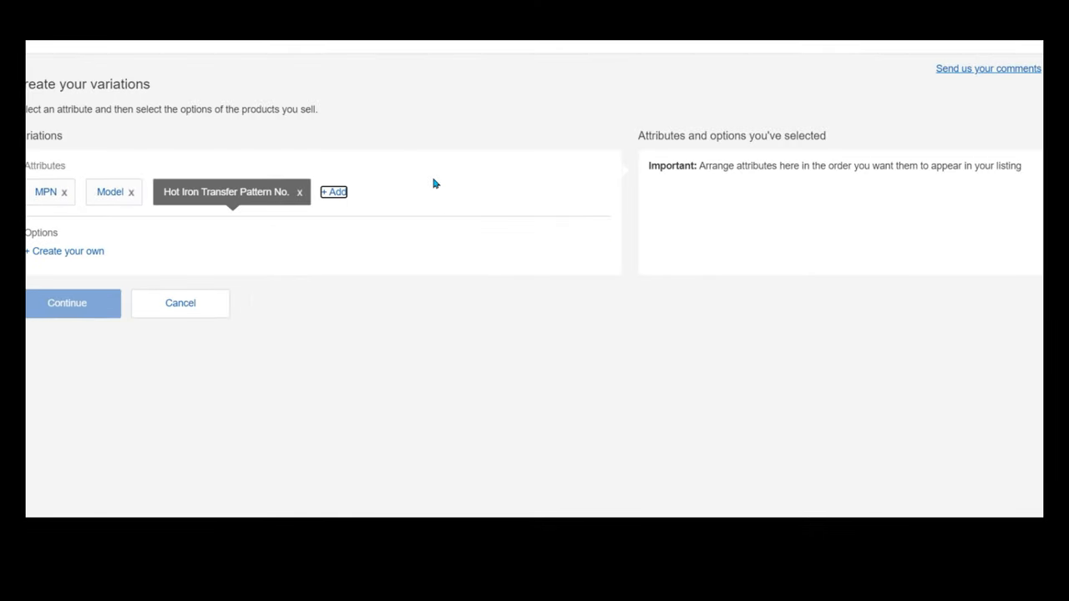
- Add a single custom option to the attribute and continue to the variation summary
{"action": "left_click", "coordinate": [63, 250]}
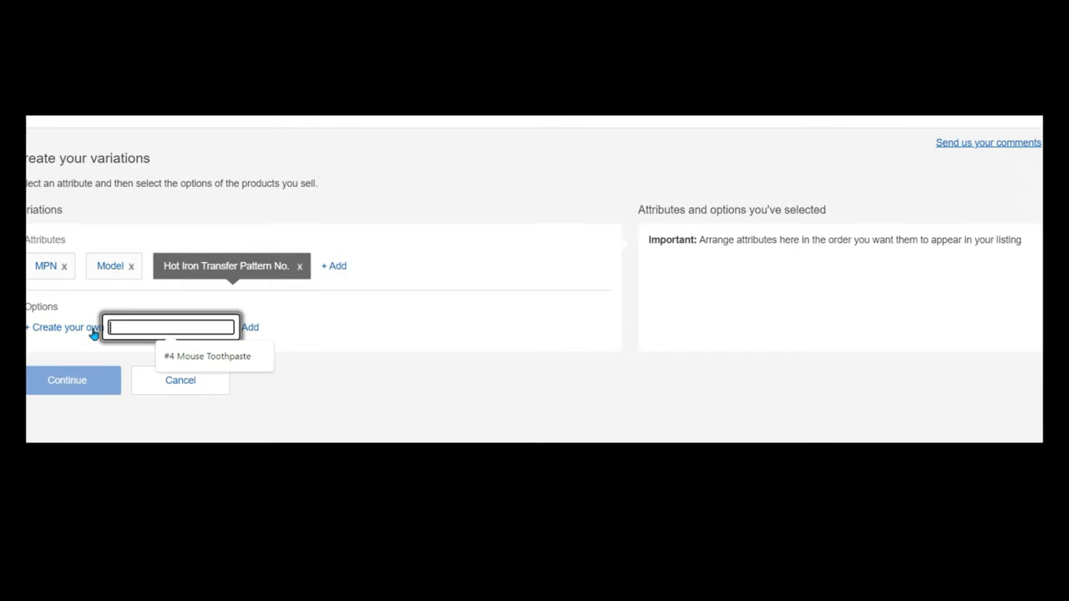
{"action": "type", "text": "1"}
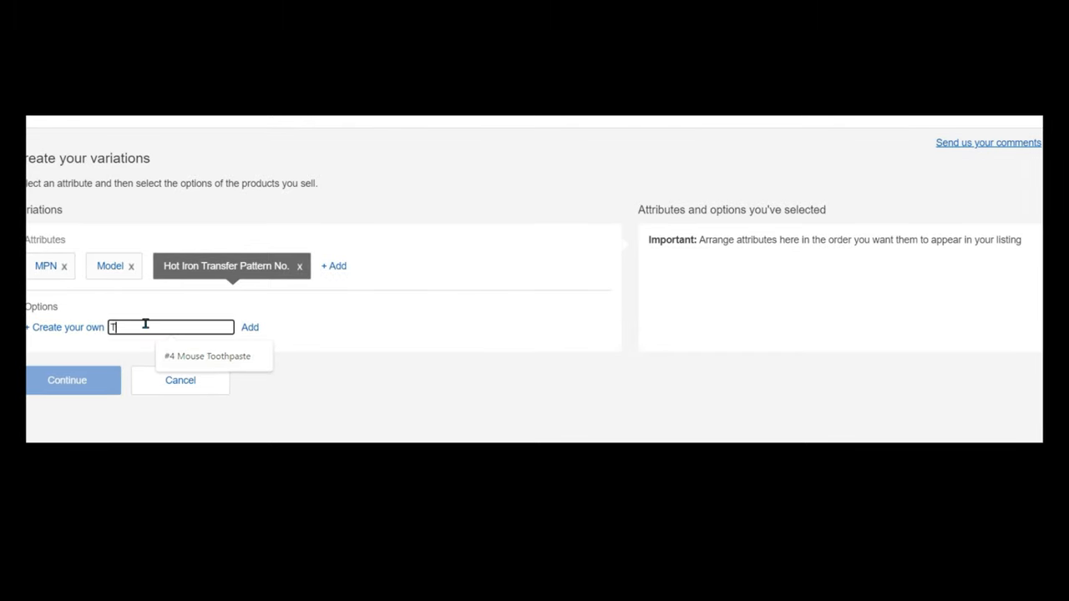
{"action": "left_click", "coordinate": [250, 326]}
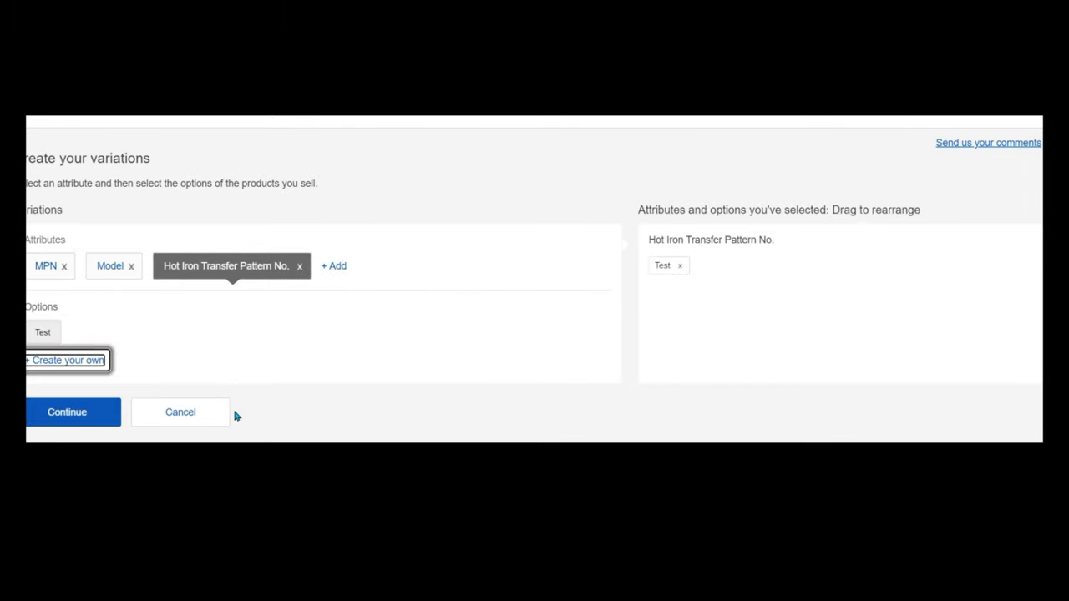
{"action": "left_click", "coordinate": [67, 411]}
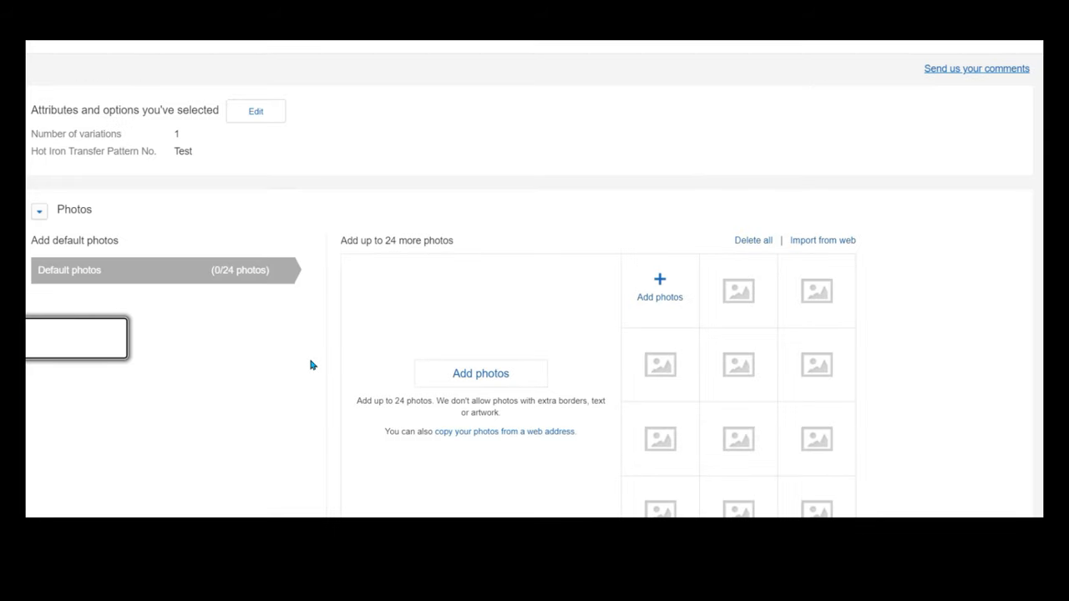
- Save and close the single-variation setup, returning to the listing form's Item specifics
{"action": "scroll", "scroll_direction": "down", "scroll_amount": 3}
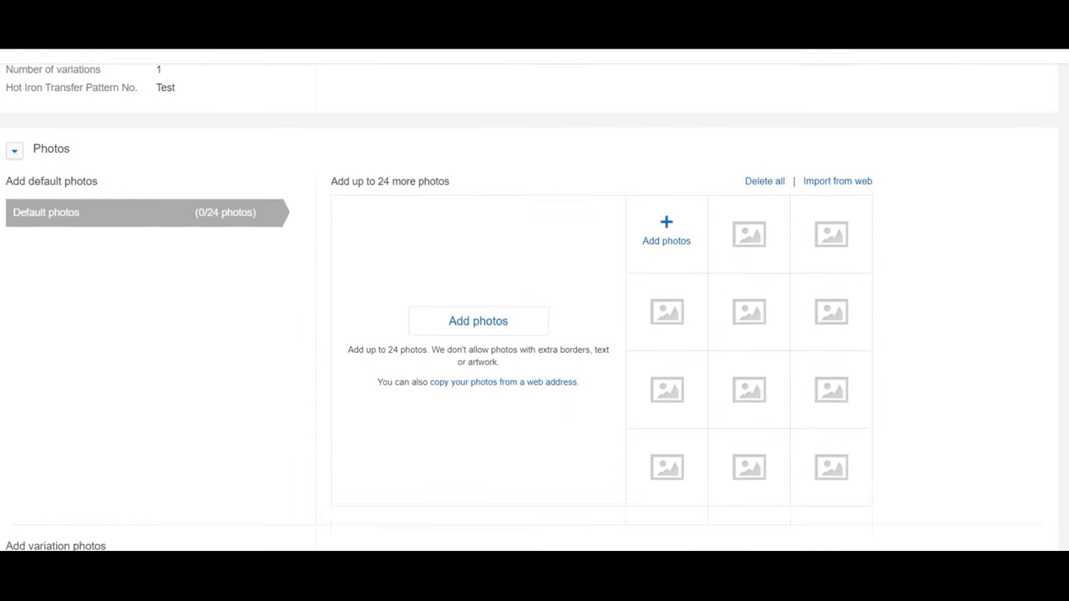
{"action": "scroll", "scroll_direction": "down", "scroll_amount": 3}
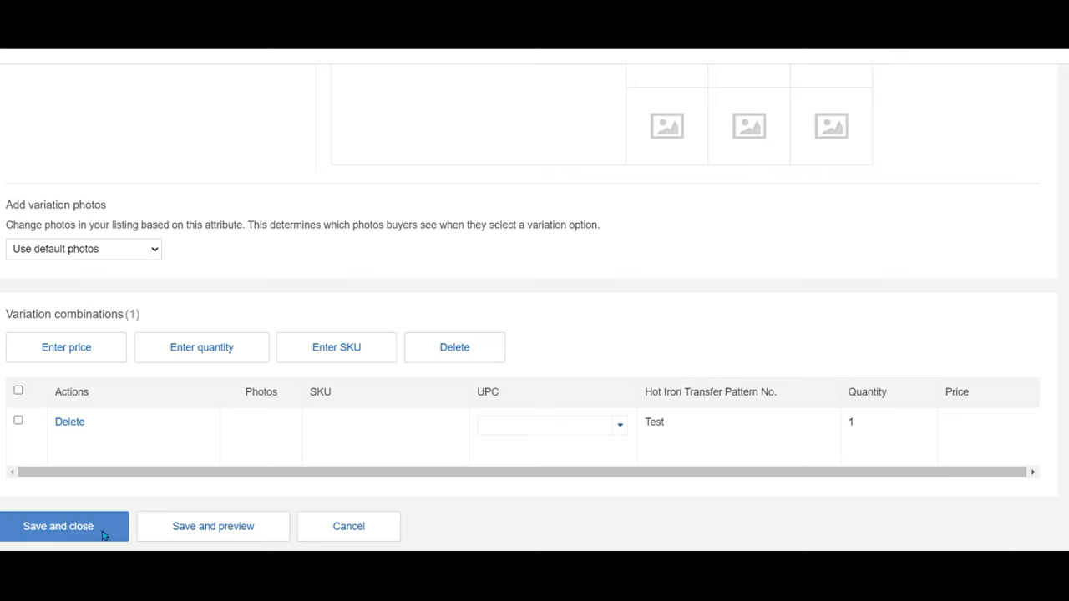
{"action": "left_click", "coordinate": [57, 527]}
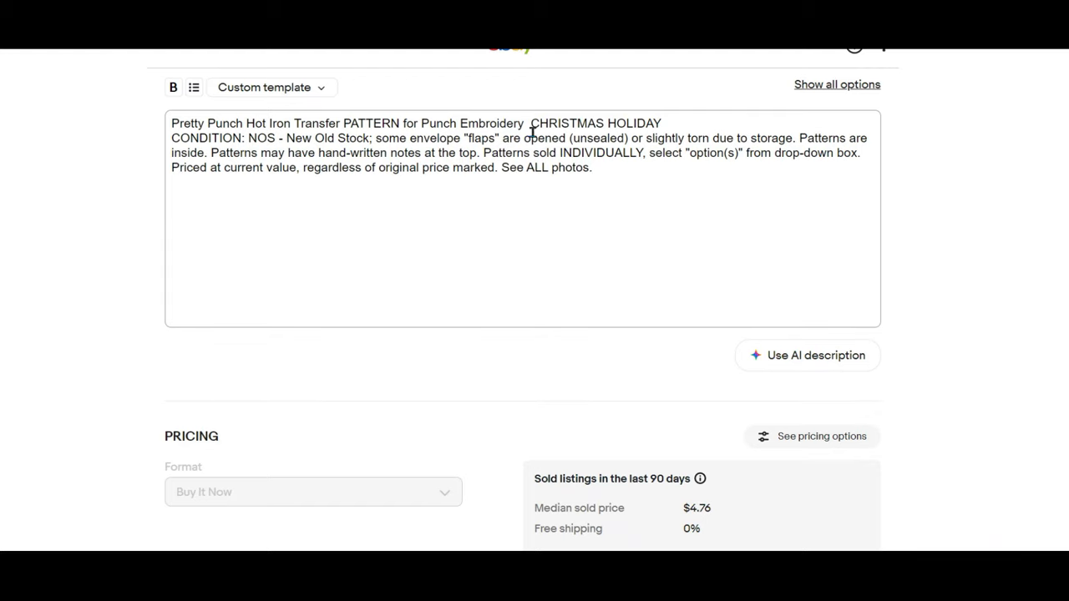
{"action": "double_click", "coordinate": [594, 123]}
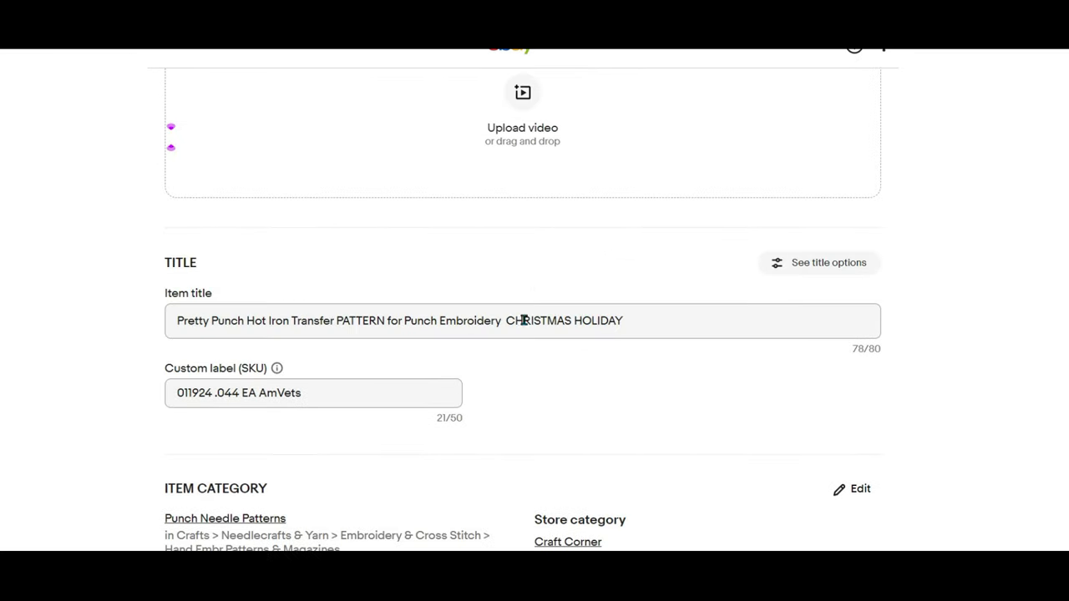
{"action": "scroll", "scroll_direction": "down", "scroll_amount": 3}
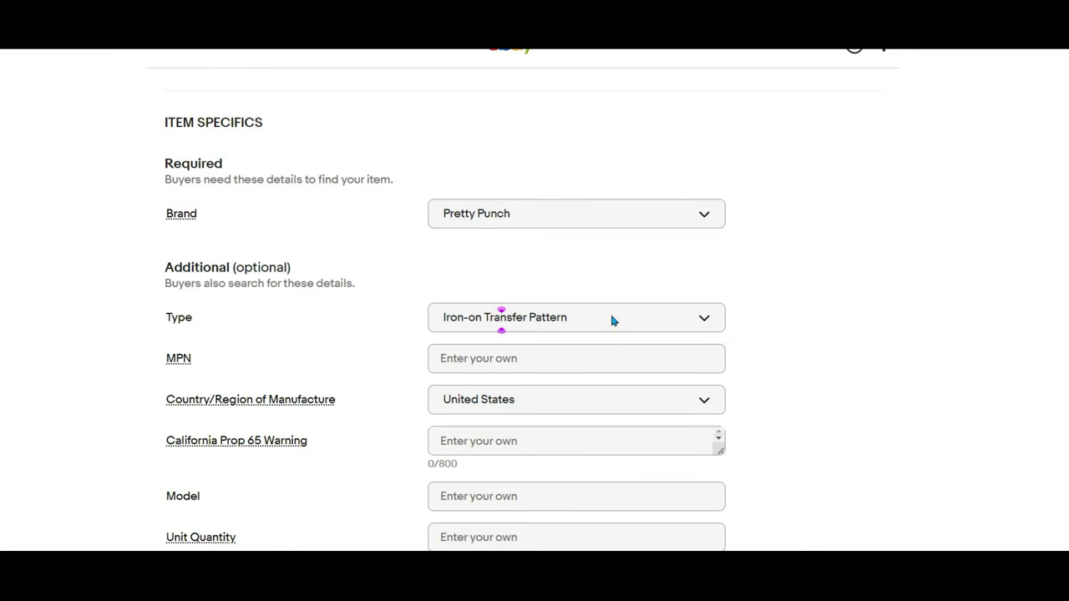
{"action": "scroll", "scroll_direction": "down", "scroll_amount": 3}
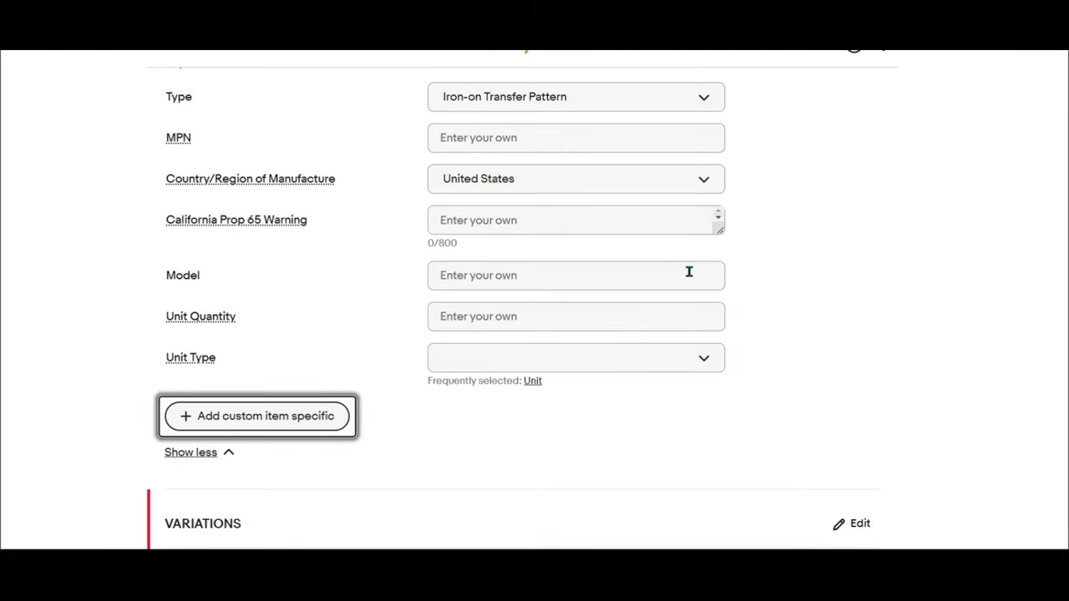
- Add a custom item specific 'Patterns Sold INDIVIDUALLY, Select OPTION, See ALL photos', then tick the newer Pretty Punch draft
{"action": "left_click", "coordinate": [574, 276]}
{"action": "type", "text": "Patterns"}
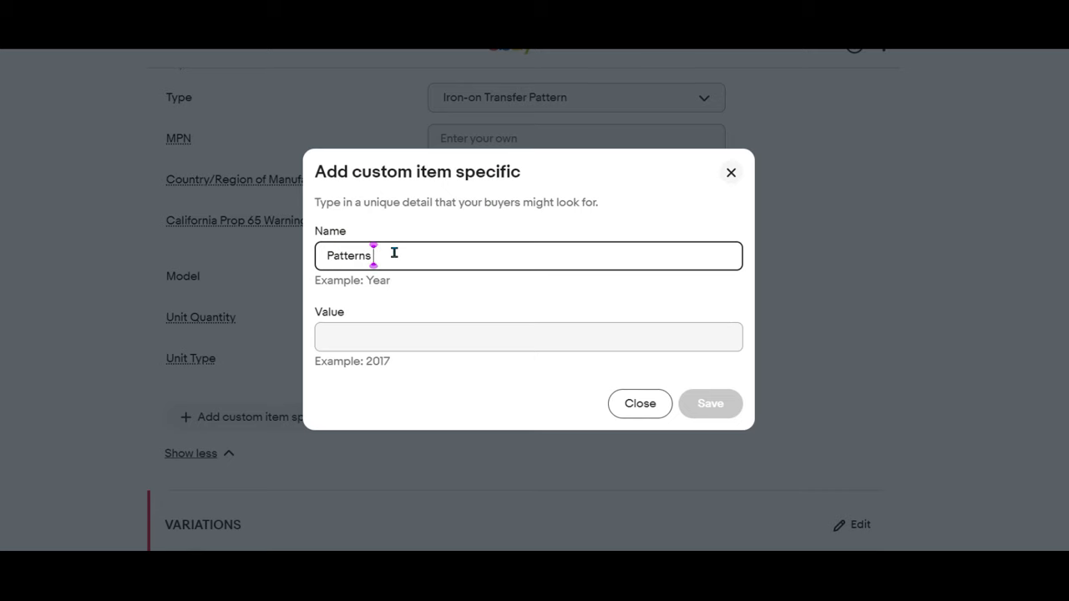
{"action": "type", "text": "Sold INDIVI"}
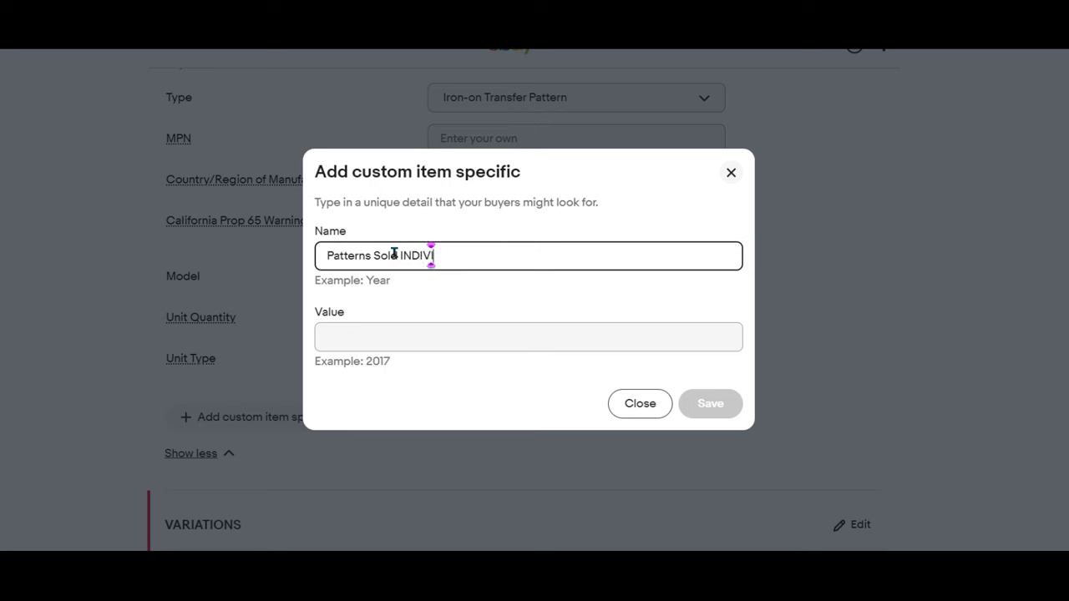
{"action": "type", "text": "Select \"OPTIO"}
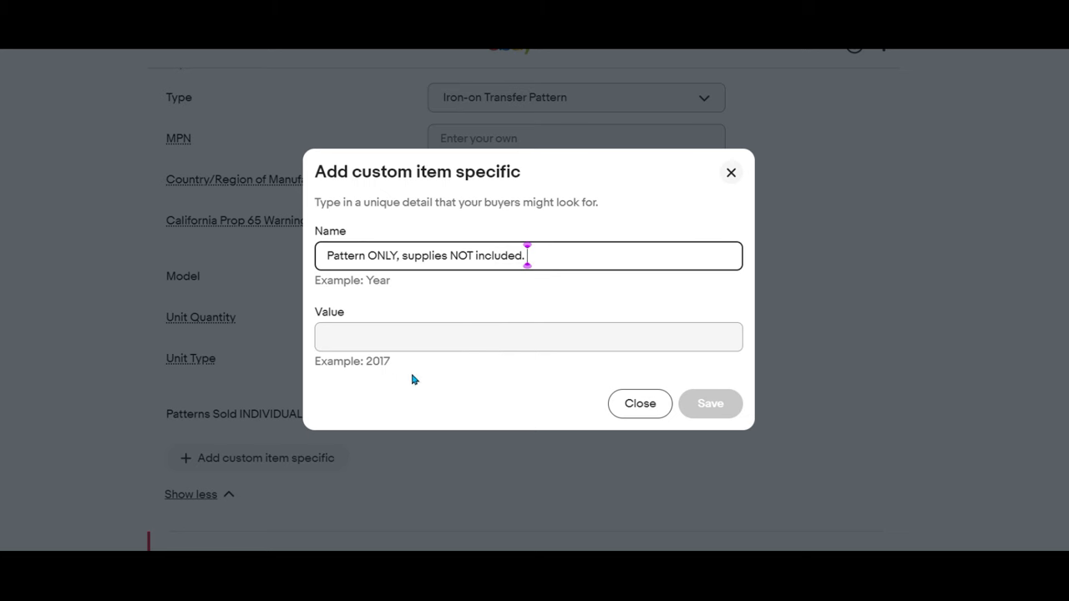
{"action": "type", "text": "See ALL hpoto"}
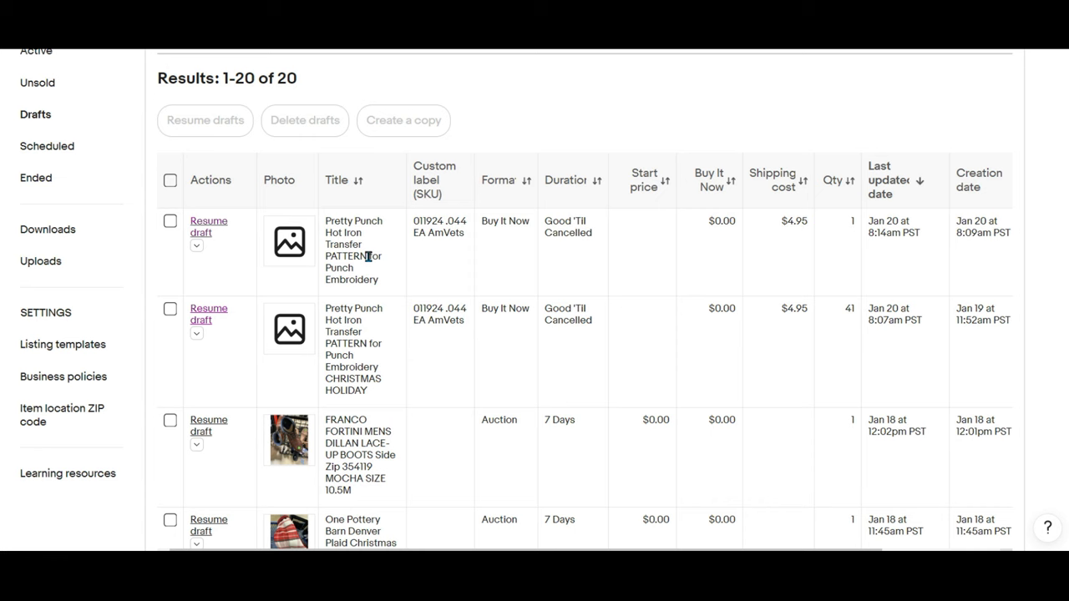
{"action": "mouse_move", "coordinate": [815, 237]}
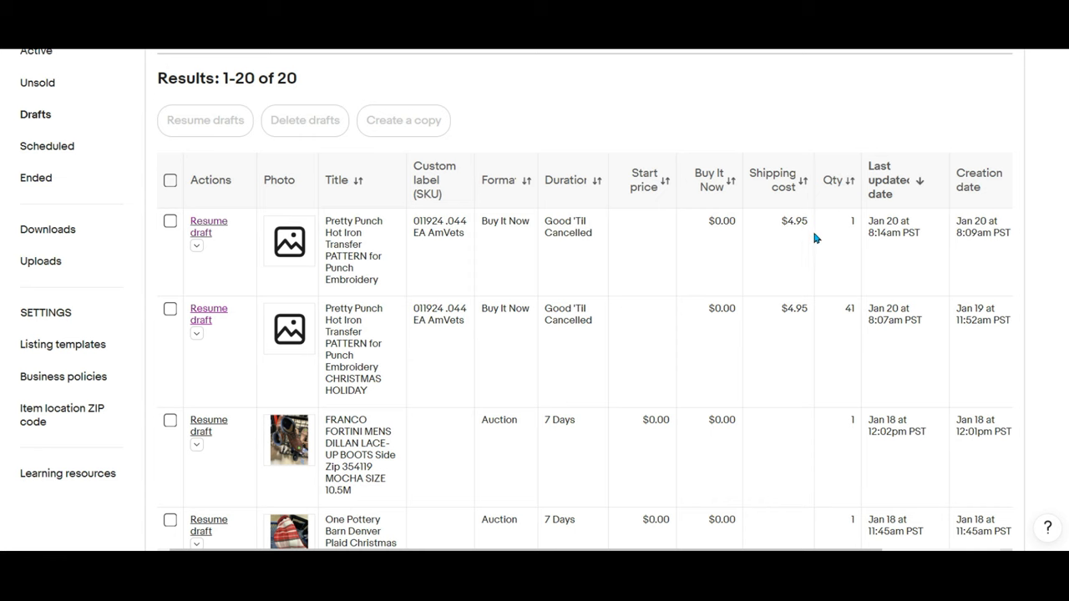
{"action": "mouse_move", "coordinate": [849, 227]}
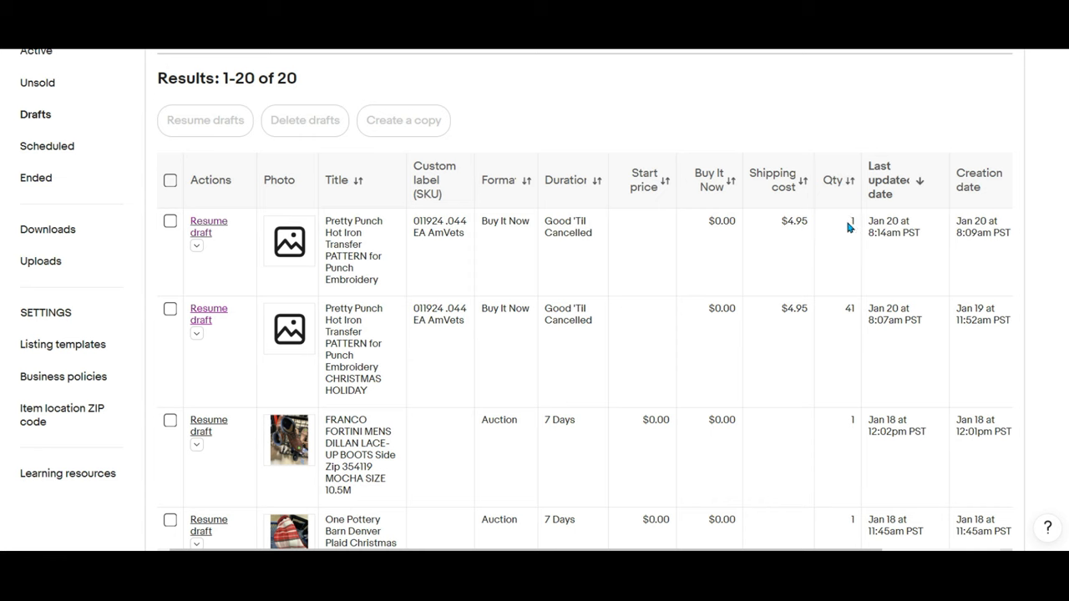
{"action": "mouse_move", "coordinate": [175, 237]}
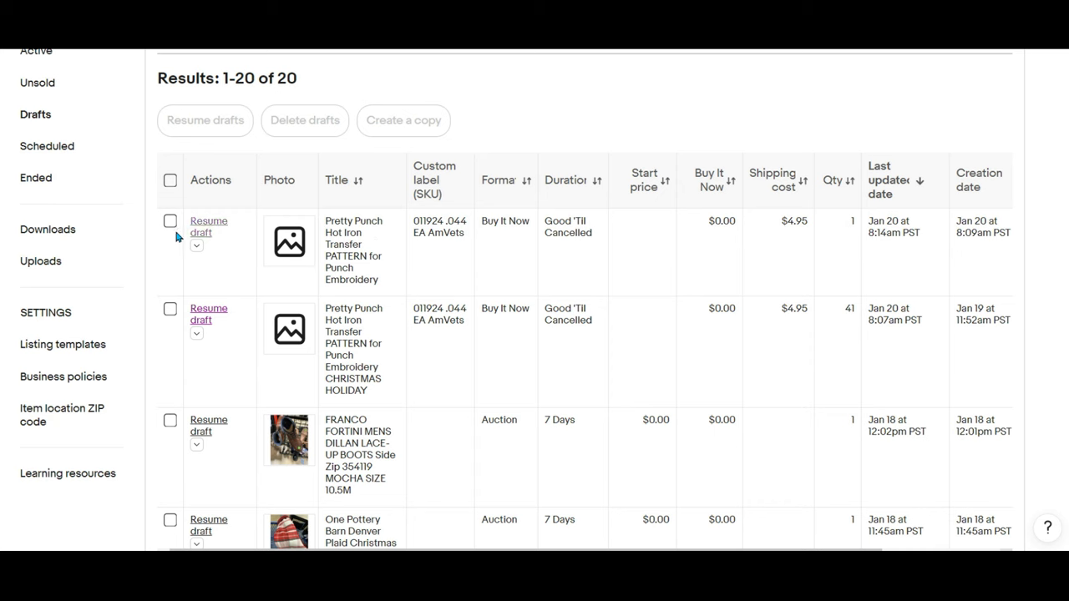
{"action": "left_click", "coordinate": [171, 220]}
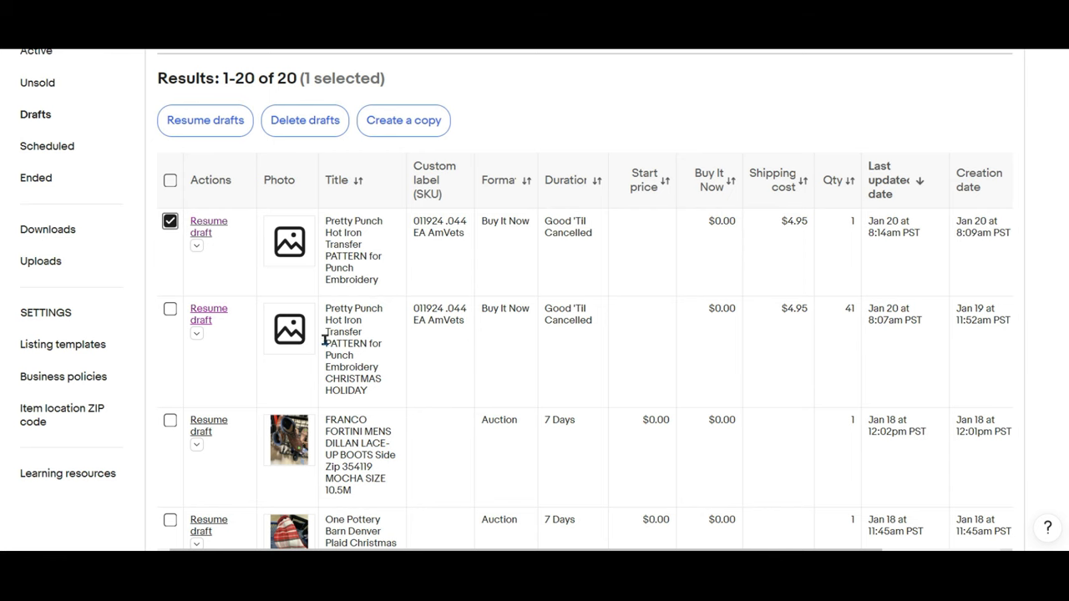
{"action": "mouse_move", "coordinate": [855, 297]}
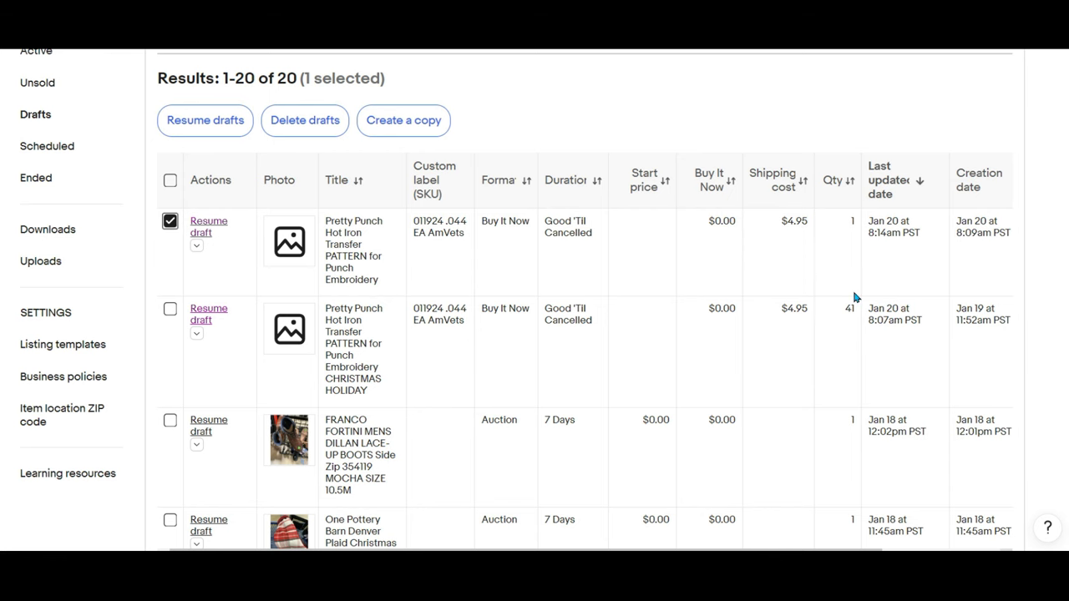
{"action": "mouse_move", "coordinate": [378, 127]}
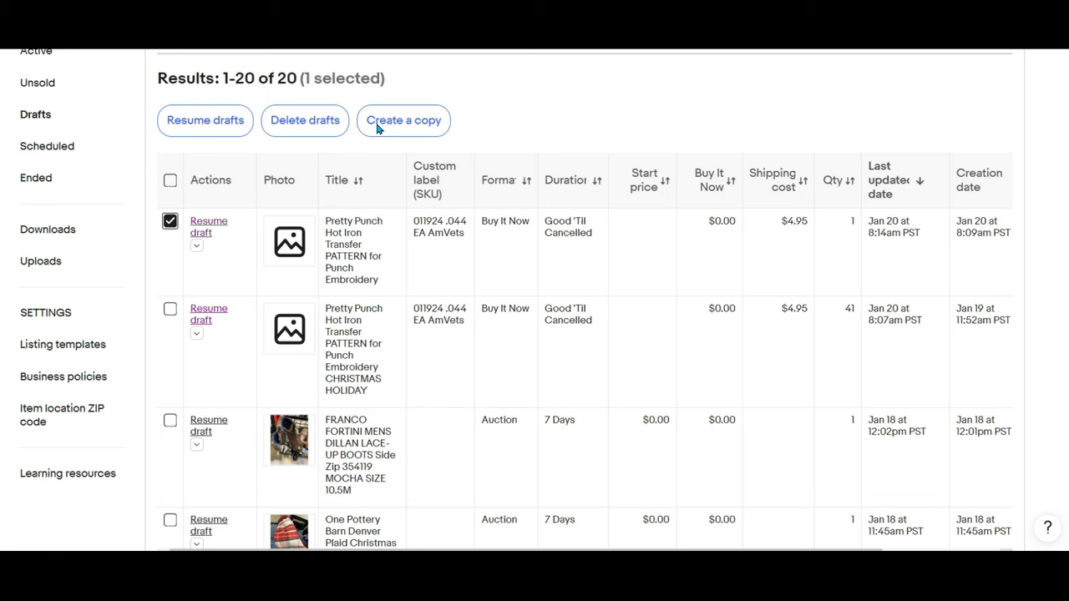
- Create 8 copies of the single-quantity Pretty Punch draft, bringing the drafts list to 28
{"action": "left_click", "coordinate": [405, 120]}
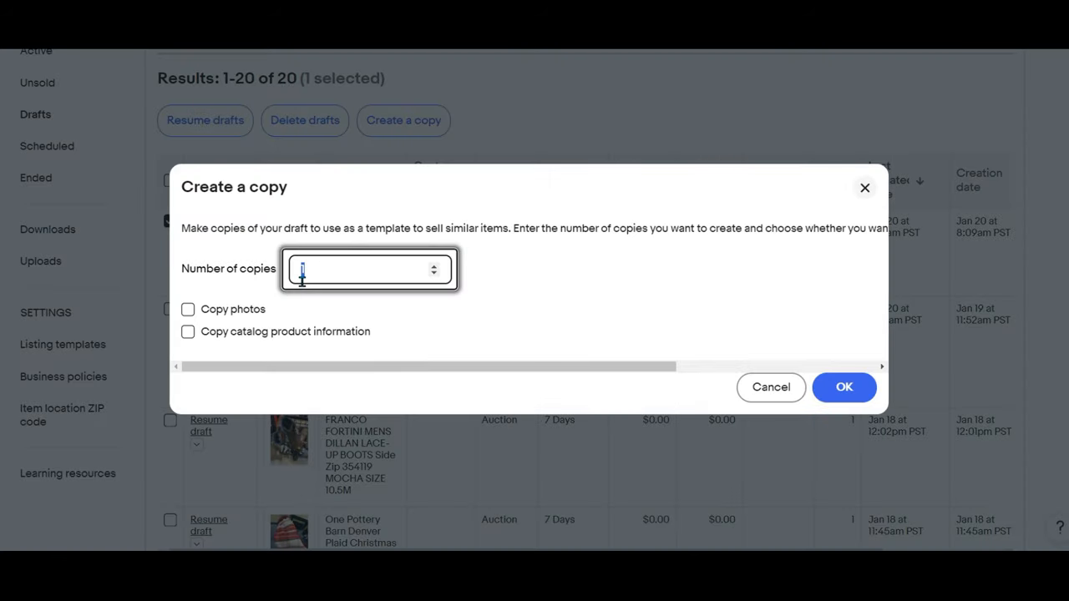
{"action": "type", "text": "8"}
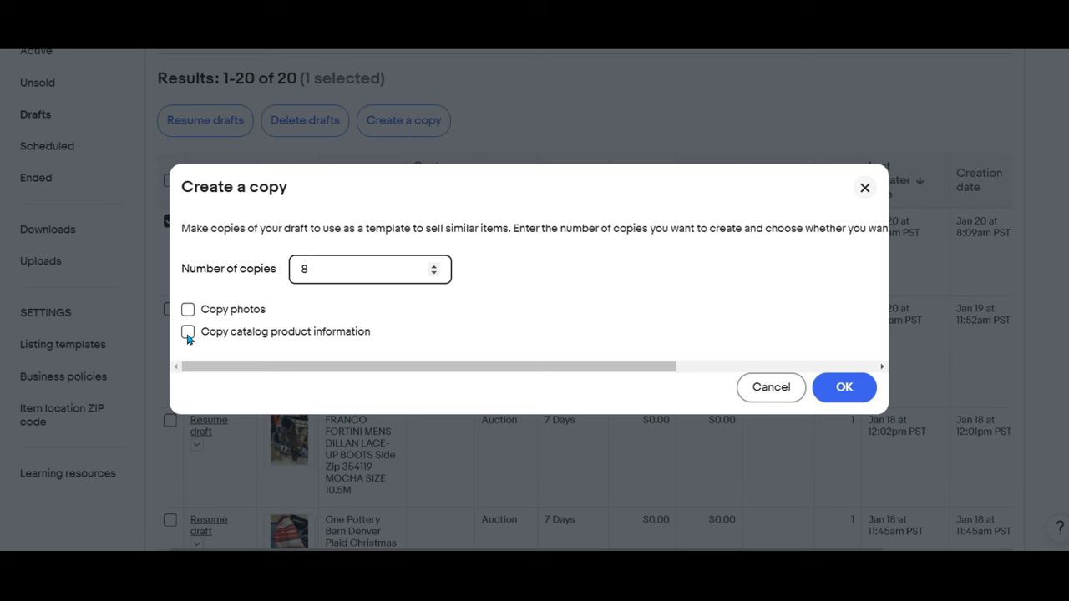
{"action": "left_click", "coordinate": [369, 268]}
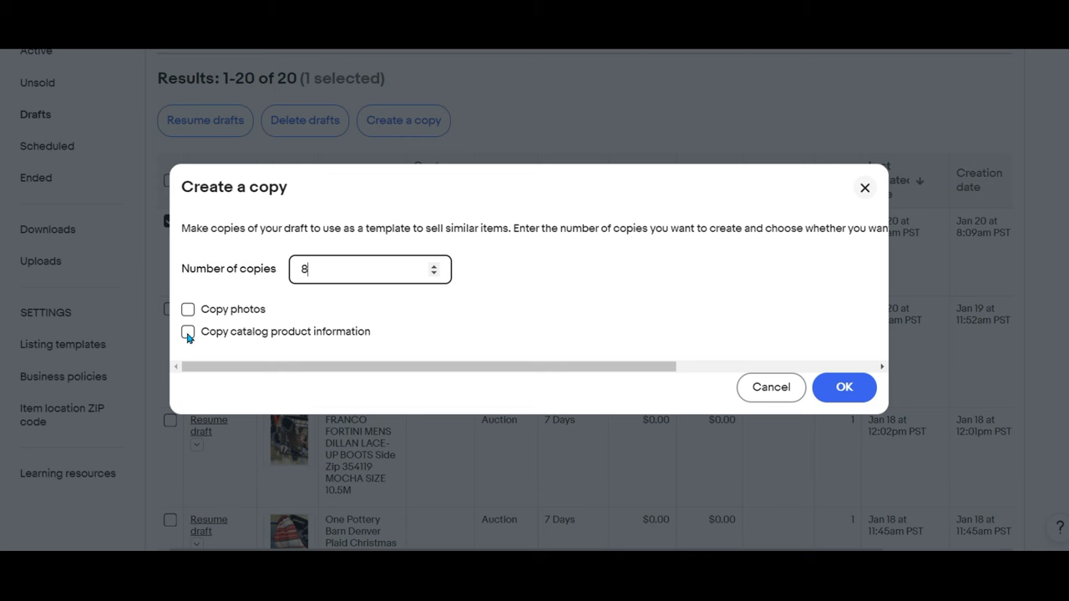
{"action": "left_click", "coordinate": [844, 387]}
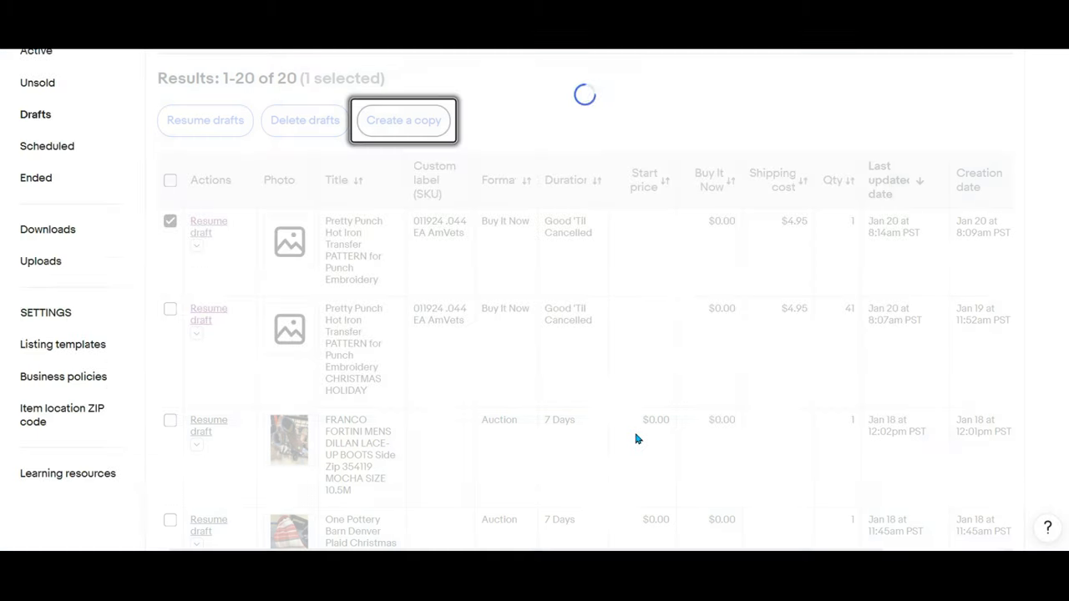
{"action": "left_click", "coordinate": [404, 120]}
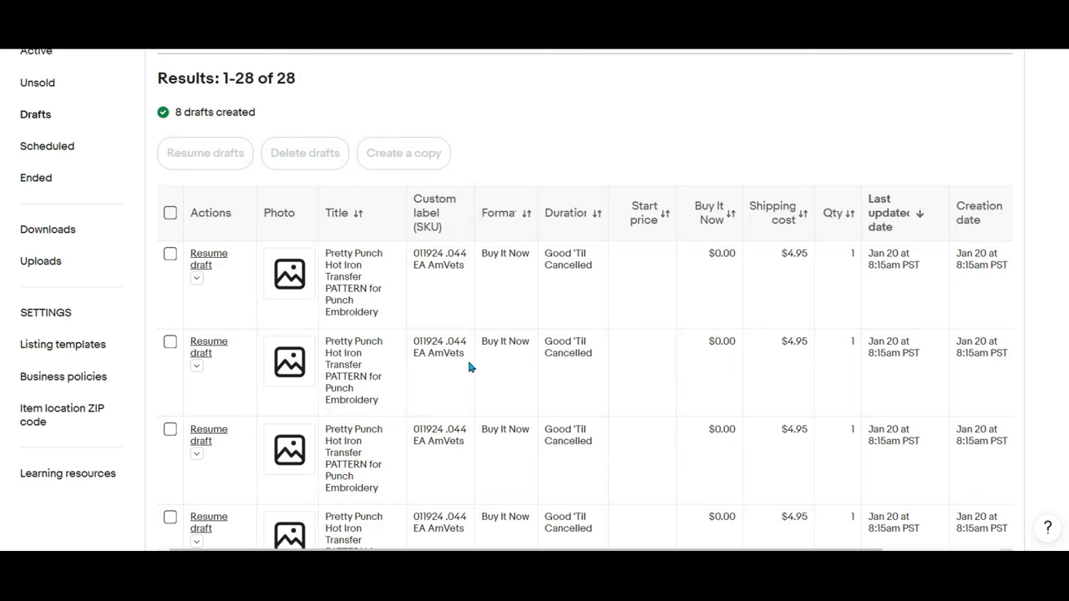
{"action": "mouse_move", "coordinate": [482, 316]}
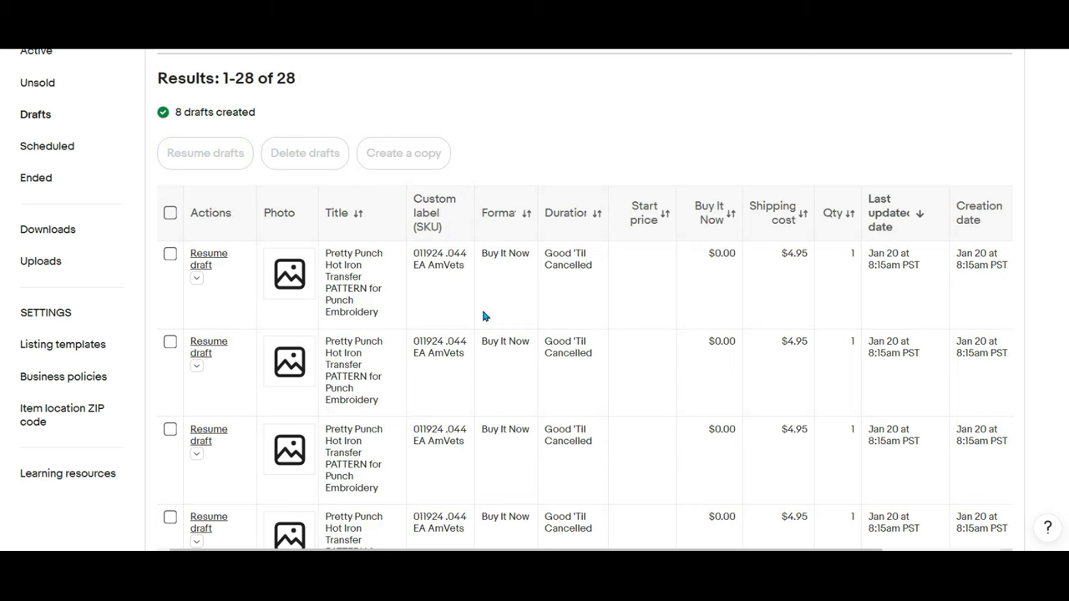
{"action": "scroll", "scroll_direction": "down", "scroll_amount": 3}
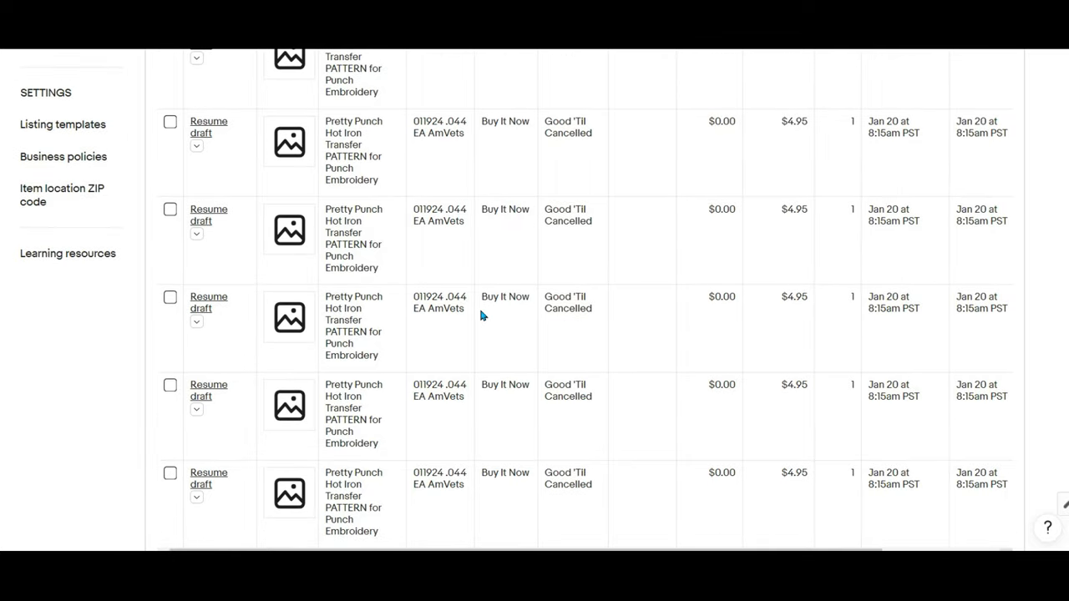
{"action": "scroll", "scroll_direction": "down", "scroll_amount": 3}
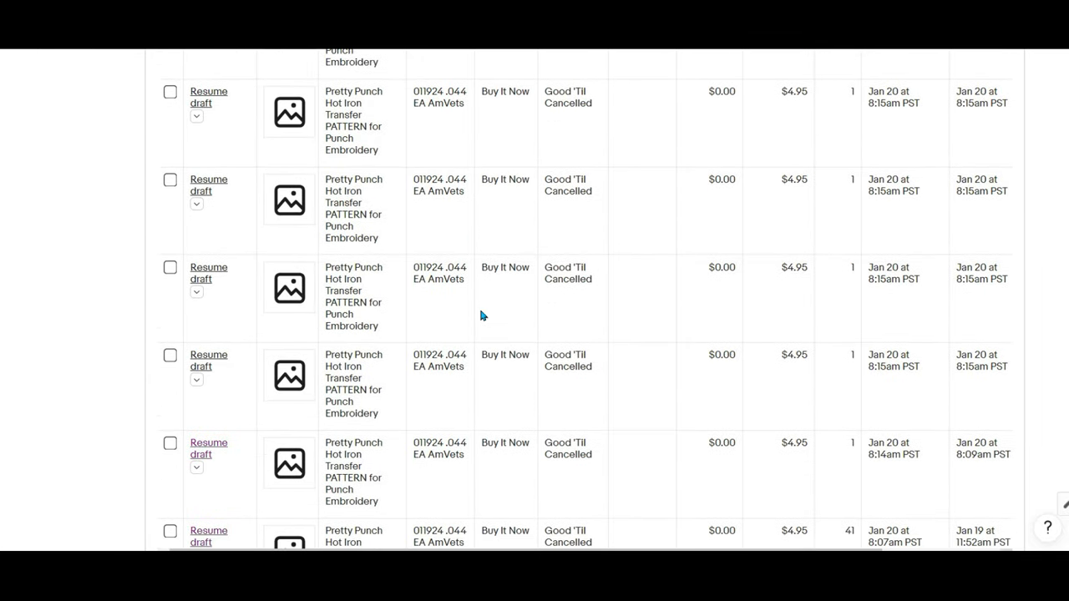
{"action": "scroll", "scroll_direction": "up", "scroll_amount": 3}
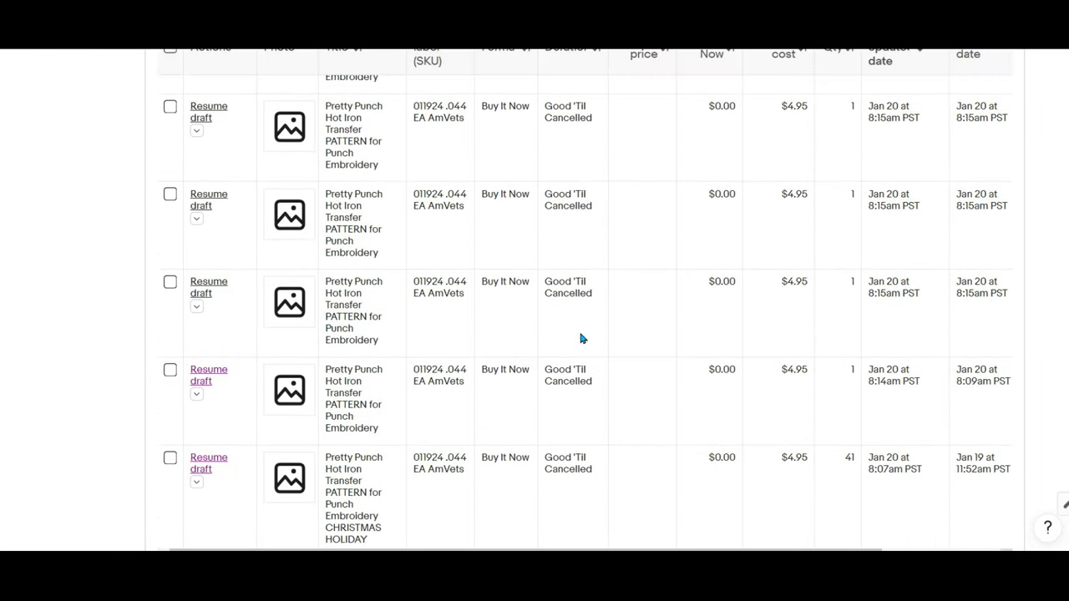
{"action": "scroll", "scroll_direction": "down", "scroll_amount": 3}
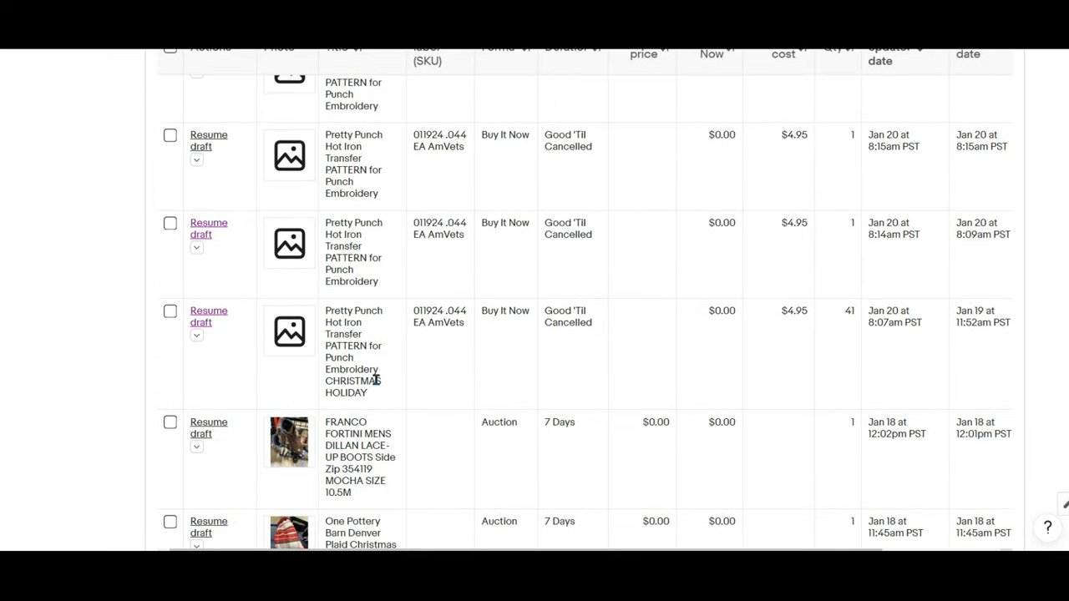
{"action": "mouse_move", "coordinate": [366, 335]}
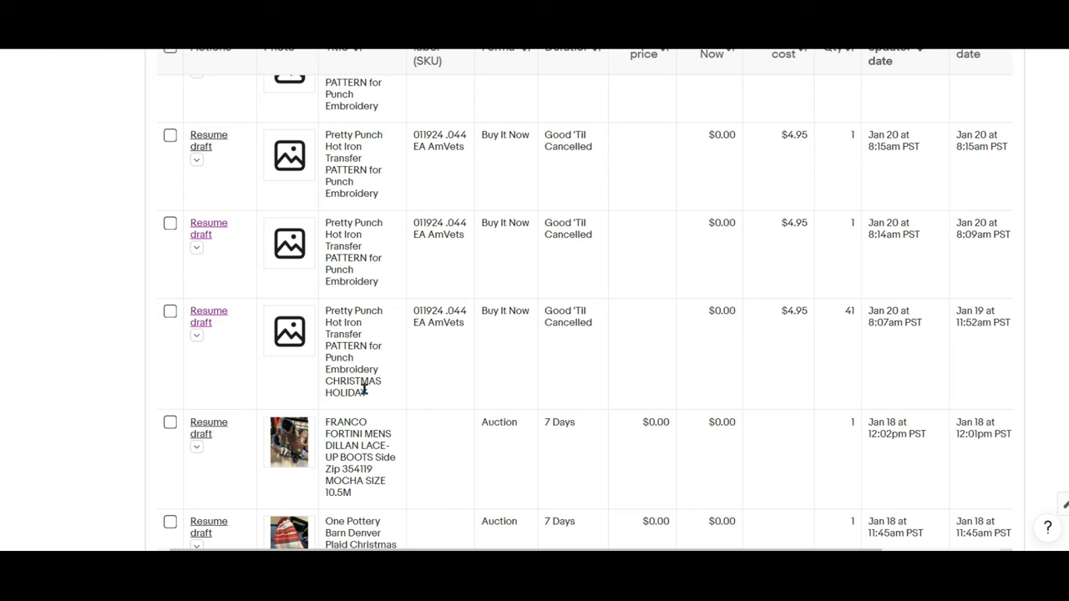
{"action": "mouse_move", "coordinate": [869, 301]}
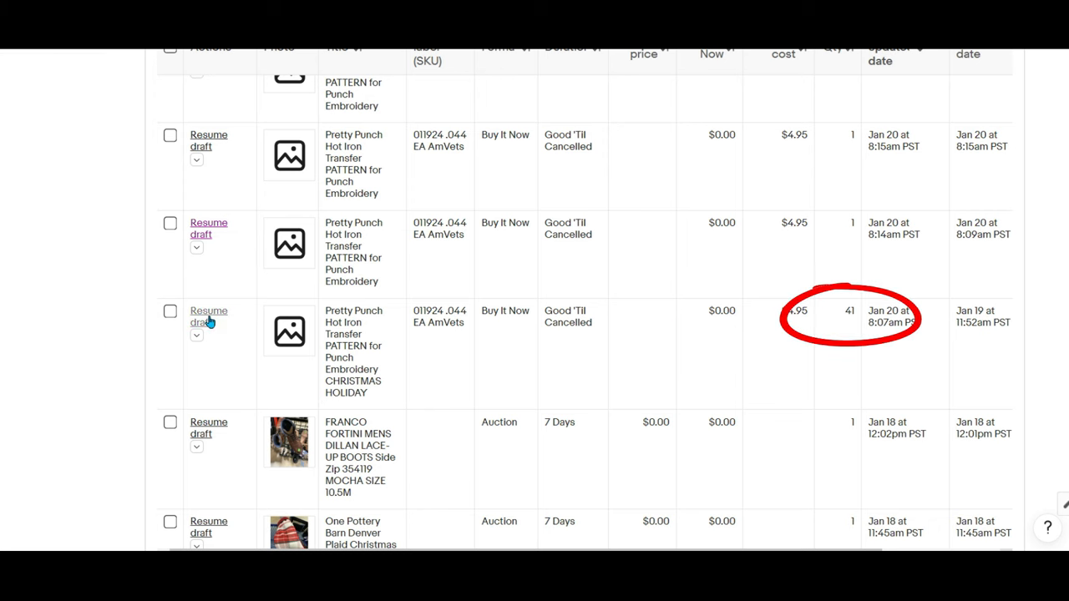
- Reopen the 41-variation Christmas Holiday draft and bring up its variations Photos section
{"action": "left_click", "coordinate": [207, 317]}
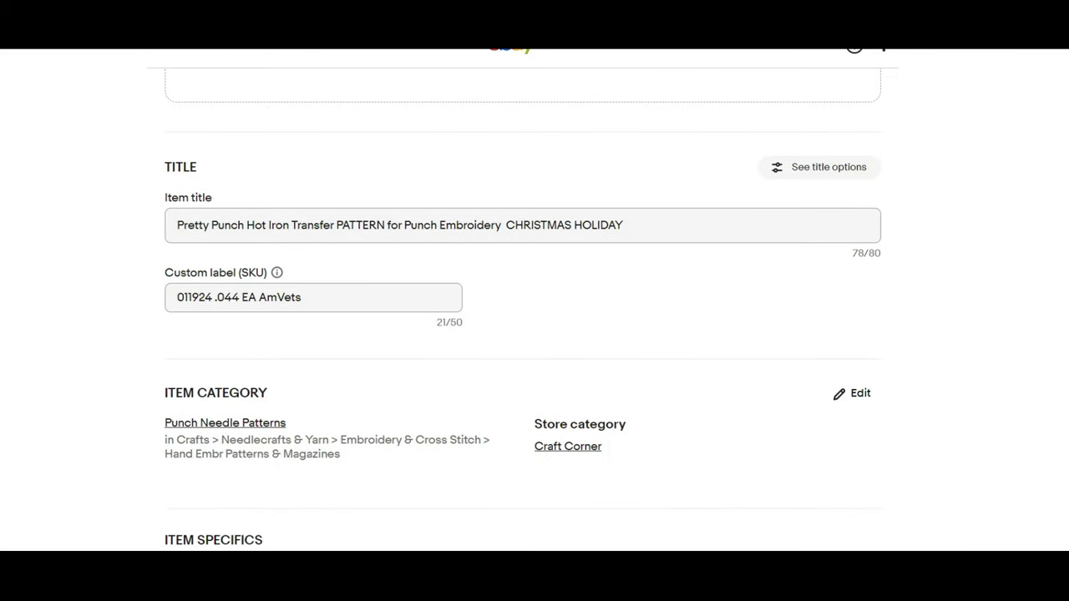
{"action": "scroll", "scroll_direction": "down", "scroll_amount": 3}
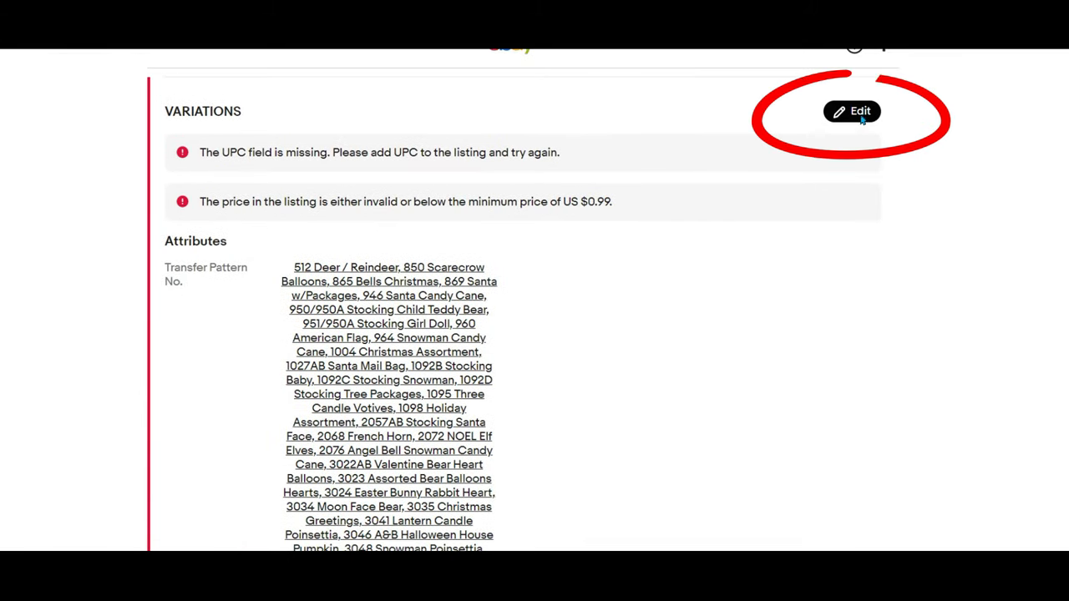
{"action": "left_click", "coordinate": [852, 110]}
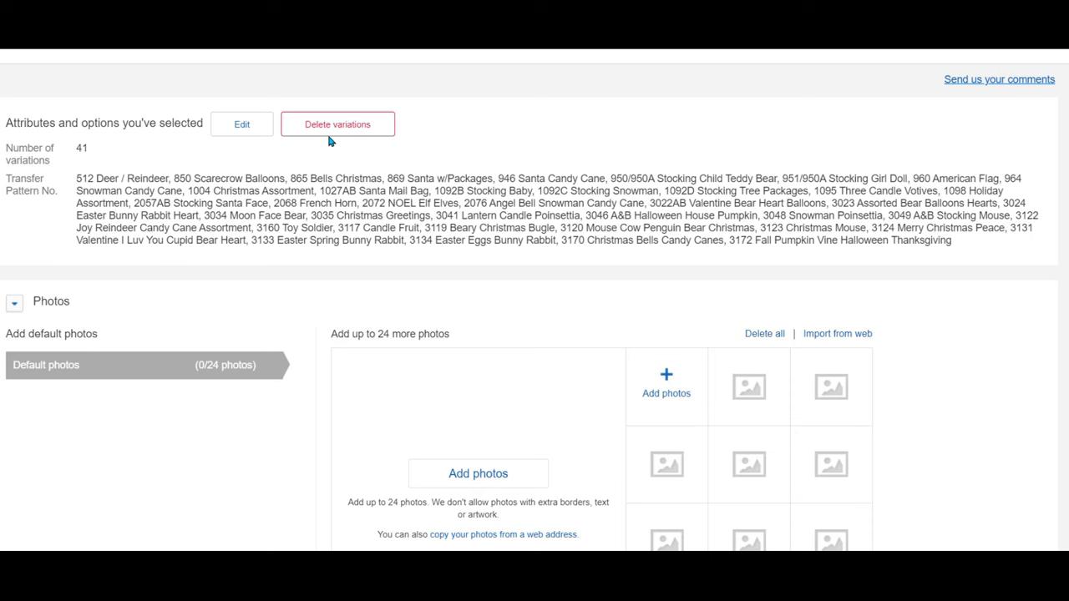
{"action": "scroll", "scroll_direction": "up", "scroll_amount": 3}
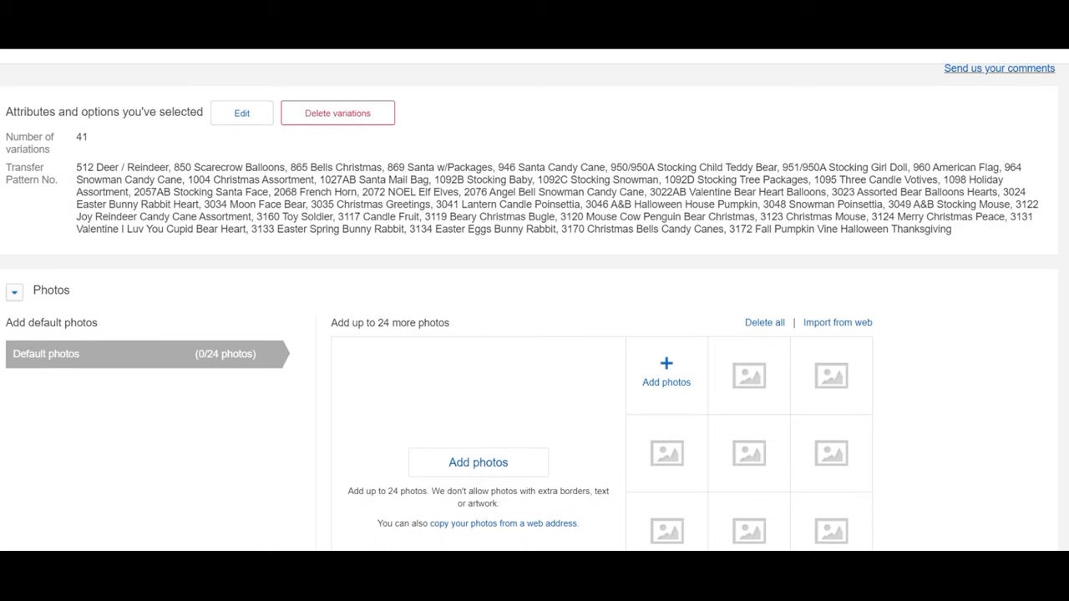
{"action": "scroll", "scroll_direction": "down", "scroll_amount": 3}
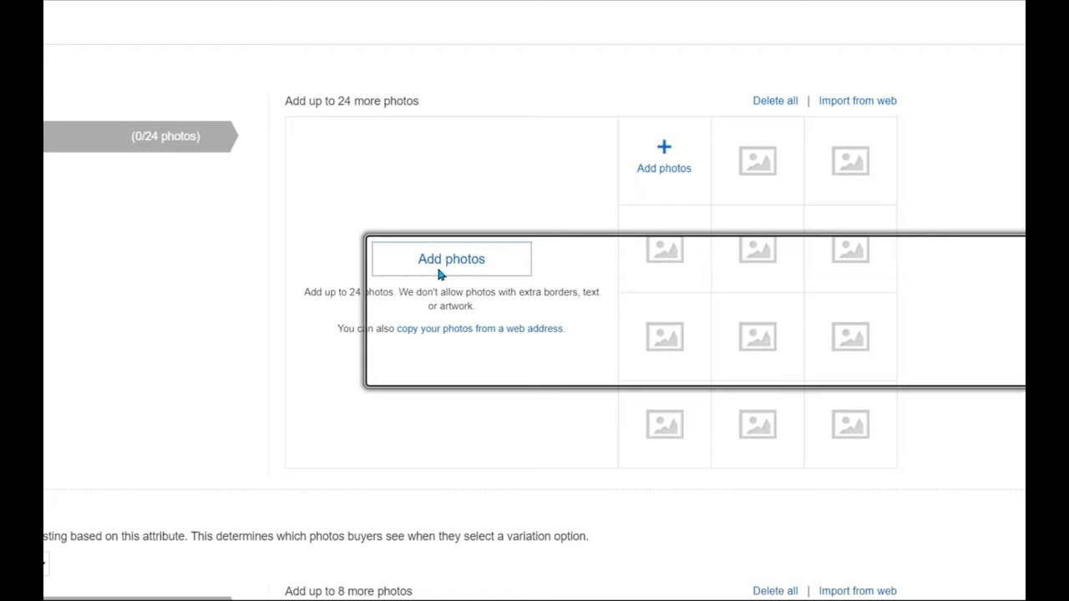
- Add three default photos: pattern stack, sold-individually notice and pricing notice, and preview them
{"action": "left_click", "coordinate": [451, 258]}
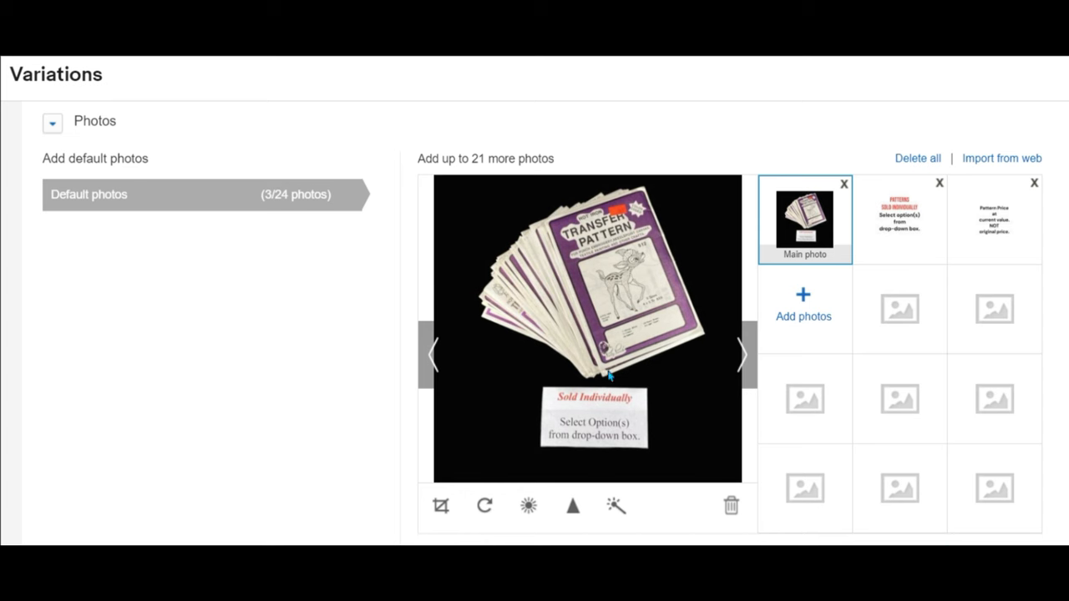
{"action": "mouse_move", "coordinate": [595, 302]}
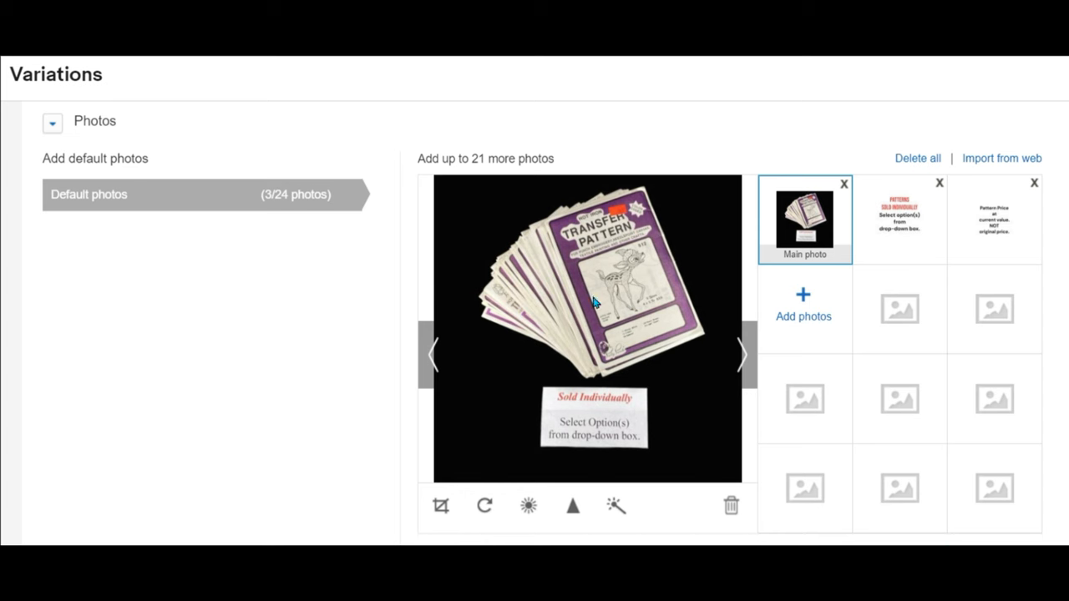
{"action": "mouse_move", "coordinate": [550, 331]}
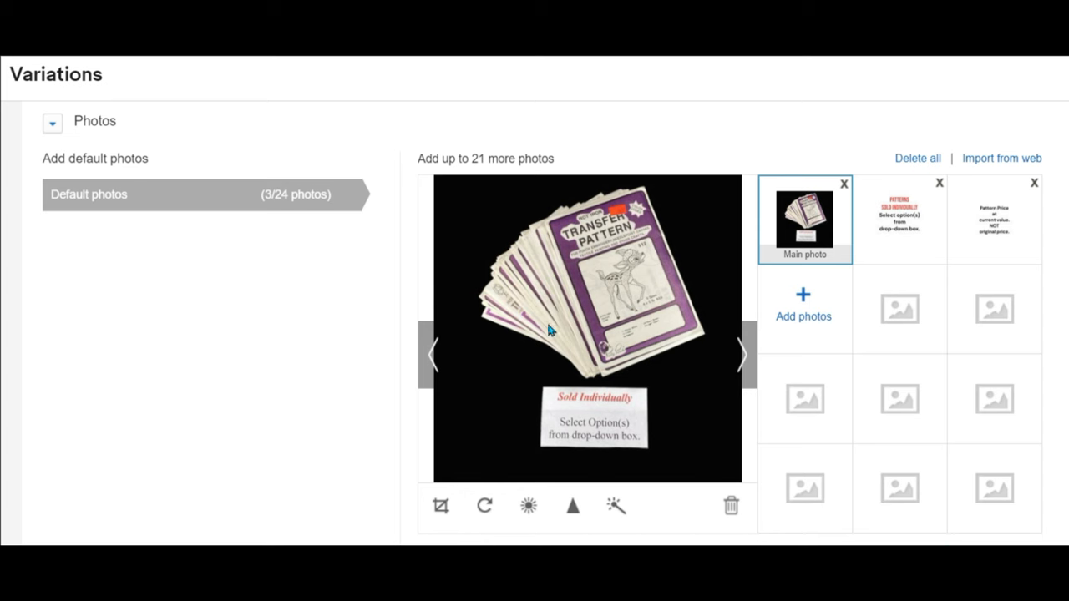
{"action": "mouse_move", "coordinate": [558, 337]}
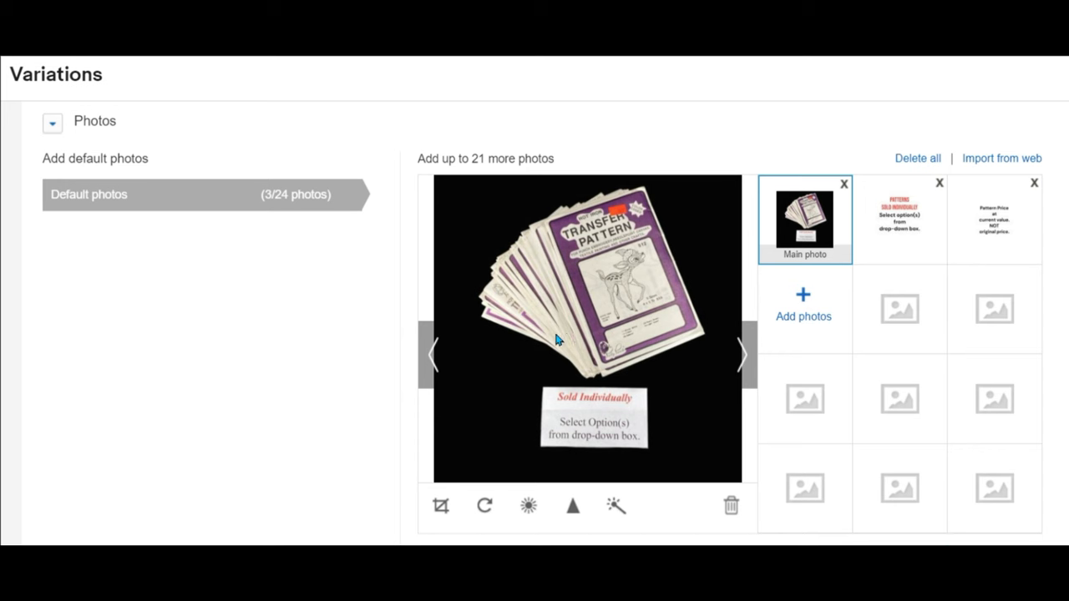
{"action": "mouse_move", "coordinate": [619, 406]}
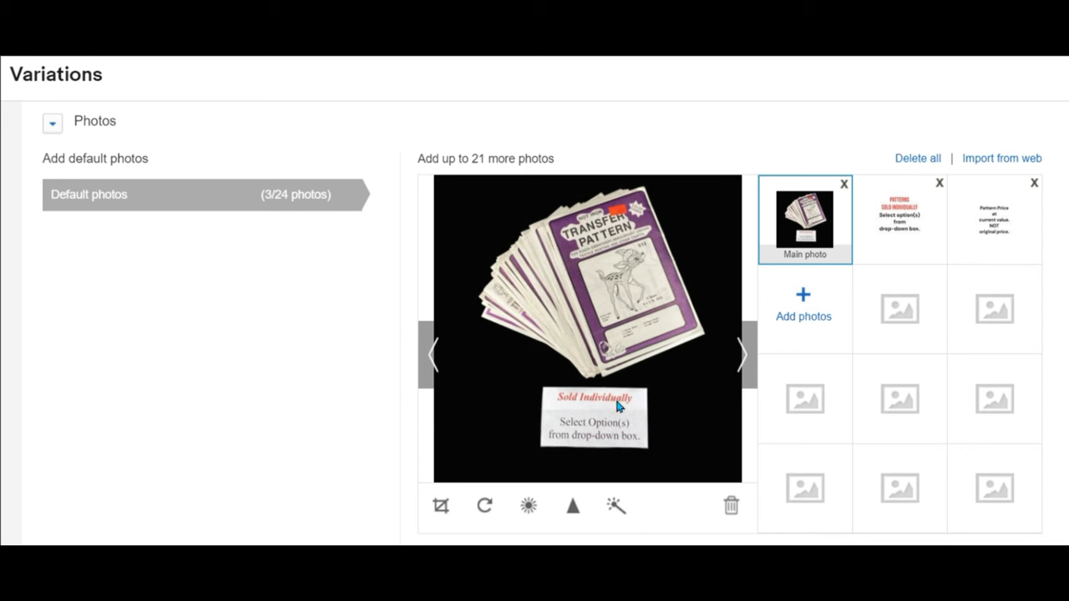
{"action": "left_click", "coordinate": [899, 219]}
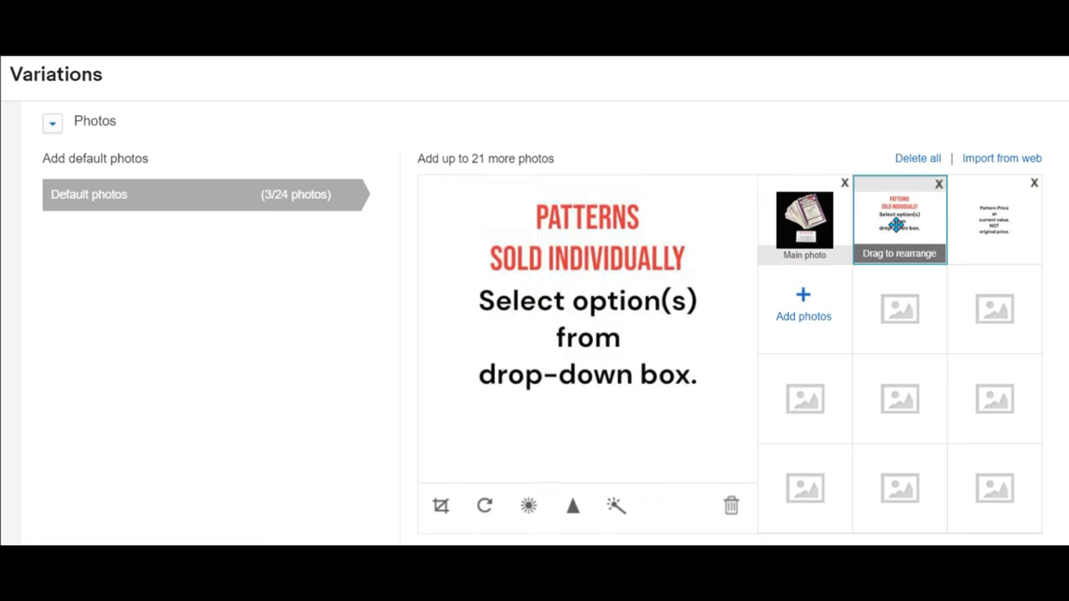
{"action": "left_click", "coordinate": [994, 219]}
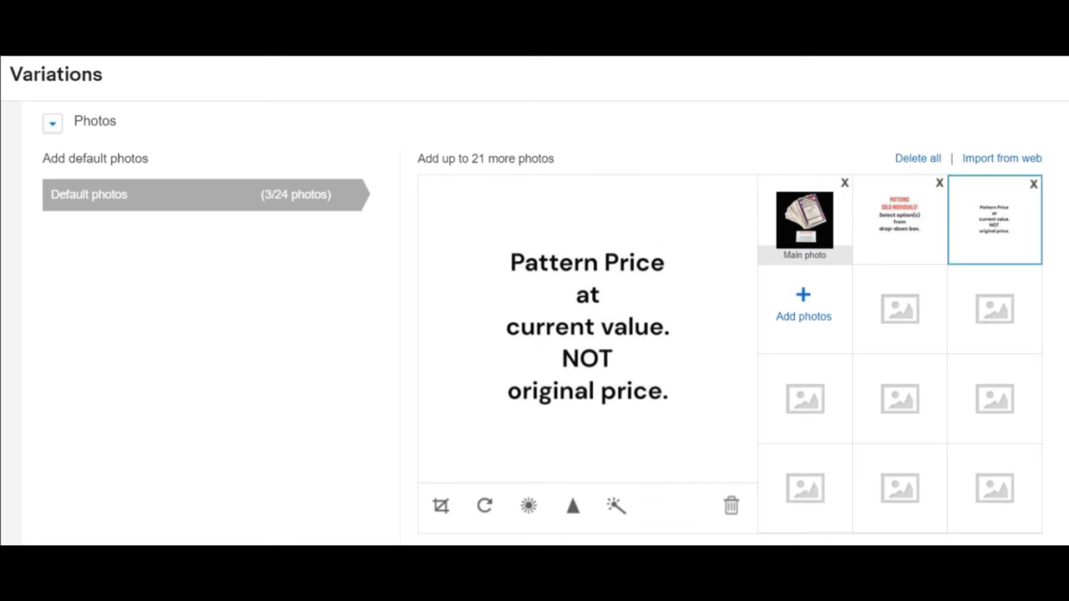
{"action": "scroll", "scroll_direction": "down", "scroll_amount": 3}
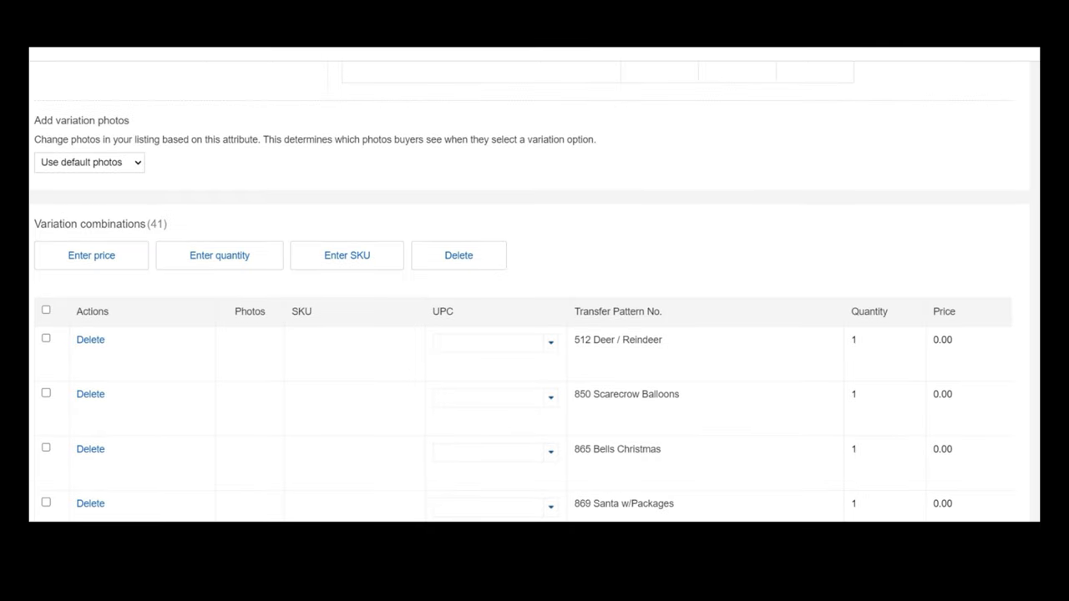
{"action": "mouse_move", "coordinate": [138, 172]}
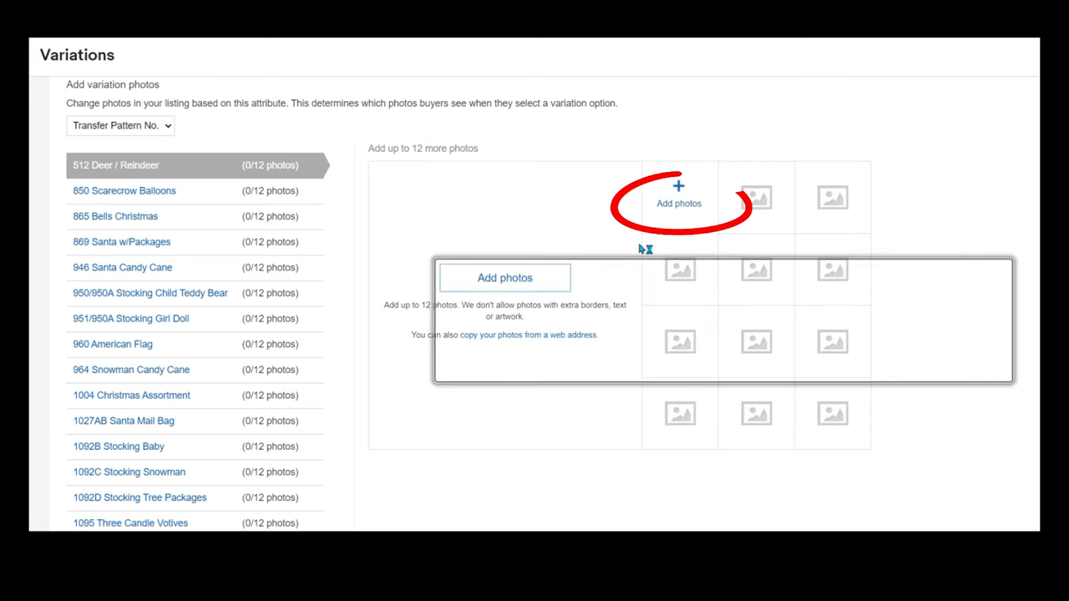
- Start adding variation photos for the 512 Deer / Reindeer pattern
{"action": "left_click", "coordinate": [504, 278]}
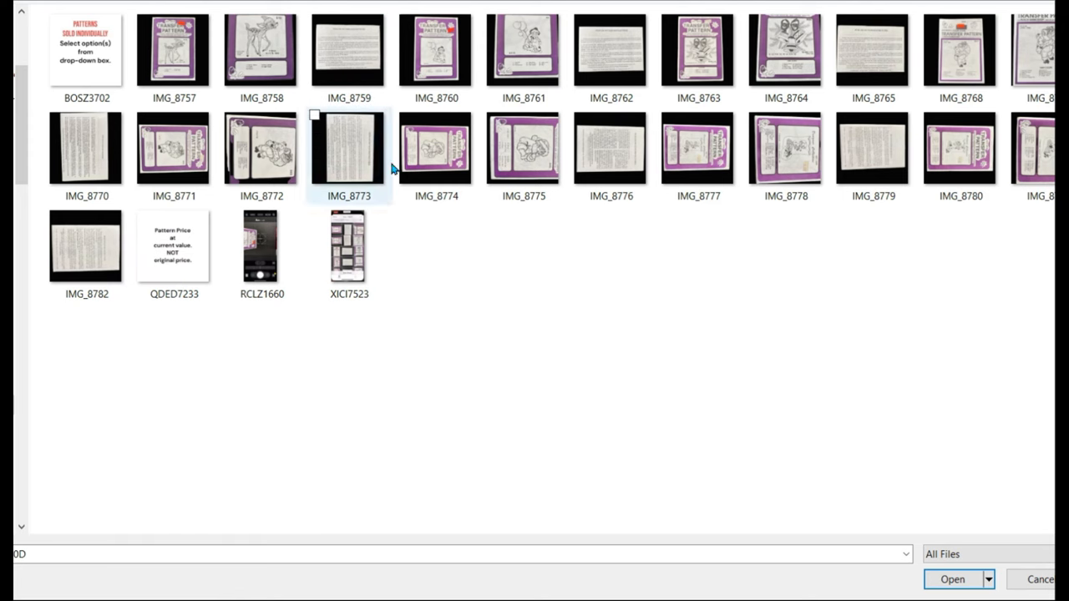
- Upload IMG_8757, IMG_8758, IMG_8759, the sold-individually notice and the Pattern Price notice to 512 Deer / Reindeer
{"action": "left_click", "coordinate": [174, 51]}
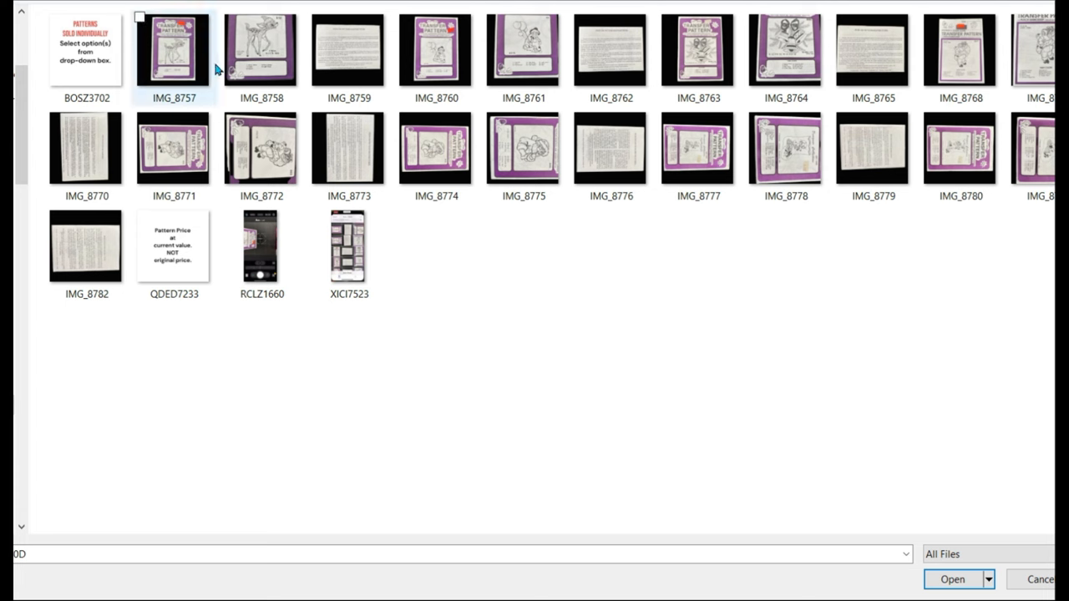
{"action": "left_click", "coordinate": [174, 52]}
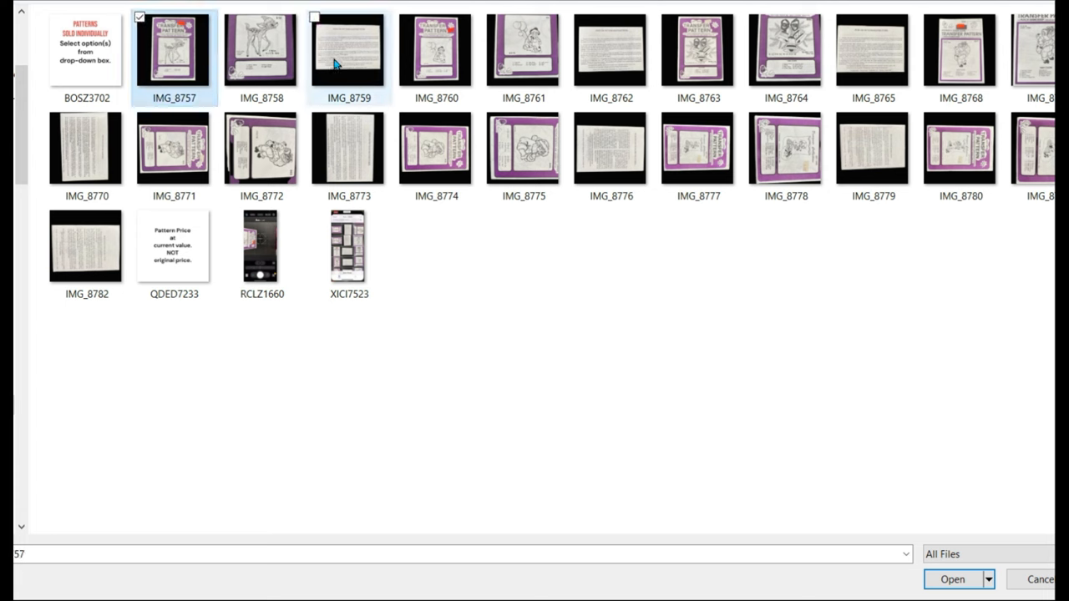
{"action": "left_click", "coordinate": [87, 50]}
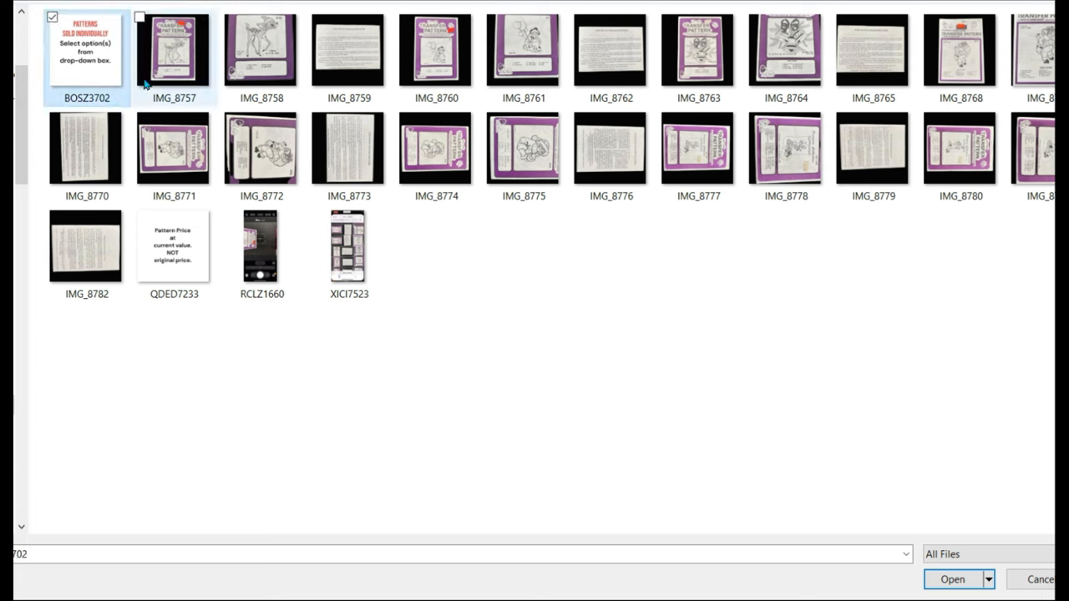
{"action": "left_click", "coordinate": [347, 53]}
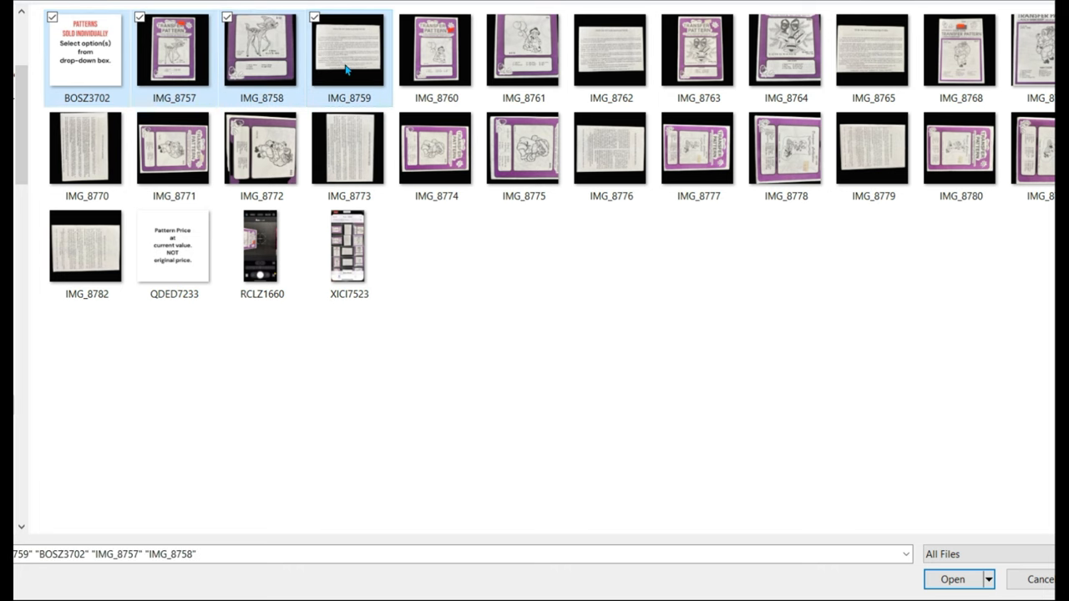
{"action": "left_click", "coordinate": [952, 578]}
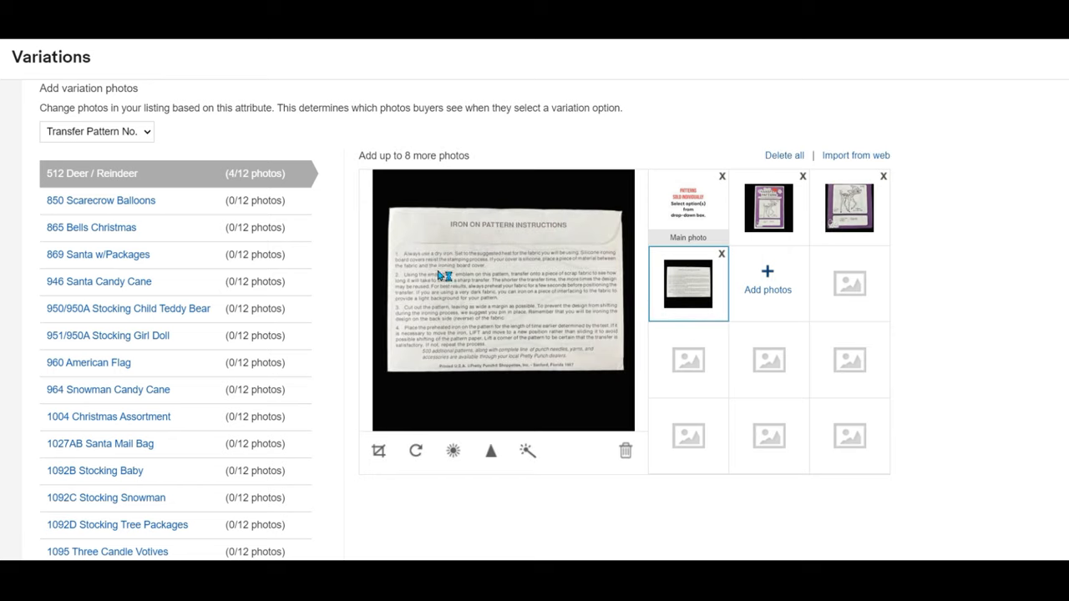
{"action": "left_click", "coordinate": [766, 281]}
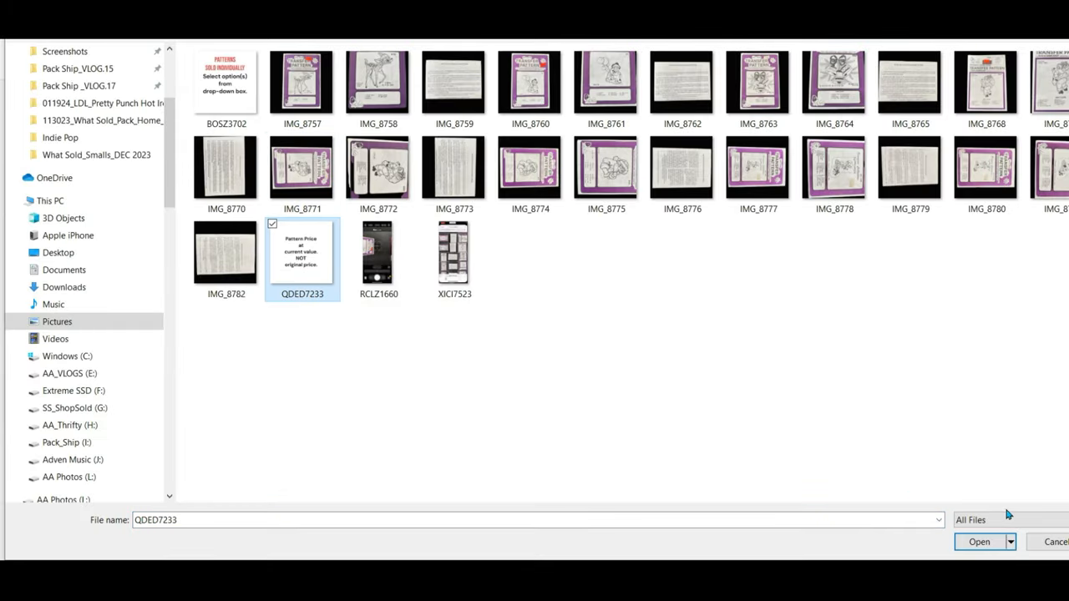
{"action": "left_click", "coordinate": [979, 541]}
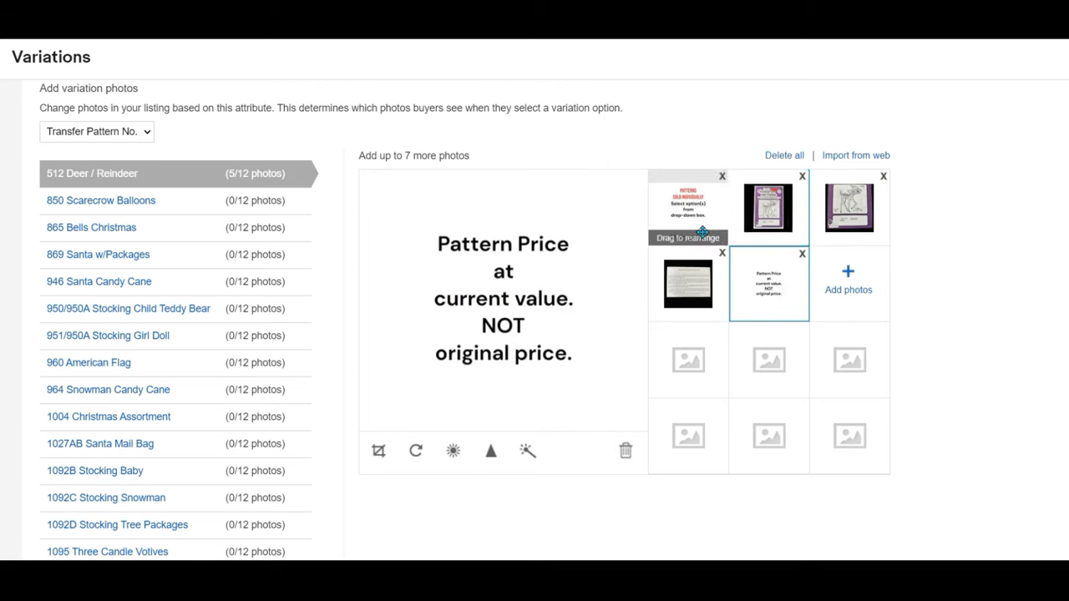
- Reorder the deer photos so the pattern shots come before the two notice images, and preview them
{"action": "left_click_drag", "start_coordinate": [688, 207], "coordinate": [789, 207]}
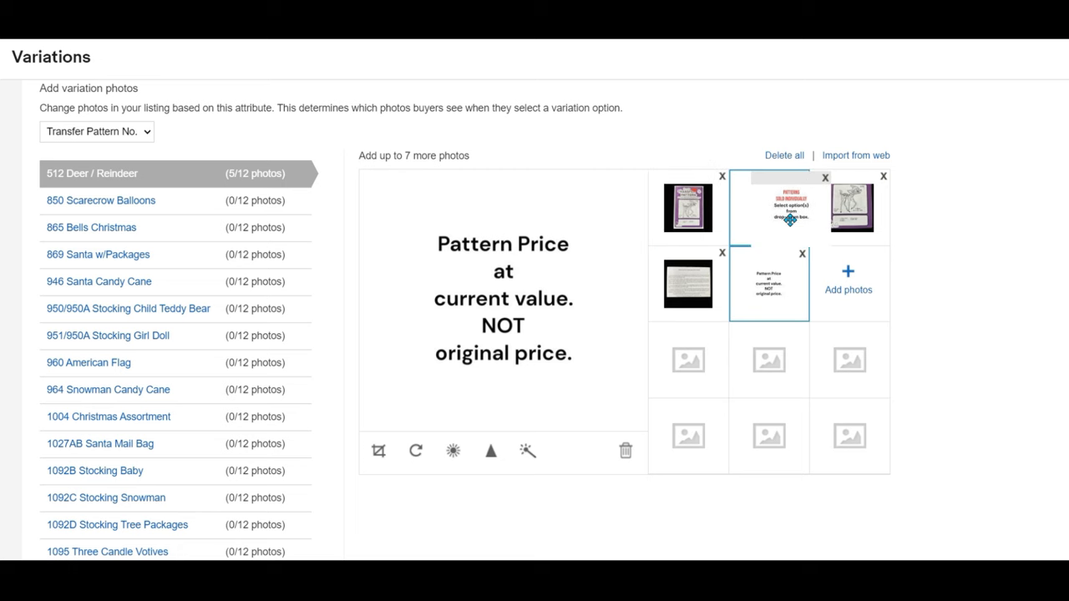
{"action": "left_click_drag", "start_coordinate": [769, 208], "coordinate": [689, 207]}
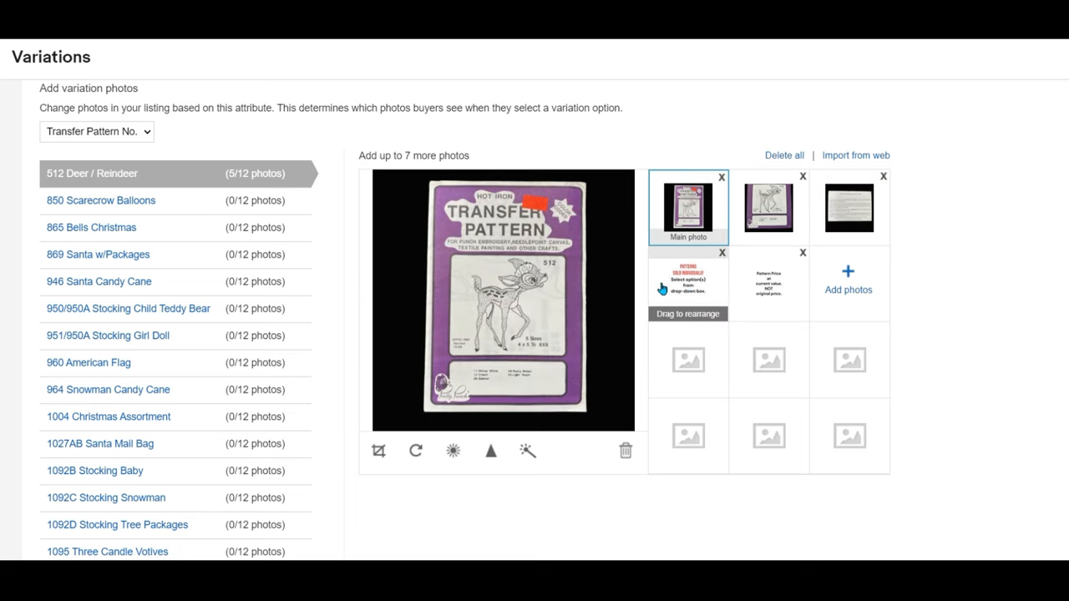
{"action": "left_click", "coordinate": [767, 207]}
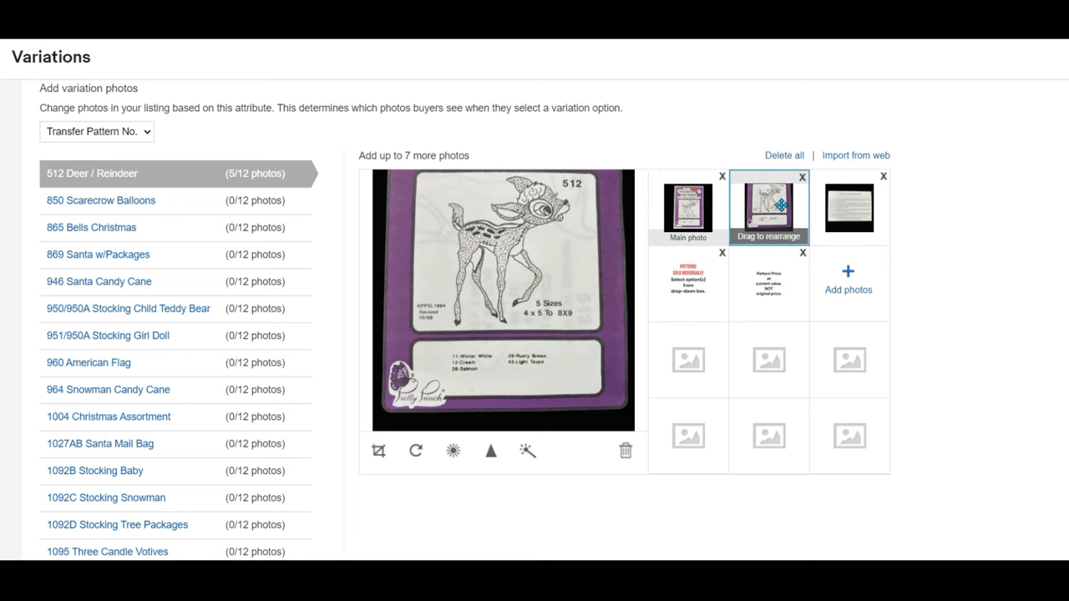
{"action": "mouse_move", "coordinate": [849, 207]}
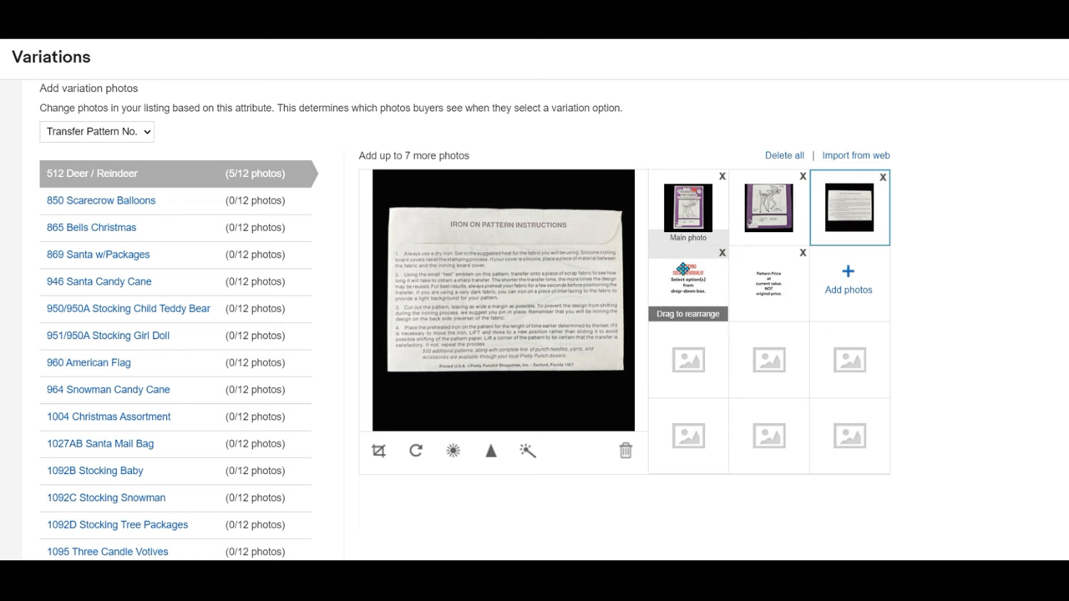
{"action": "left_click", "coordinate": [688, 283]}
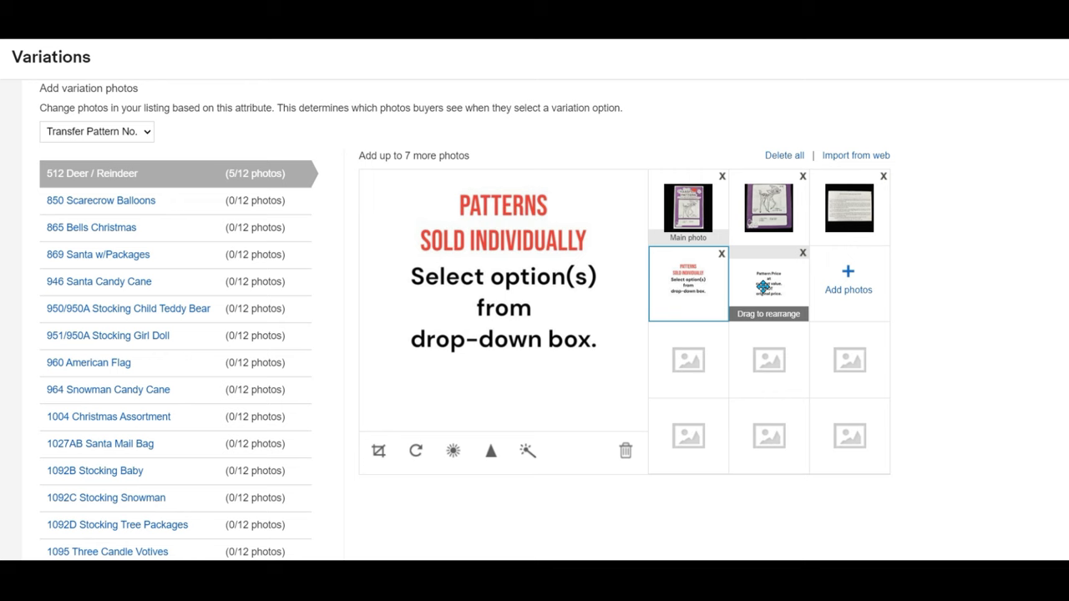
{"action": "left_click", "coordinate": [769, 284]}
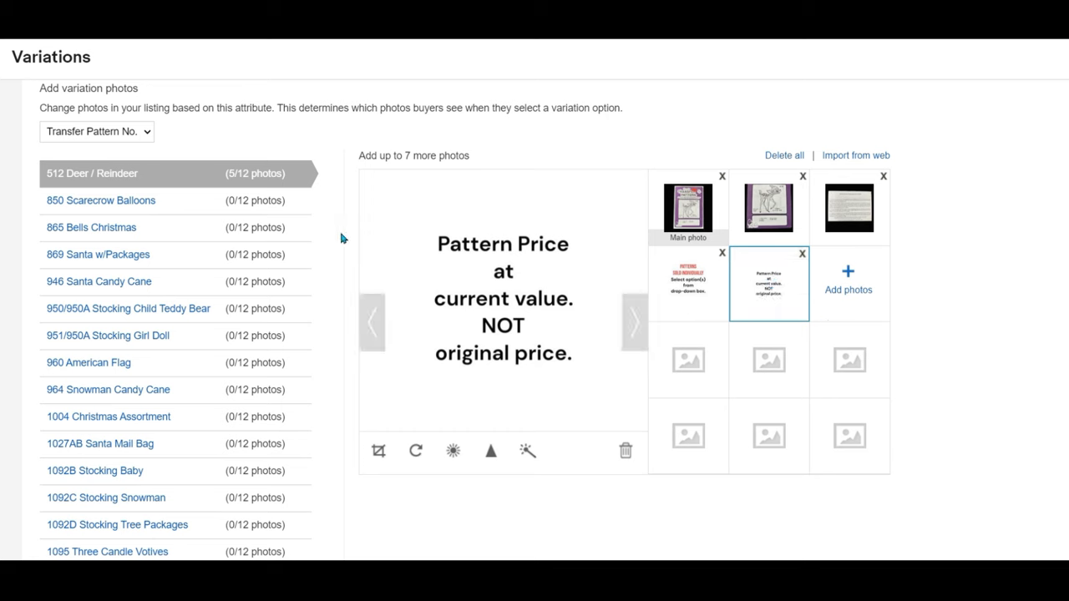
- Add photos IMG_8760 through IMG_8762 to 850 Scarecrow Balloons, then photos for 865 Bells Christmas
{"action": "left_click", "coordinate": [100, 201]}
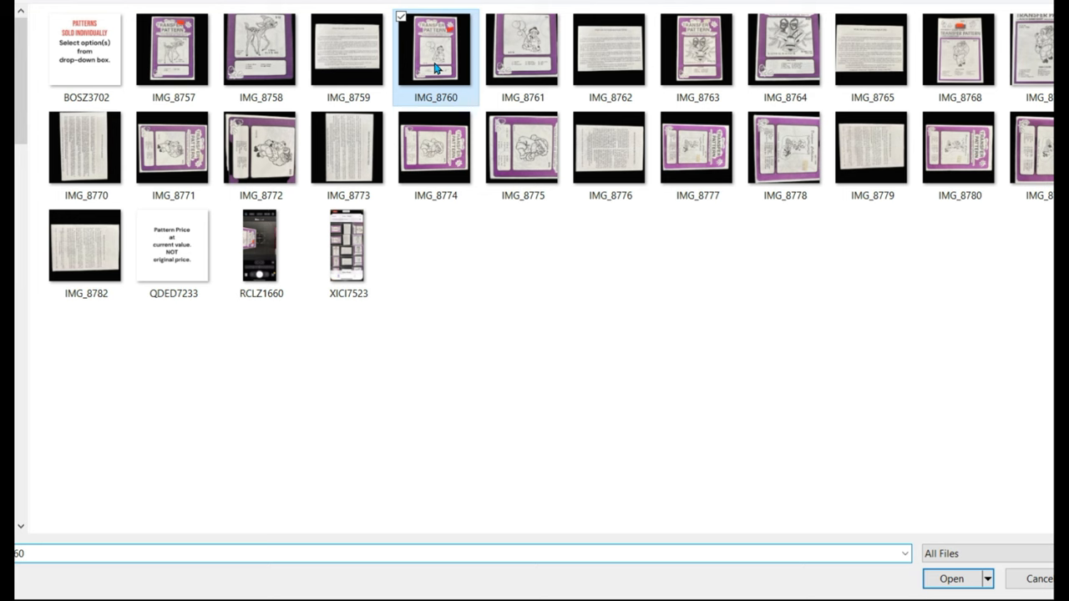
{"action": "left_click", "coordinate": [610, 46]}
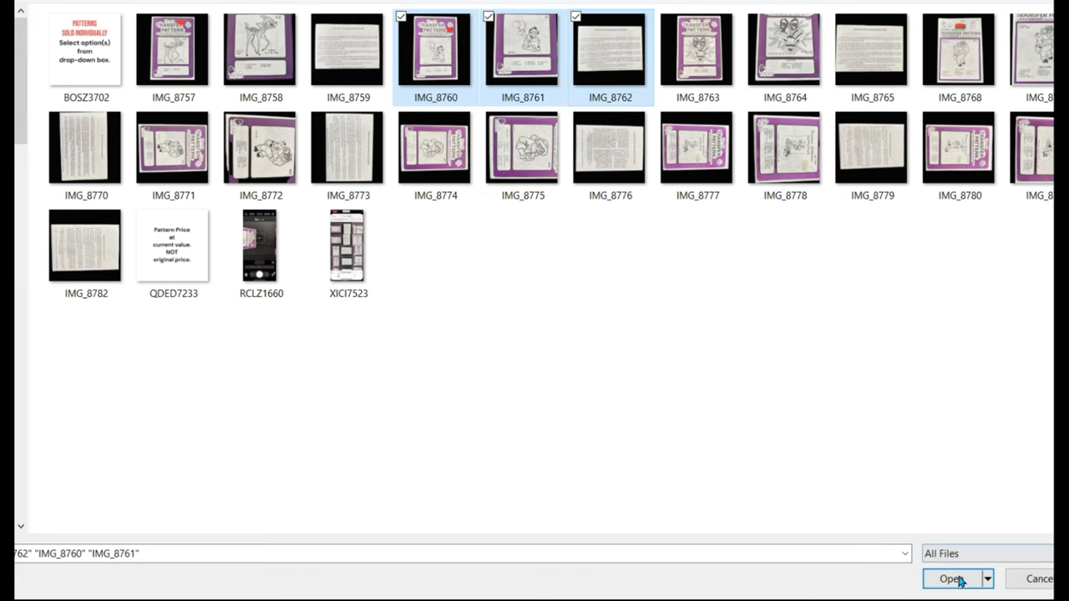
{"action": "left_click", "coordinate": [951, 578]}
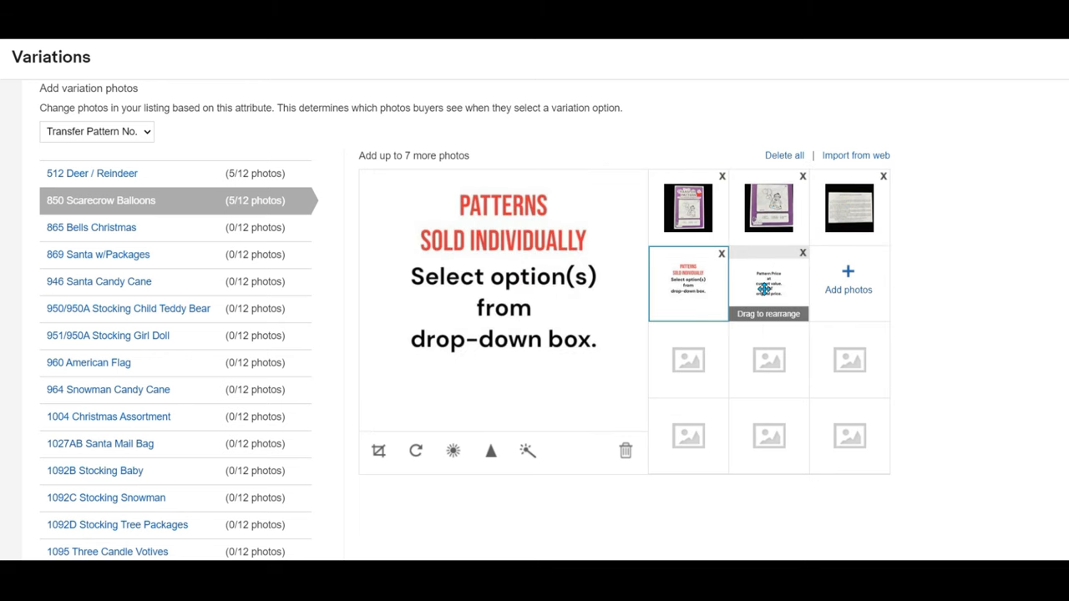
{"action": "left_click", "coordinate": [90, 227]}
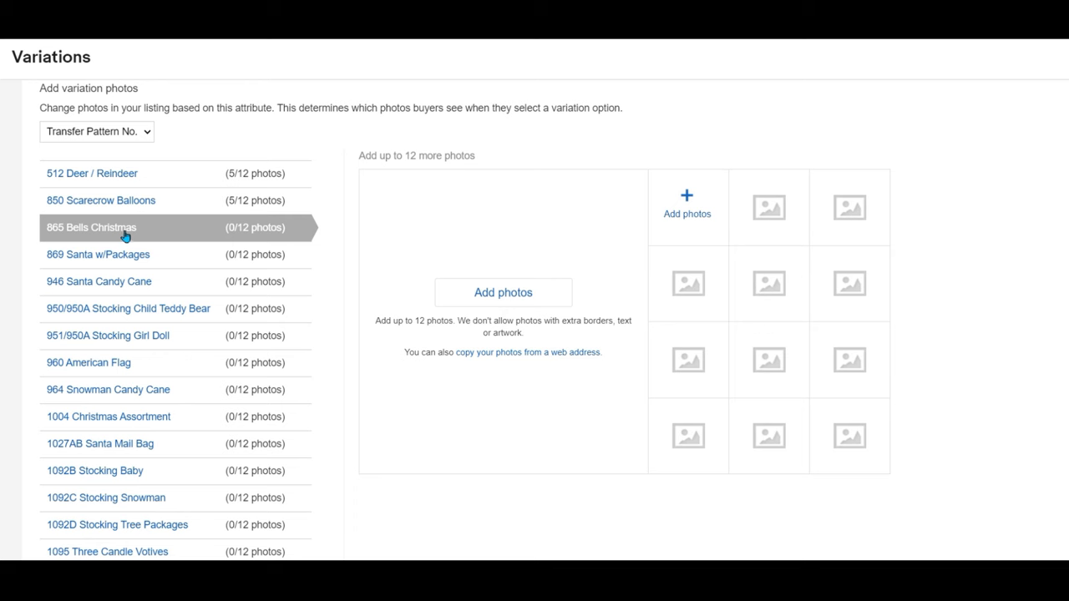
{"action": "left_click", "coordinate": [501, 291]}
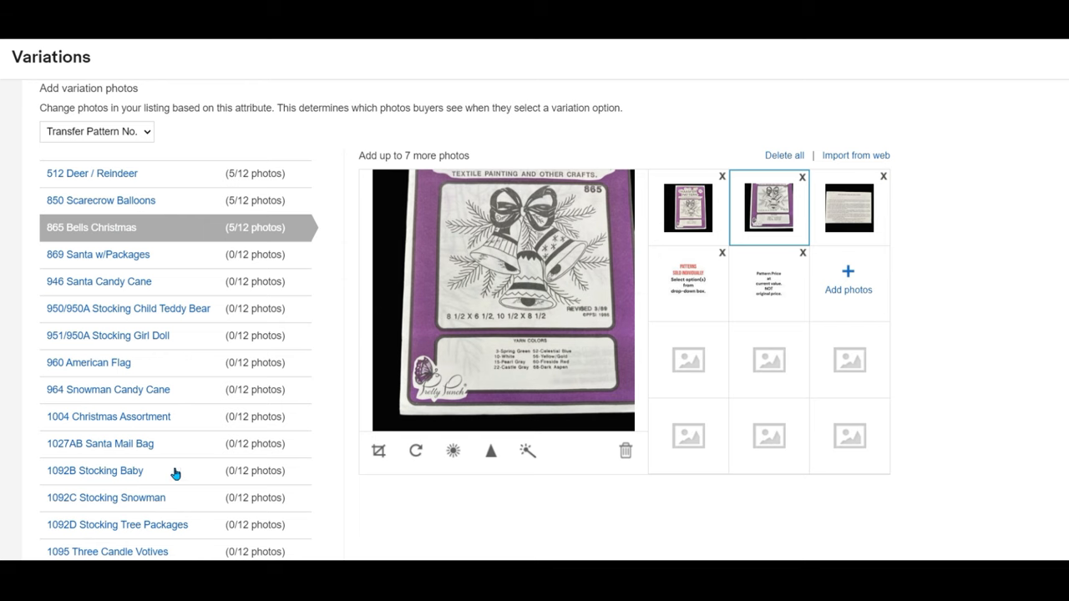
{"action": "mouse_move", "coordinate": [972, 458]}
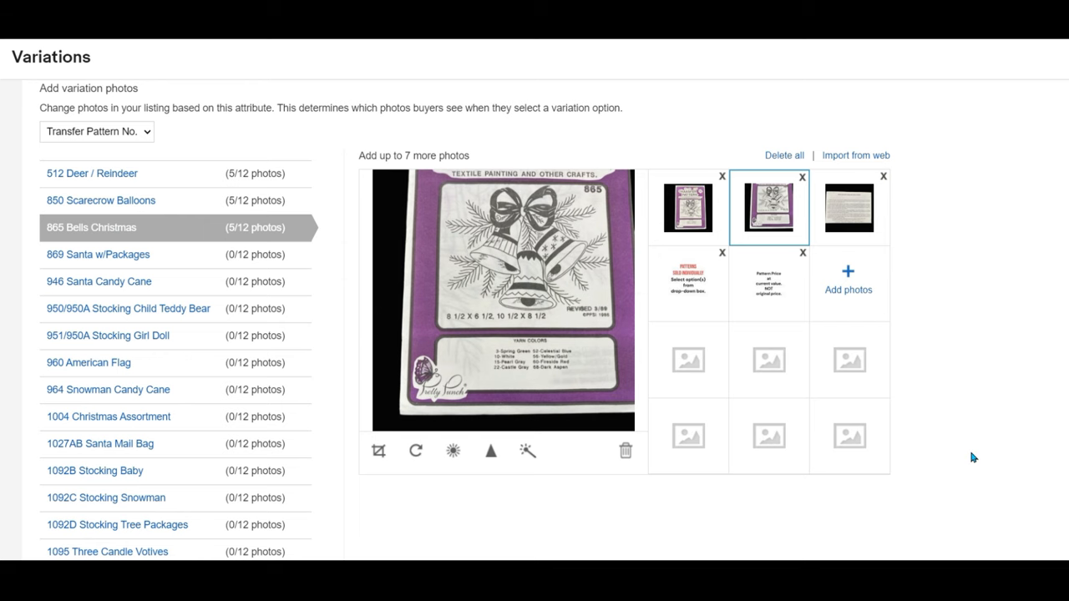
{"action": "left_click", "coordinate": [100, 201]}
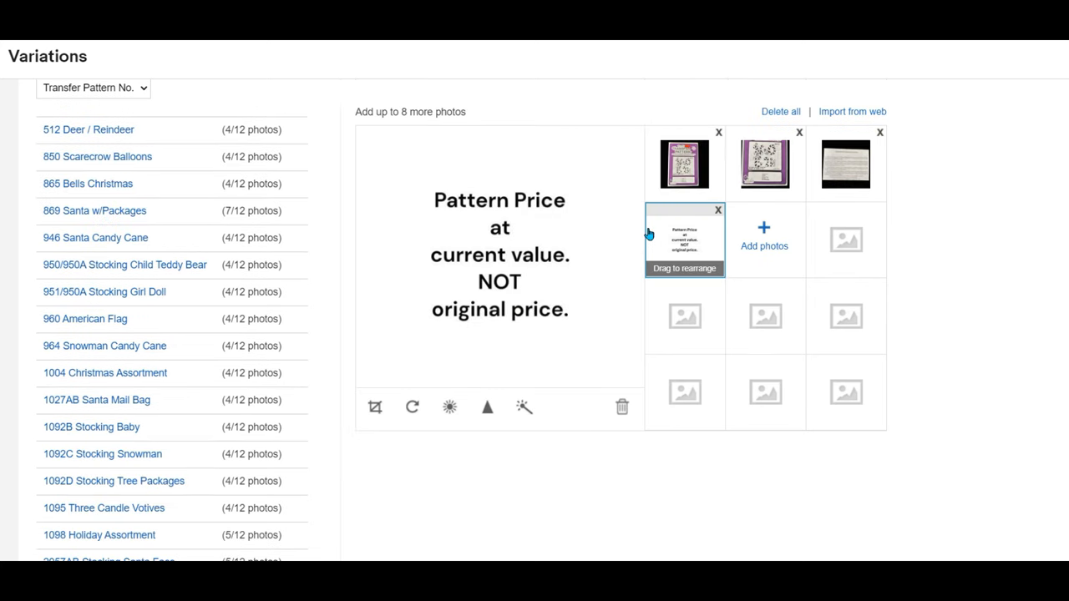
{"action": "mouse_move", "coordinate": [121, 332]}
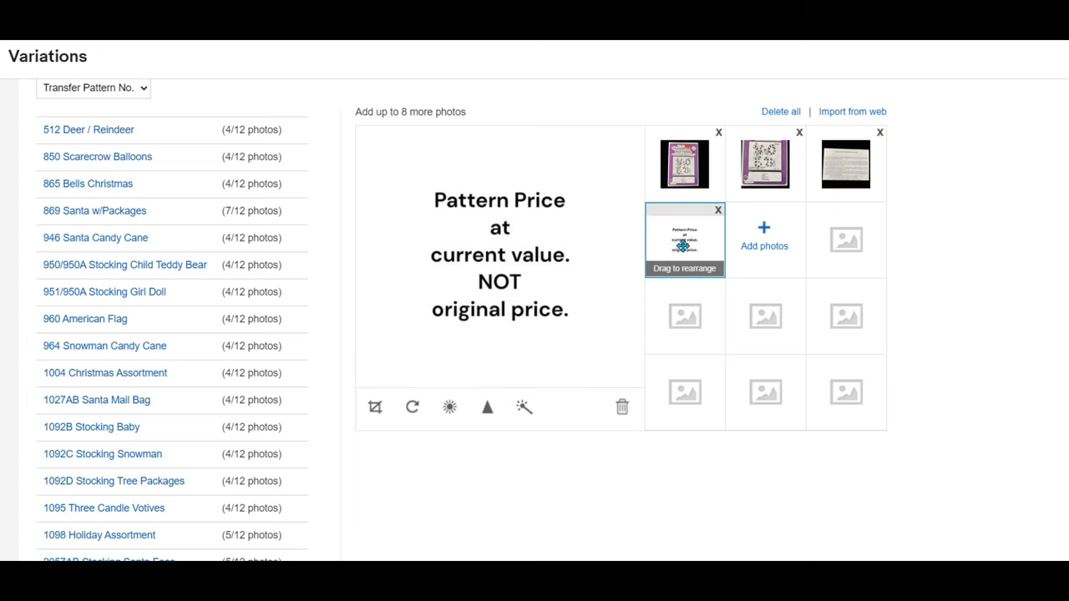
{"action": "mouse_move", "coordinate": [259, 318]}
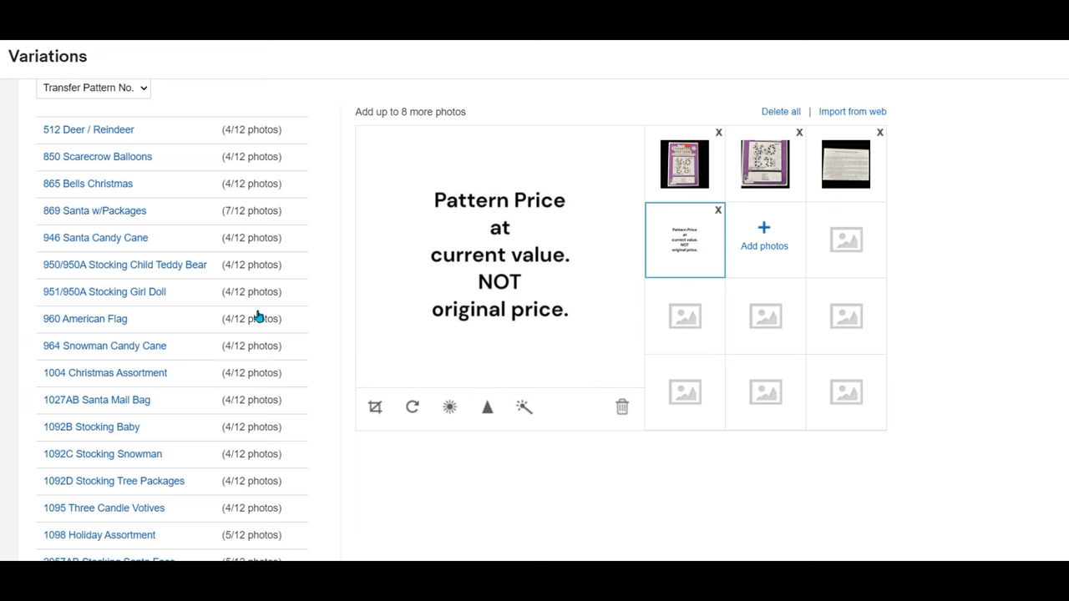
- Review the Variation combinations and copy the 512 Deer / Reindeer pattern name
{"action": "scroll", "scroll_direction": "down", "scroll_amount": 3}
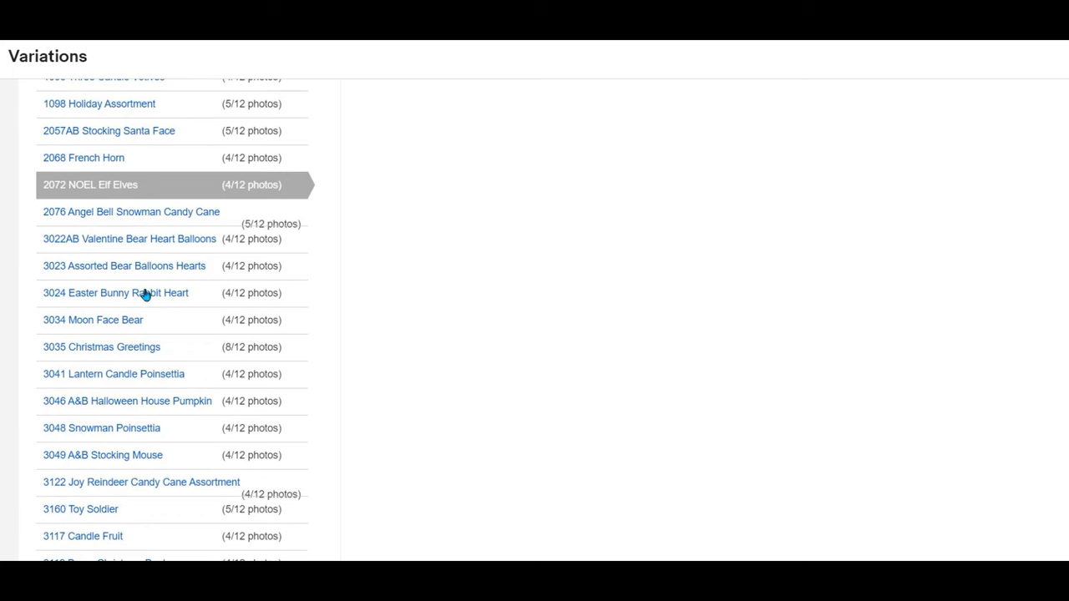
{"action": "scroll", "scroll_direction": "down", "scroll_amount": 3}
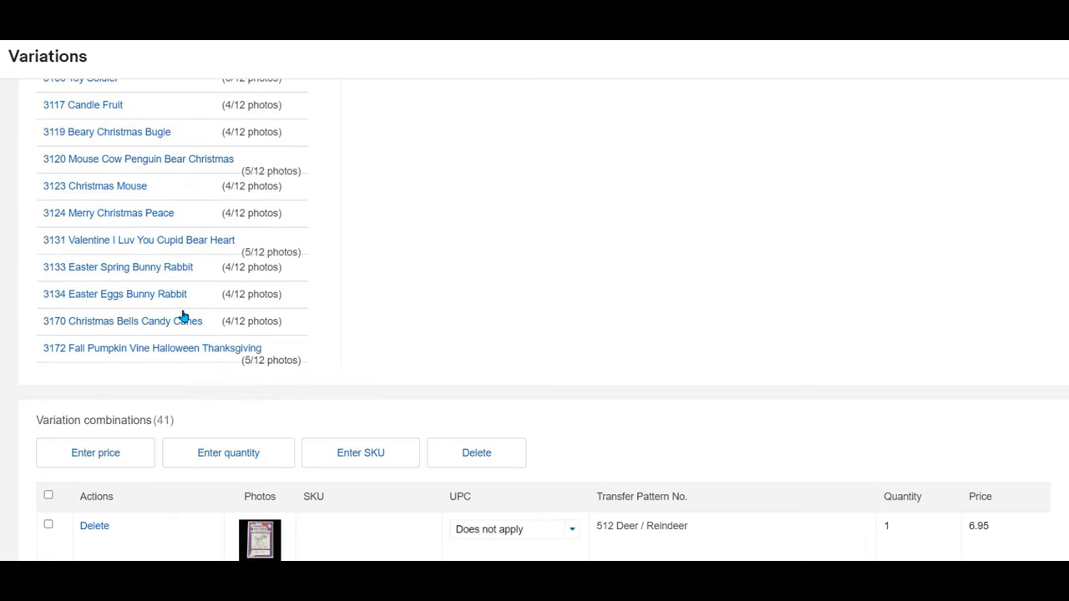
{"action": "scroll", "scroll_direction": "down", "scroll_amount": 3}
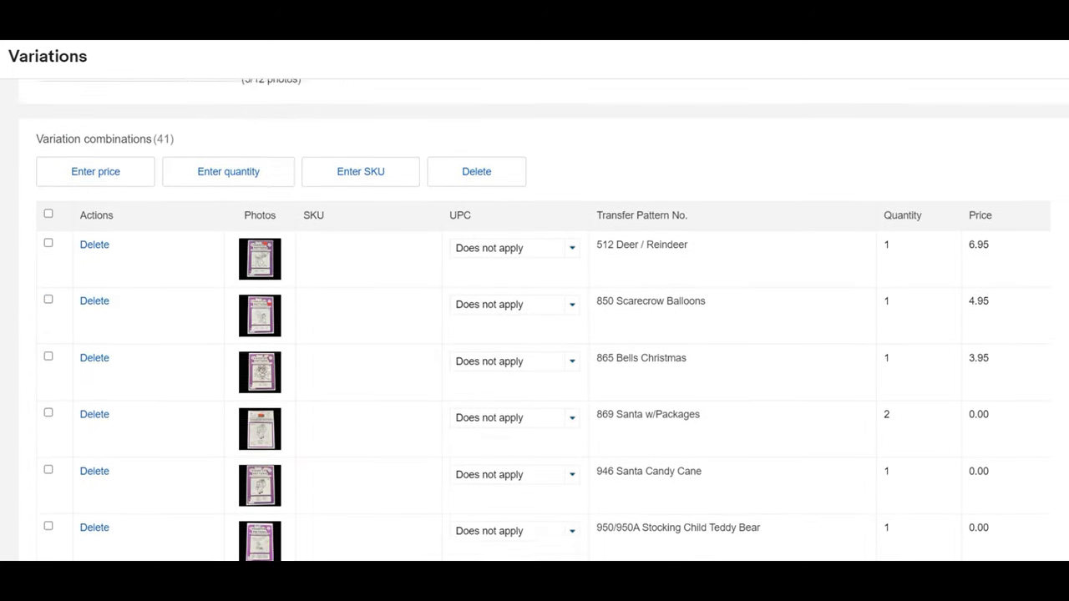
{"action": "scroll", "scroll_direction": "up", "scroll_amount": 3}
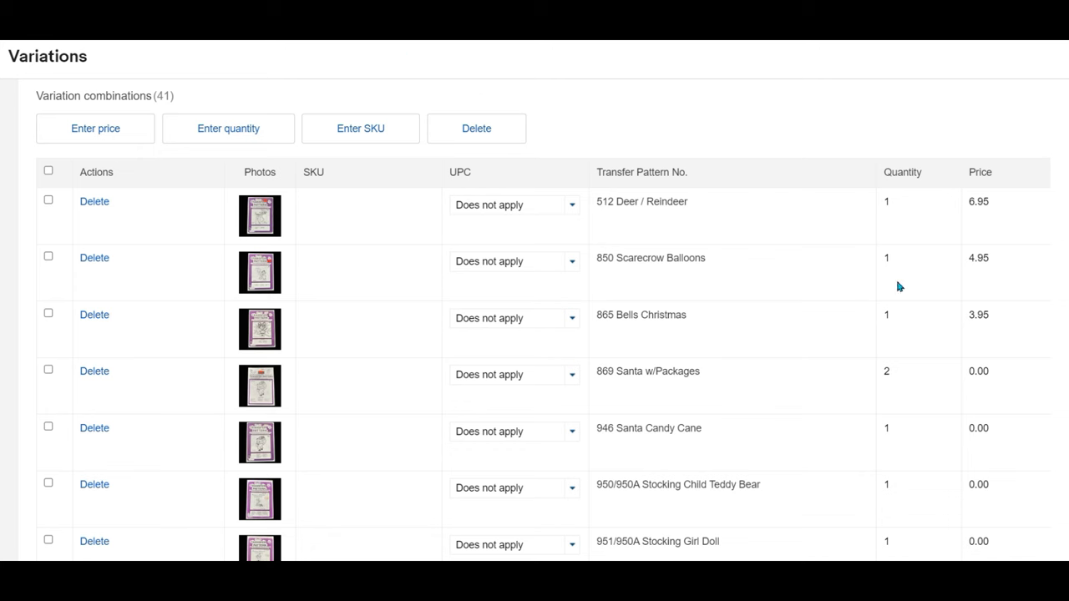
{"action": "mouse_move", "coordinate": [598, 207]}
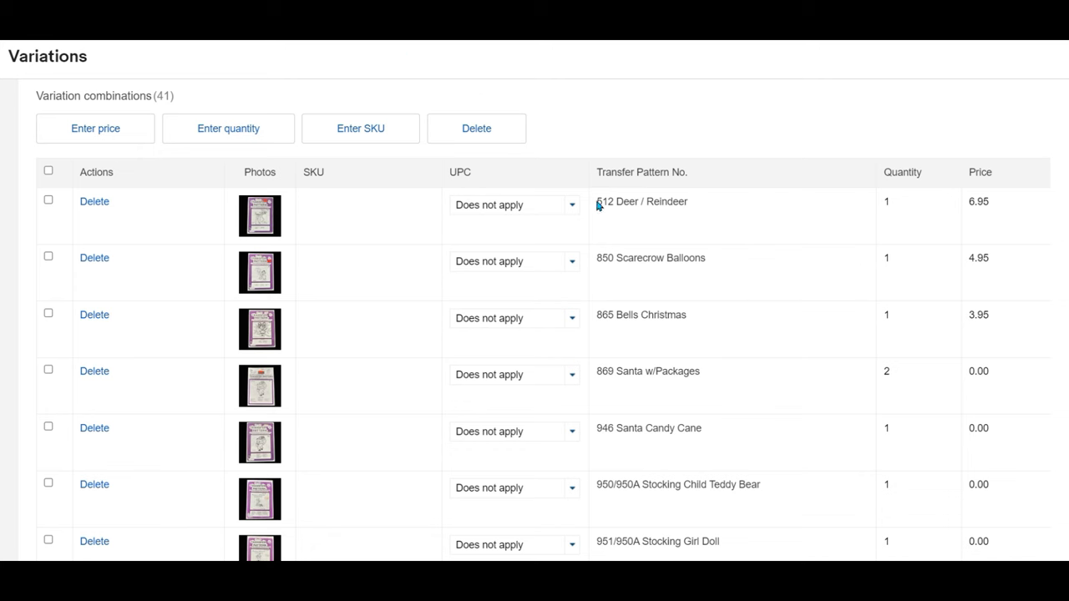
{"action": "double_click", "coordinate": [612, 201]}
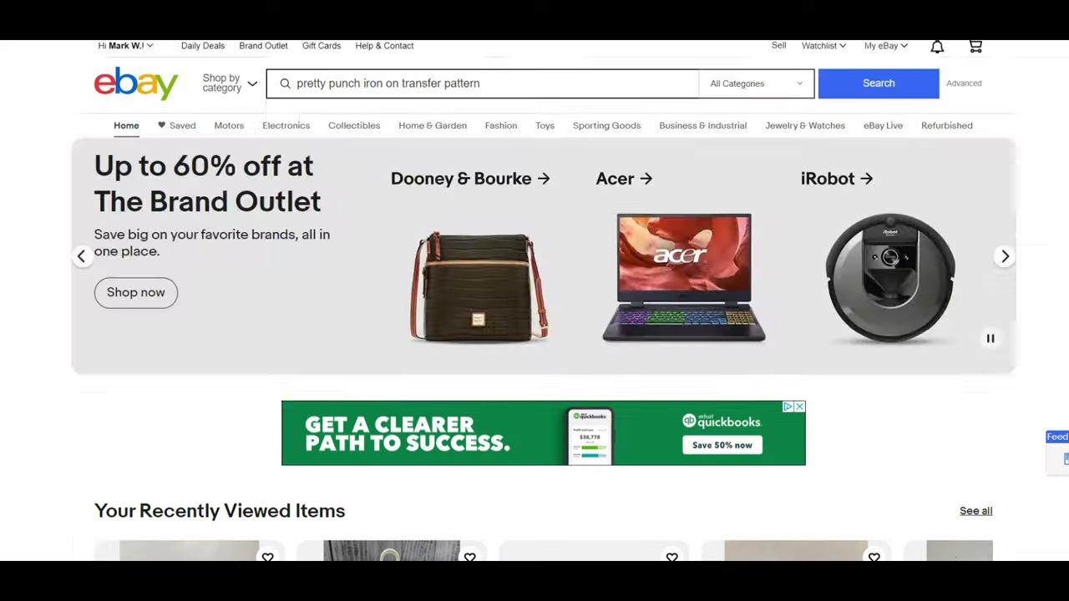
- Search eBay for the 512 Deer pattern number and filter to Sold and Completed listings
{"action": "left_click", "coordinate": [481, 61]}
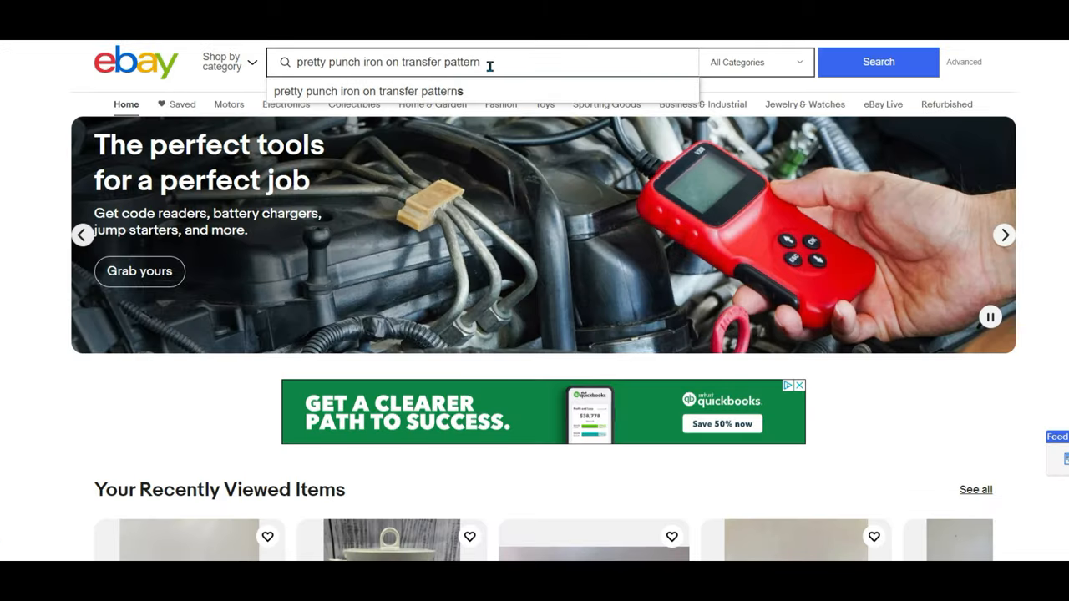
{"action": "right_click", "coordinate": [482, 62]}
{"action": "type", "text": " 512 Deer"}
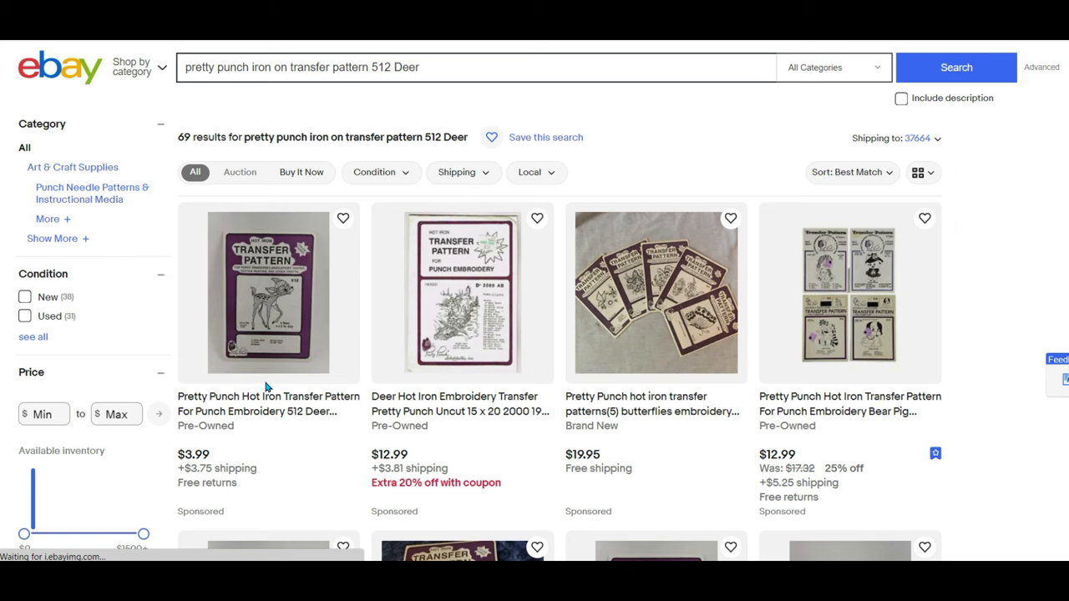
{"action": "scroll", "scroll_direction": "down", "scroll_amount": 3}
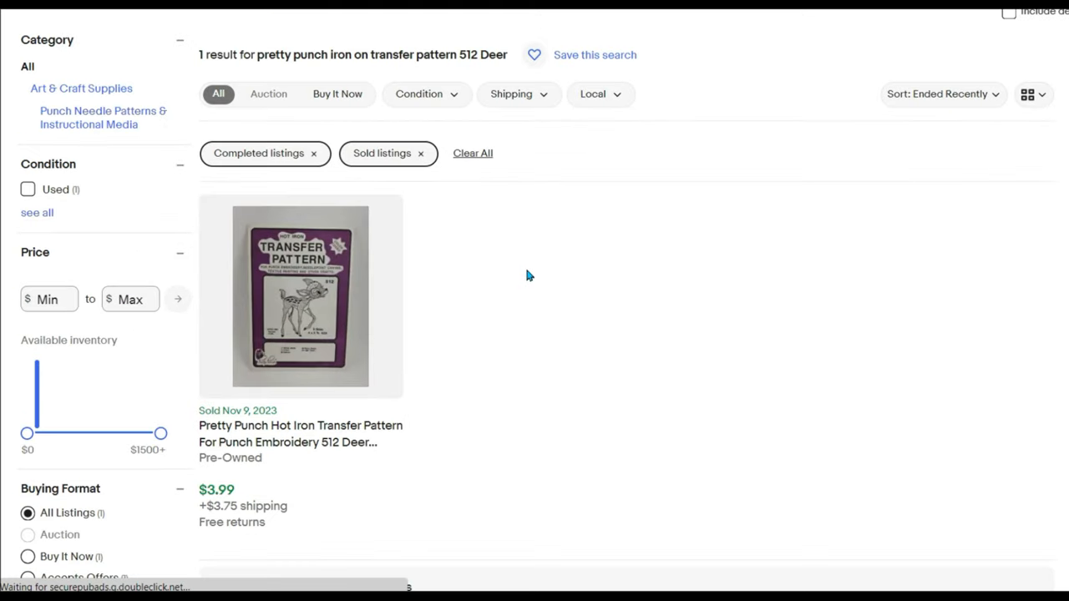
{"action": "mouse_move", "coordinate": [515, 274]}
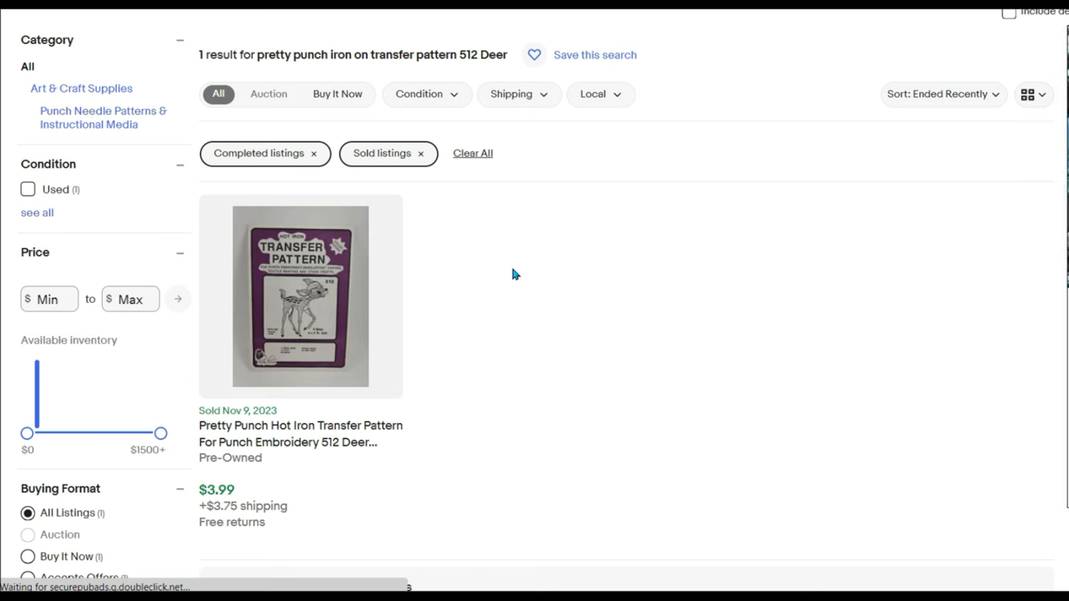
{"action": "mouse_move", "coordinate": [468, 255]}
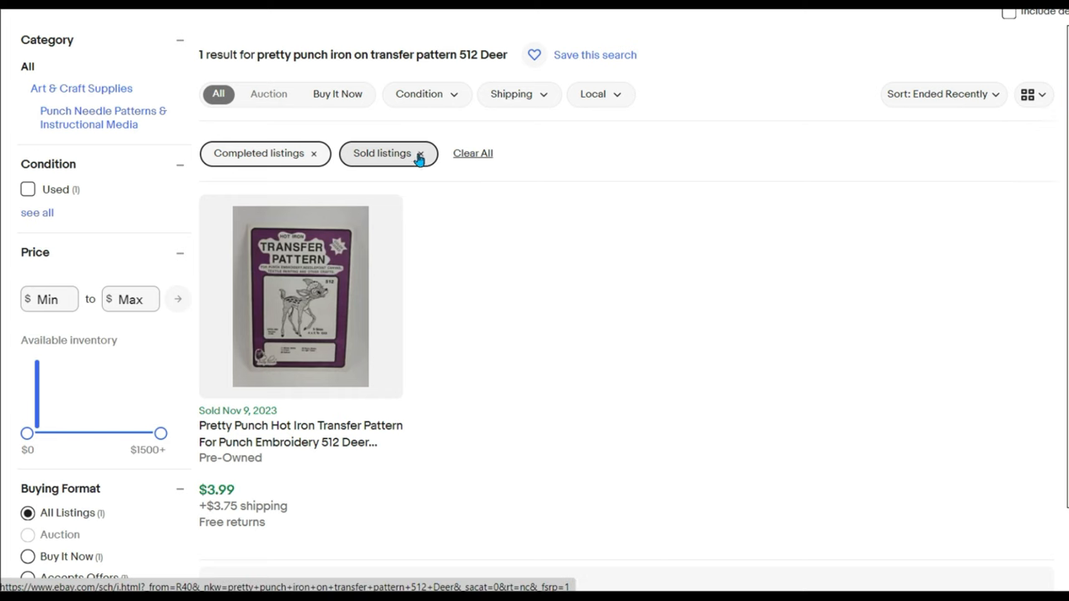
{"action": "left_click", "coordinate": [421, 158]}
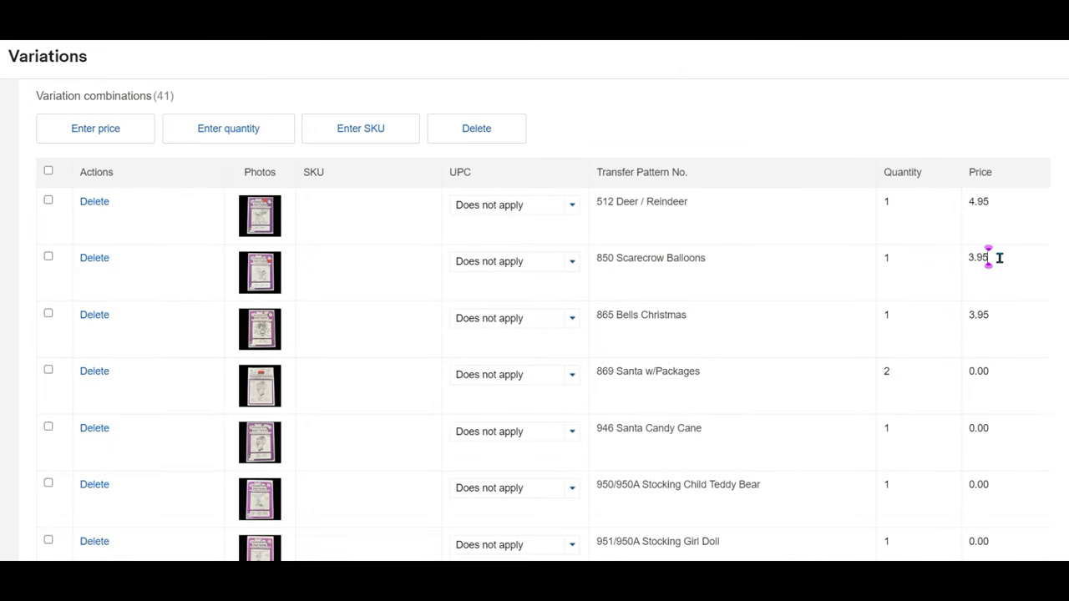
{"action": "type", "text": "4.95"}
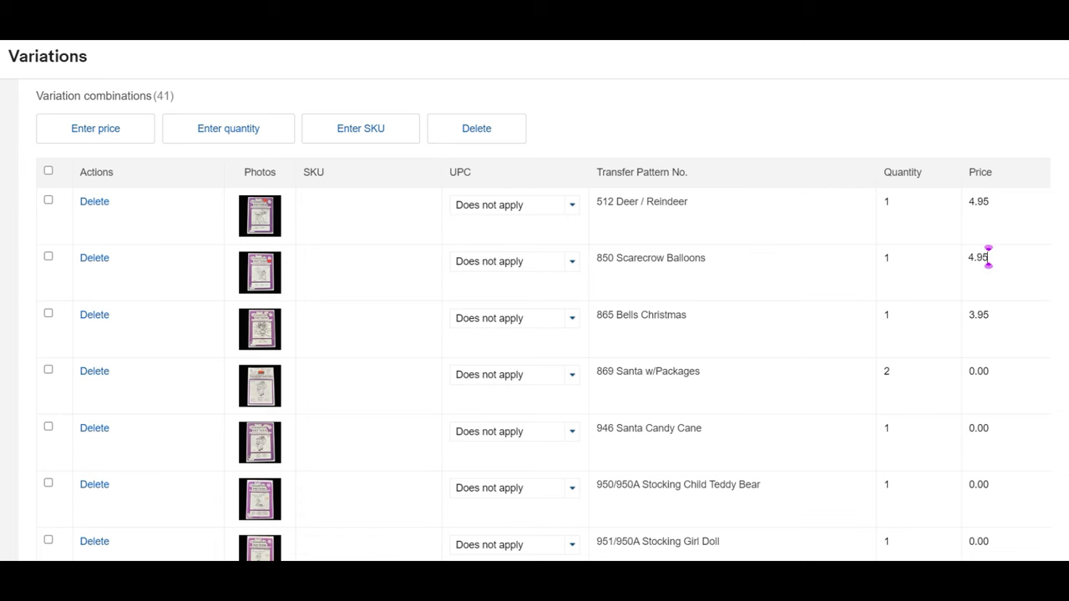
{"action": "left_click", "coordinate": [999, 203]}
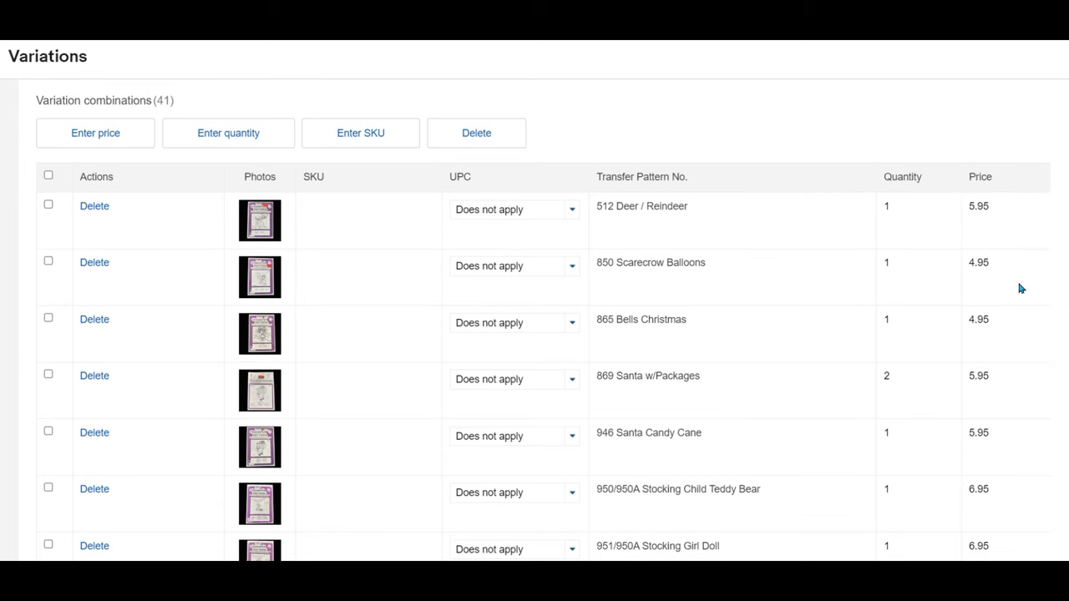
{"action": "mouse_move", "coordinate": [999, 286]}
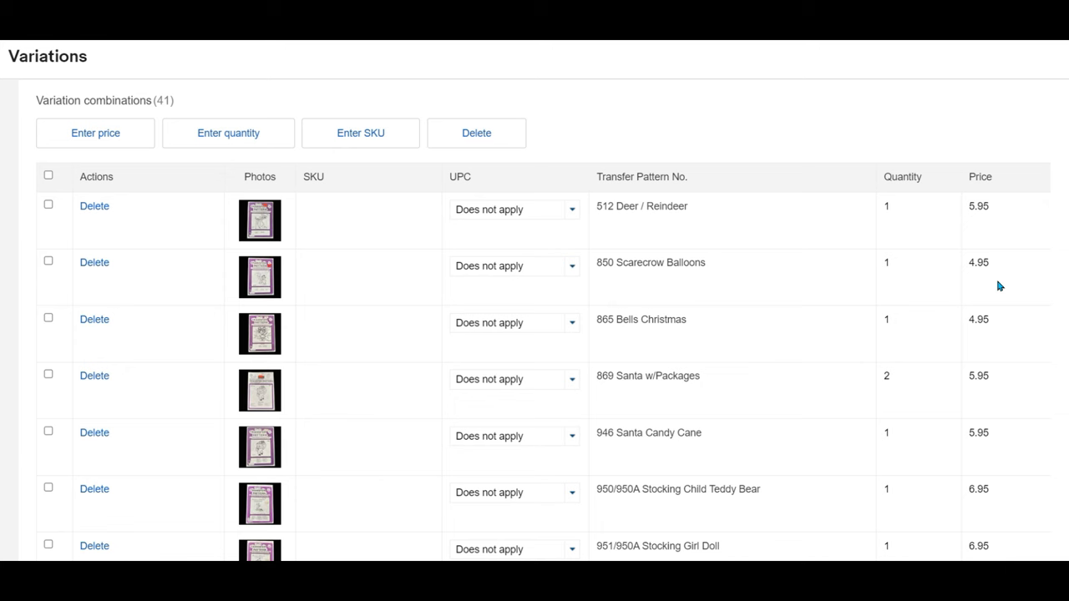
{"action": "mouse_move", "coordinate": [994, 284]}
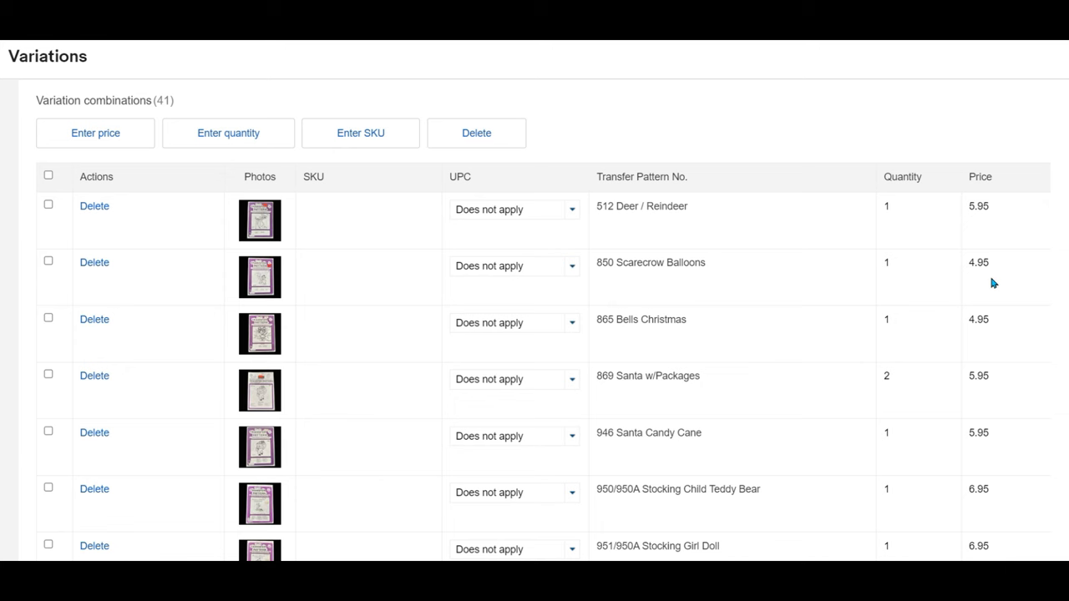
{"action": "mouse_move", "coordinate": [892, 227]}
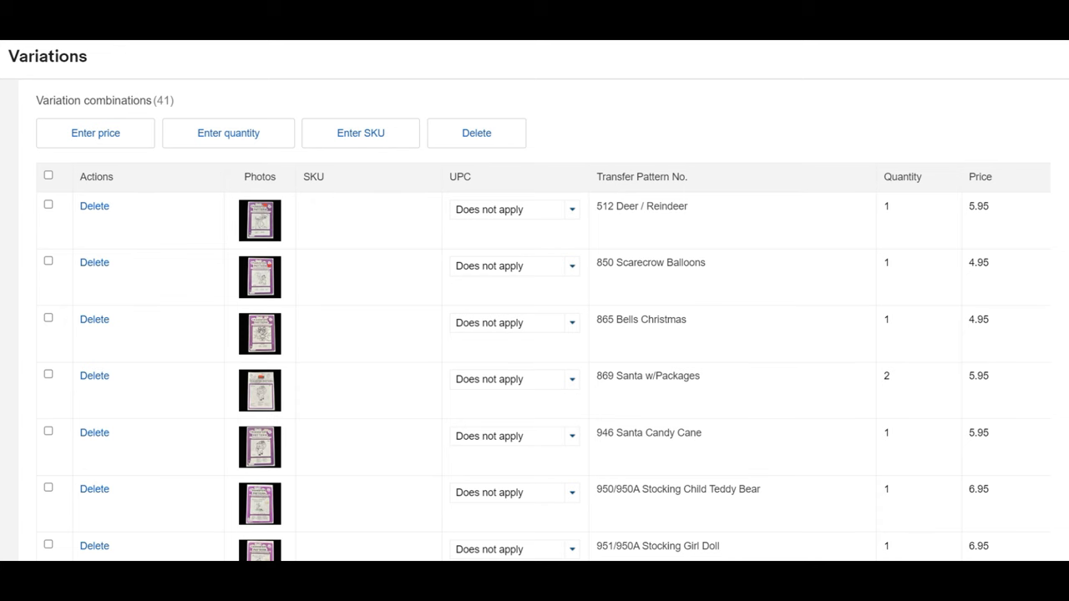
{"action": "scroll", "scroll_direction": "down", "scroll_amount": 3}
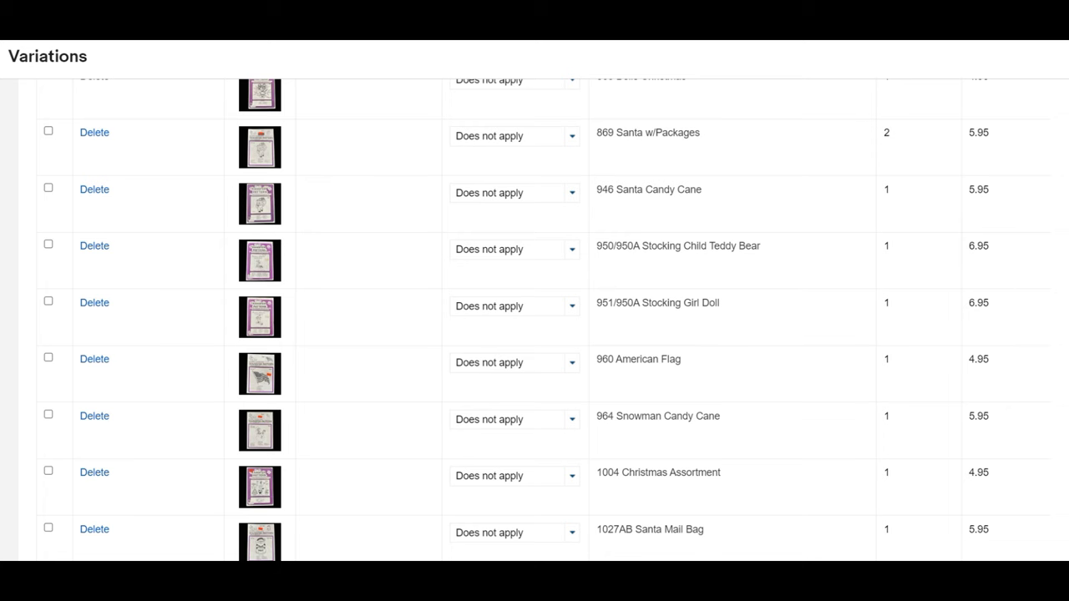
{"action": "scroll", "scroll_direction": "down", "scroll_amount": 3}
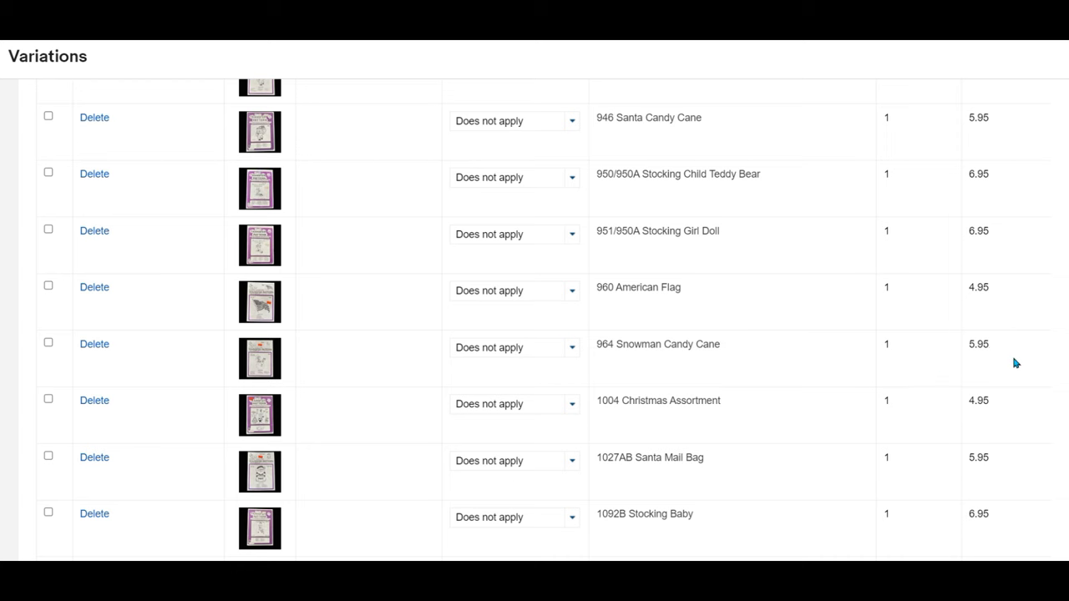
{"action": "scroll", "scroll_direction": "down", "scroll_amount": 3}
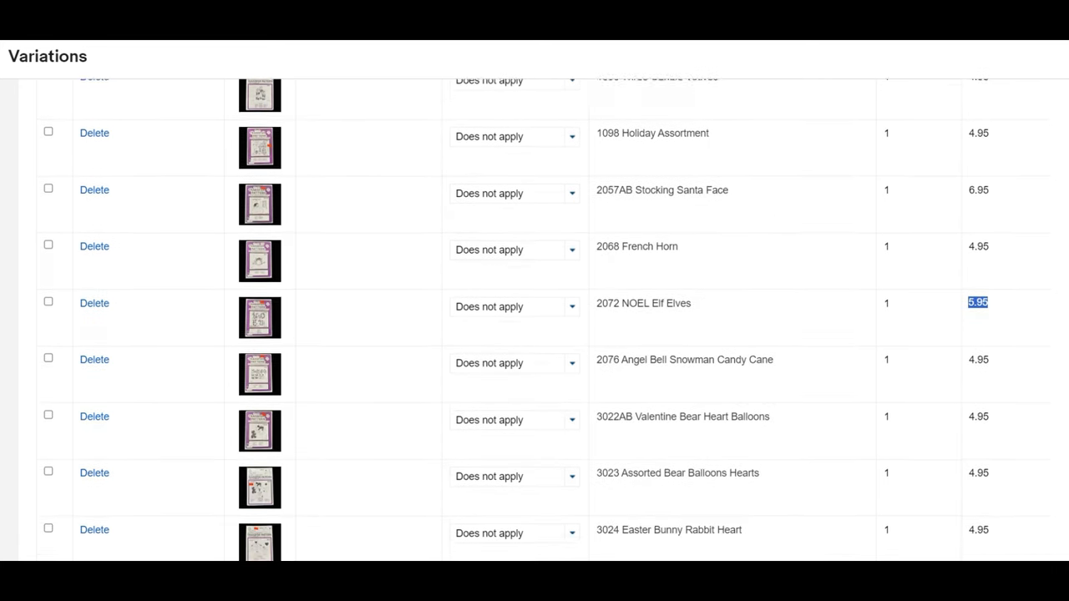
{"action": "scroll", "scroll_direction": "down", "scroll_amount": 3}
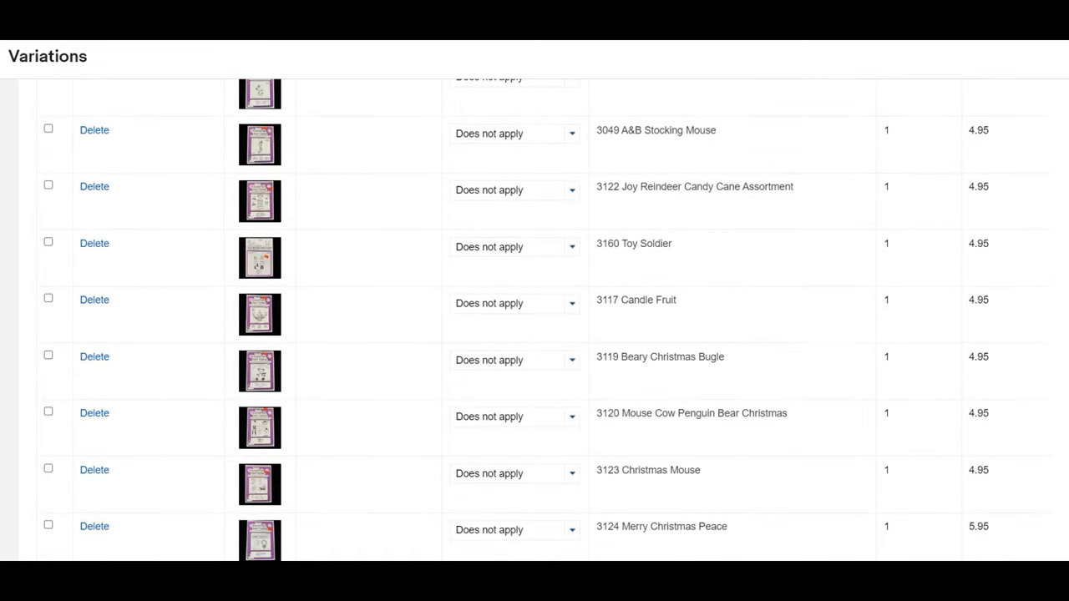
{"action": "left_click", "coordinate": [571, 304]}
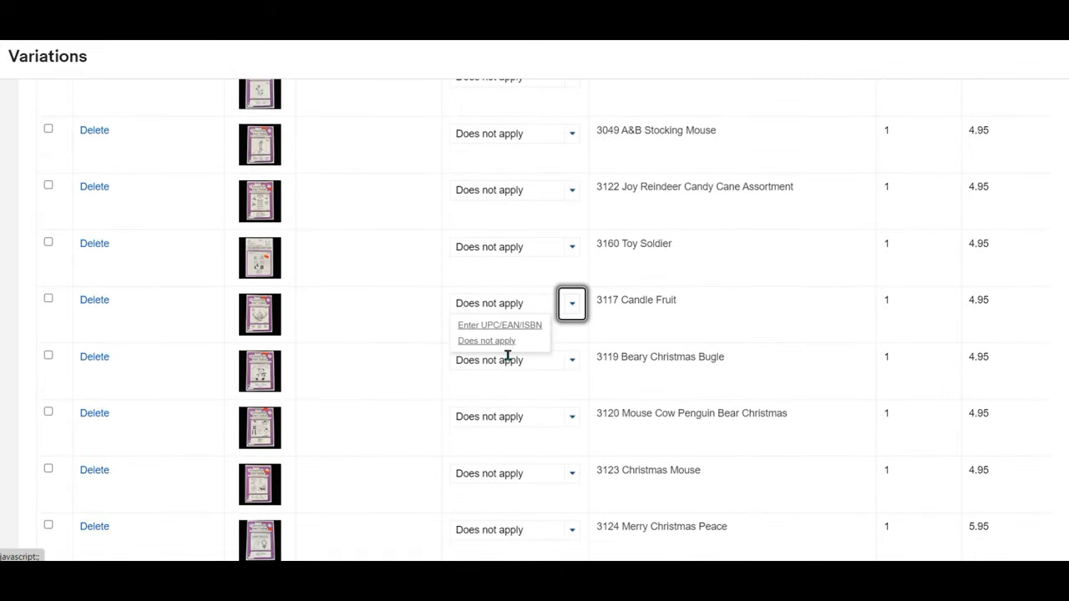
{"action": "mouse_move", "coordinate": [500, 325]}
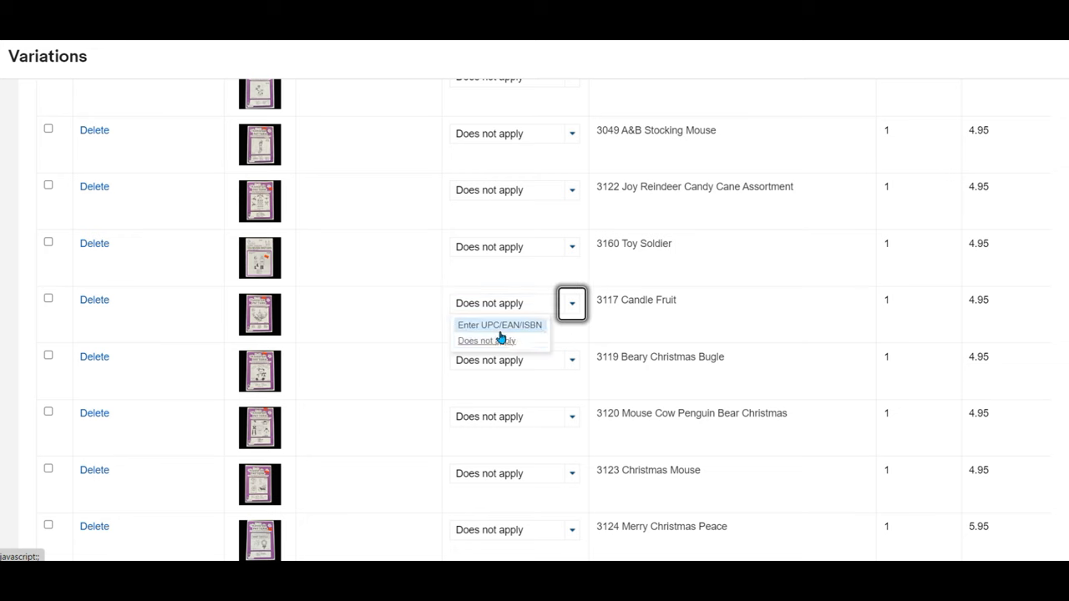
{"action": "left_click", "coordinate": [486, 341]}
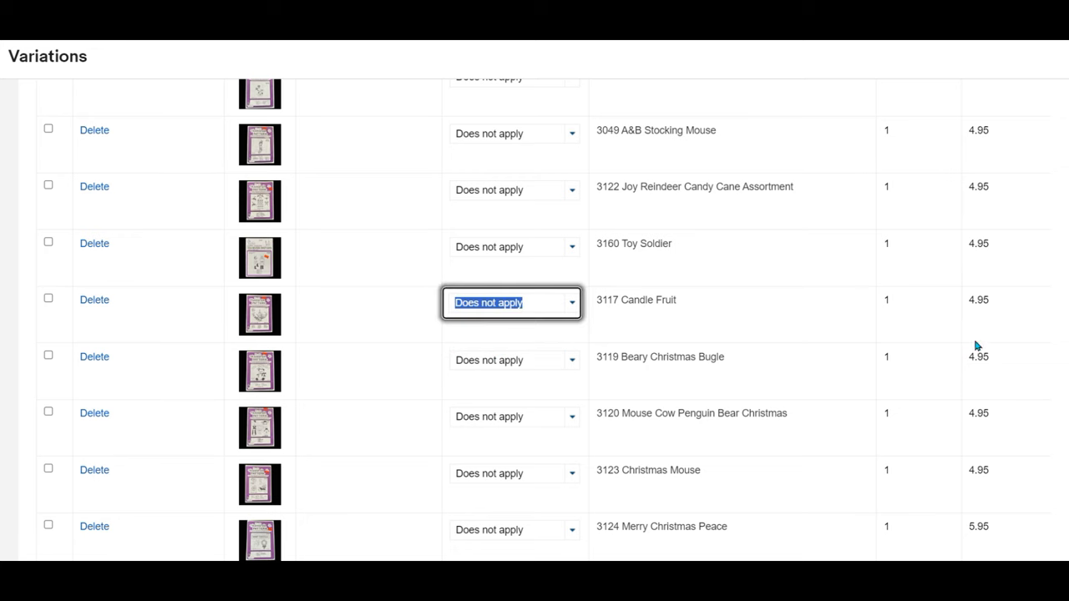
{"action": "scroll", "scroll_direction": "down", "scroll_amount": 3}
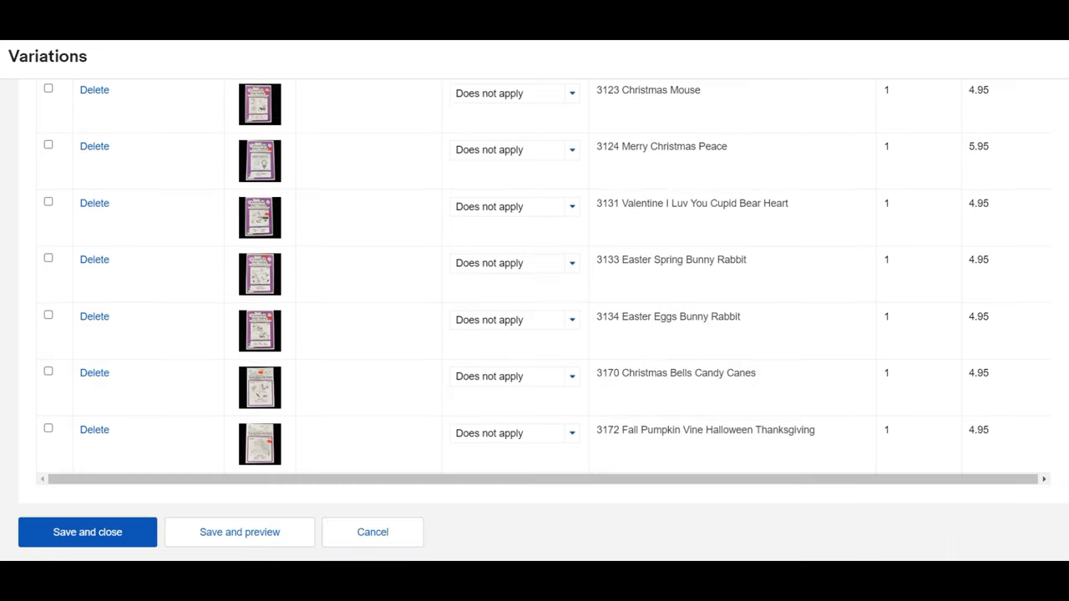
- Save the variations and set the shipping policy to $3.95 + $1.00 Addtl JEWELRY GA + INTL
{"action": "left_click", "coordinate": [87, 532]}
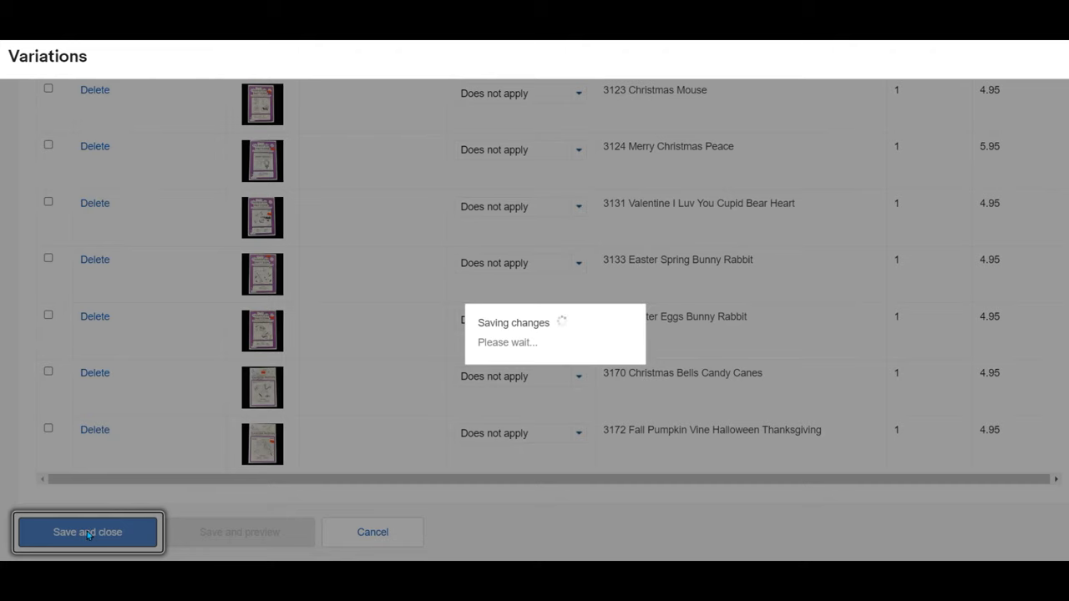
{"action": "left_click", "coordinate": [87, 531]}
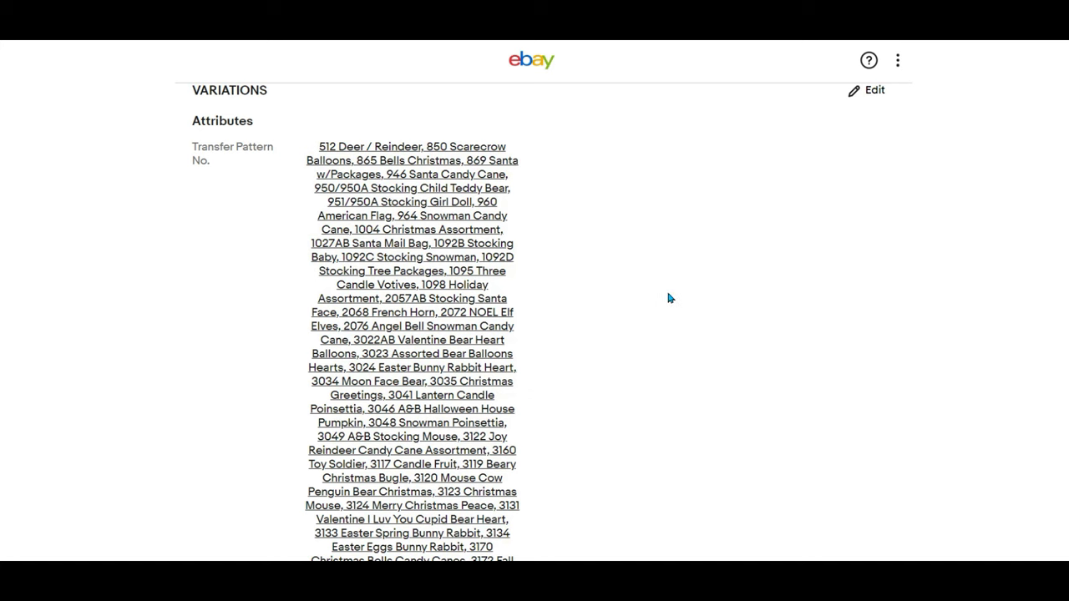
{"action": "scroll", "scroll_direction": "down", "scroll_amount": 3}
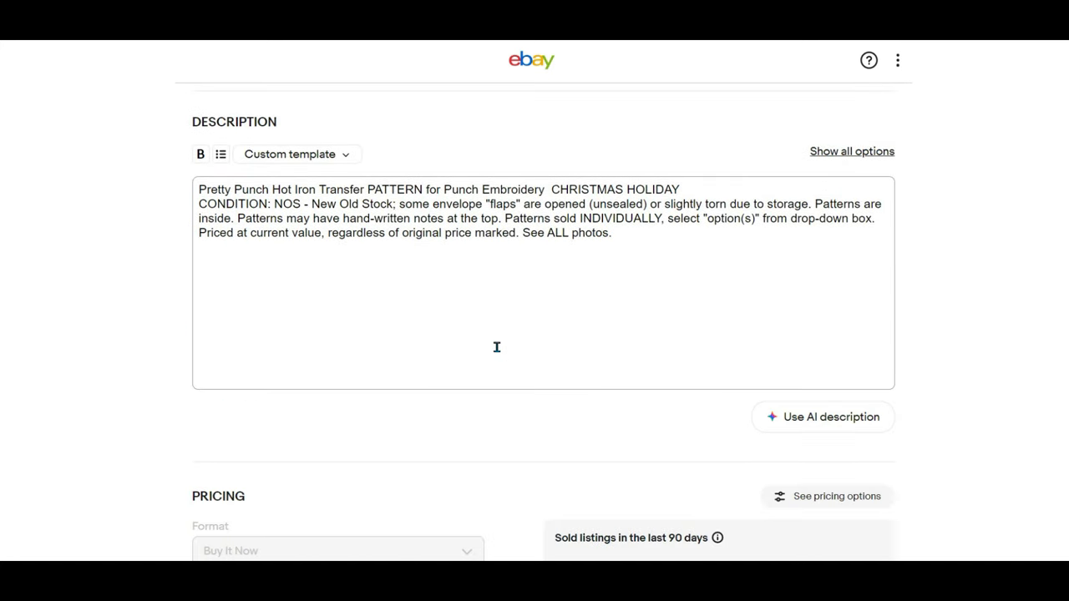
{"action": "scroll", "scroll_direction": "down", "scroll_amount": 3}
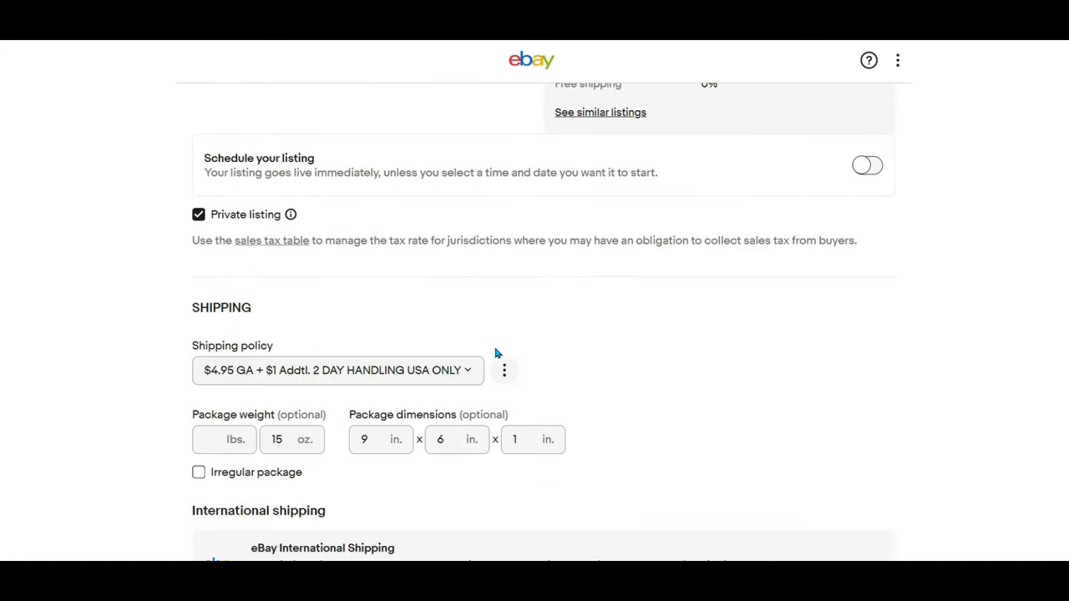
{"action": "scroll", "scroll_direction": "up", "scroll_amount": 3}
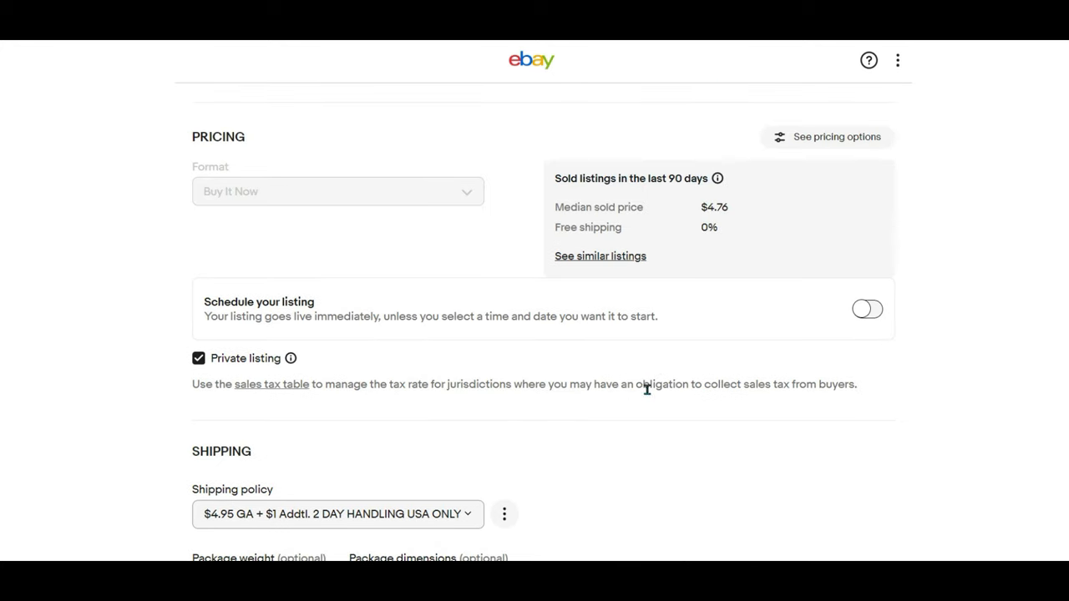
{"action": "scroll", "scroll_direction": "down", "scroll_amount": 3}
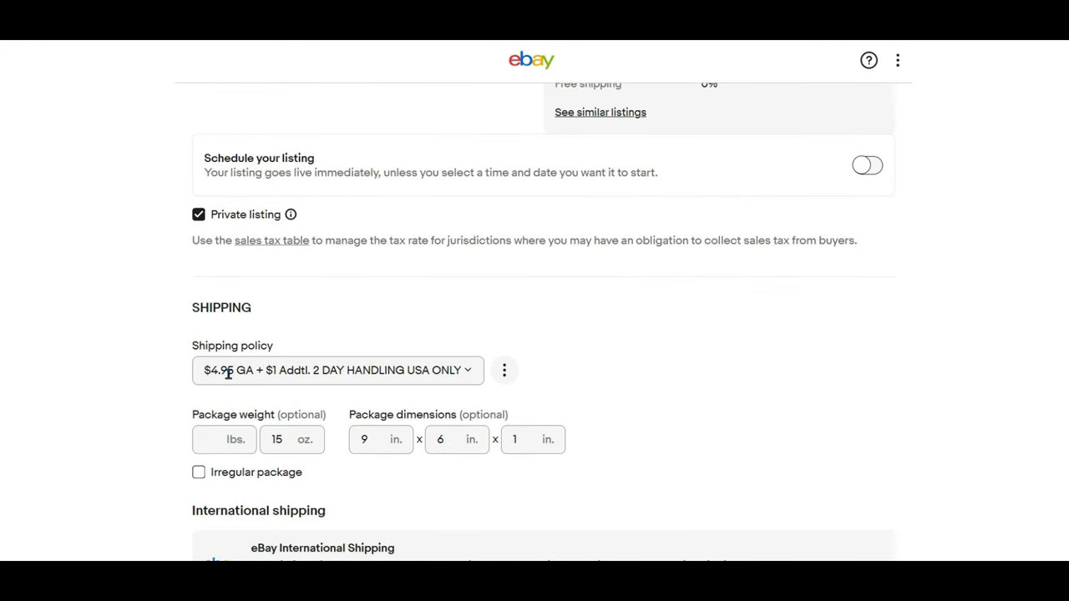
{"action": "left_click", "coordinate": [338, 371]}
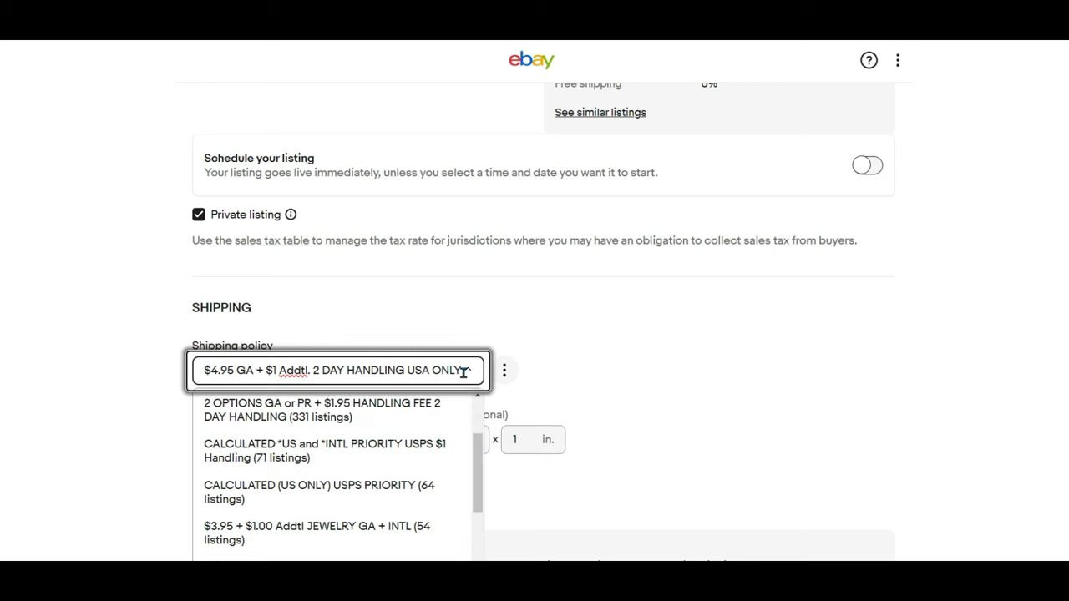
{"action": "scroll", "scroll_direction": "up", "scroll_amount": 3}
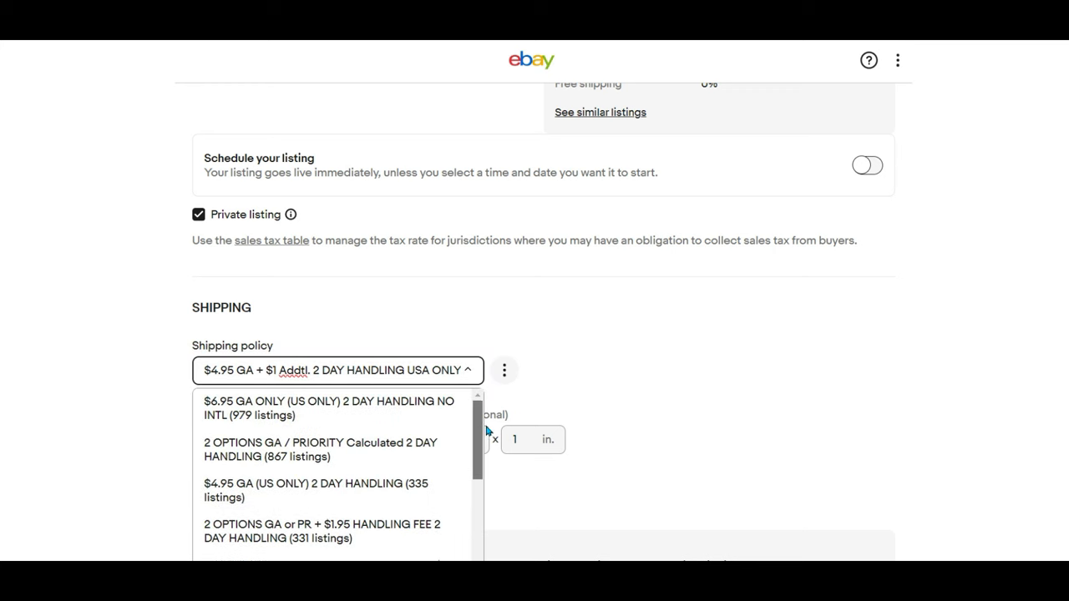
{"action": "scroll", "scroll_direction": "down", "scroll_amount": 3}
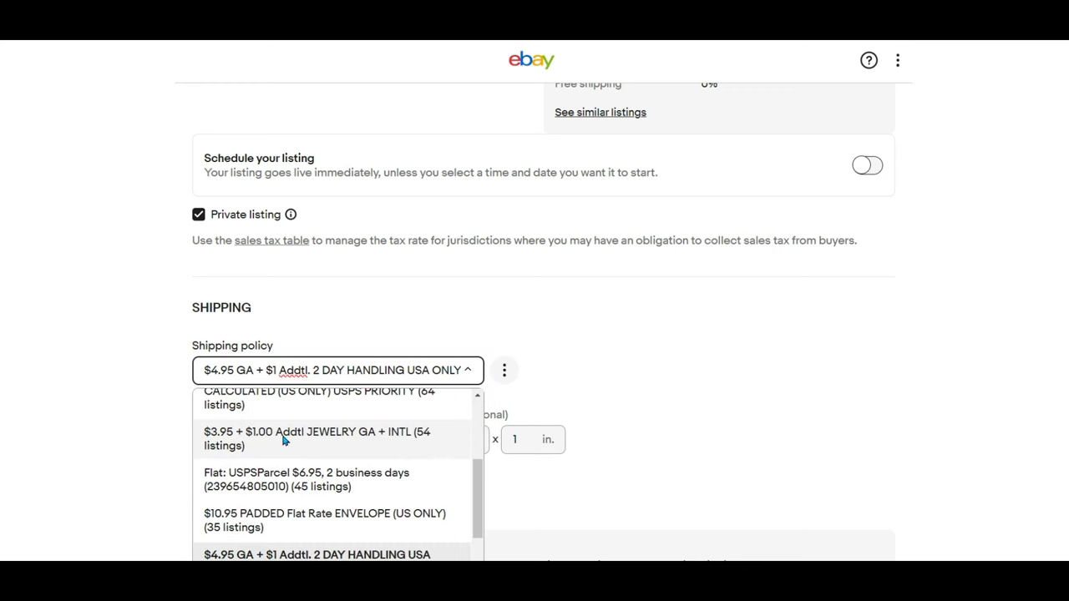
{"action": "mouse_move", "coordinate": [279, 445]}
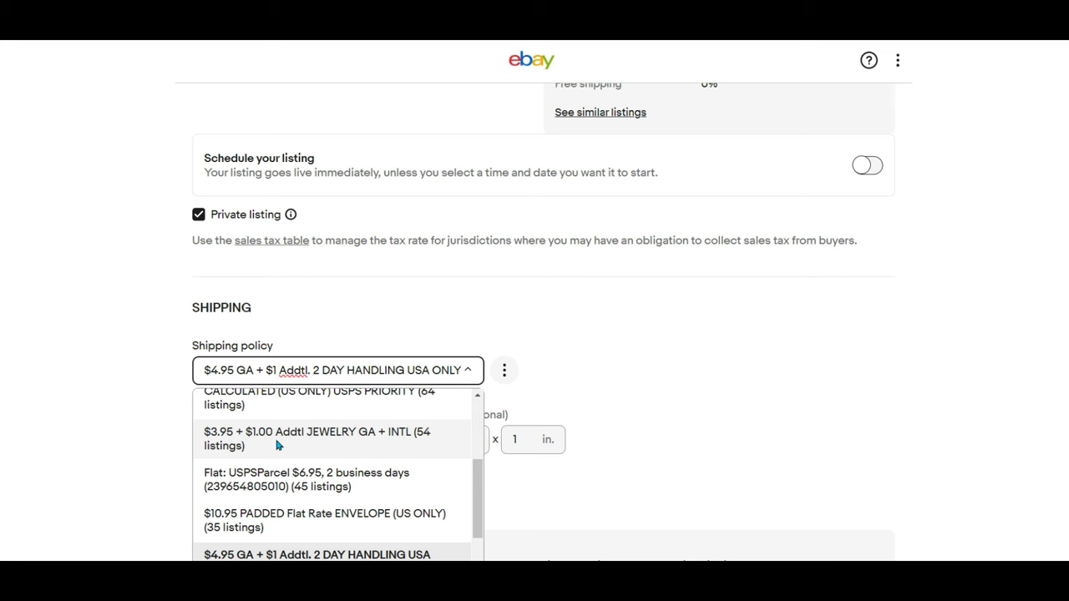
{"action": "mouse_move", "coordinate": [325, 430]}
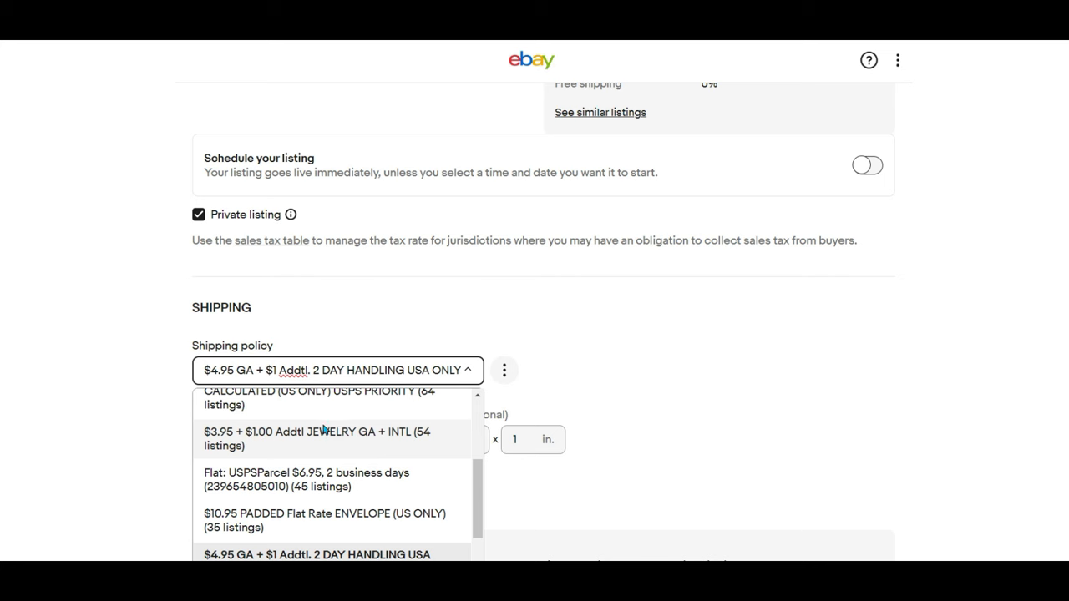
{"action": "left_click", "coordinate": [317, 438]}
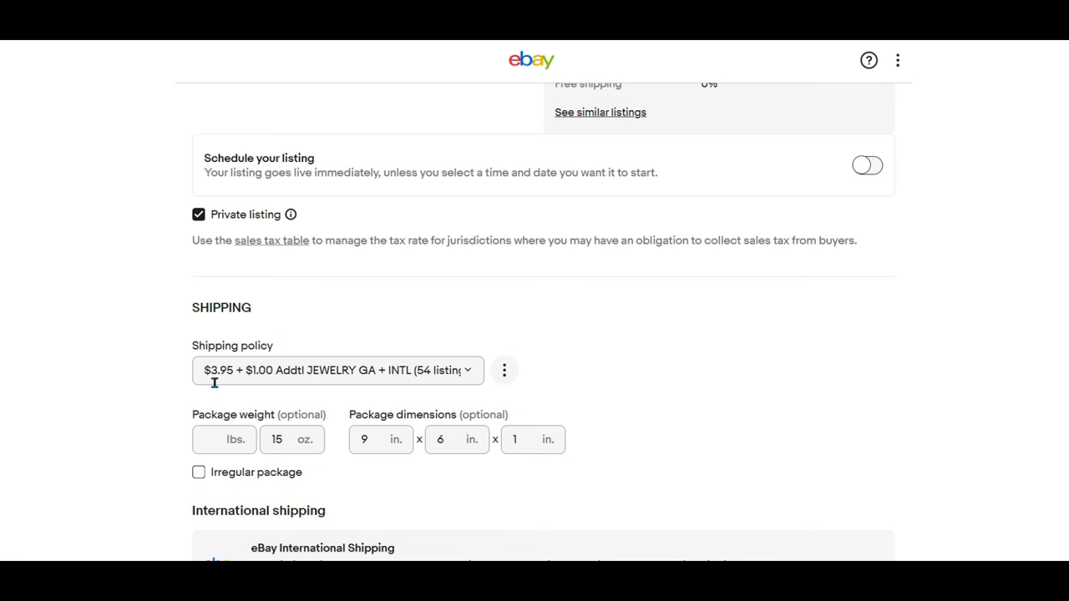
{"action": "mouse_move", "coordinate": [280, 393]}
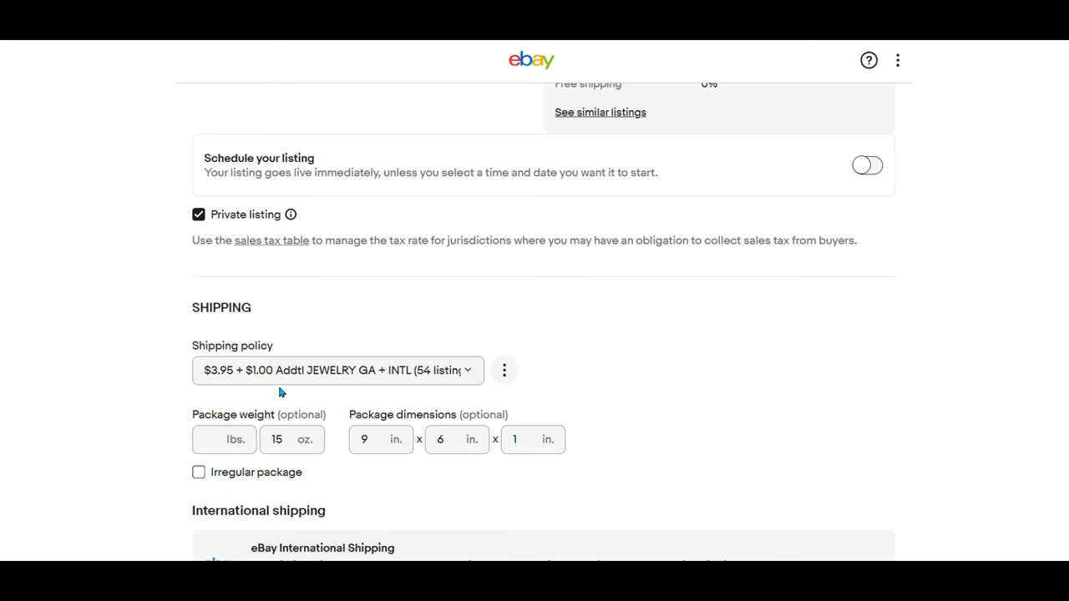
- Publish the listing and view its live item page
{"action": "scroll", "scroll_direction": "down", "scroll_amount": 3}
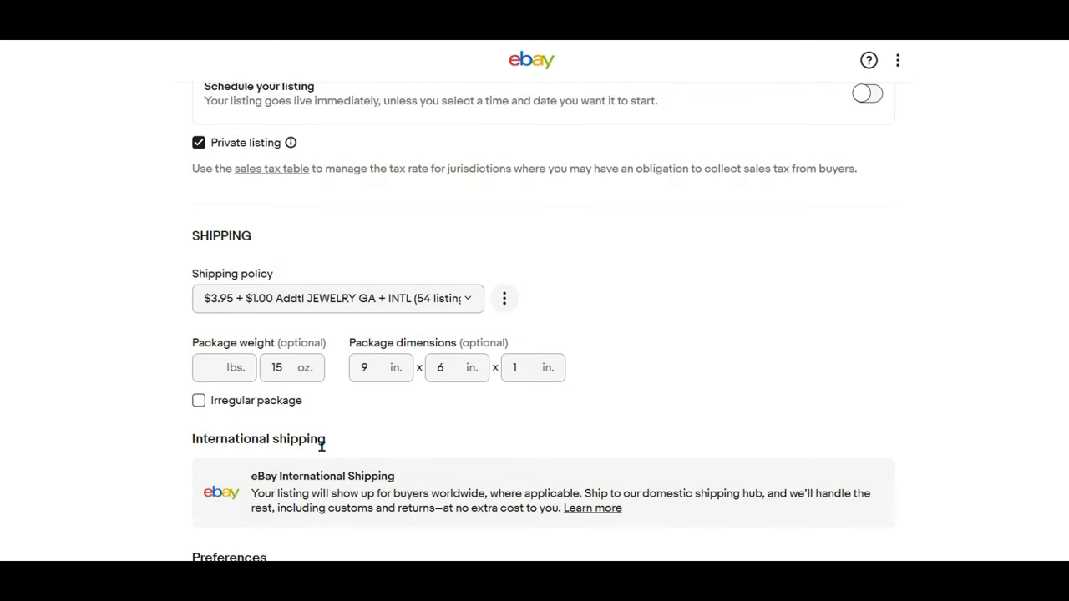
{"action": "scroll", "scroll_direction": "down", "scroll_amount": 3}
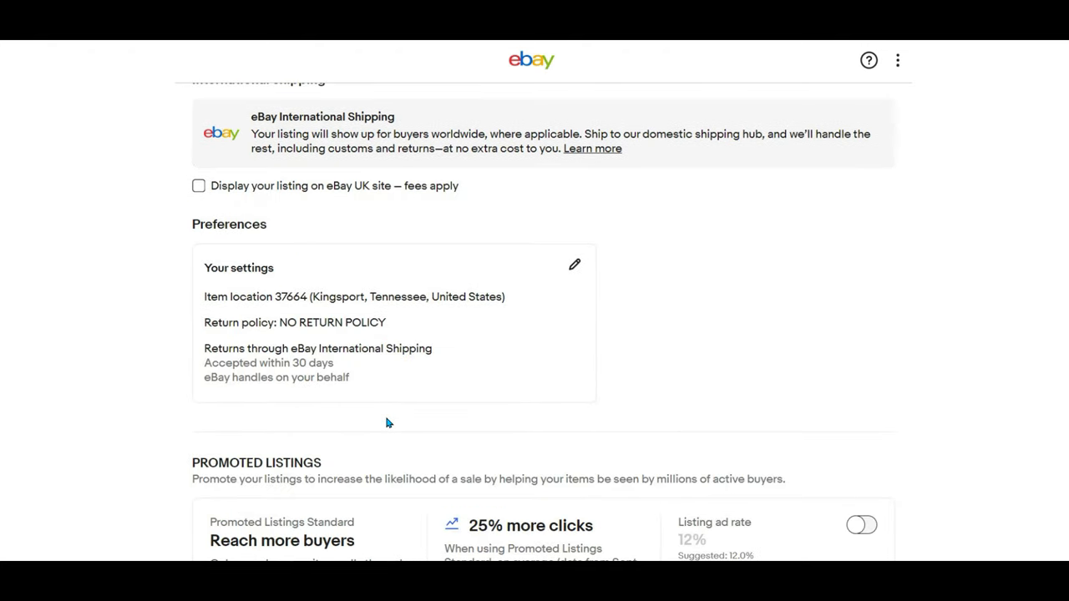
{"action": "scroll", "scroll_direction": "down", "scroll_amount": 3}
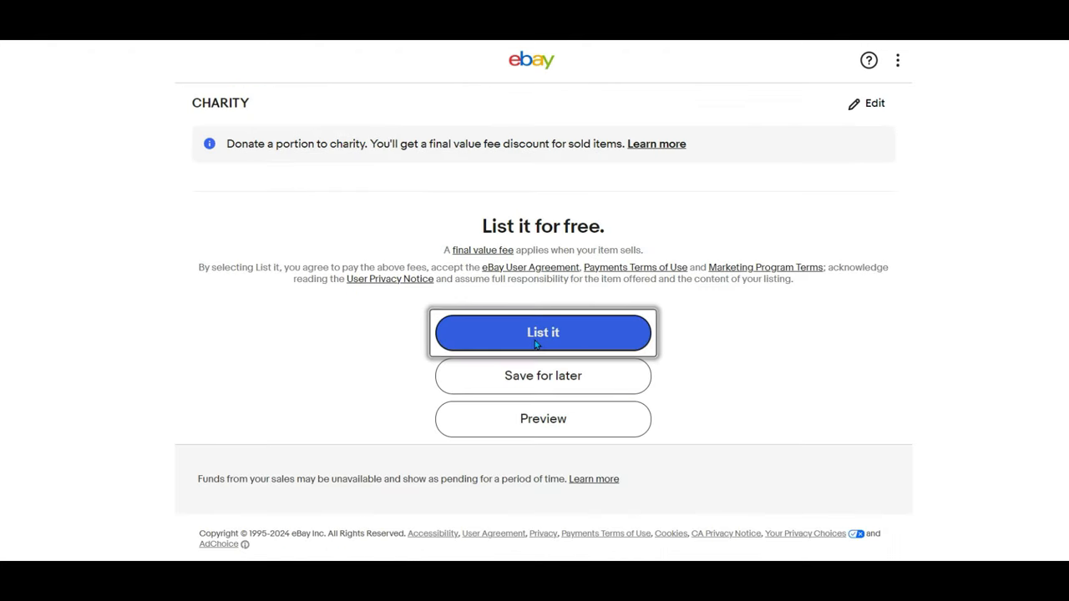
{"action": "left_click", "coordinate": [543, 332]}
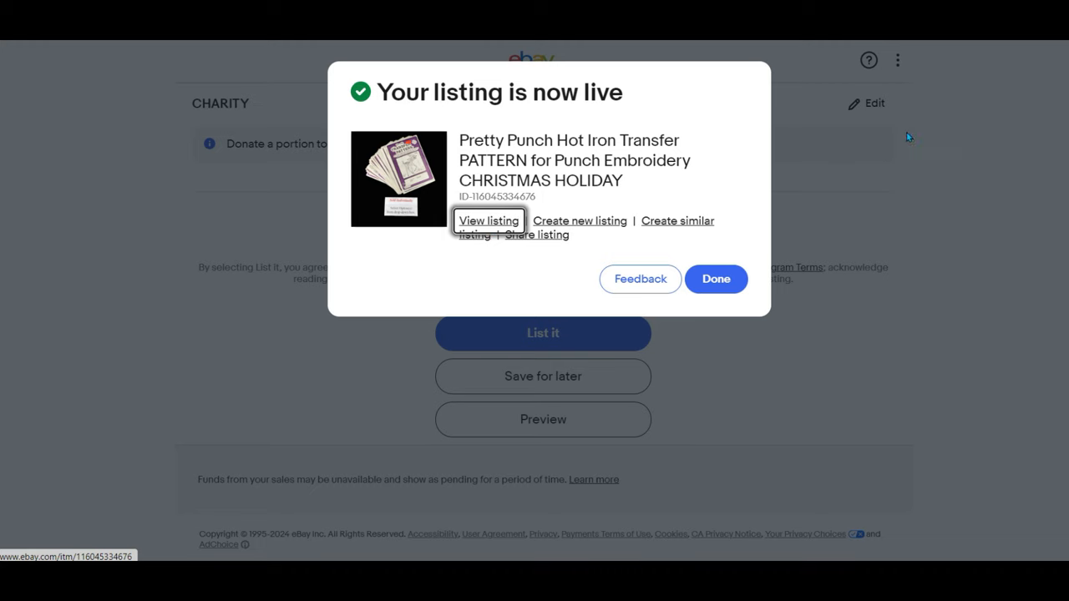
{"action": "left_click", "coordinate": [488, 221]}
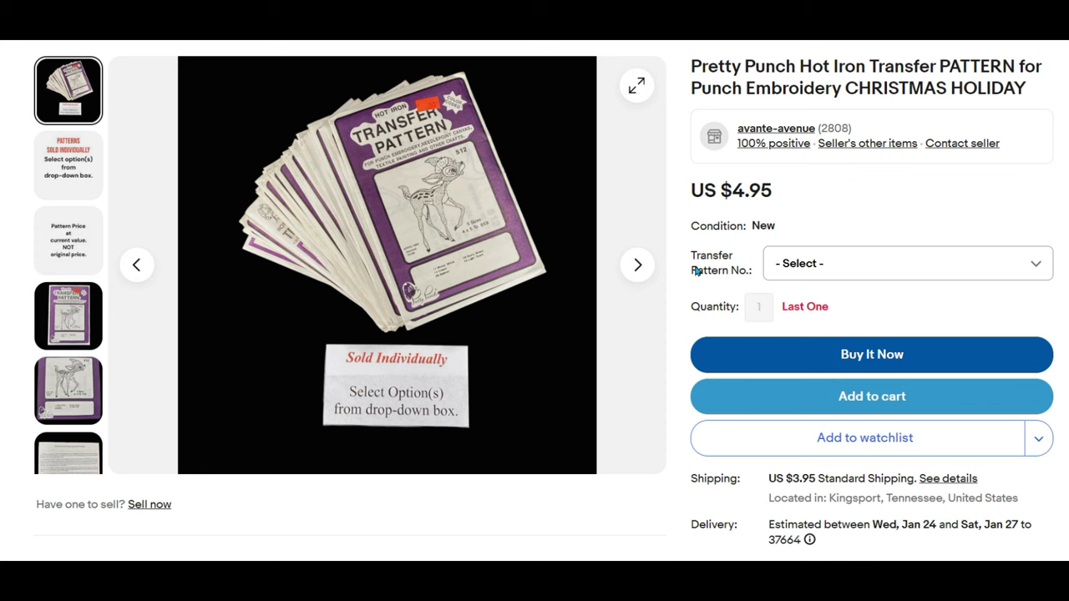
{"action": "mouse_move", "coordinate": [1041, 291]}
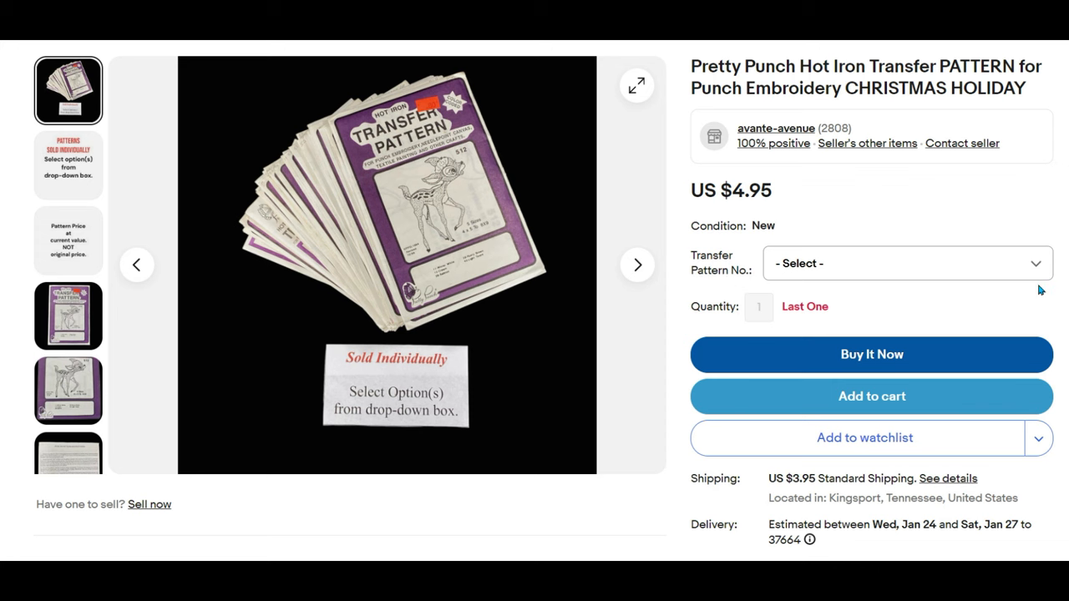
- Choose 512 Deer in the live listing and page through its cover, close-up, instructions and price-note photos
{"action": "left_click", "coordinate": [905, 264]}
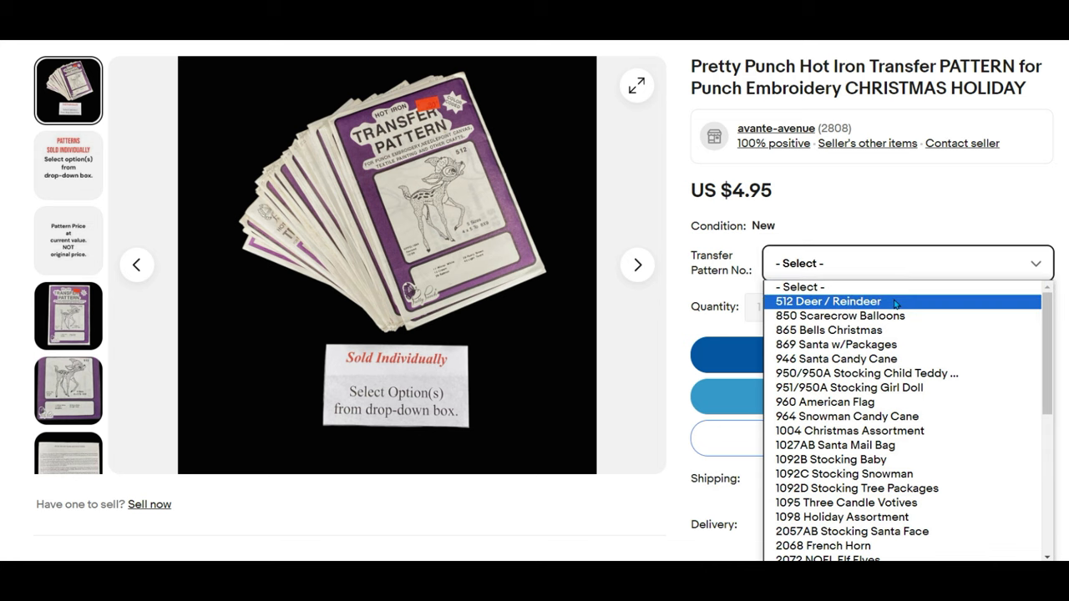
{"action": "left_click", "coordinate": [827, 301]}
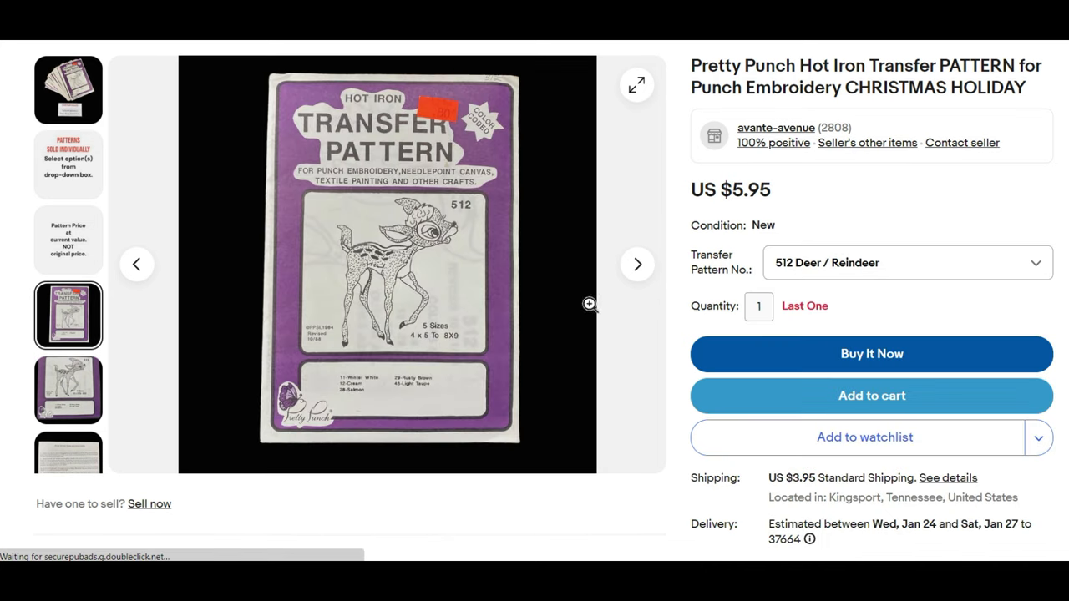
{"action": "left_click", "coordinate": [638, 264]}
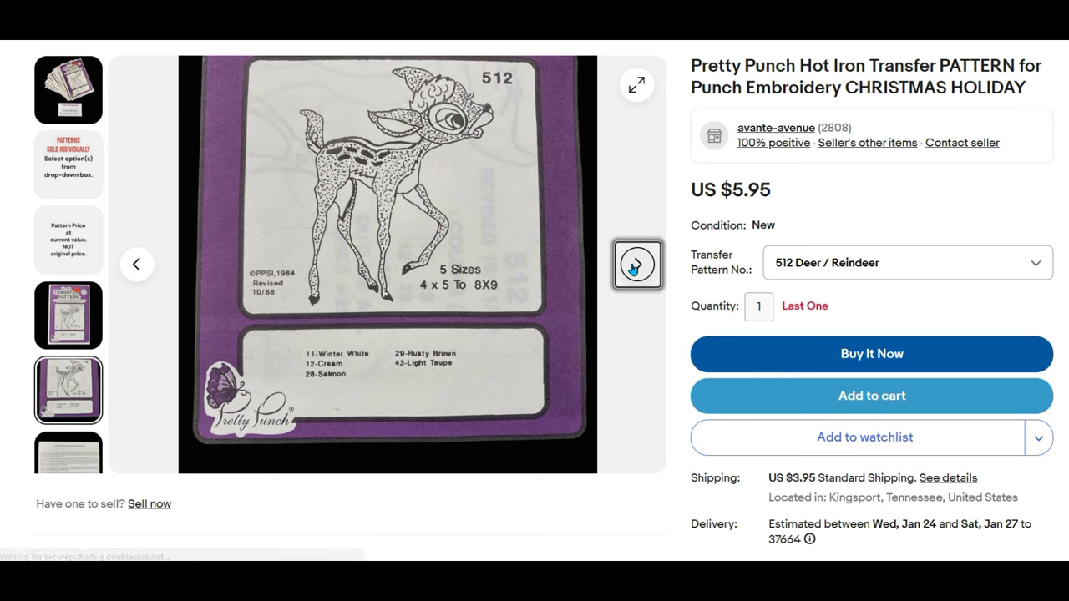
{"action": "left_click", "coordinate": [637, 263]}
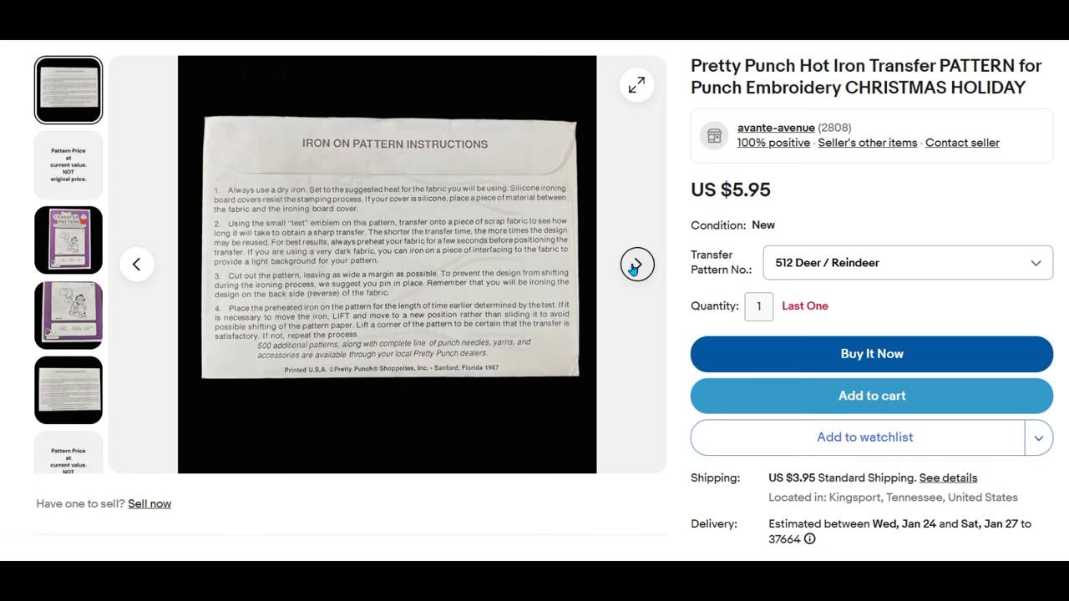
{"action": "left_click", "coordinate": [636, 264]}
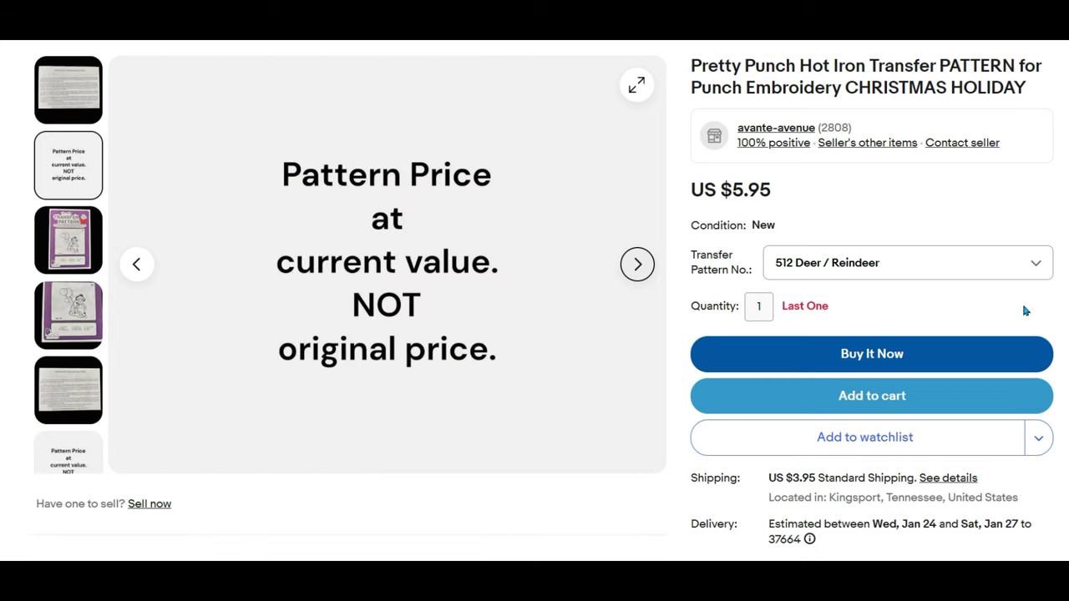
- Page through the 850 Scarecrow Balloons and 865 Bells Christmas photos, ending at US $4.95
{"action": "left_click", "coordinate": [67, 241]}
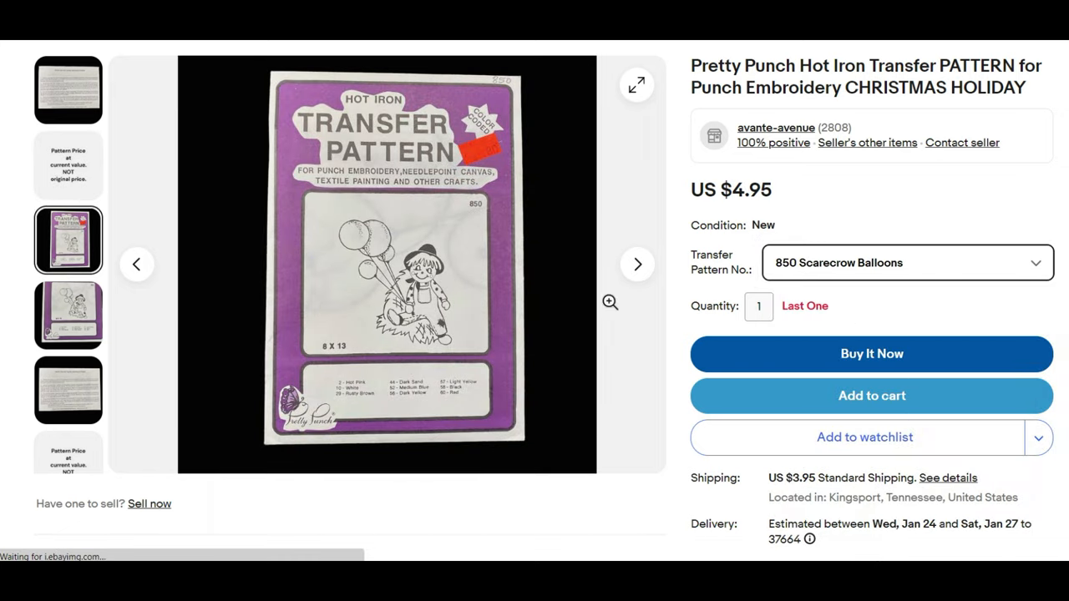
{"action": "left_click", "coordinate": [637, 261]}
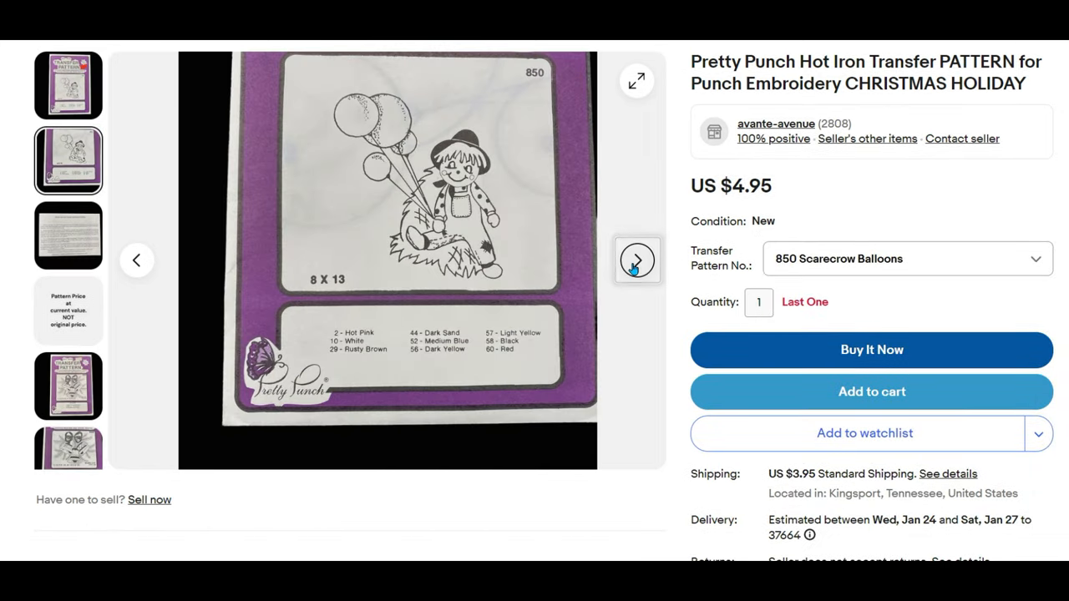
{"action": "left_click", "coordinate": [636, 261]}
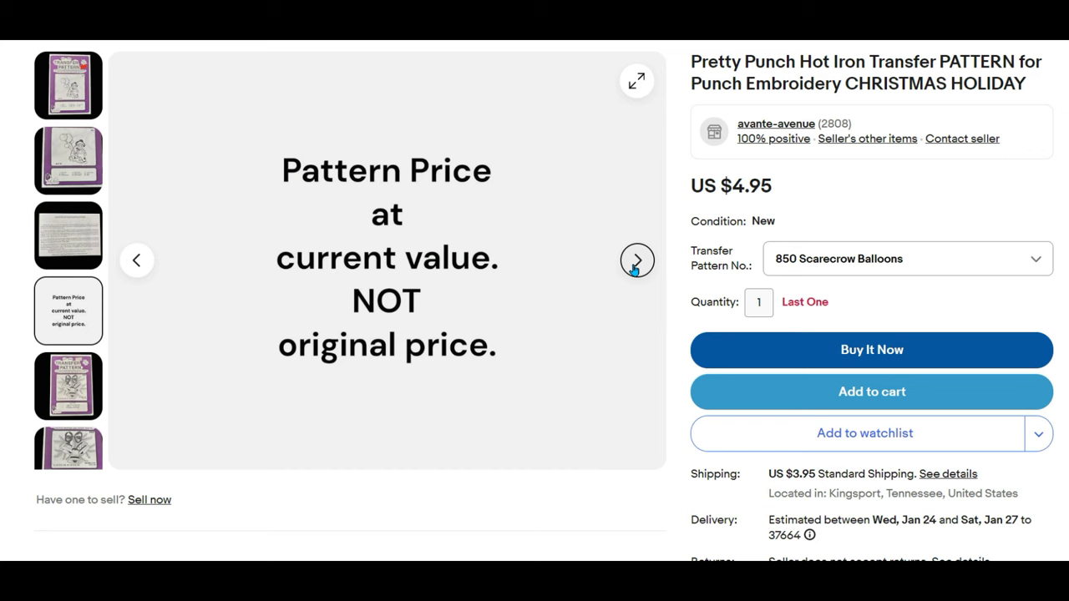
{"action": "left_click", "coordinate": [906, 257]}
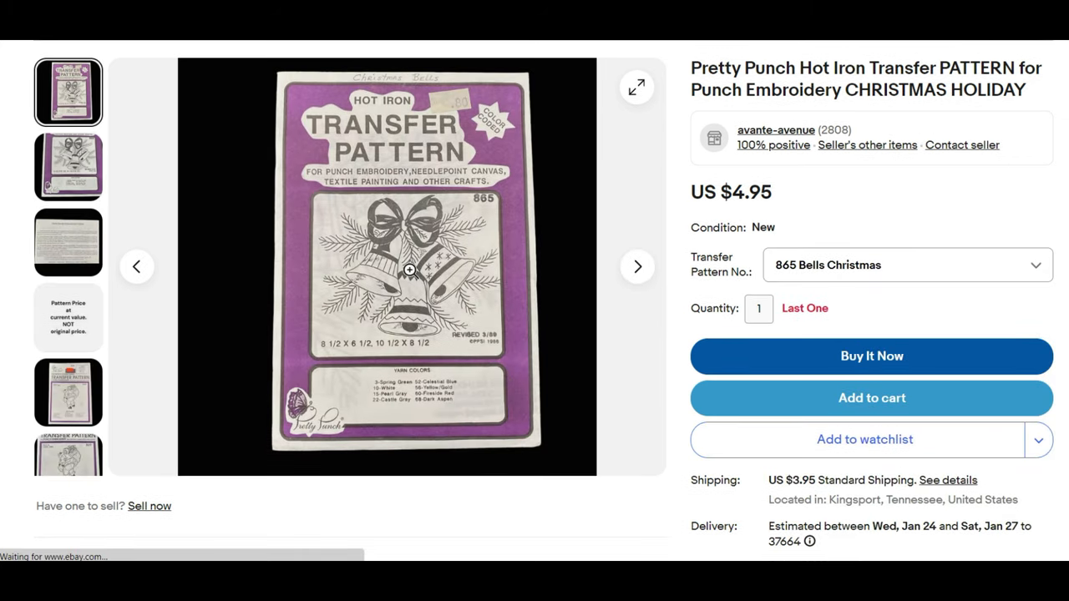
{"action": "left_click", "coordinate": [638, 267]}
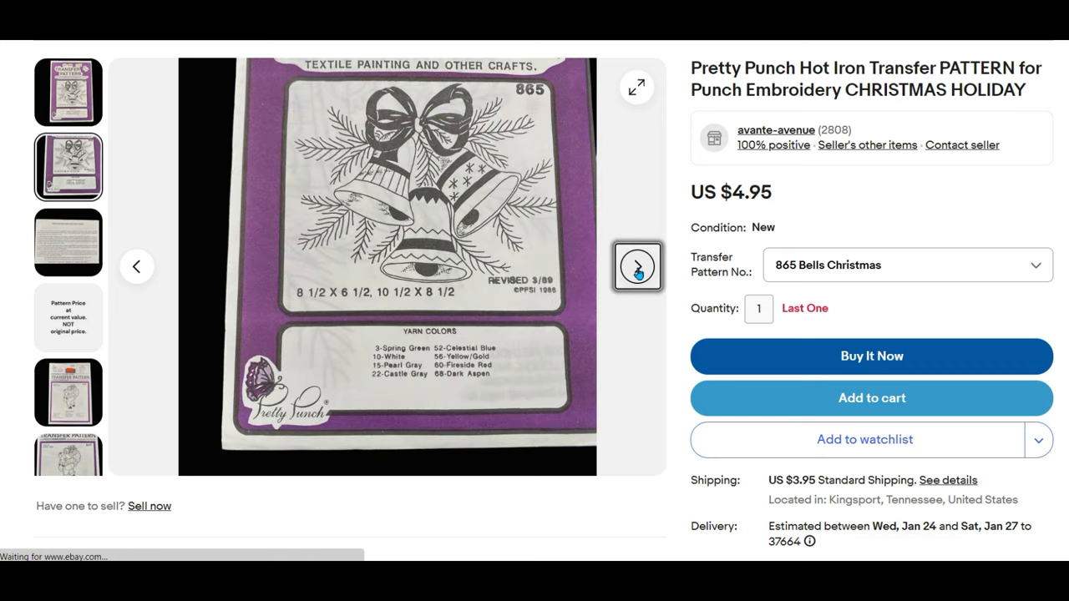
{"action": "left_click", "coordinate": [639, 267]}
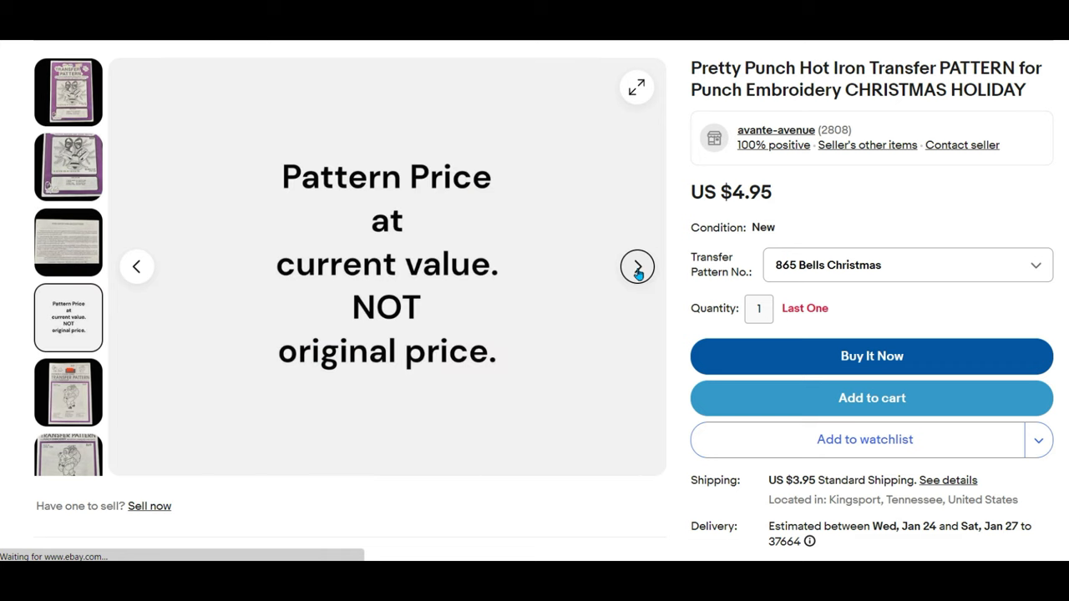
{"action": "mouse_move", "coordinate": [908, 284]}
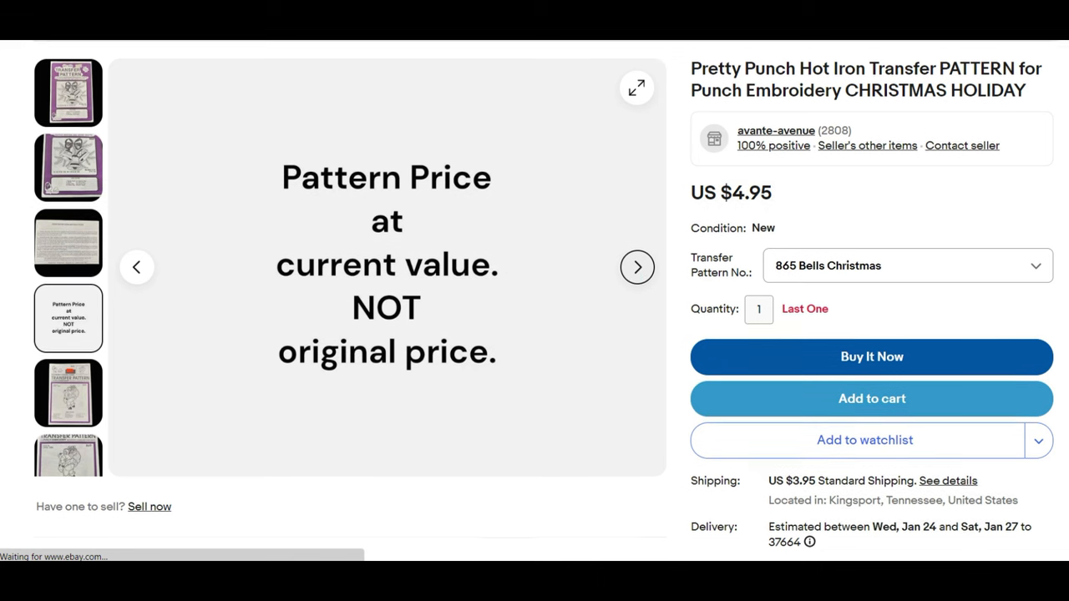
- Review the full shipping, returns and payments details and the About this item specifics showing brand Pretty Punch
{"action": "scroll", "scroll_direction": "down", "scroll_amount": 3}
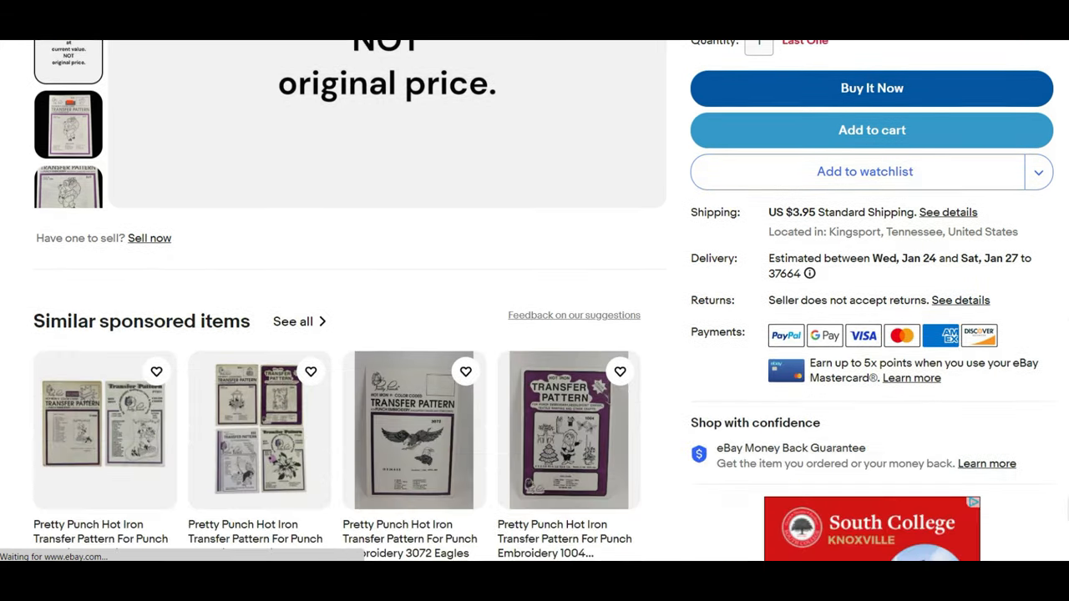
{"action": "scroll", "scroll_direction": "down", "scroll_amount": 3}
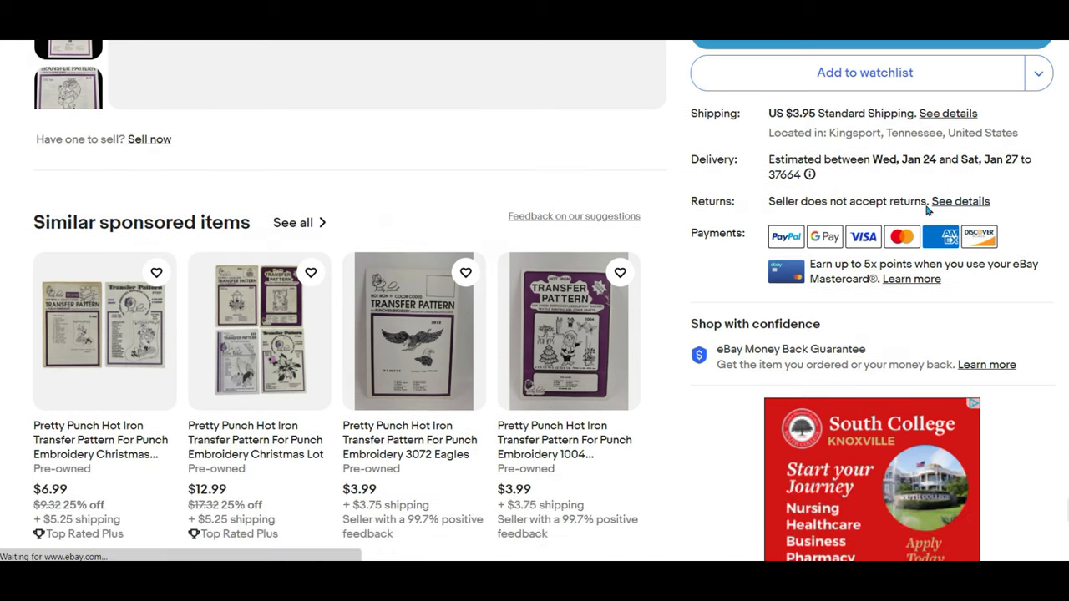
{"action": "left_click", "coordinate": [949, 114]}
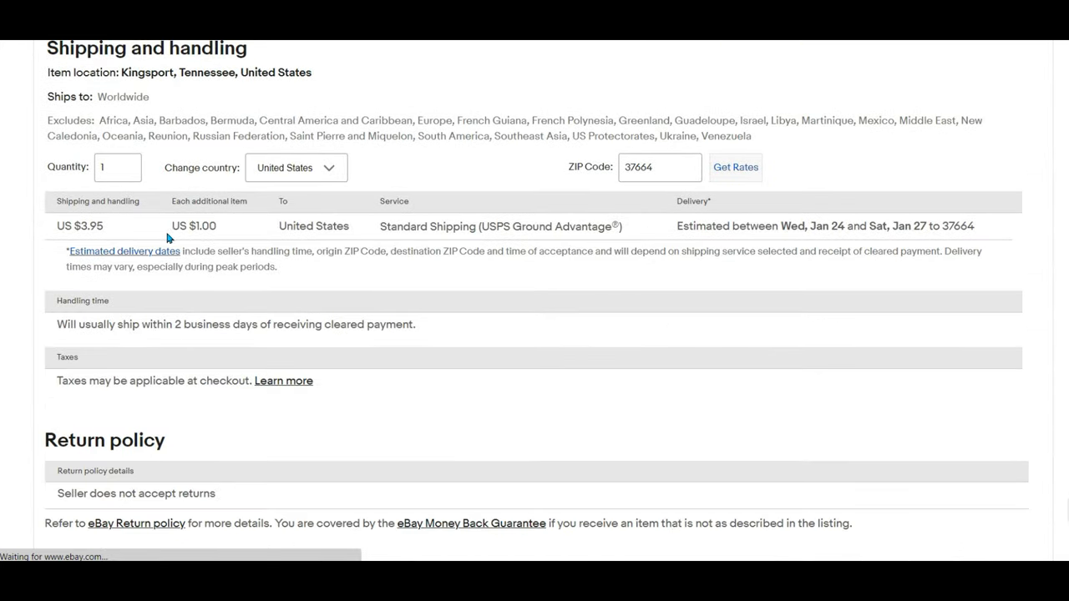
{"action": "mouse_move", "coordinate": [291, 232]}
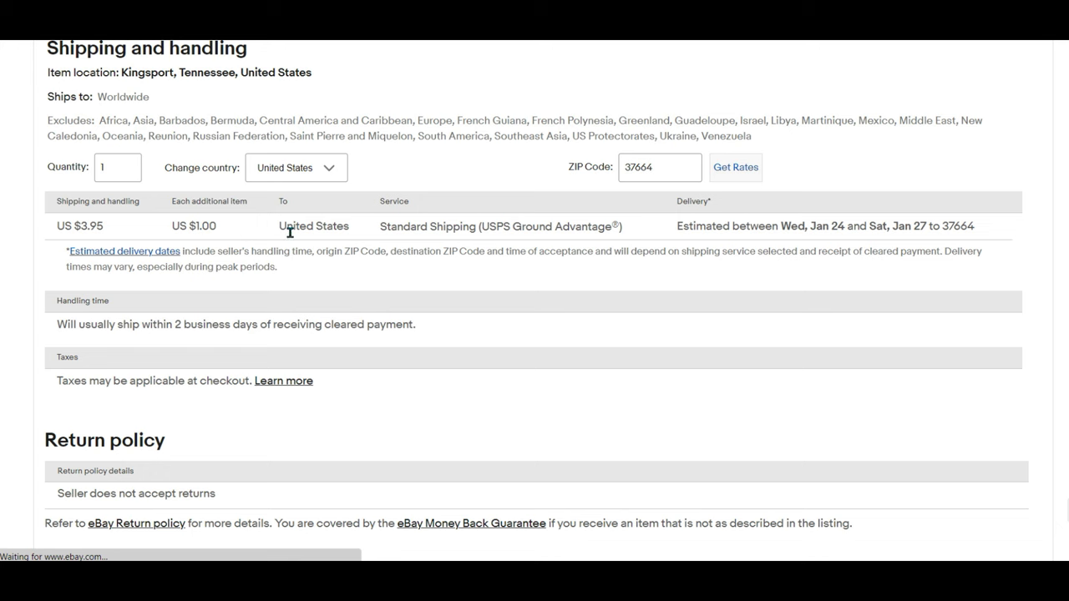
{"action": "mouse_move", "coordinate": [291, 232]}
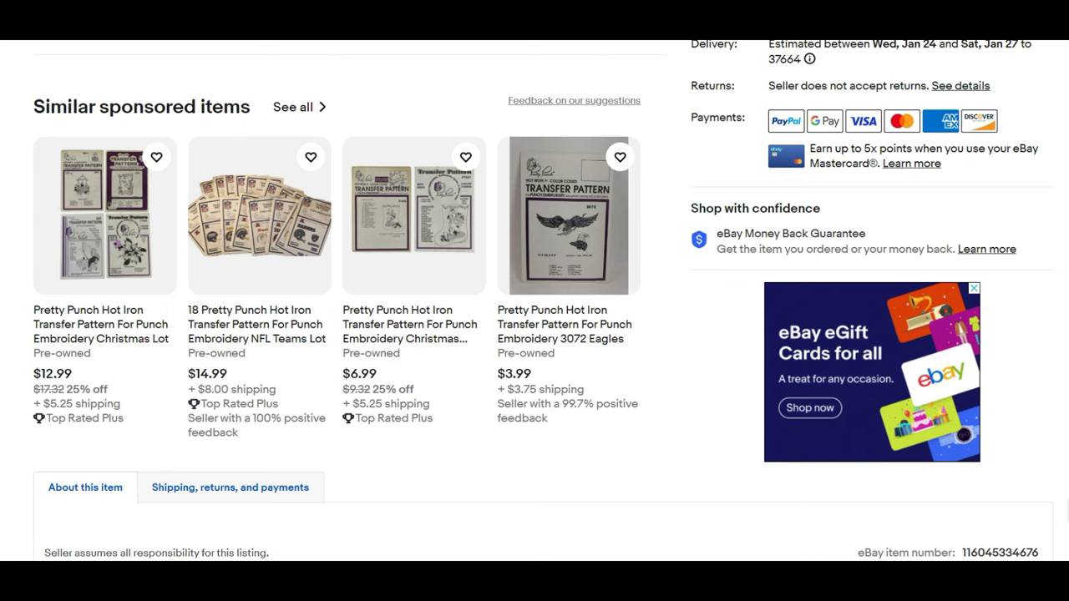
{"action": "scroll", "scroll_direction": "up", "scroll_amount": 3}
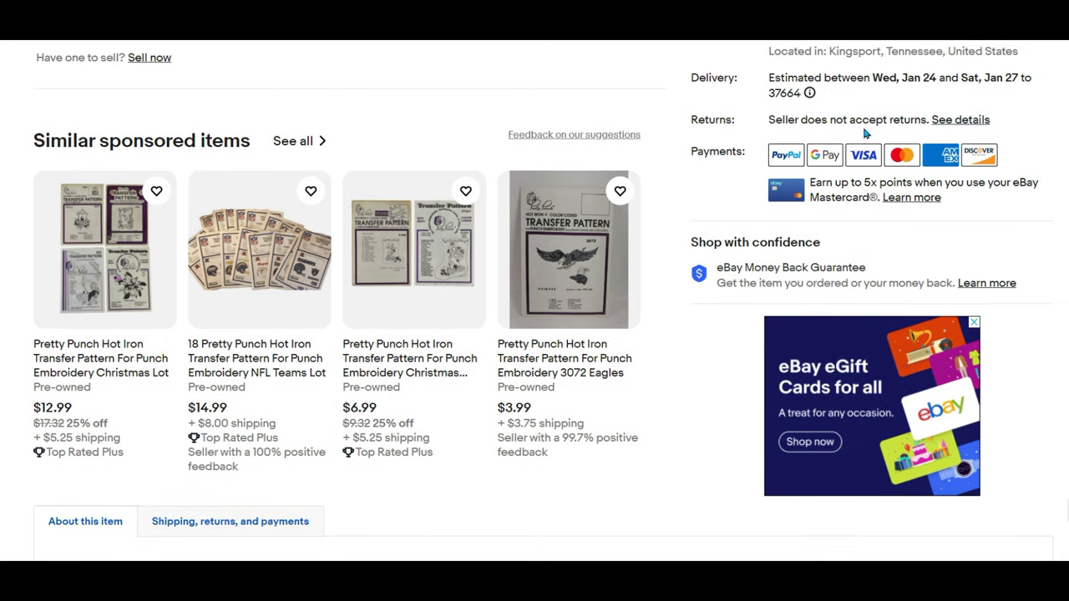
{"action": "scroll", "scroll_direction": "down", "scroll_amount": 3}
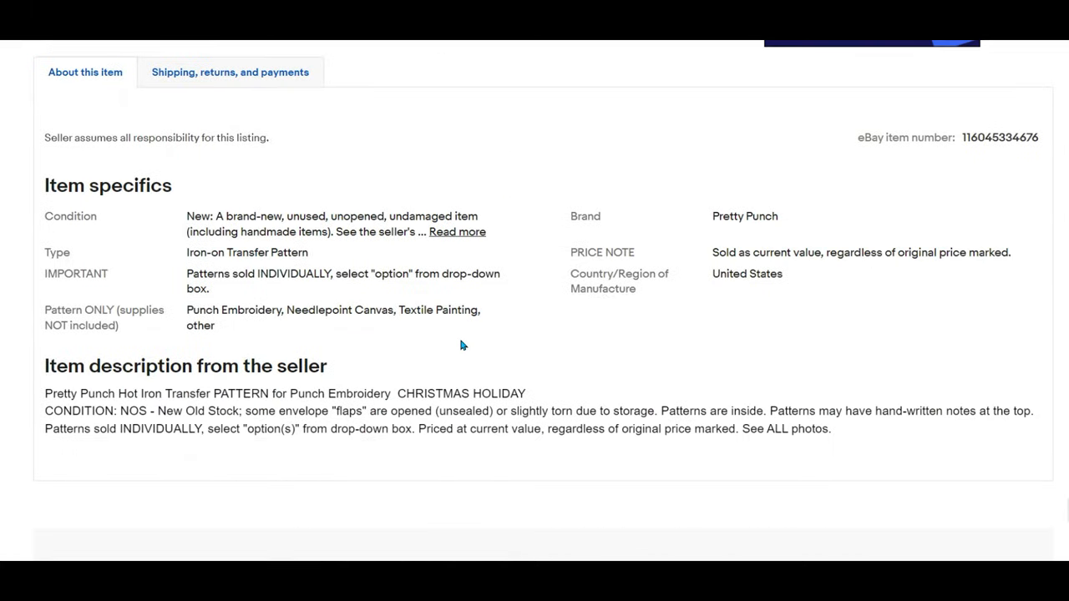
{"action": "mouse_move", "coordinate": [247, 406]}
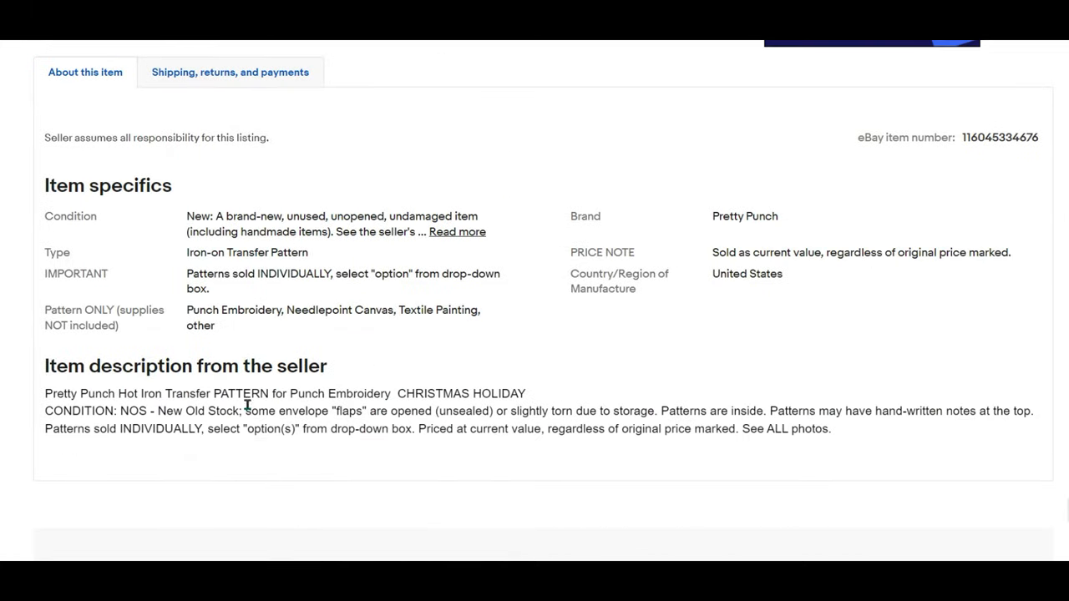
{"action": "left_click", "coordinate": [230, 72]}
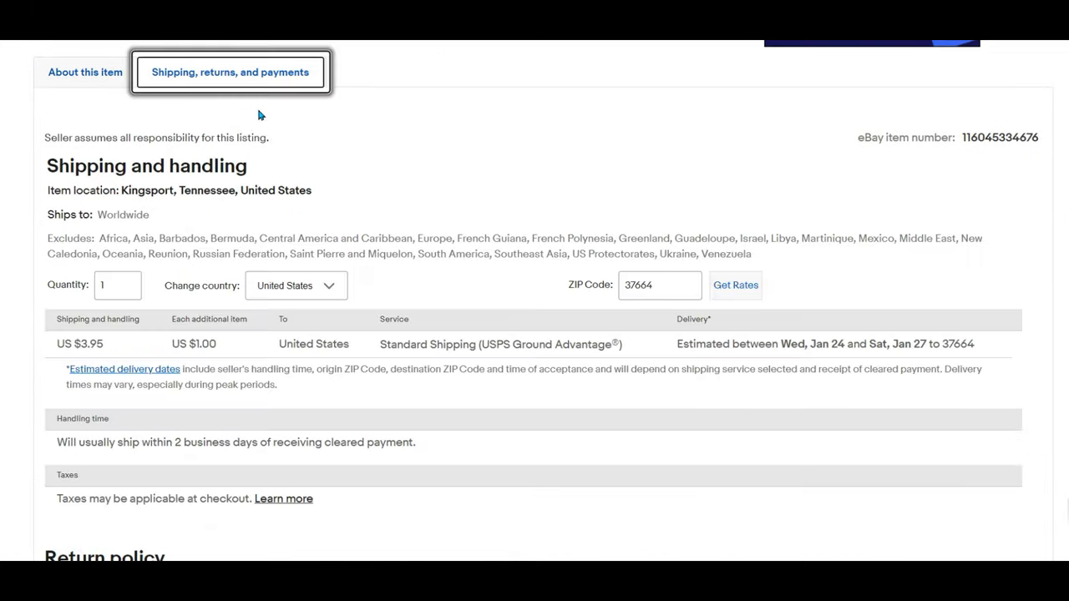
{"action": "mouse_move", "coordinate": [84, 71]}
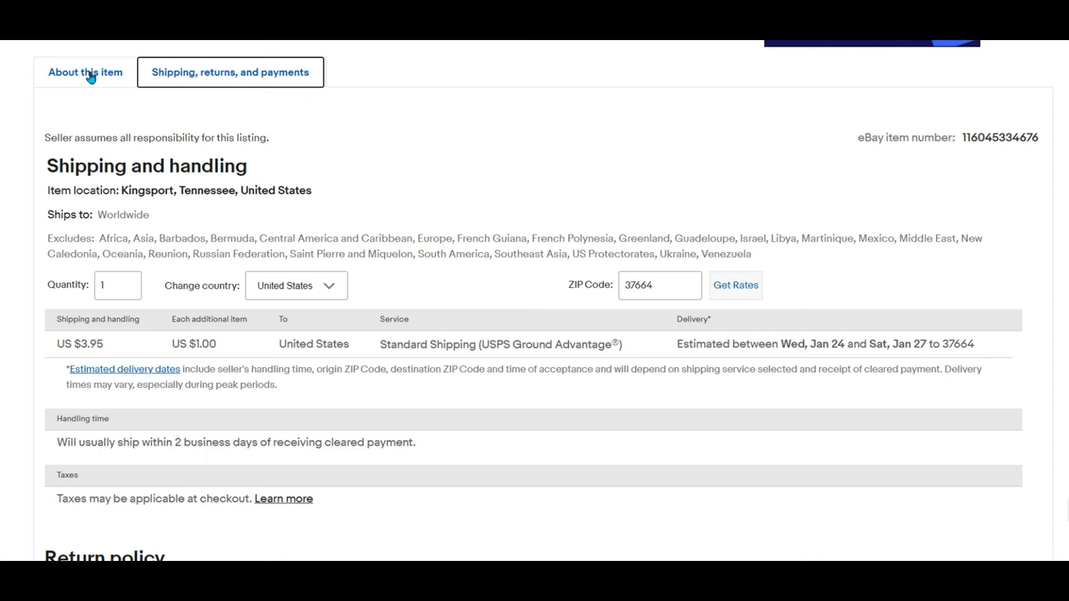
{"action": "left_click", "coordinate": [84, 72]}
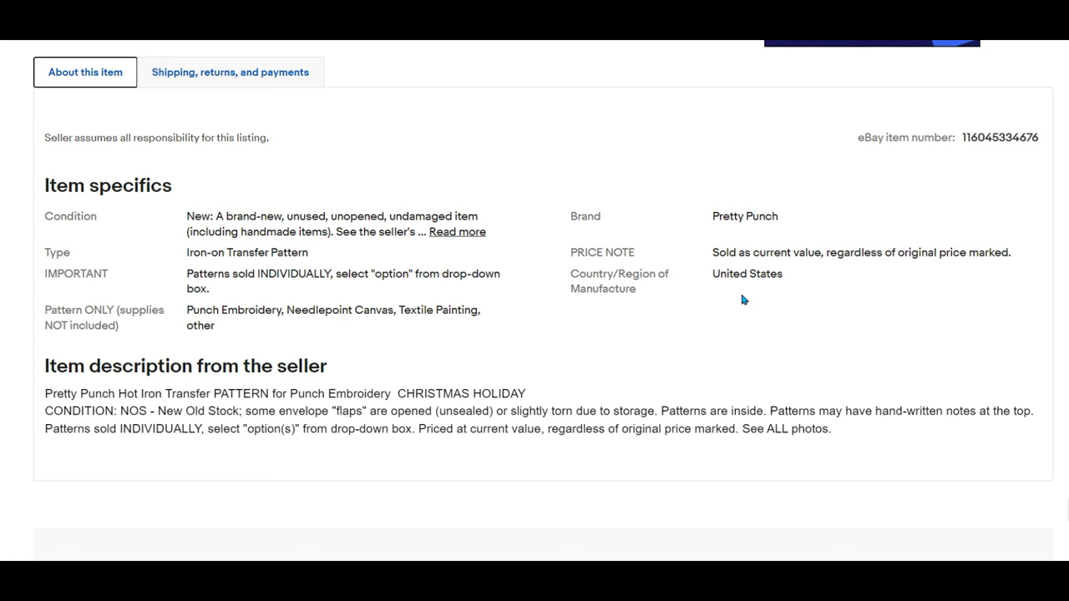
{"action": "mouse_move", "coordinate": [448, 431]}
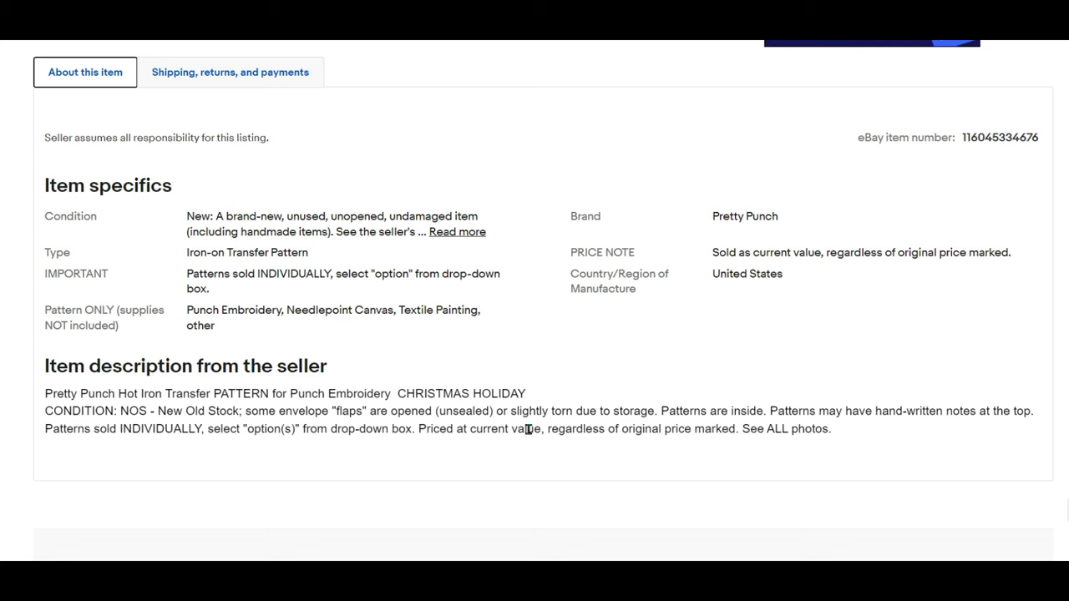
{"action": "mouse_move", "coordinate": [528, 430]}
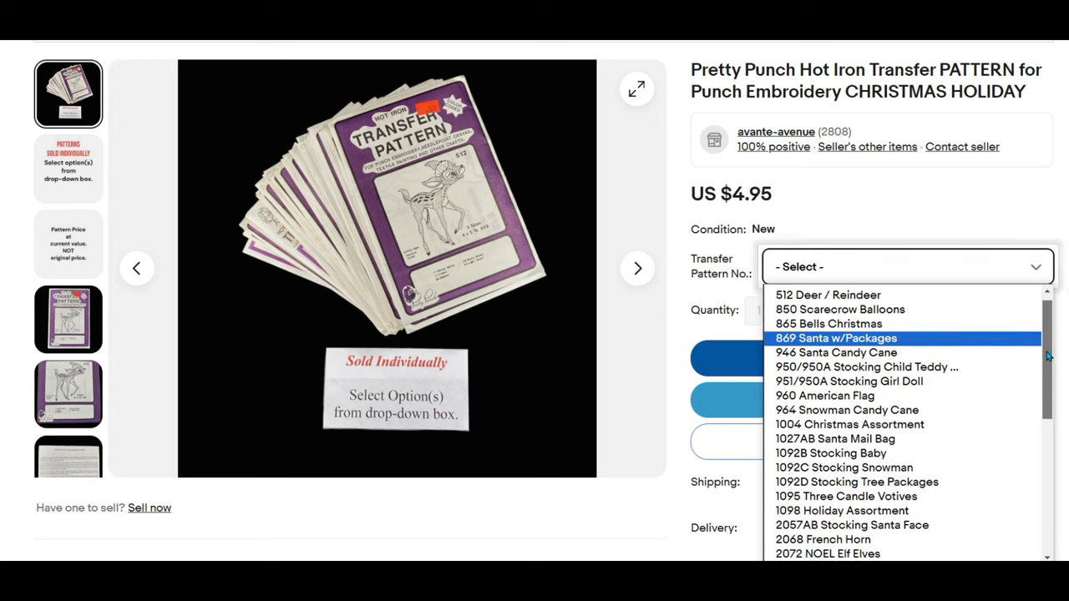
- Review the Transfer Pattern No. options on the live listing without choosing a pattern
{"action": "scroll", "scroll_direction": "down", "scroll_amount": 3}
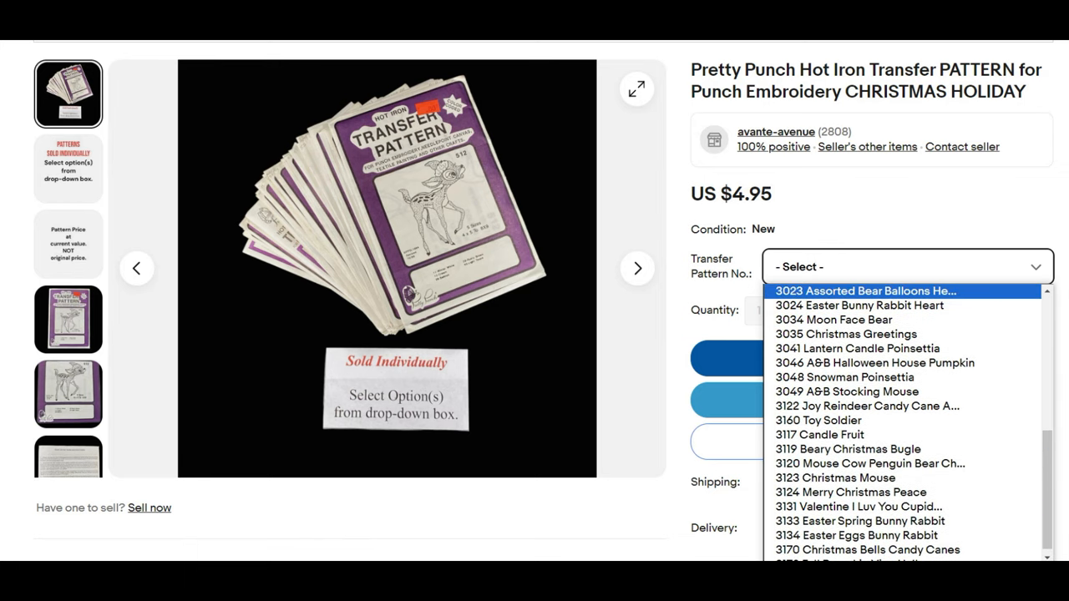
{"action": "scroll", "scroll_direction": "down", "scroll_amount": 3}
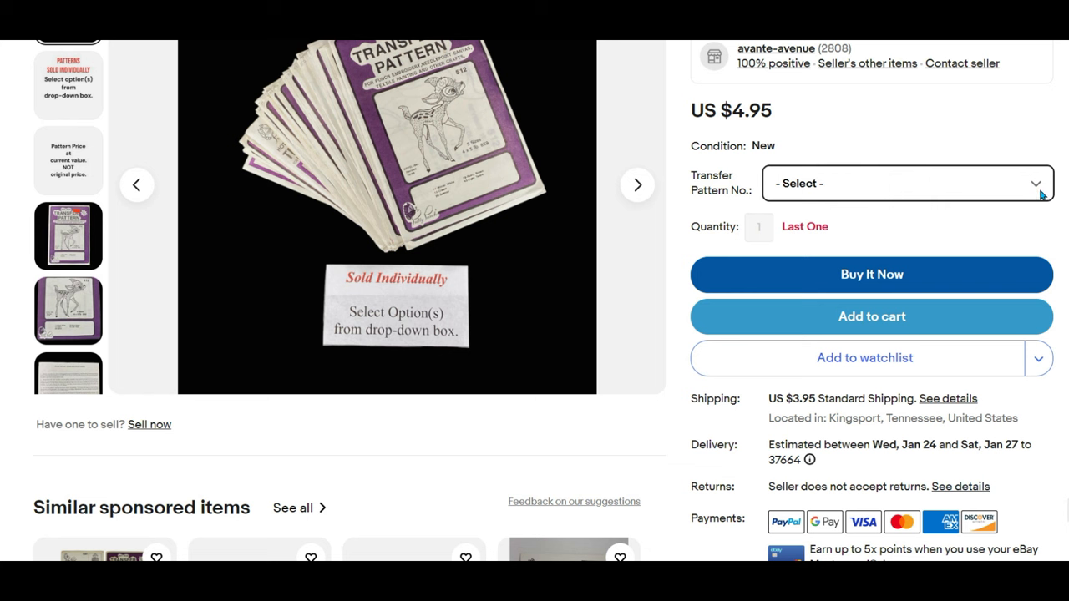
{"action": "left_click", "coordinate": [906, 182]}
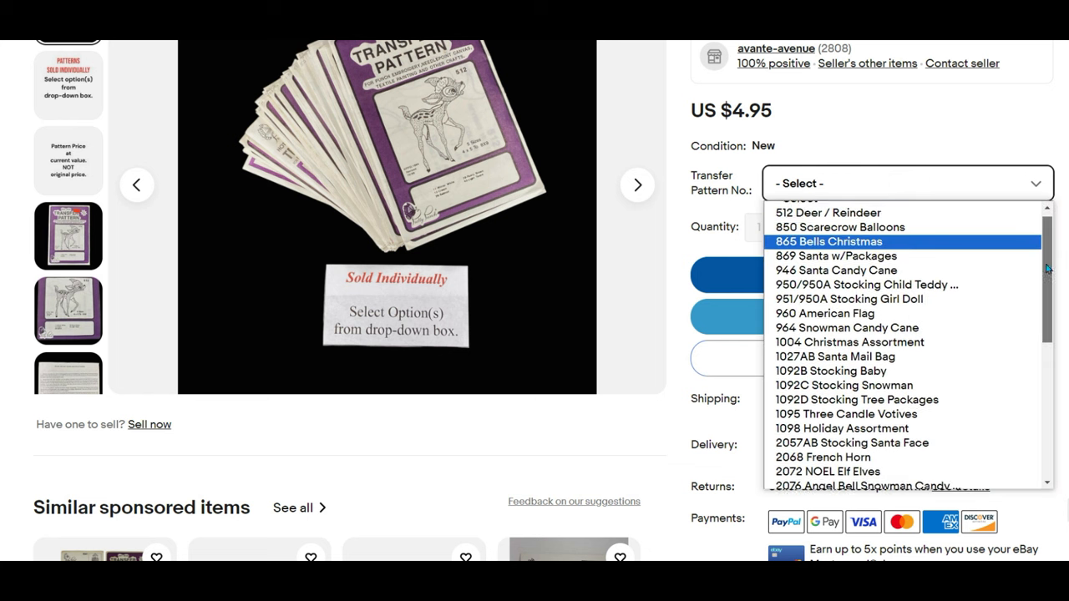
{"action": "scroll", "scroll_direction": "down", "scroll_amount": 3}
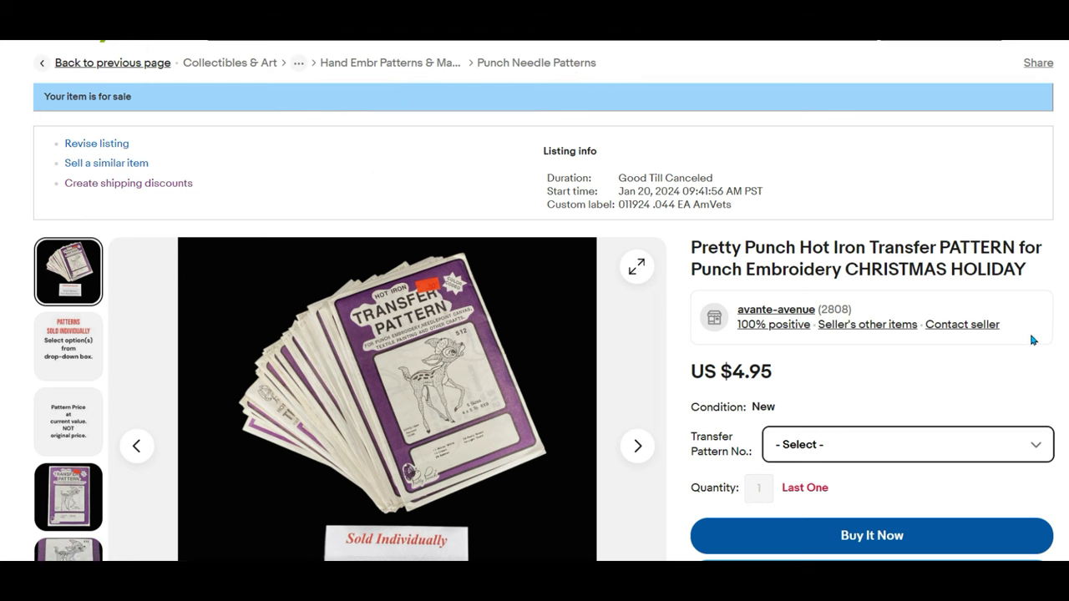
{"action": "mouse_move", "coordinate": [1026, 337]}
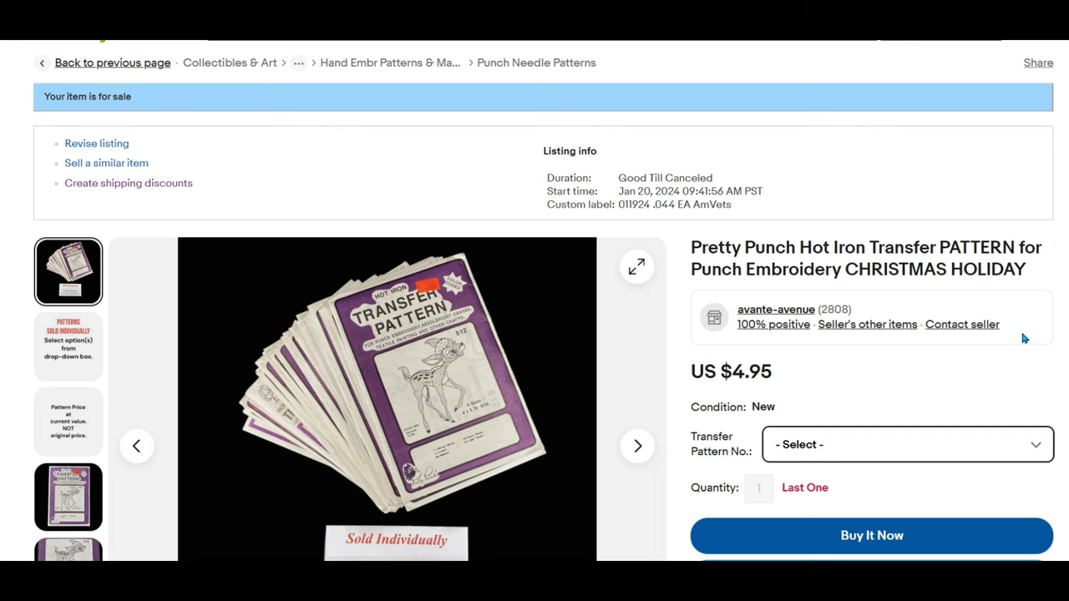
{"action": "mouse_move", "coordinate": [1009, 333]}
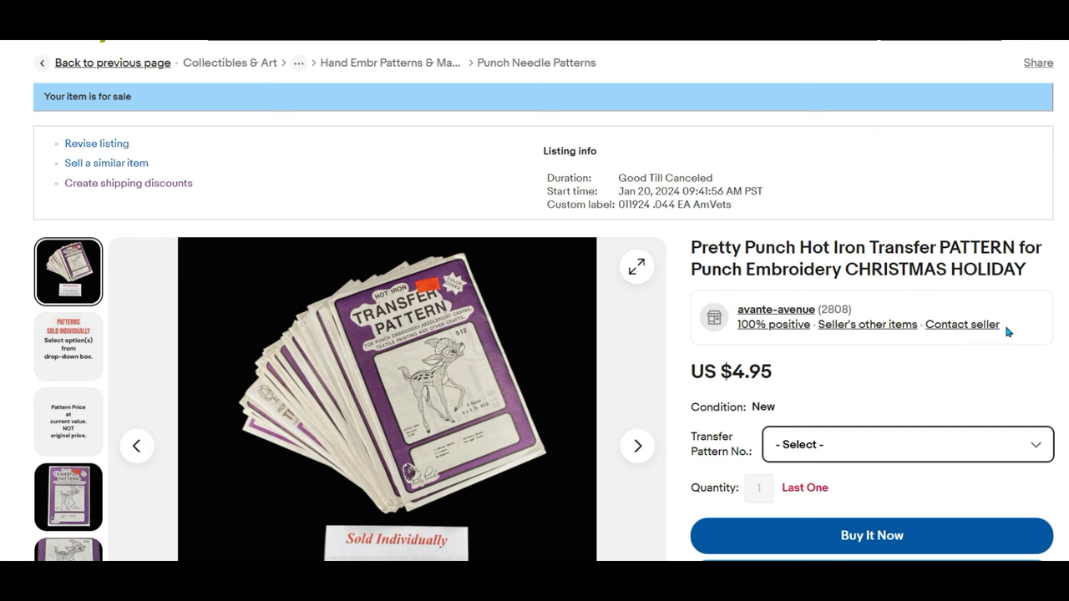
{"action": "scroll", "scroll_direction": "down", "scroll_amount": 3}
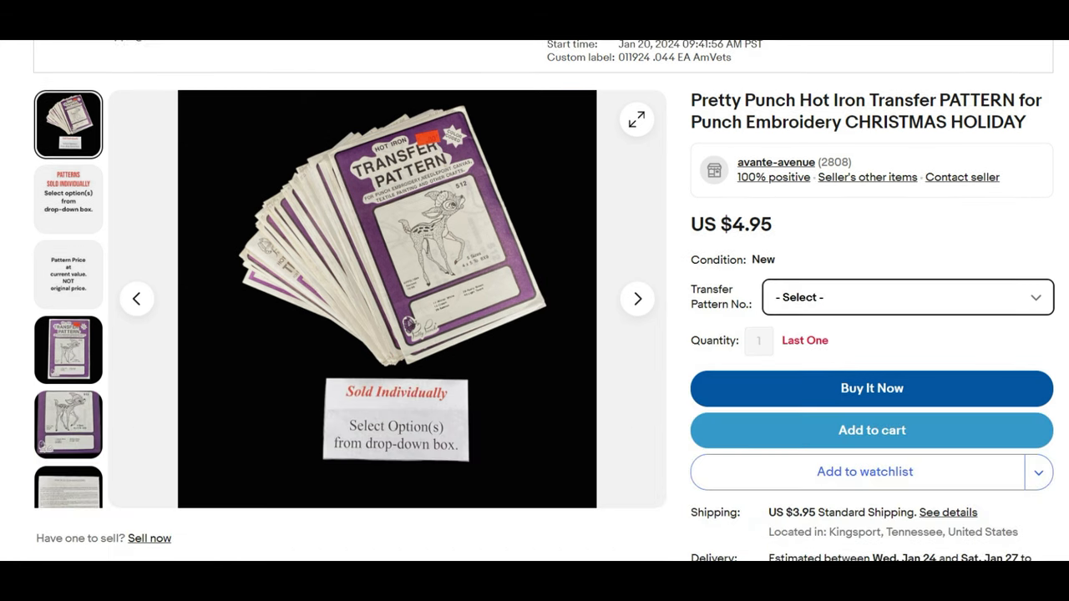